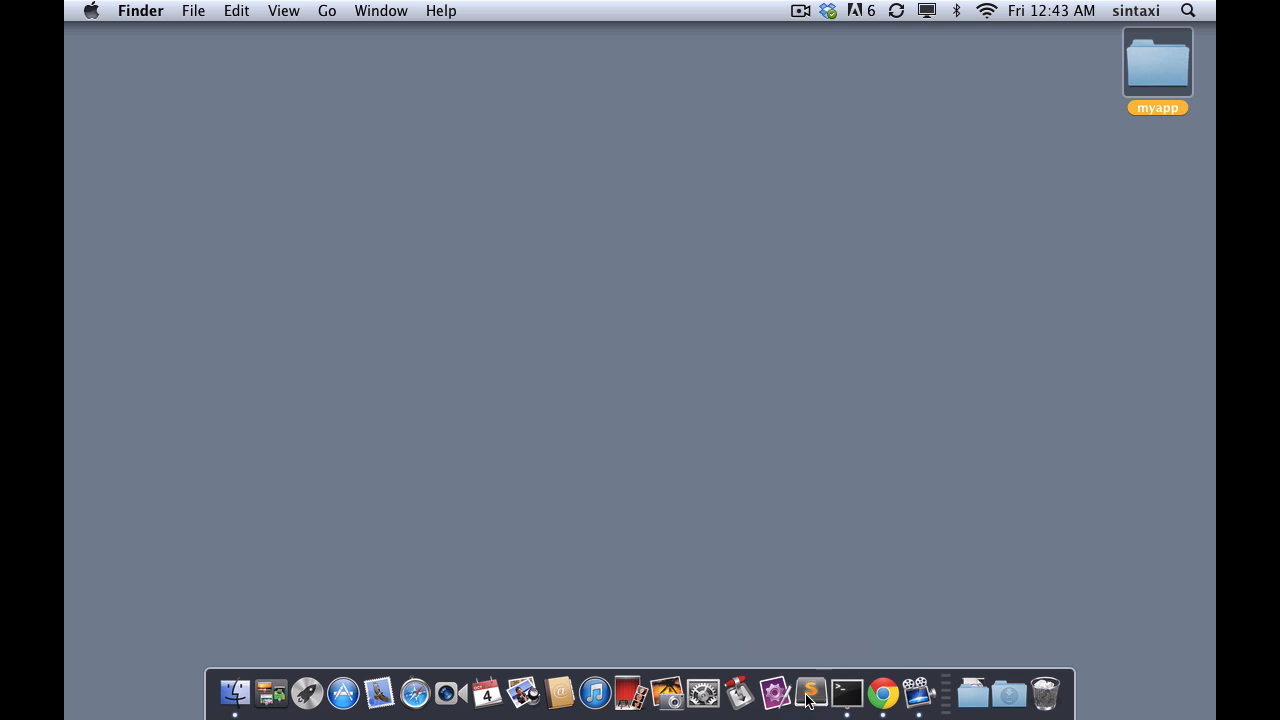
# Step: Start 'harp server --port 9000' in Terminal and load the myapp folder as a Sublime project
pyautogui.click(810, 692)
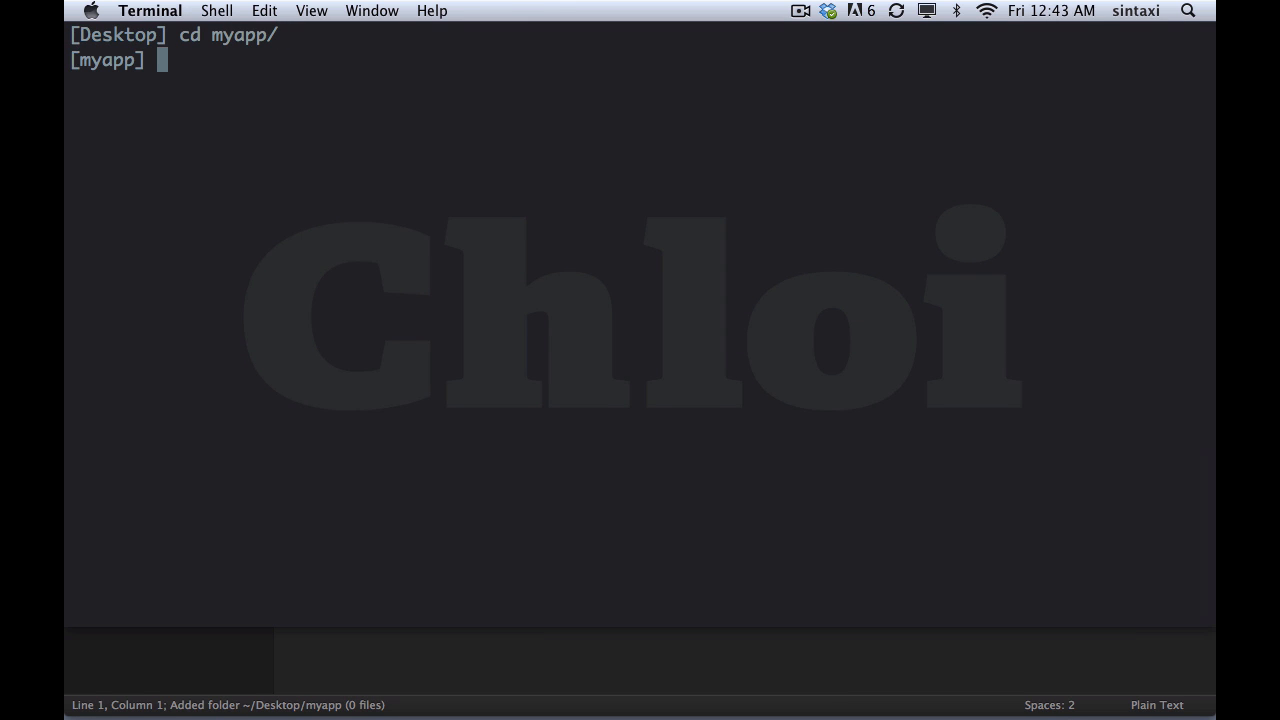
pyautogui.write('harp s')
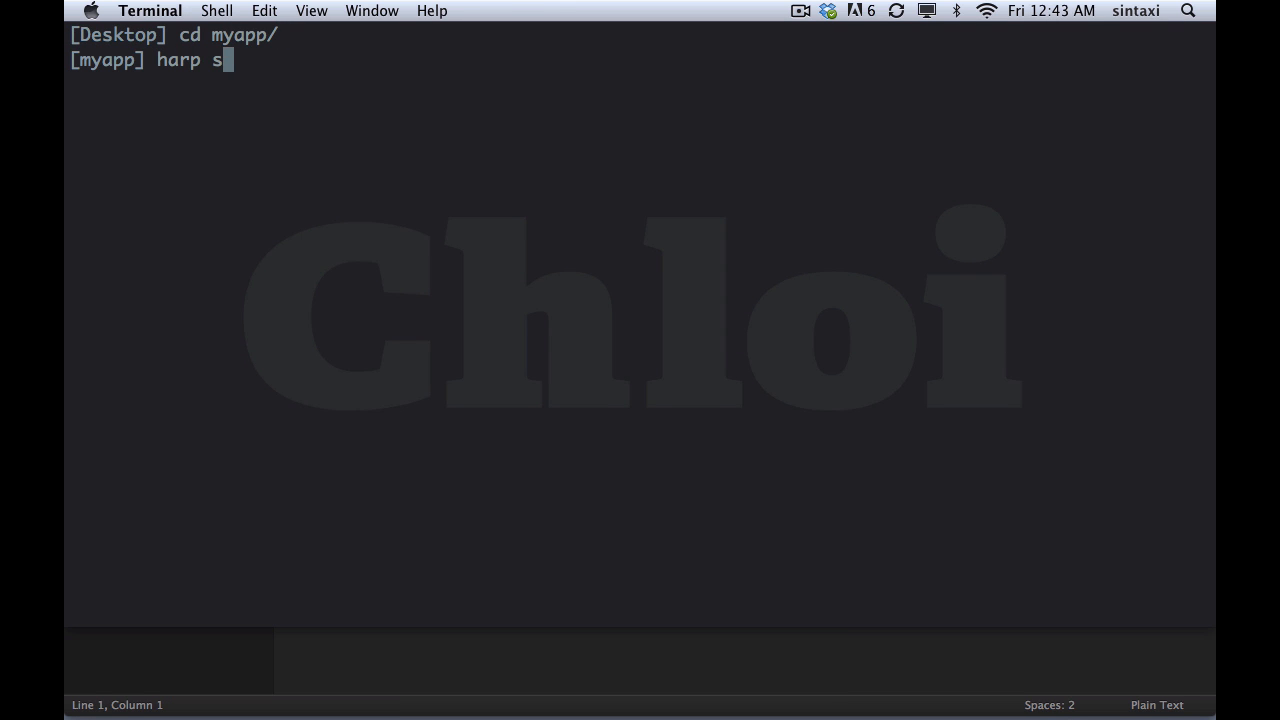
pyautogui.write('erve')
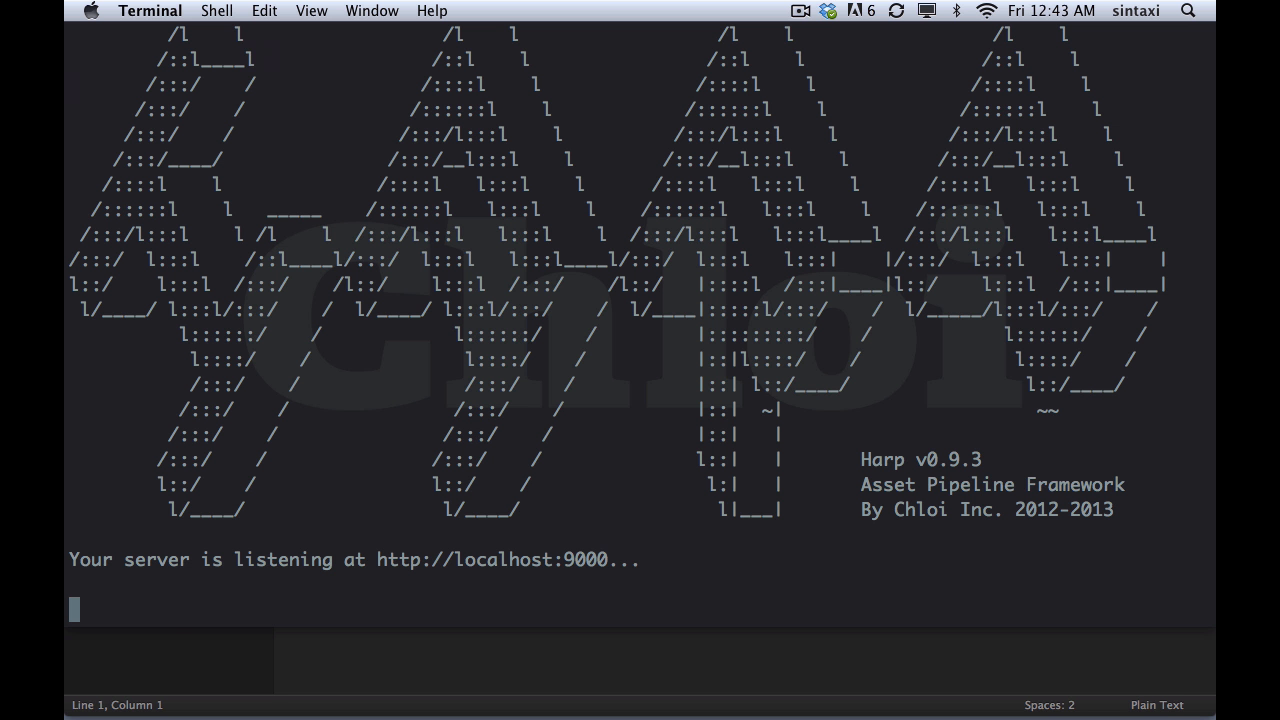
pyautogui.write('harp server --port')
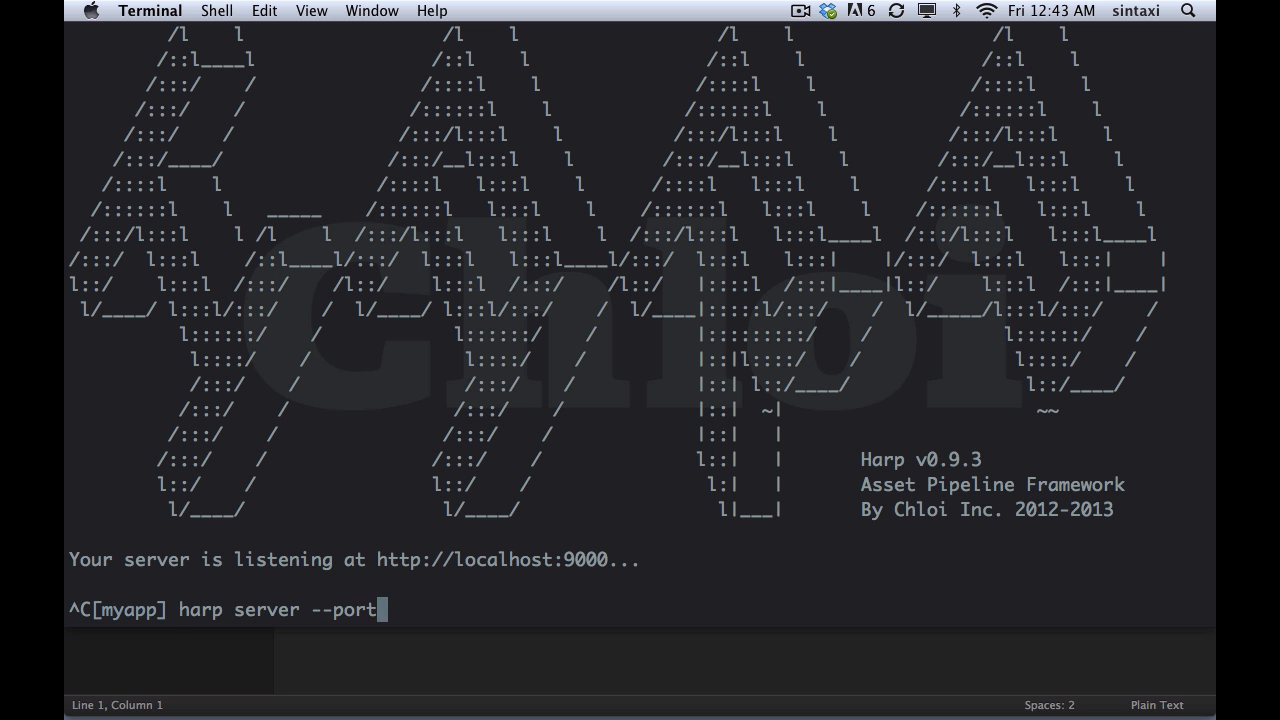
pyautogui.write('9000')
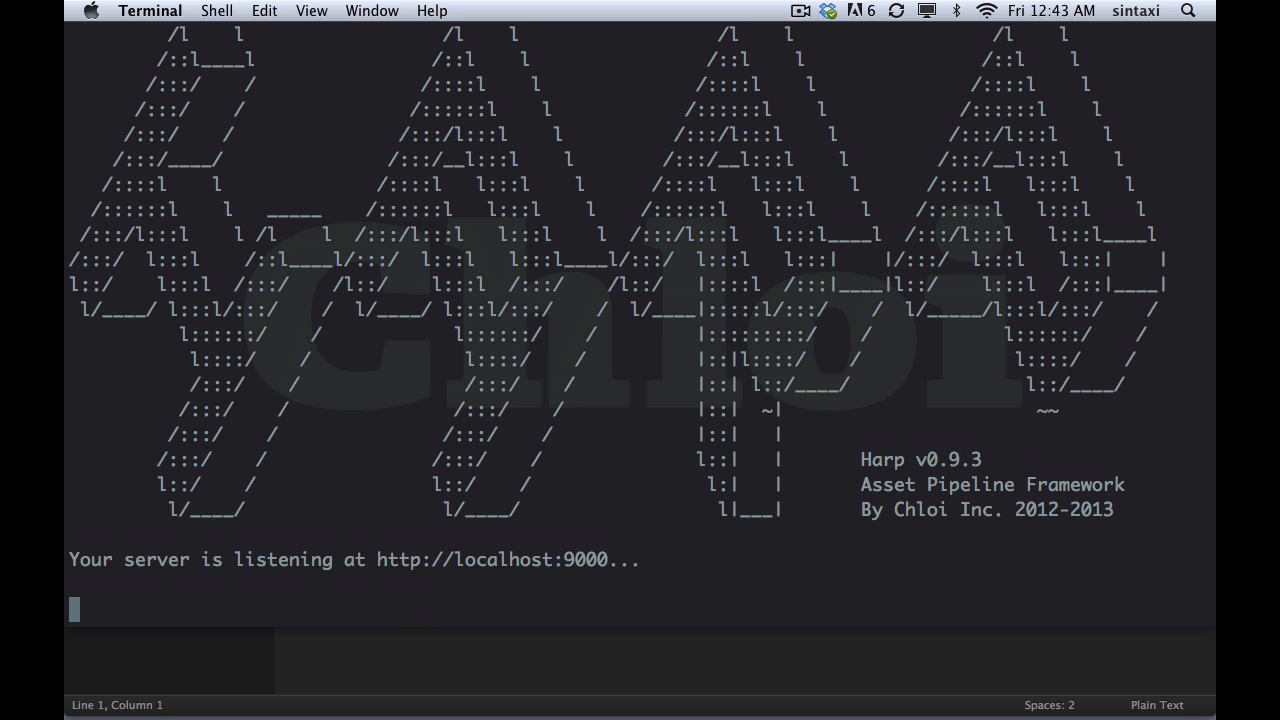
pyautogui.moveTo(1036, 442)
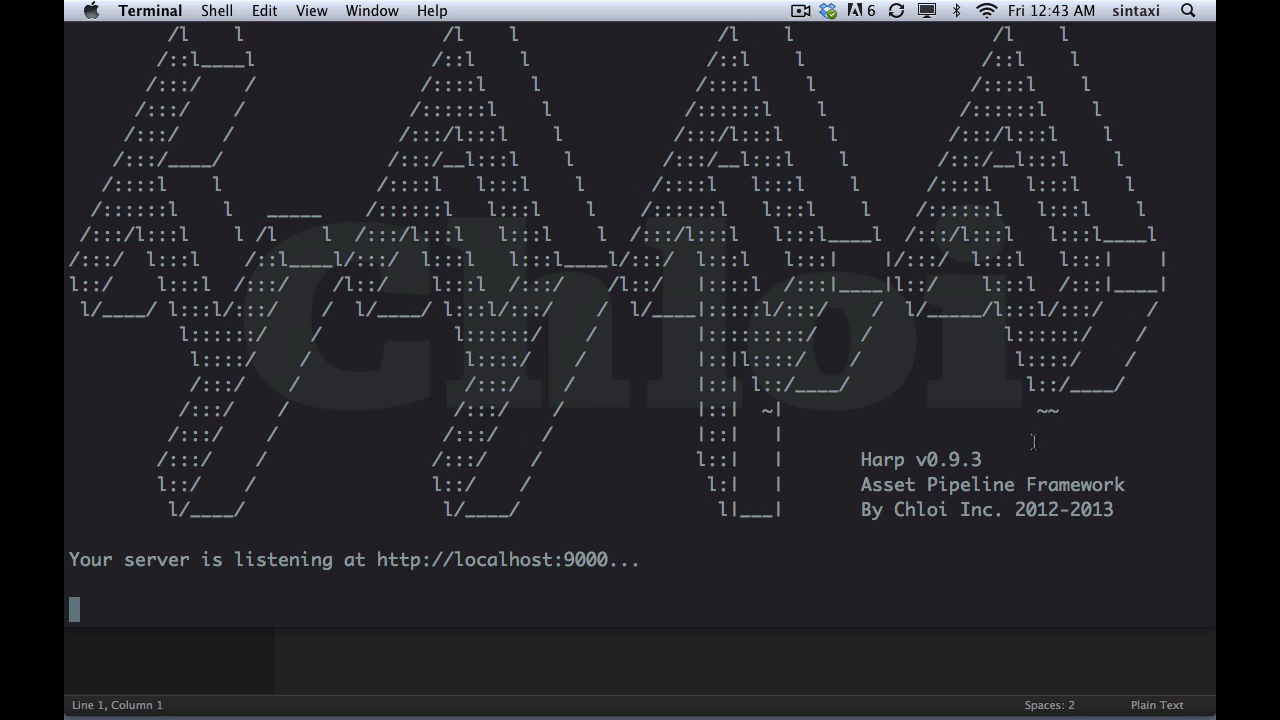
pyautogui.doubleClick(910, 458)
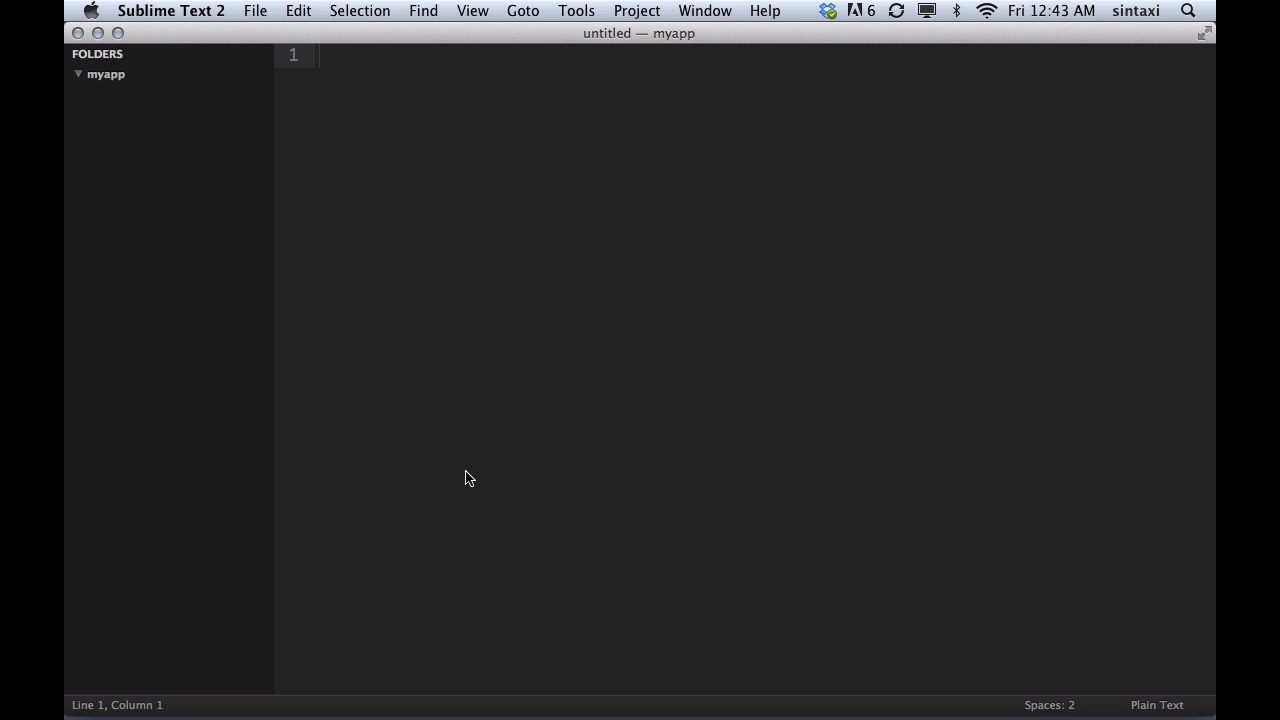
# Step: Save a new file as index.html in myapp and write <h1>Hello World</h1> in it
pyautogui.press('cmd+s')
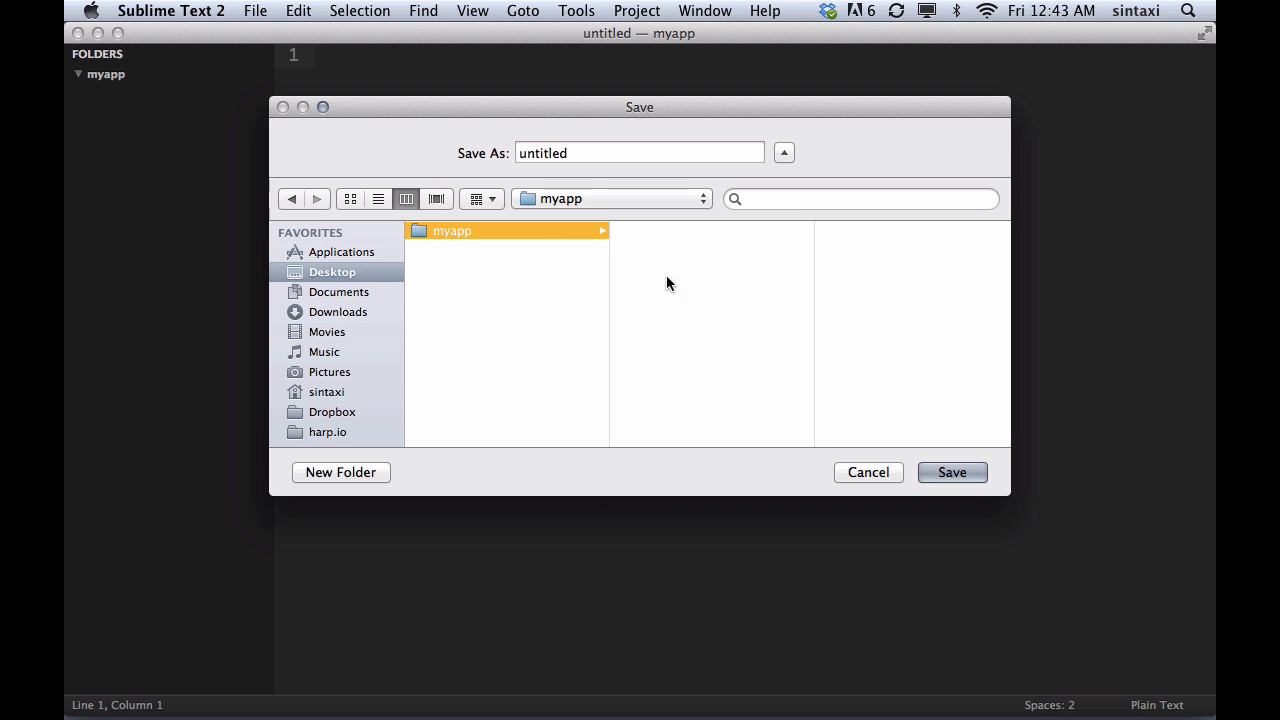
pyautogui.write('index.')
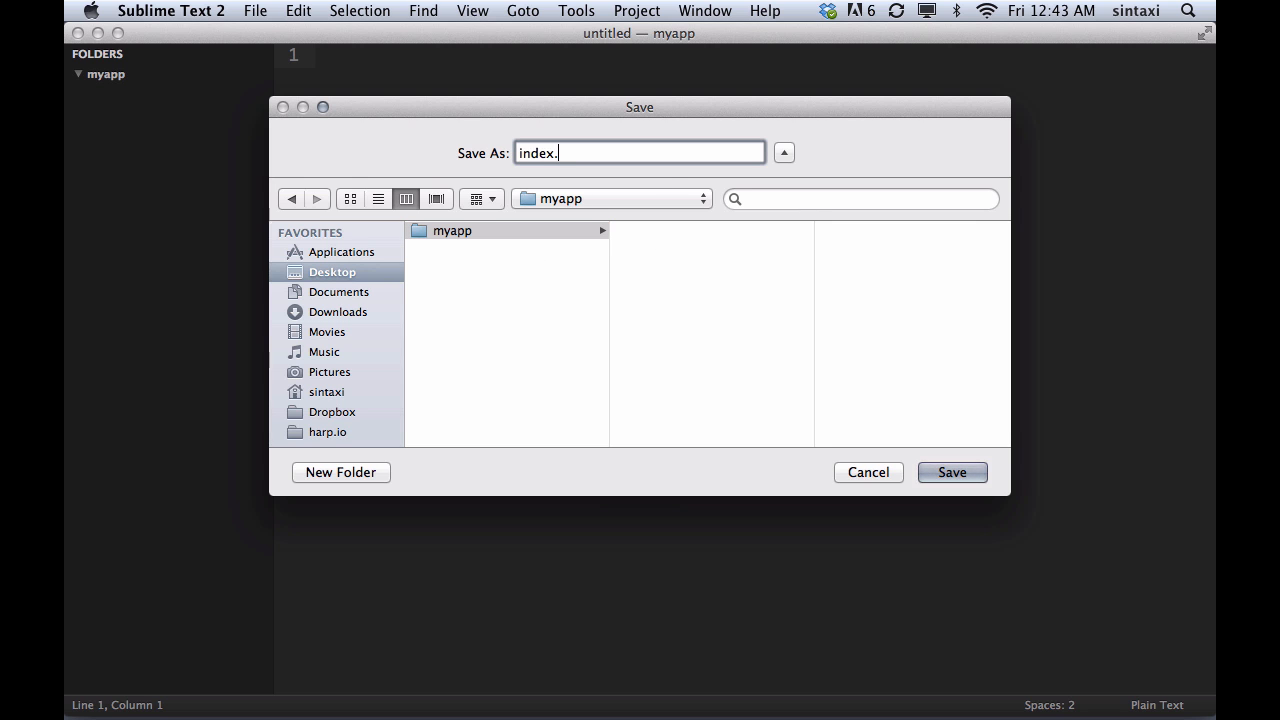
pyautogui.click(952, 472)
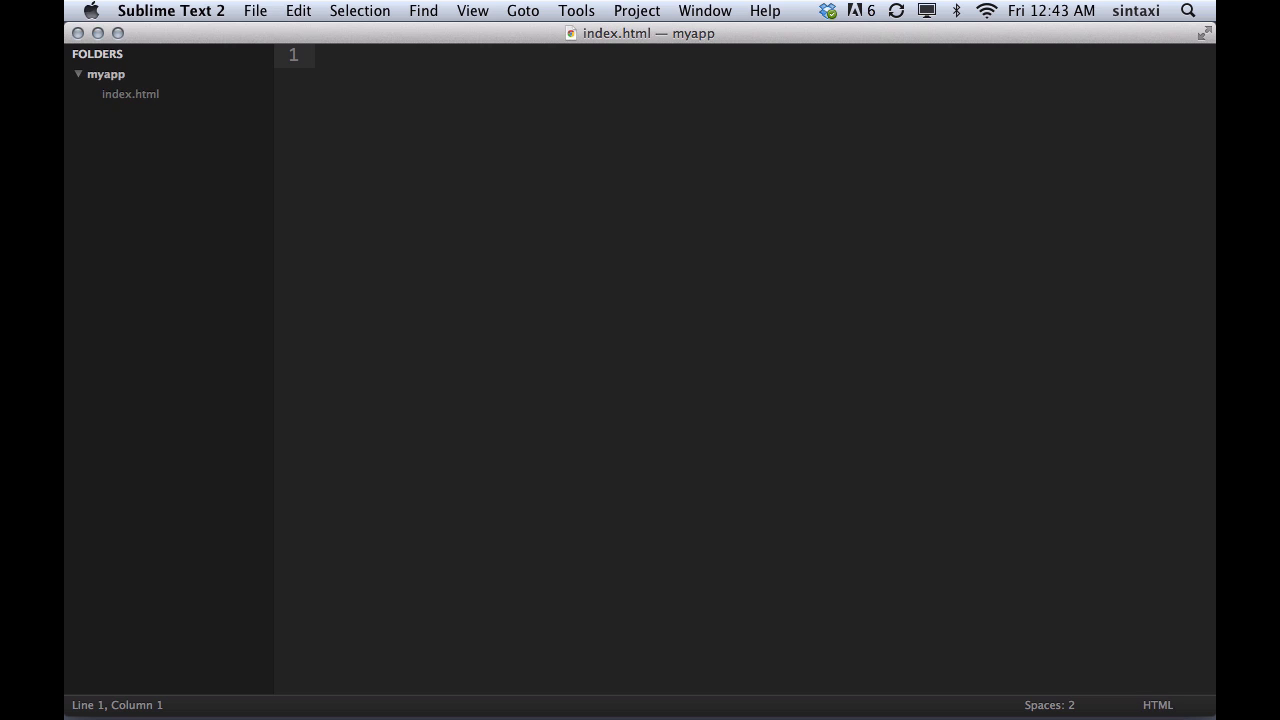
pyautogui.write('<h1')
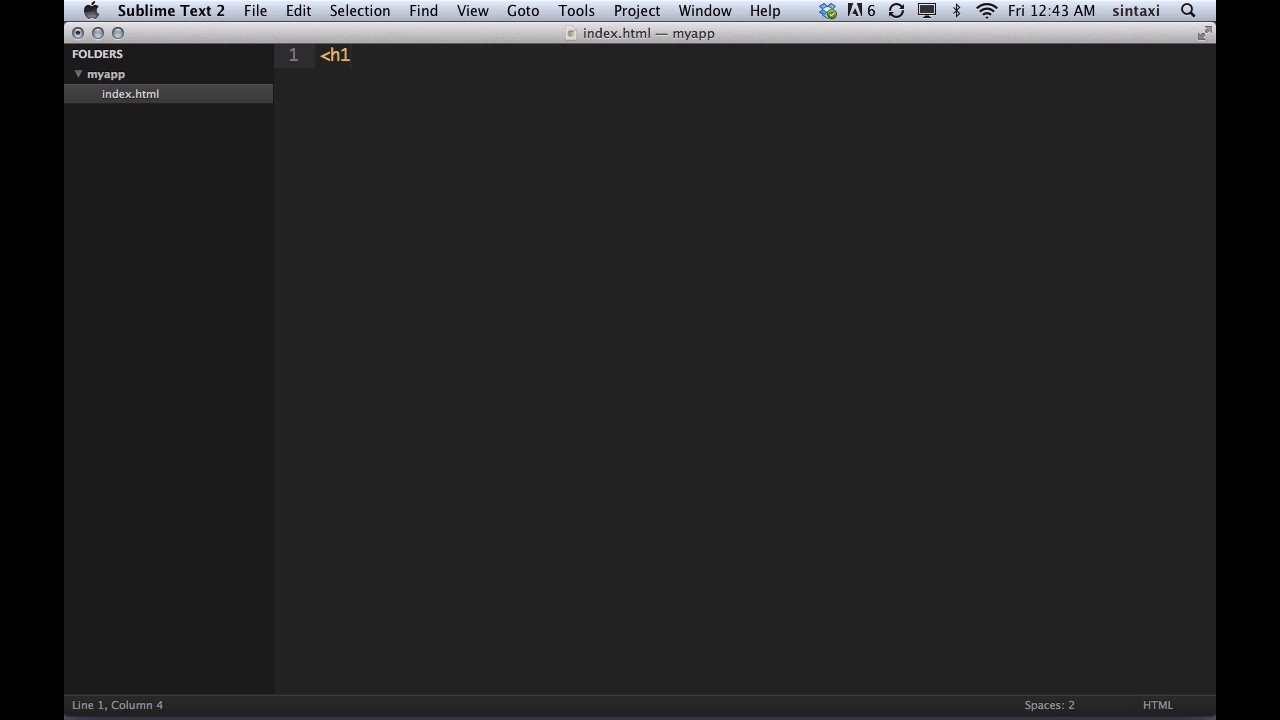
pyautogui.write('>Hello Wor')
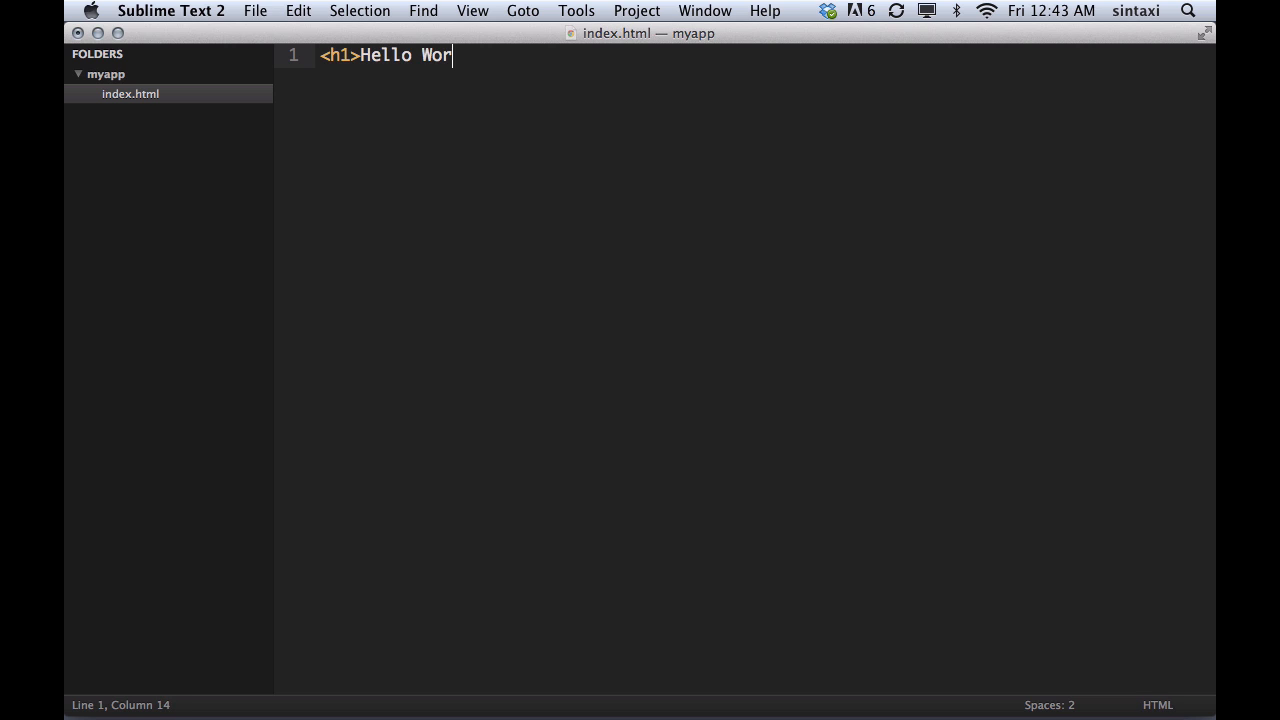
pyautogui.write('ld</h1>')
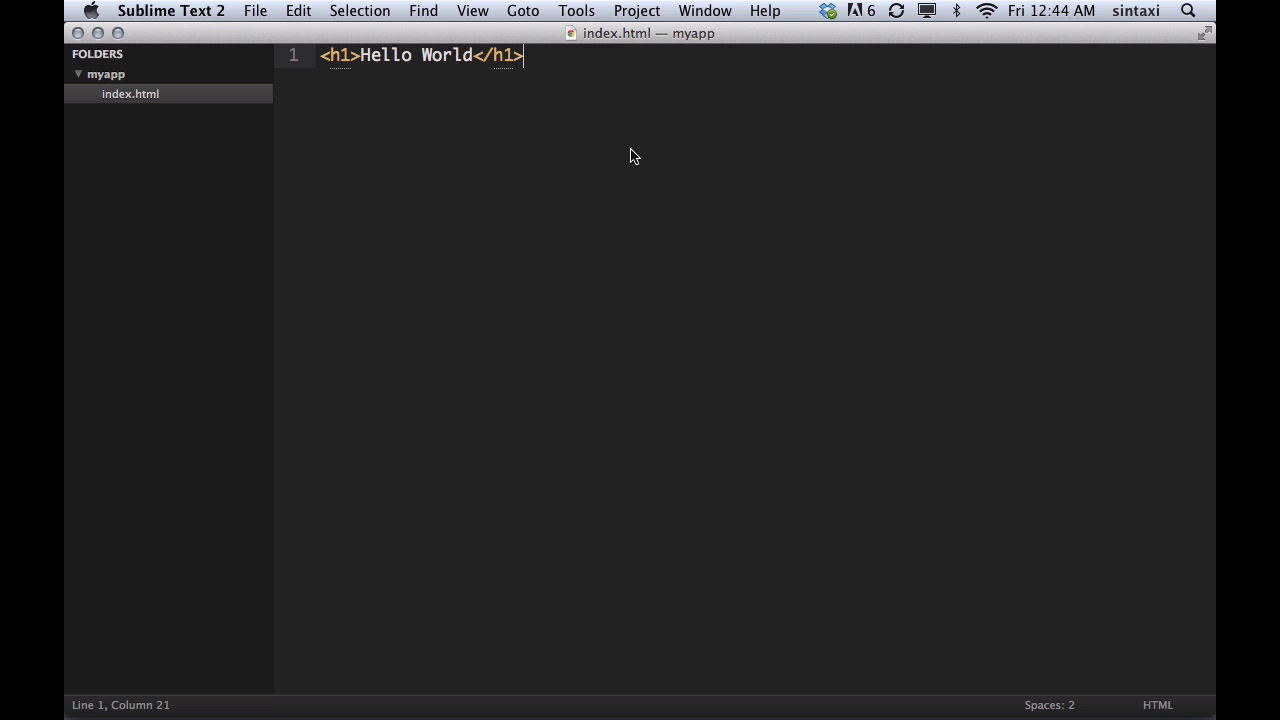
# Step: Rename index.html to index.md and write its content as Markdown starting with '## Hello World'
pyautogui.rightClick(130, 94)
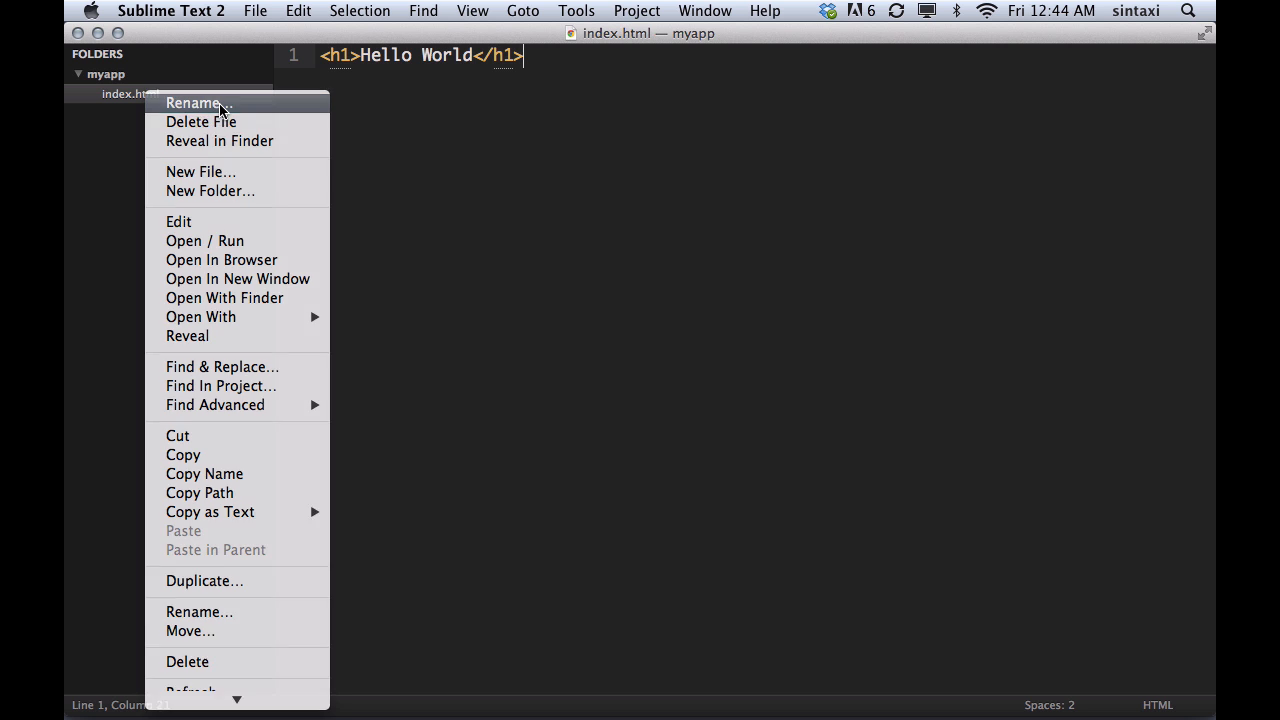
pyautogui.click(196, 104)
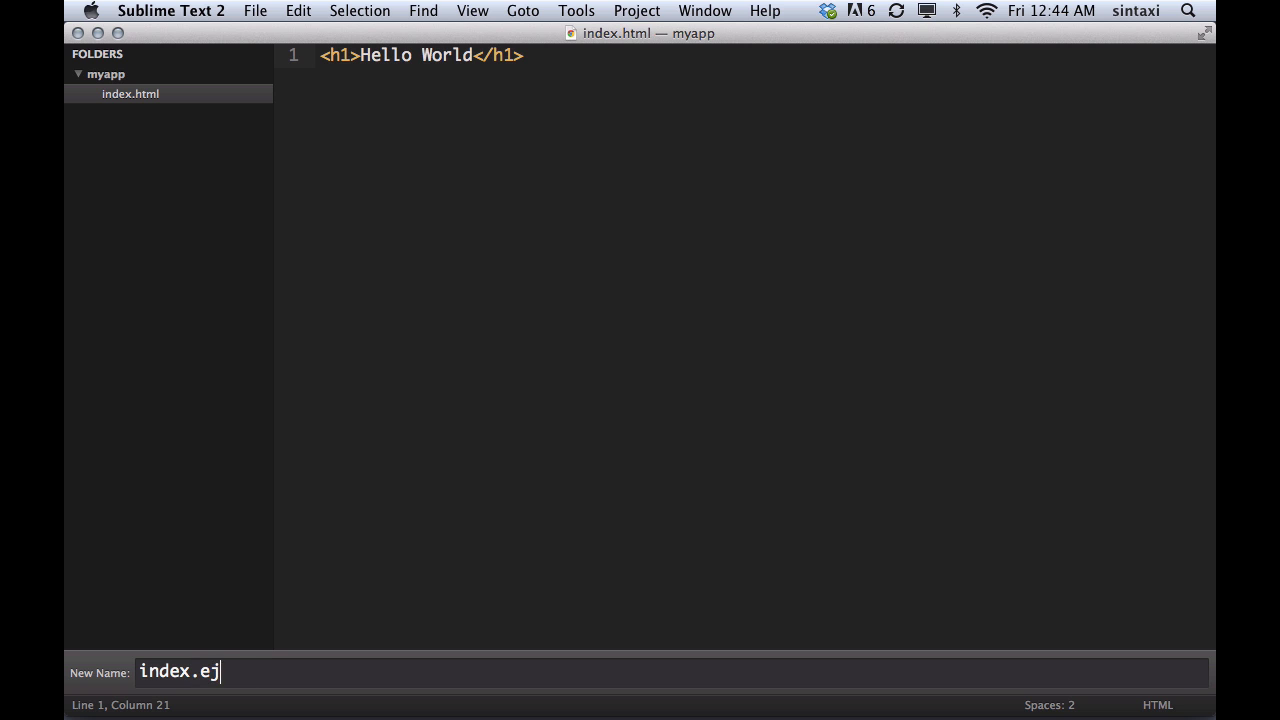
pyautogui.write('s')
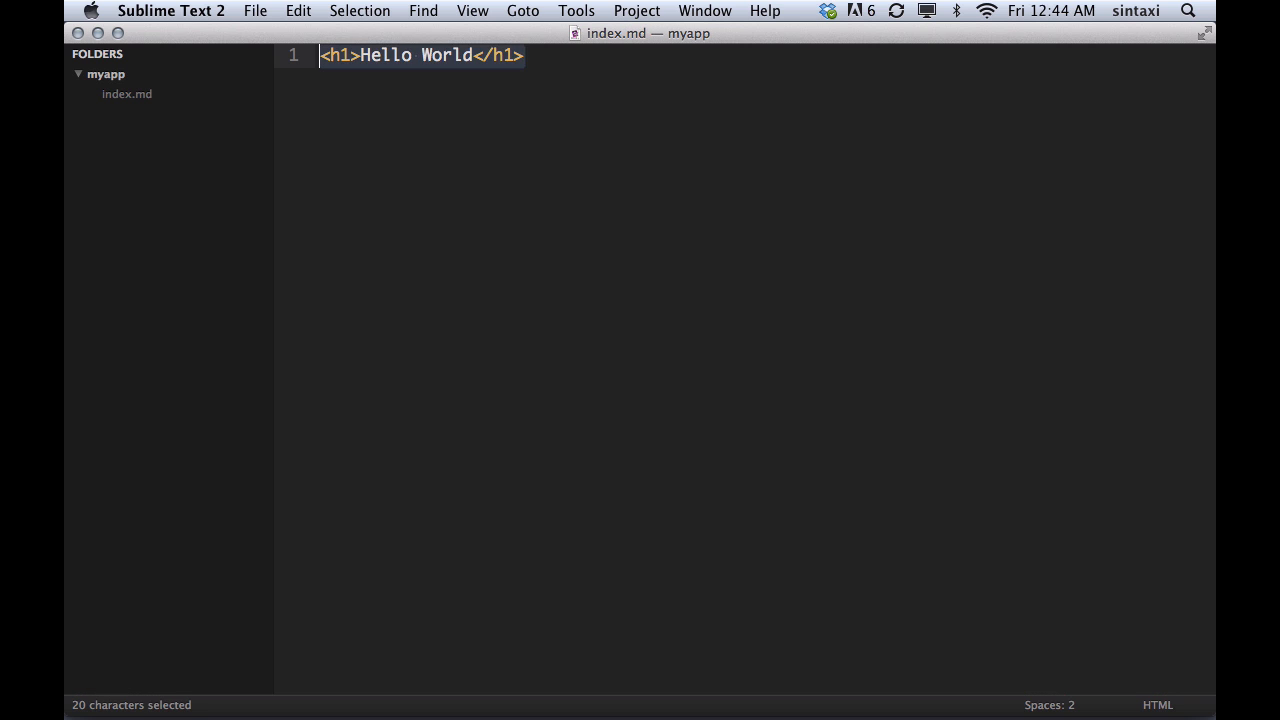
pyautogui.write('## He')
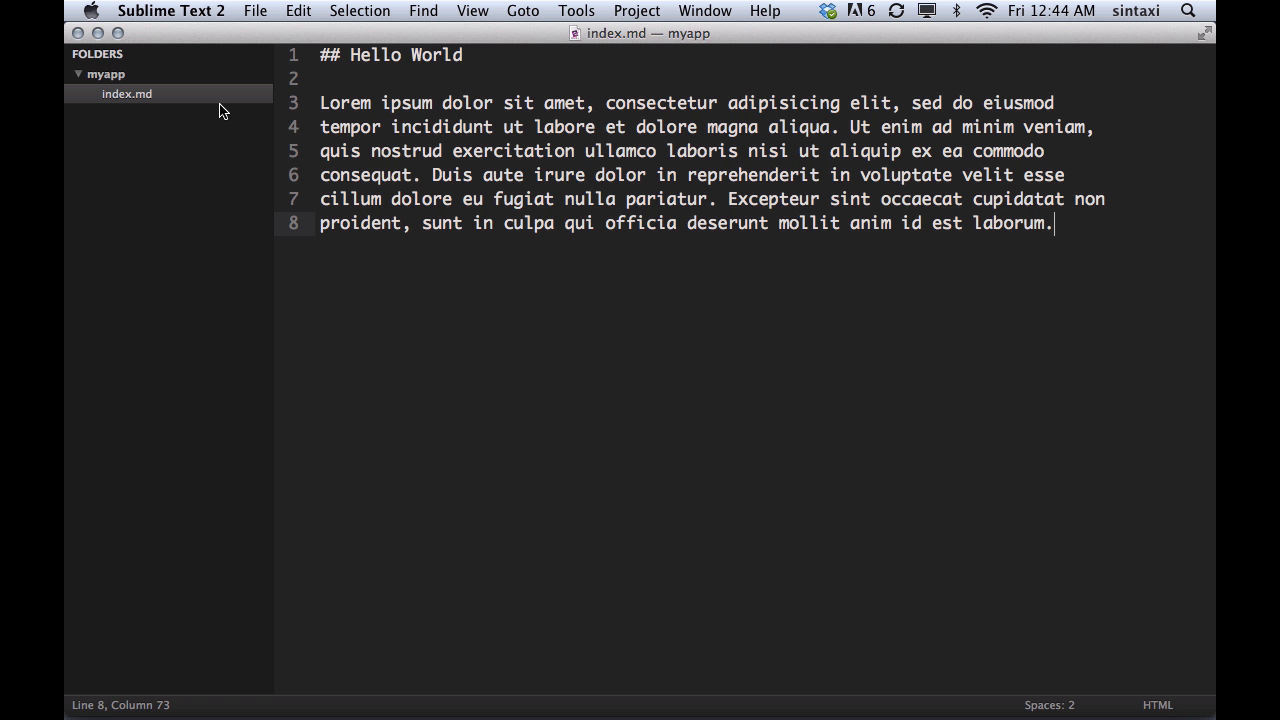
pyautogui.moveTo(554, 110)
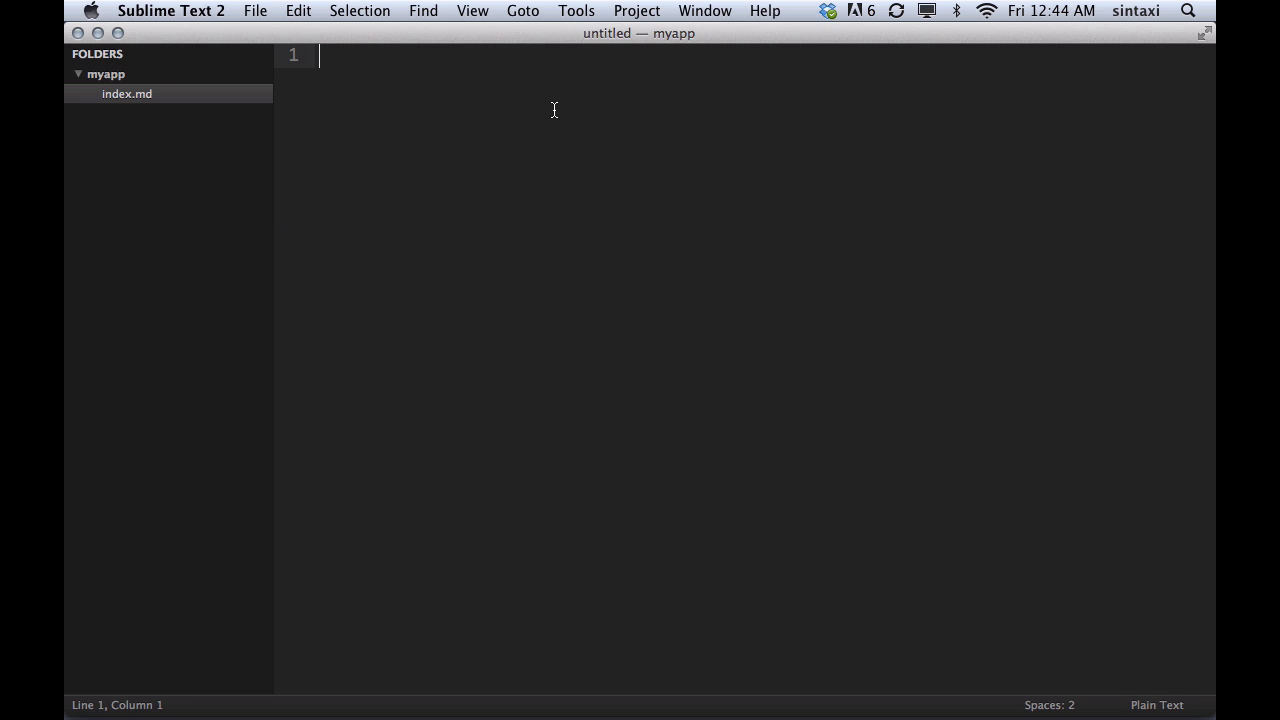
# Step: Save a new file as about.md in myapp and give it an About heading
pyautogui.press('cmd+s')
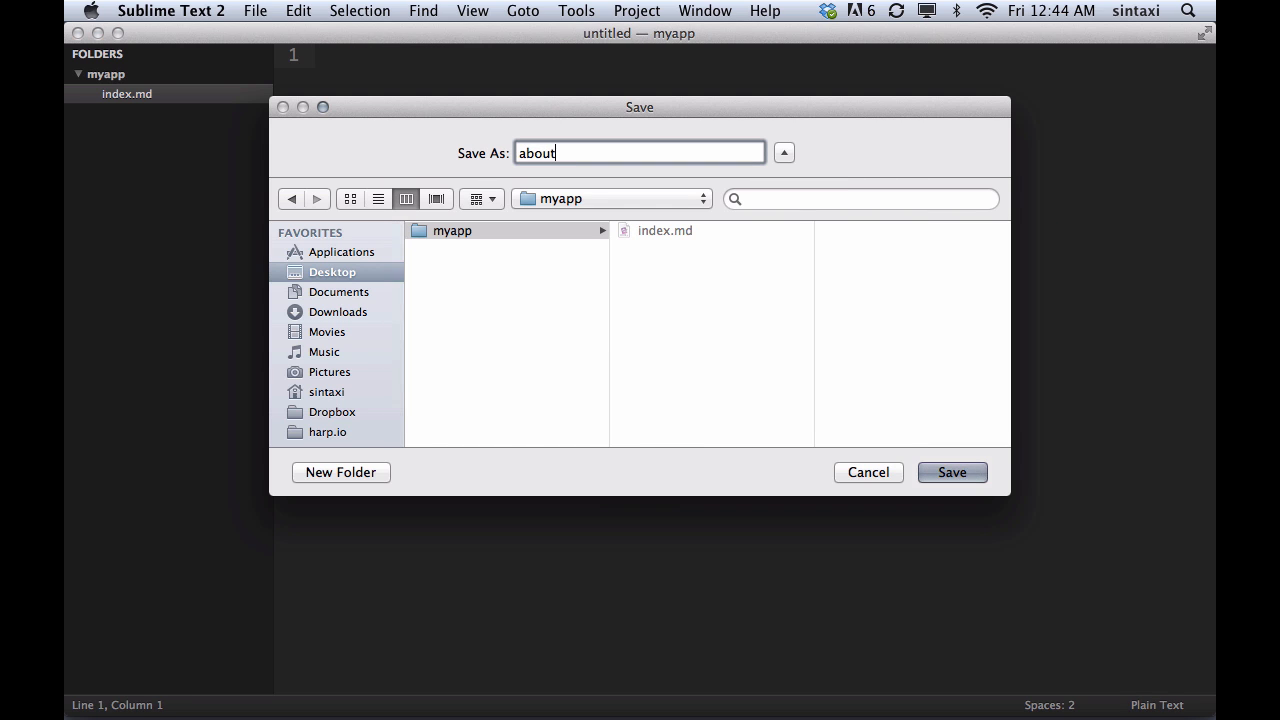
pyautogui.write('.md')
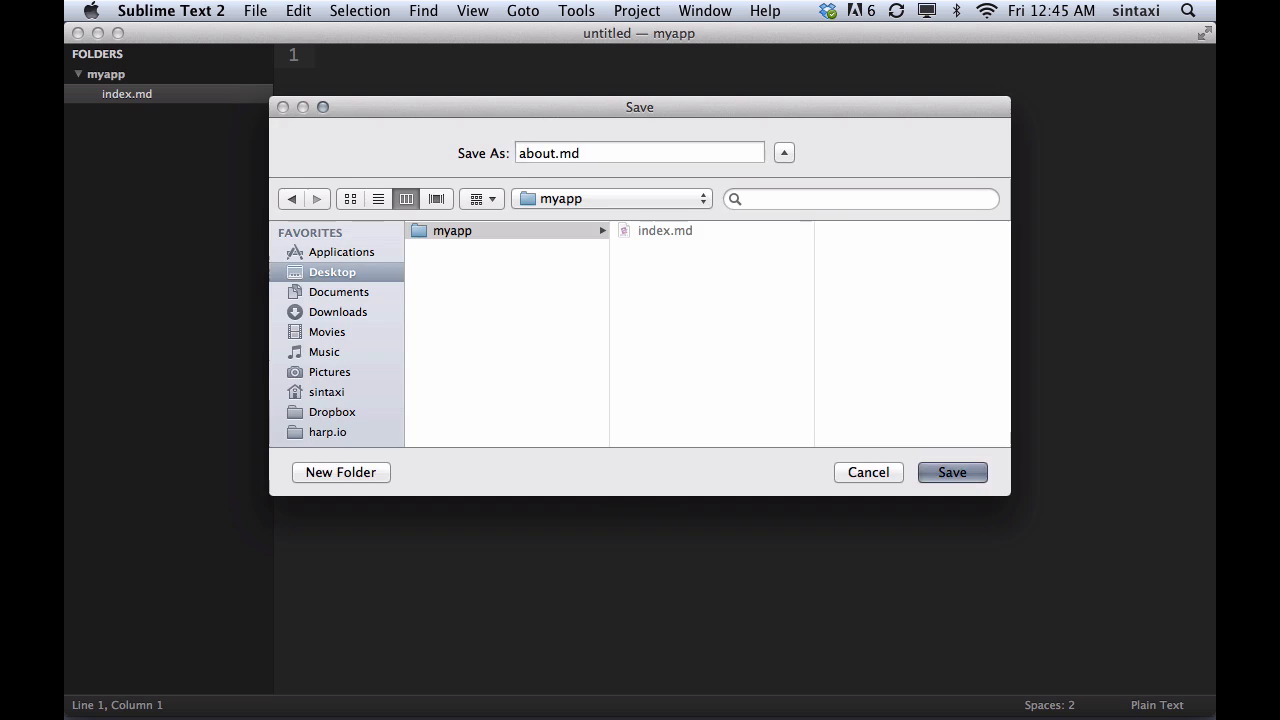
pyautogui.click(952, 472)
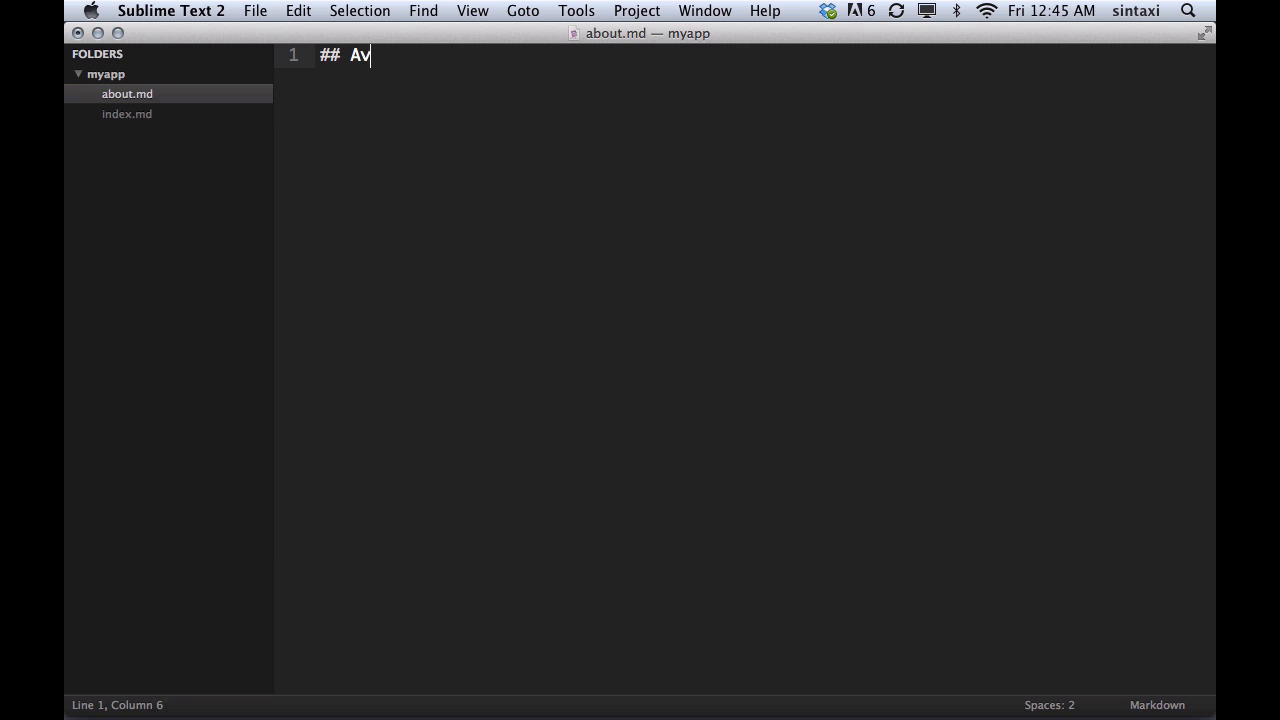
pyautogui.write('bout')
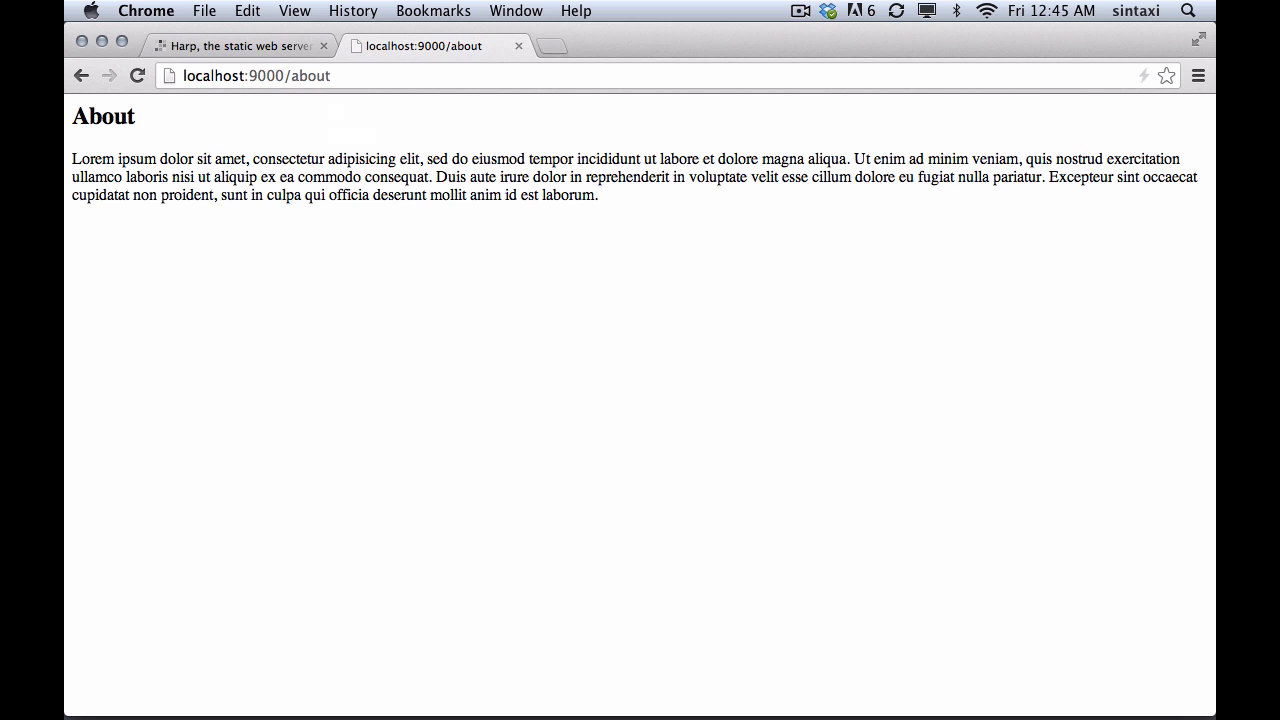
# Step: Visit localhost:9000/about and then localhost:9000/about.html to confirm both render the About page
pyautogui.doubleClick(310, 76)
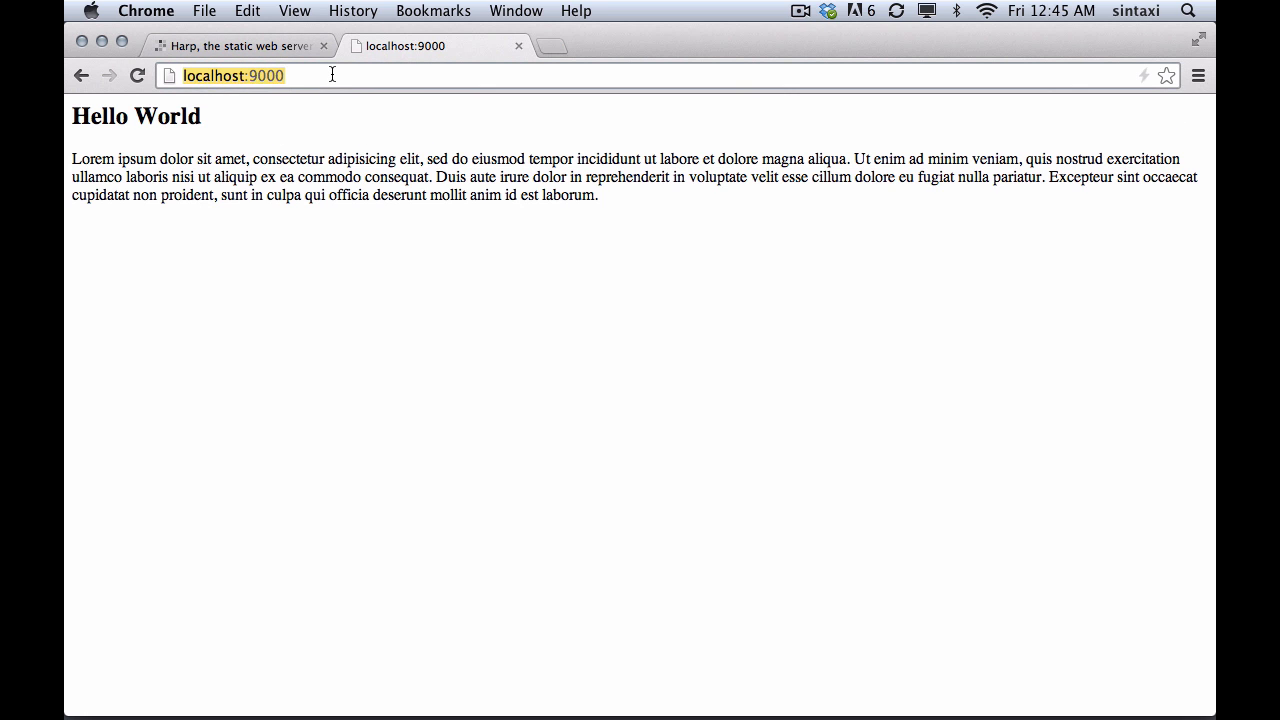
pyautogui.write('/about')
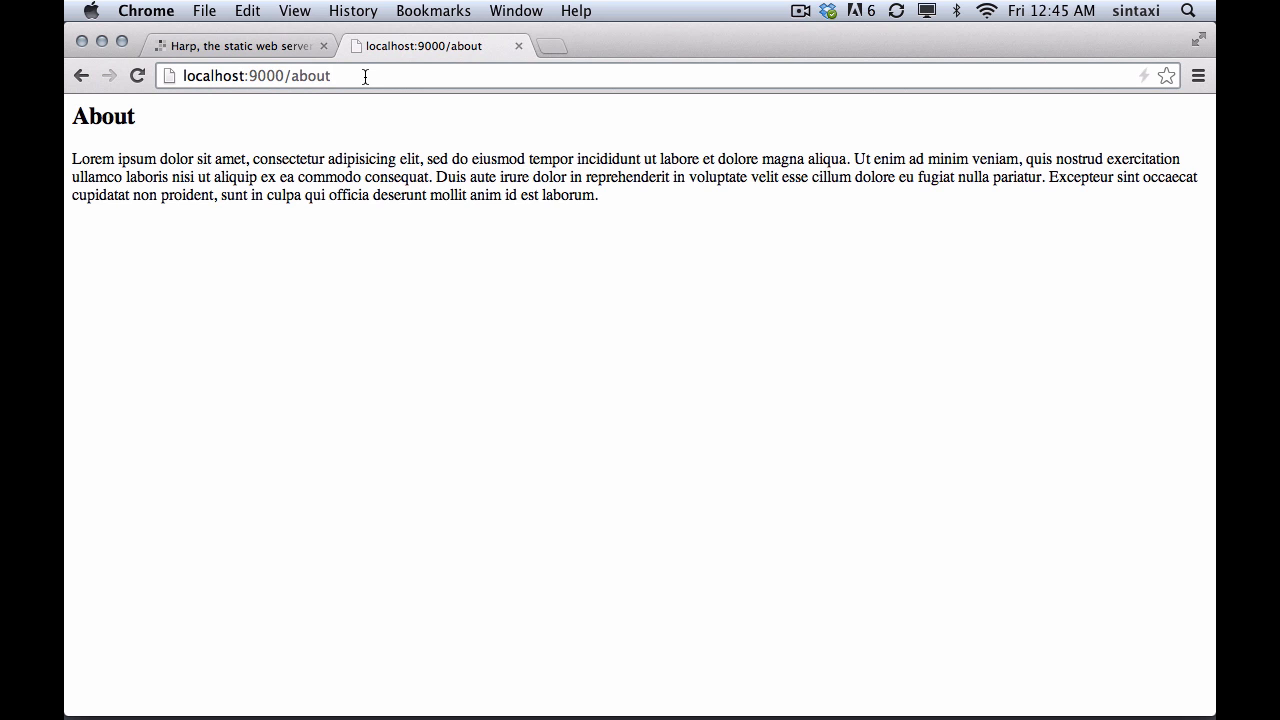
pyautogui.write('.html')
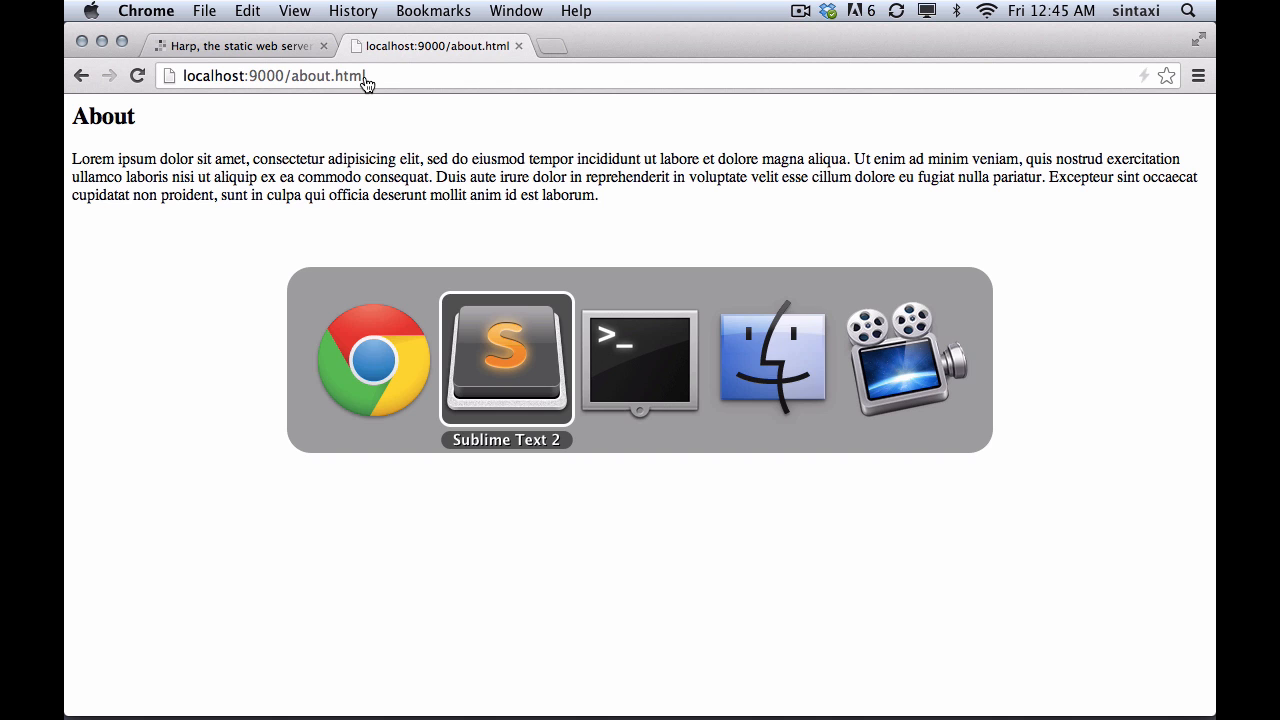
# Step: Create a new file in myapp saved as _layout.jade
pyautogui.click(506, 360)
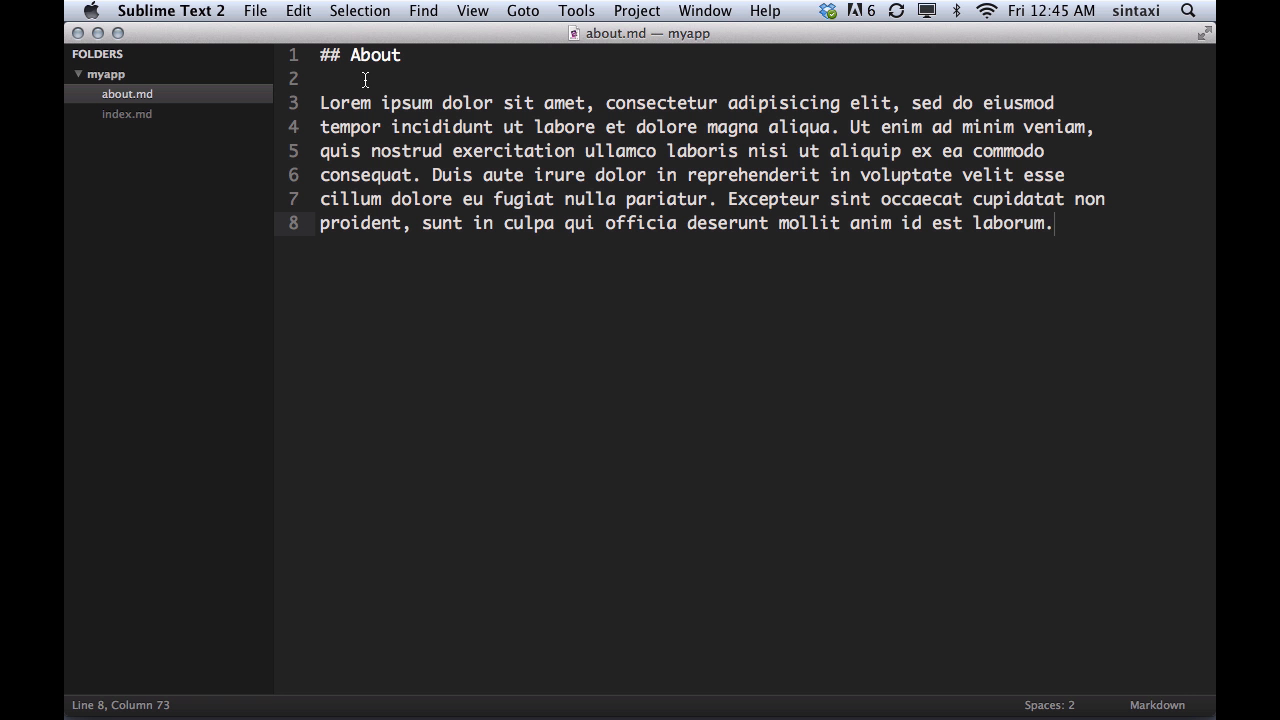
pyautogui.press('cmd+n')
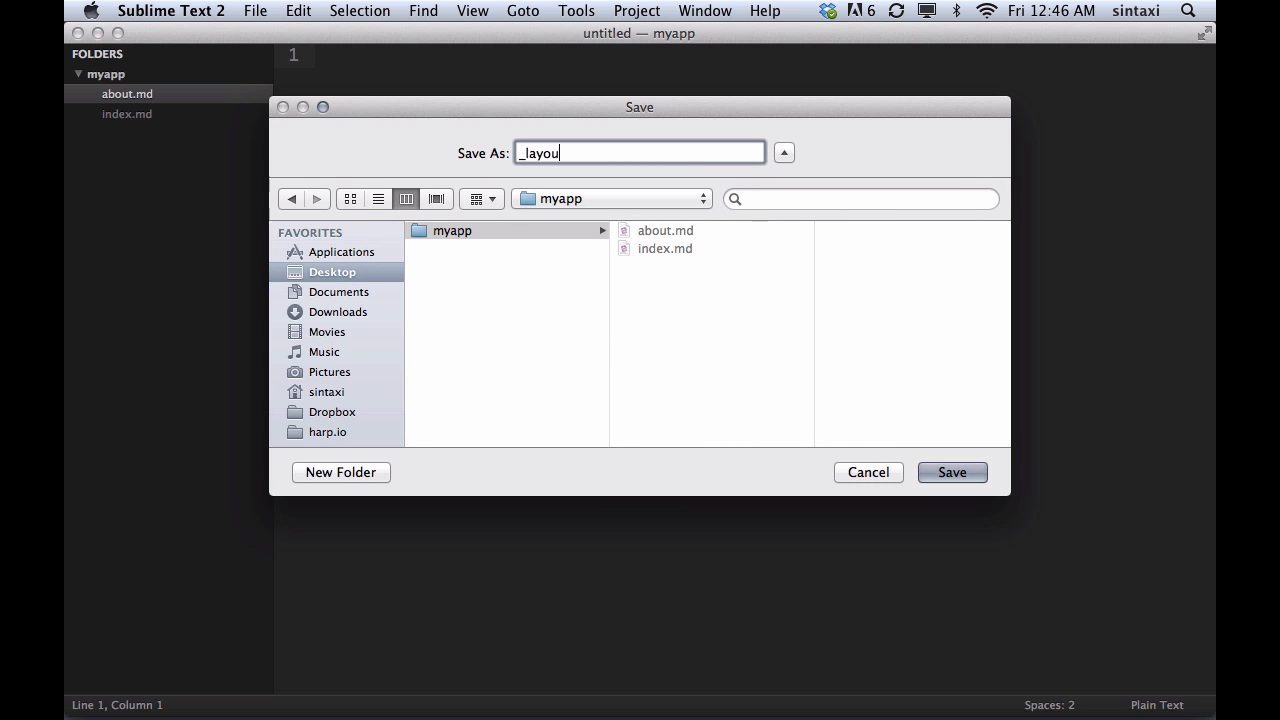
pyautogui.write('t.')
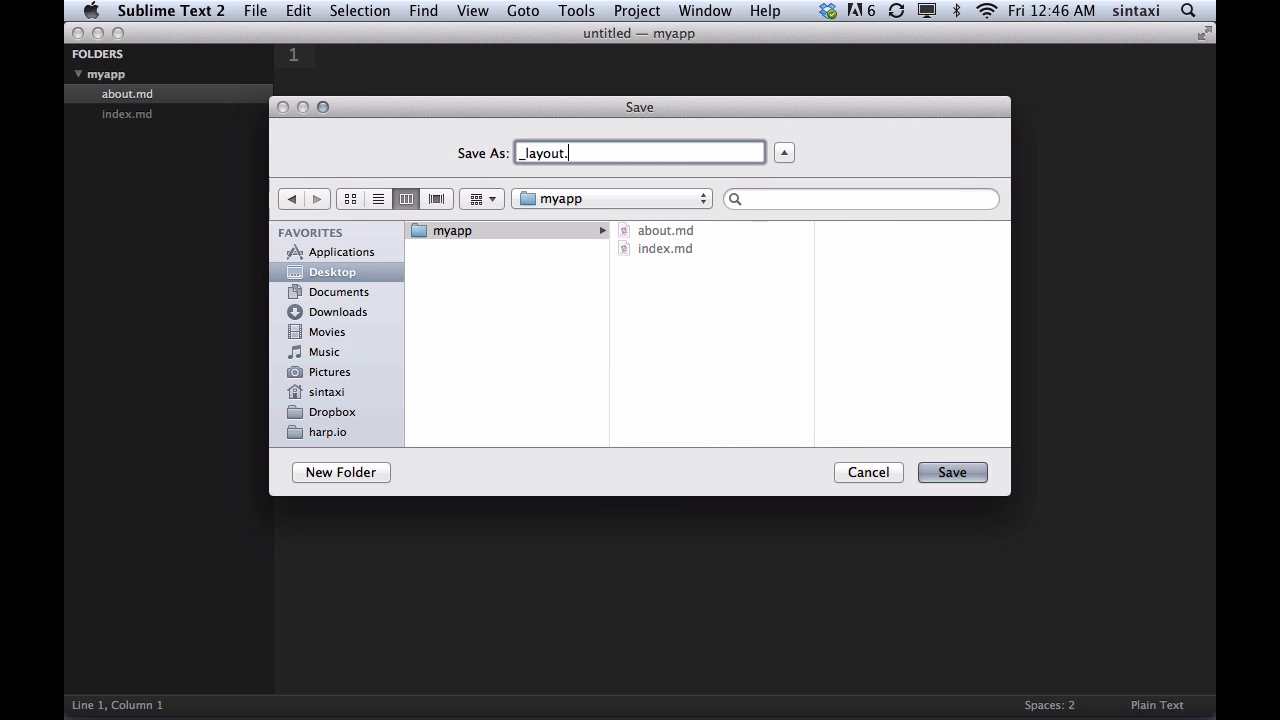
pyautogui.write('jade')
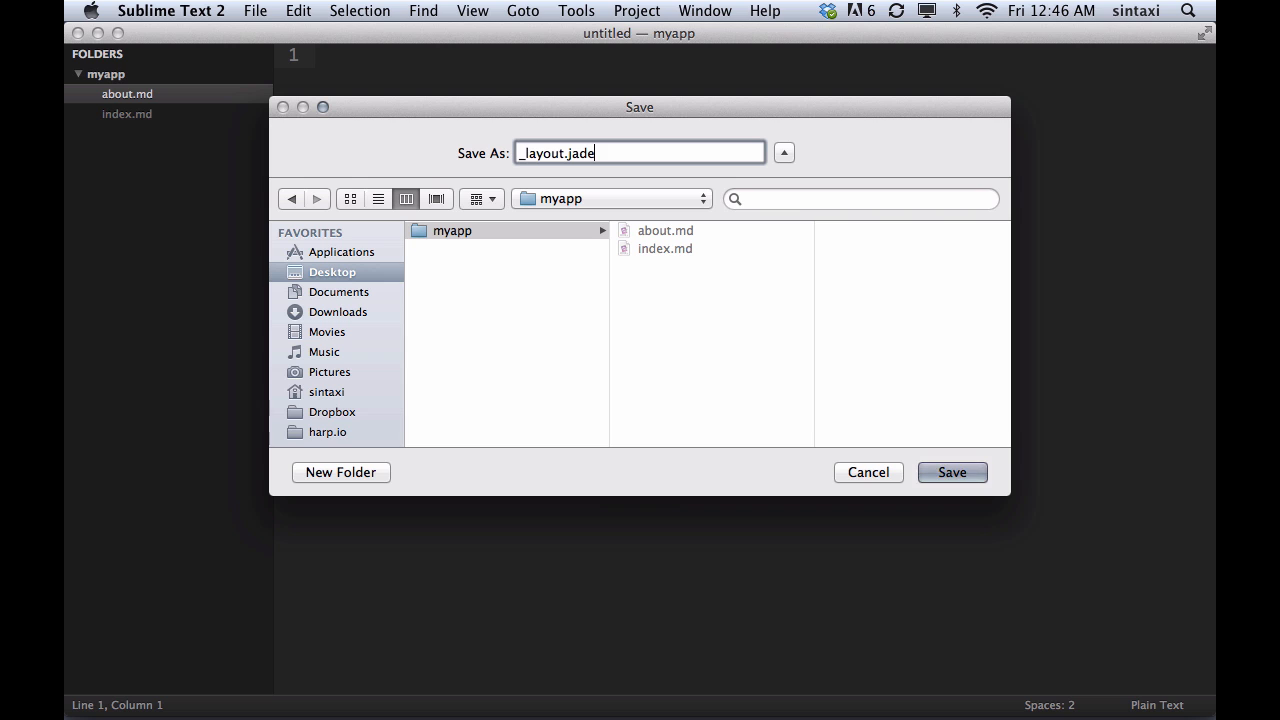
pyautogui.click(952, 472)
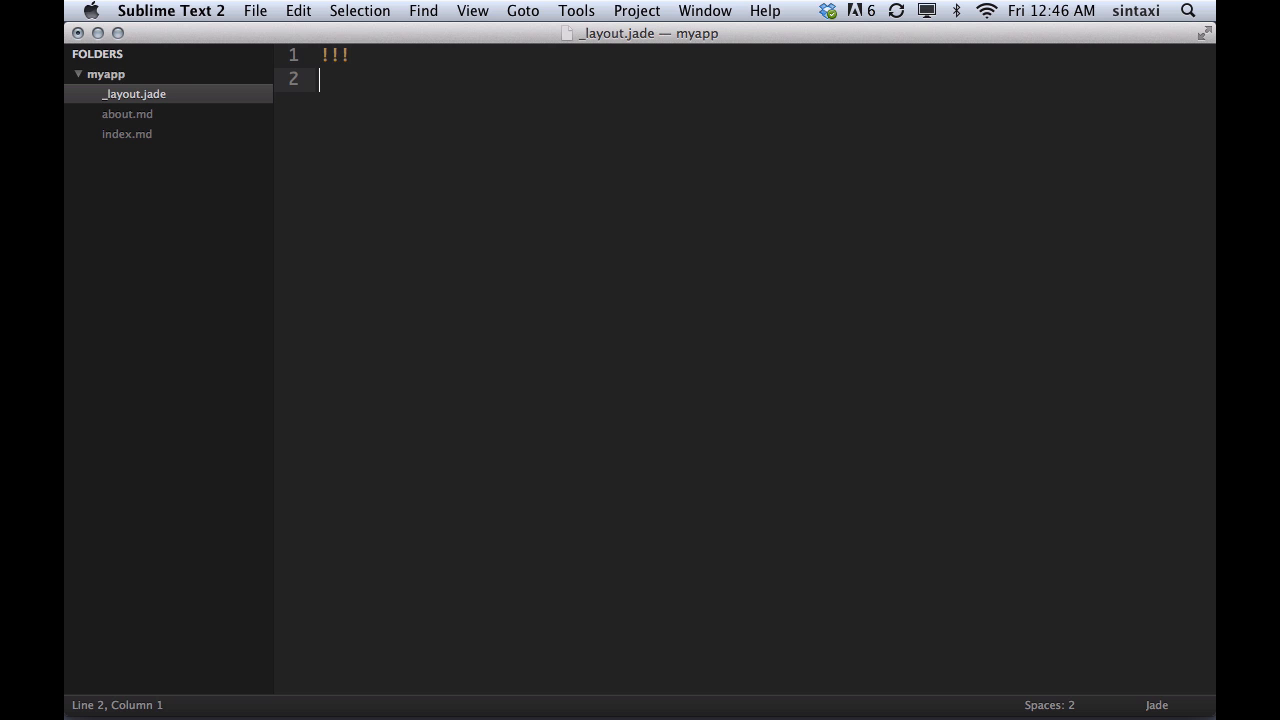
# Step: Write the Jade skeleton: html, head, body with h1 Harp Demo, hr and != yield
pyautogui.write('html')
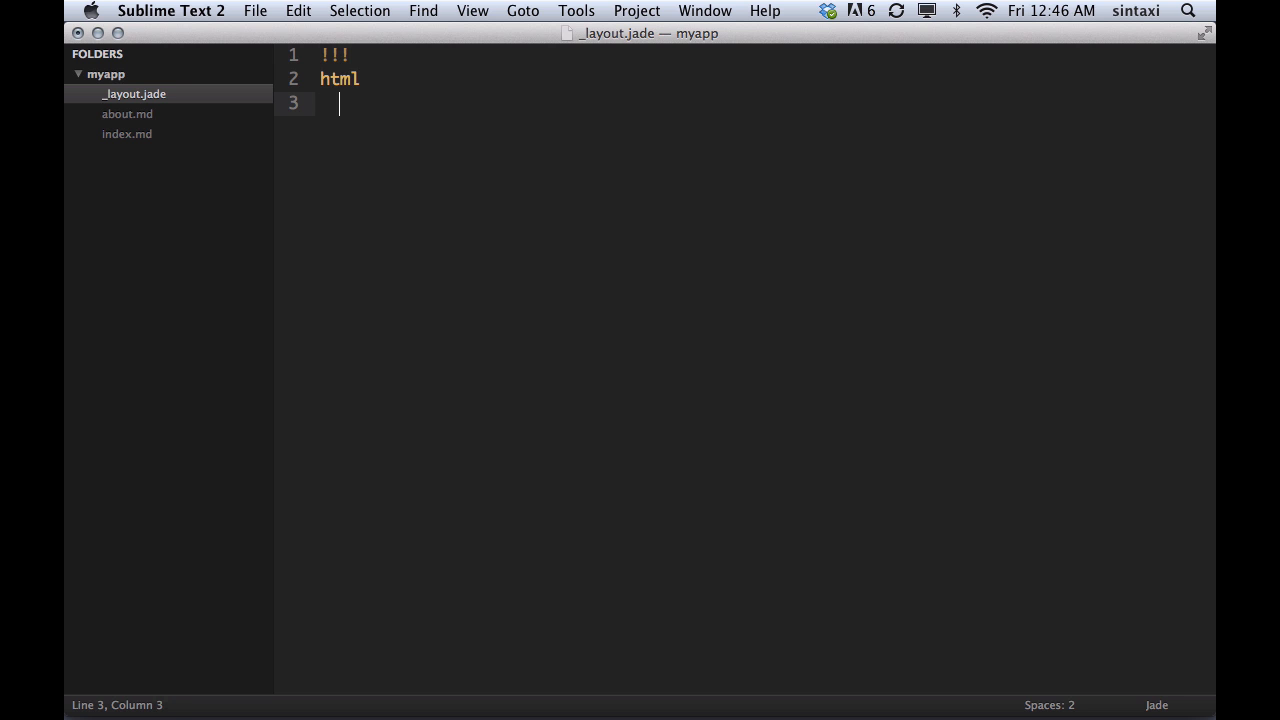
pyautogui.write('head')
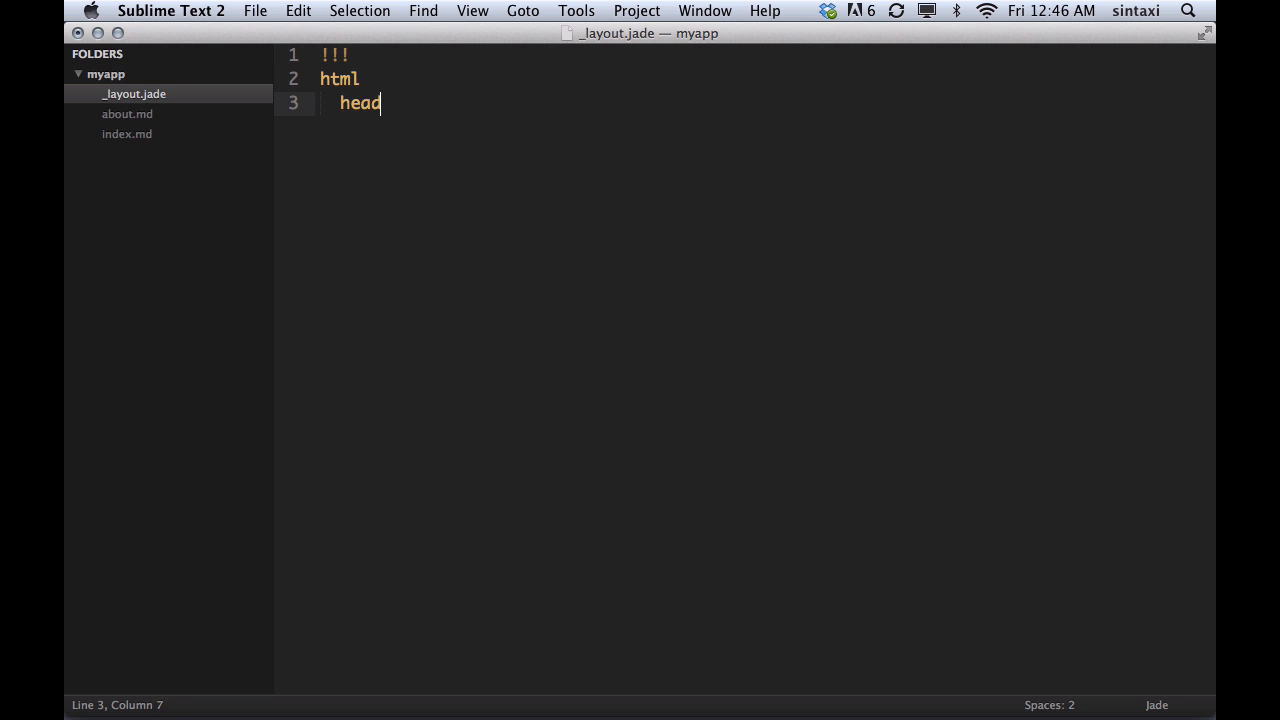
pyautogui.write('body')
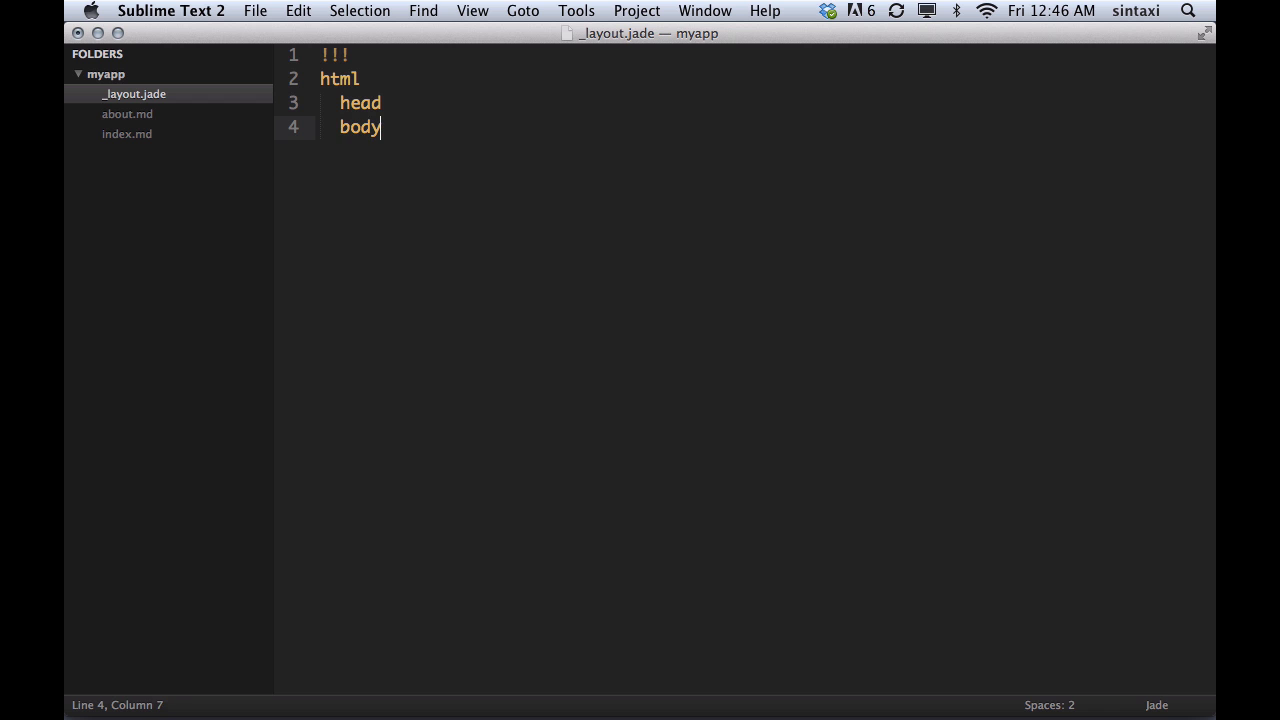
pyautogui.press('enter')
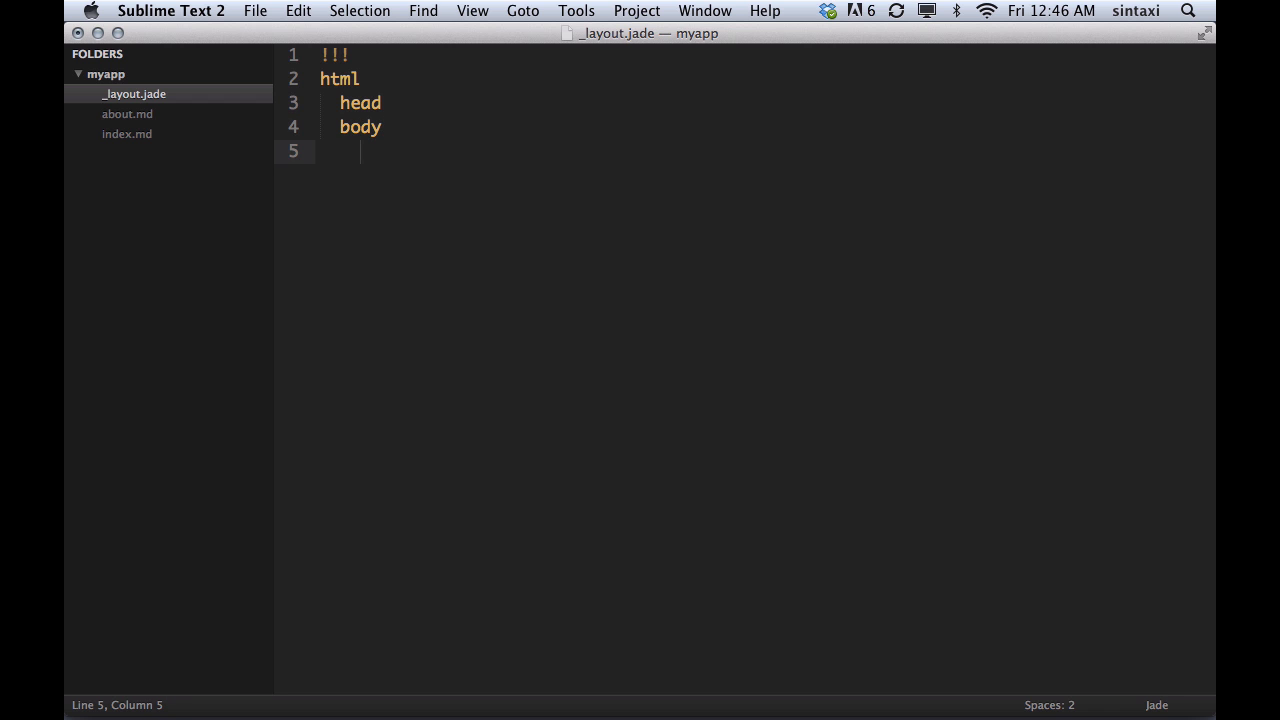
pyautogui.write('h1 Ho')
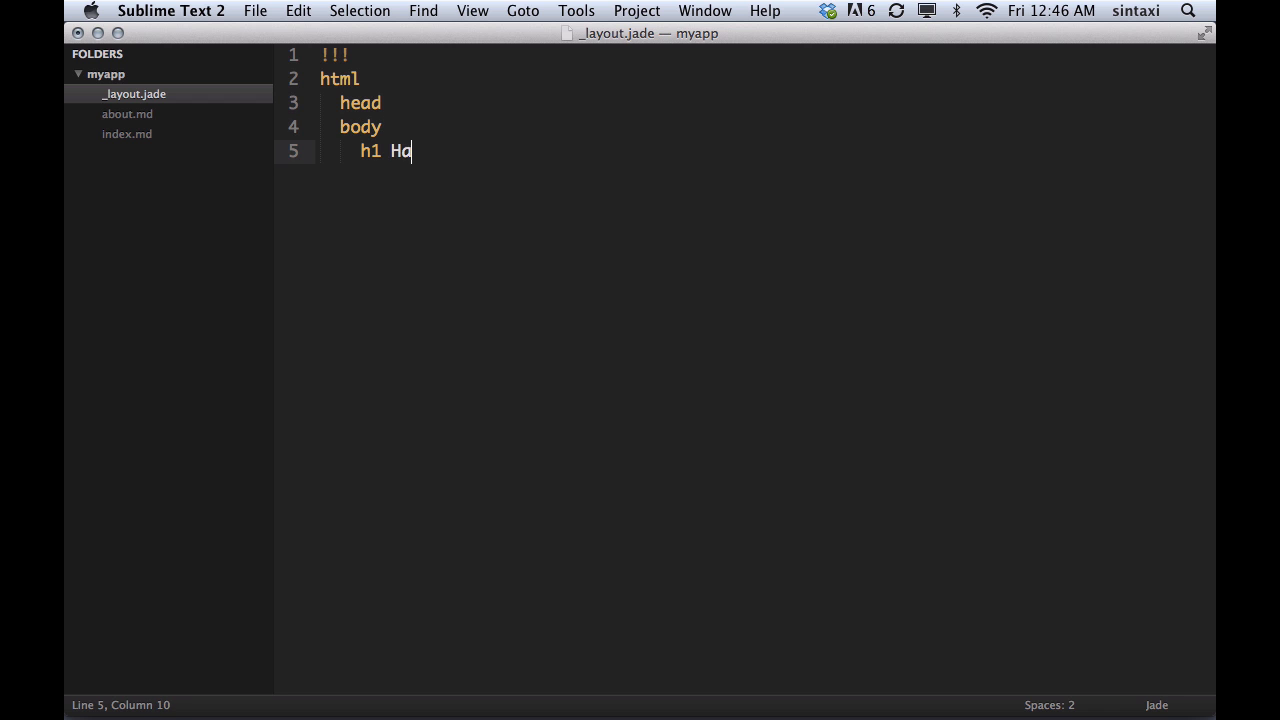
pyautogui.write('rp Demp')
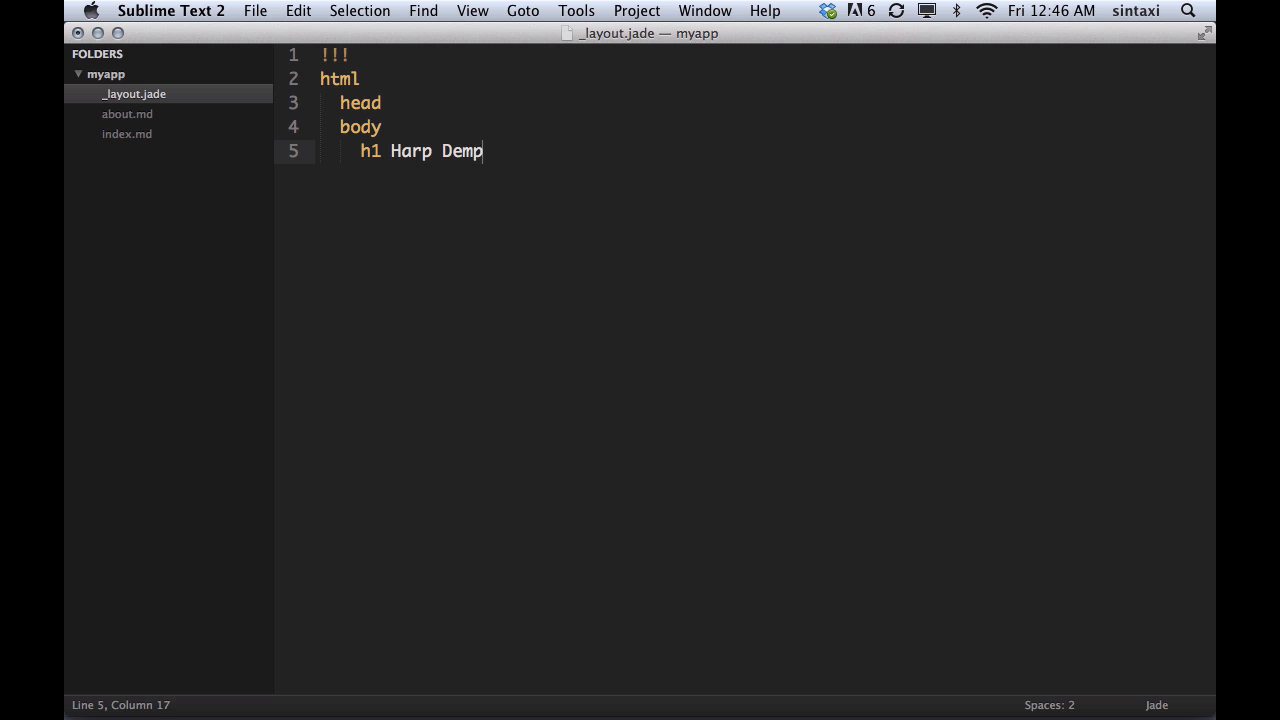
pyautogui.press('enter')
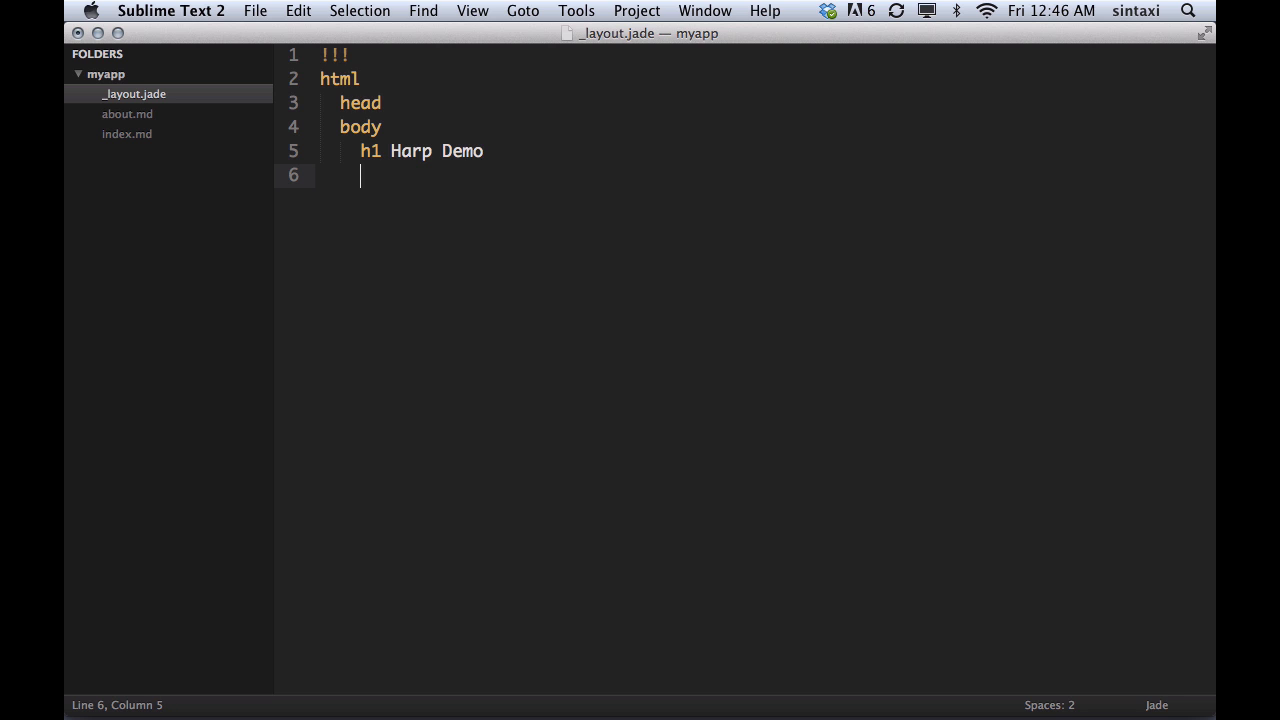
pyautogui.write('hr')
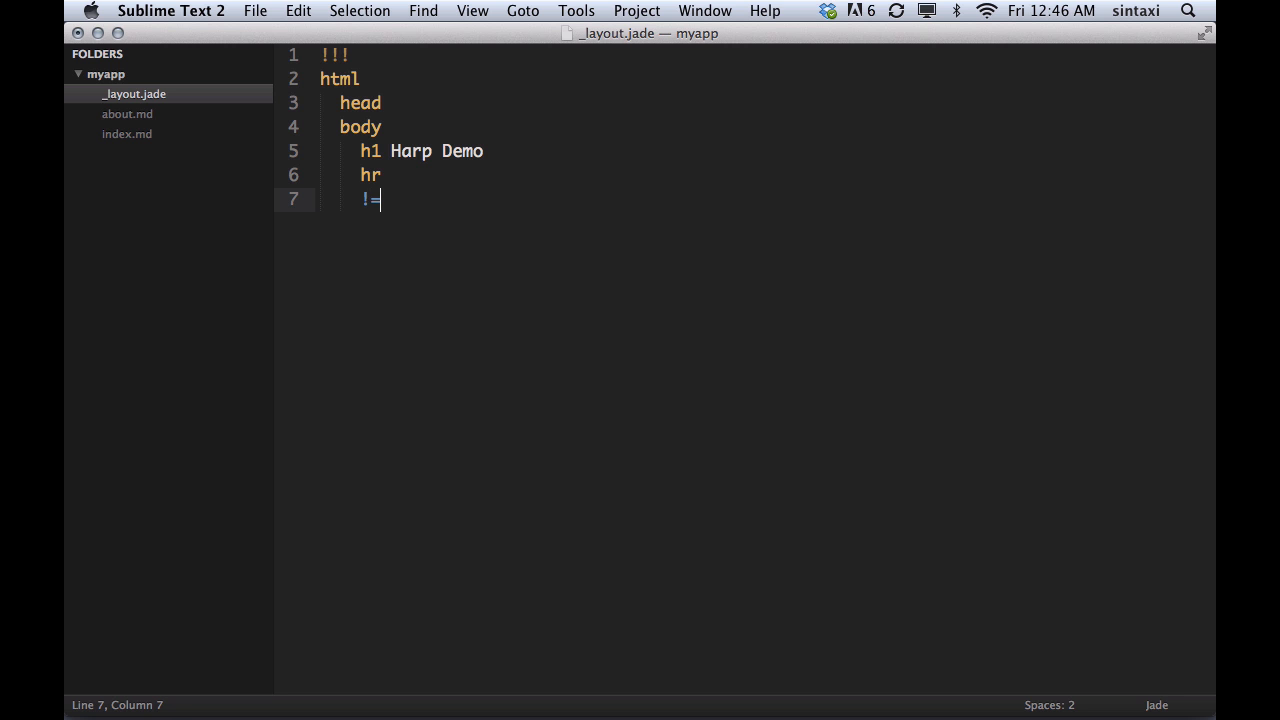
pyautogui.write('yei')
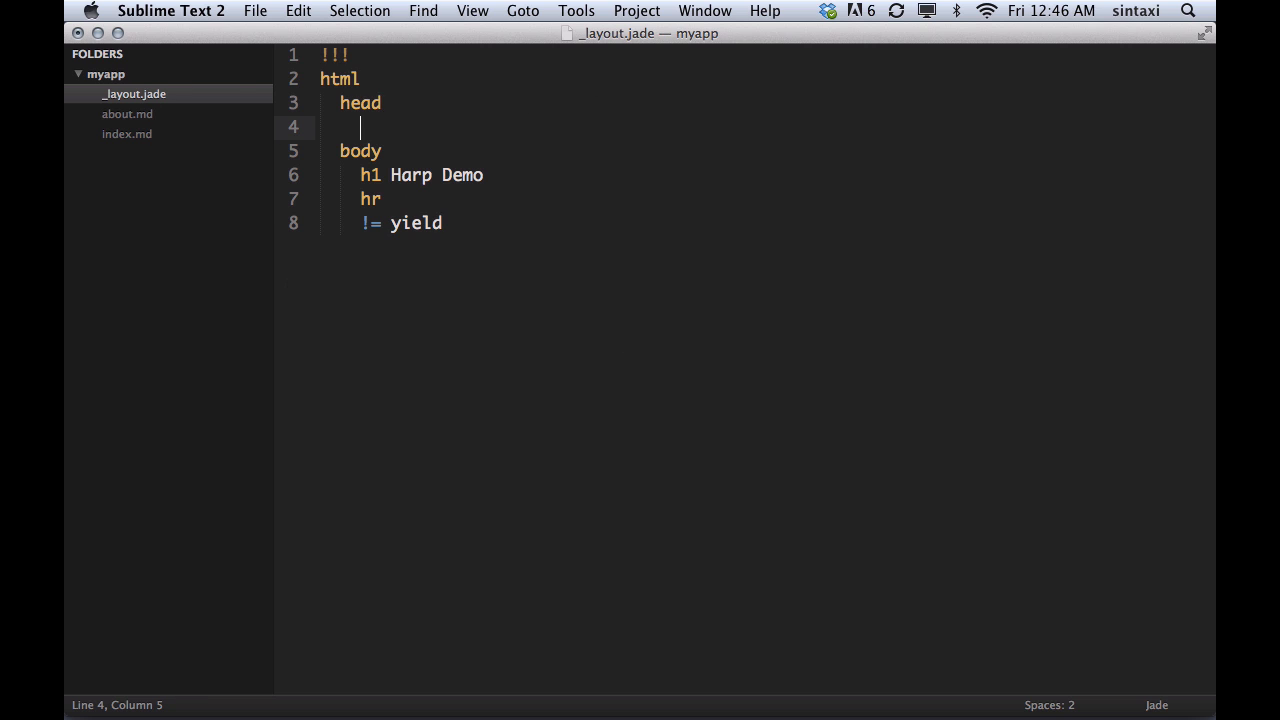
# Step: Add a head link to main.css (rel stylesheet, type text/css) and save the layout
pyautogui.write('link(rel')
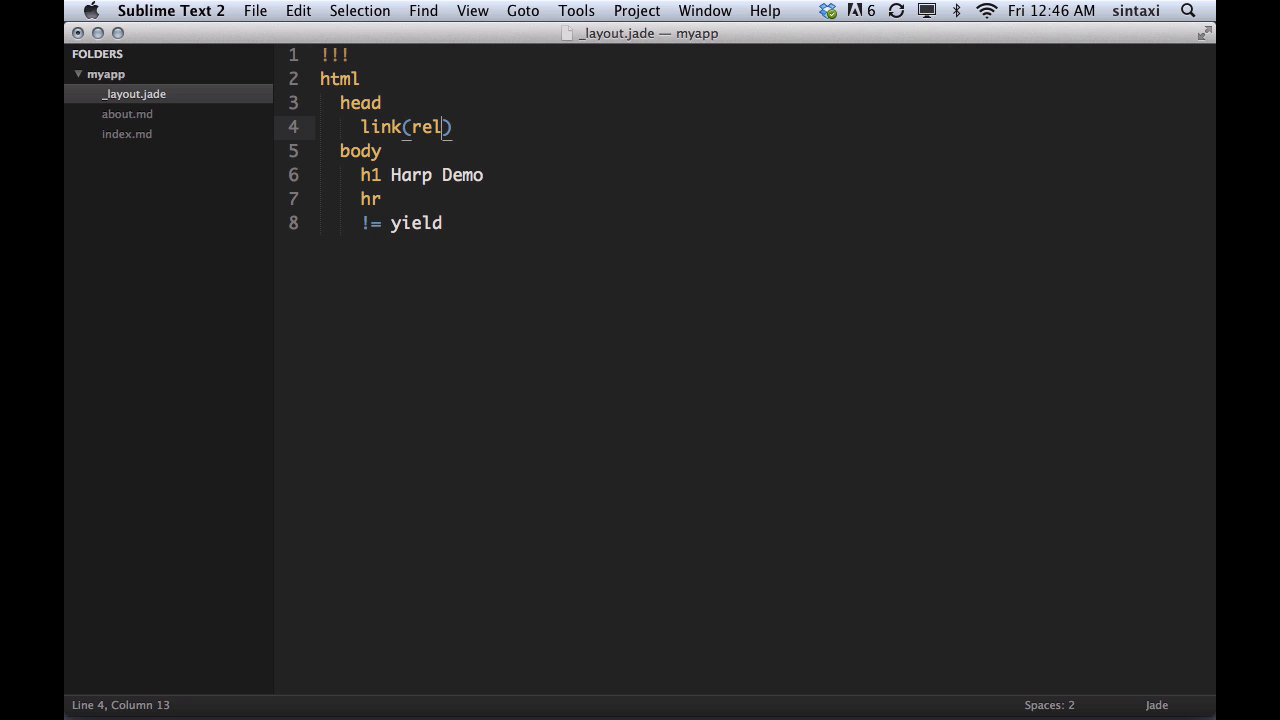
pyautogui.write('="sty')
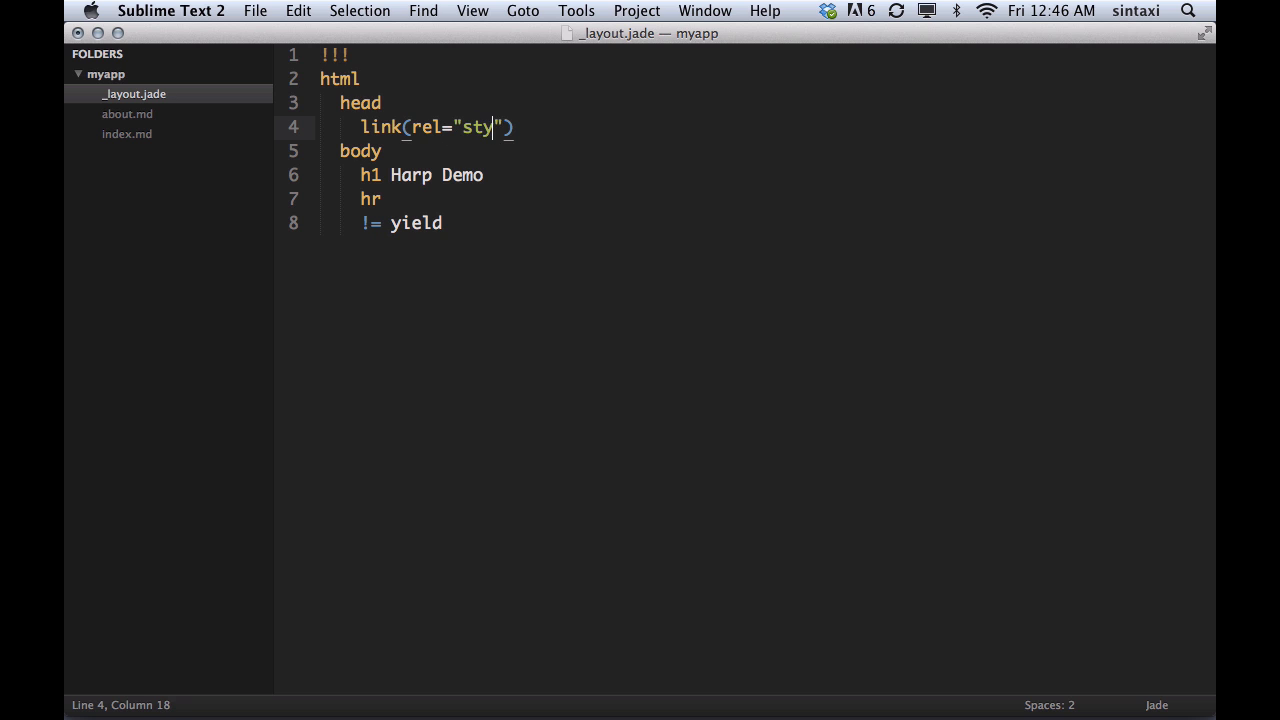
pyautogui.write('lesheet')
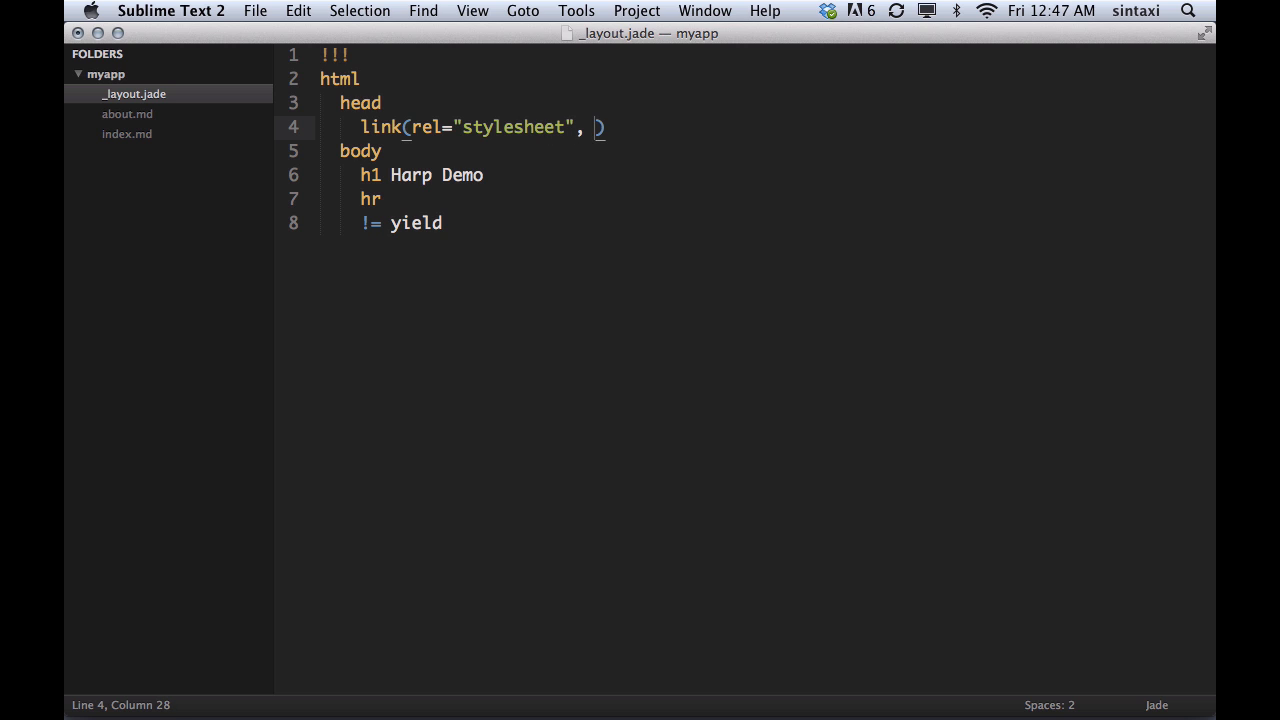
pyautogui.write('href')
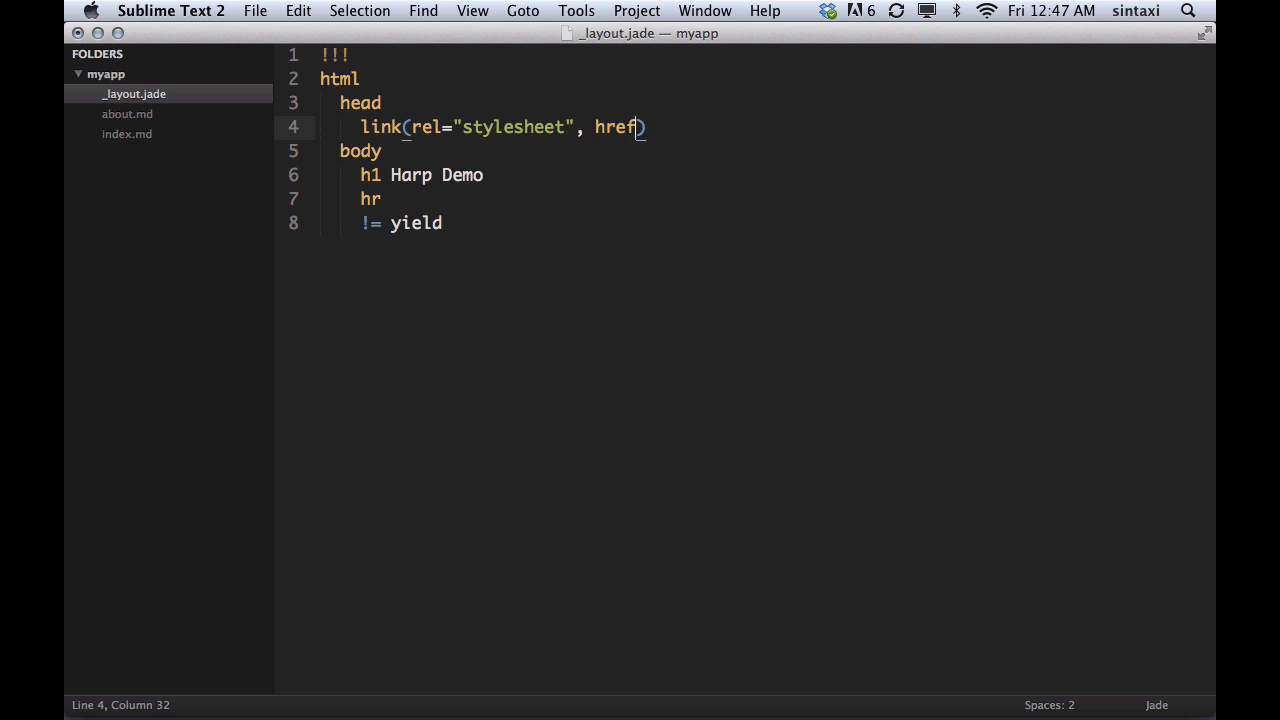
pyautogui.write('="m"')
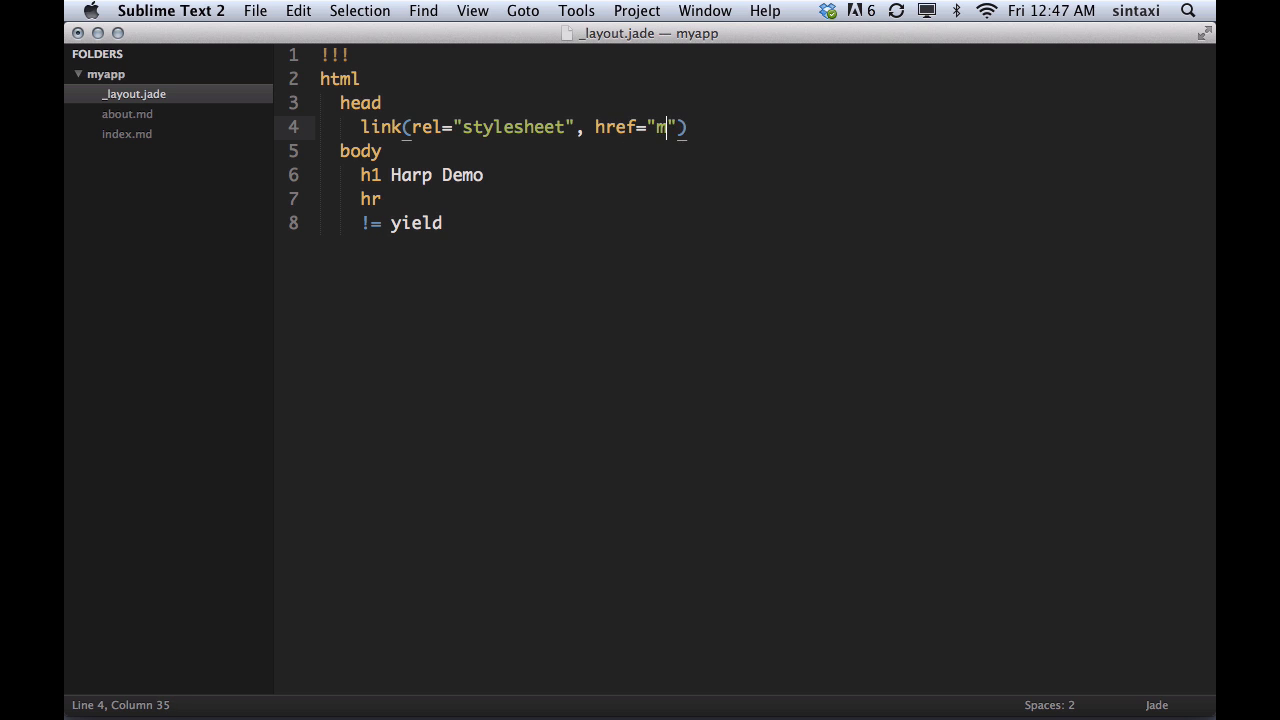
pyautogui.write('ain.css')
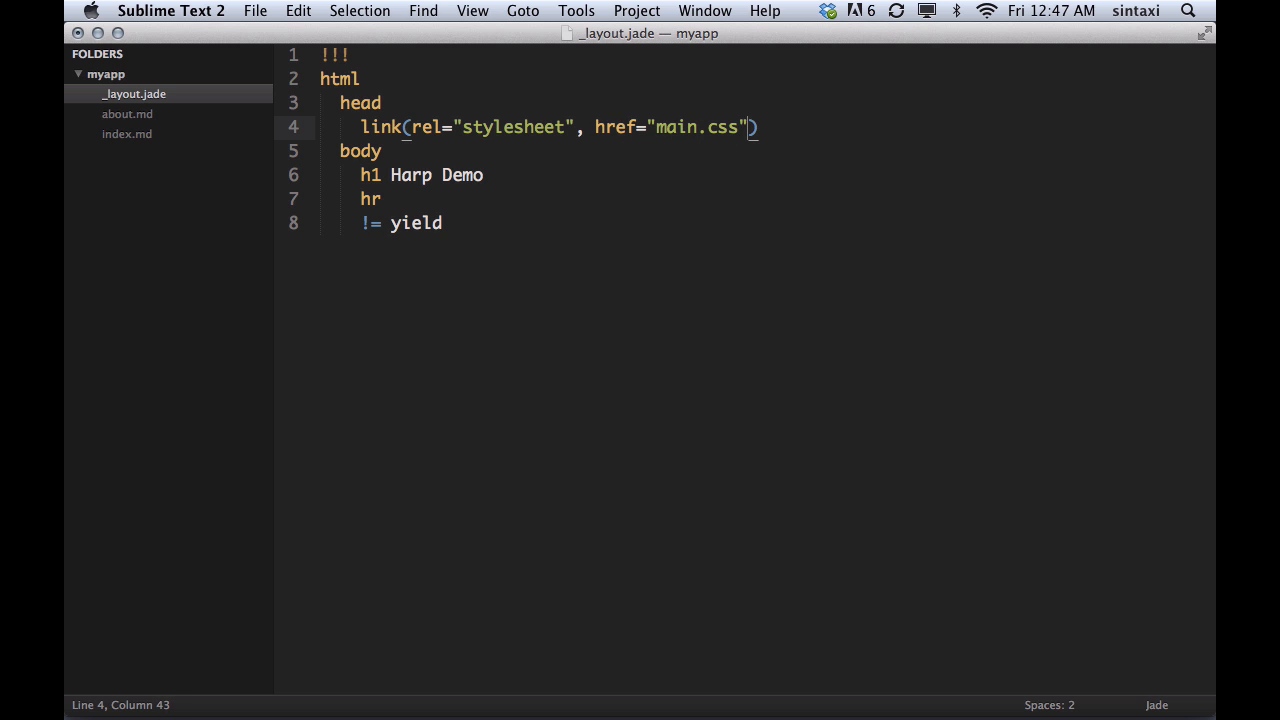
pyautogui.write(',')
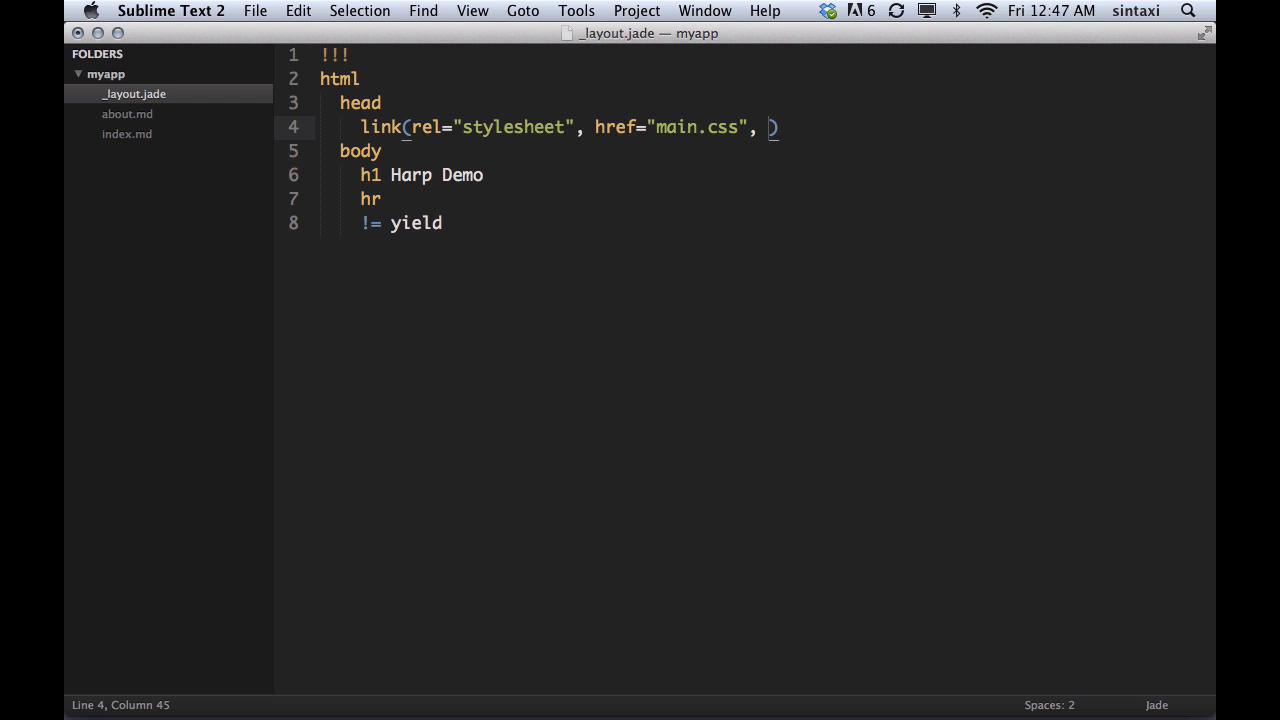
pyautogui.write('type=')
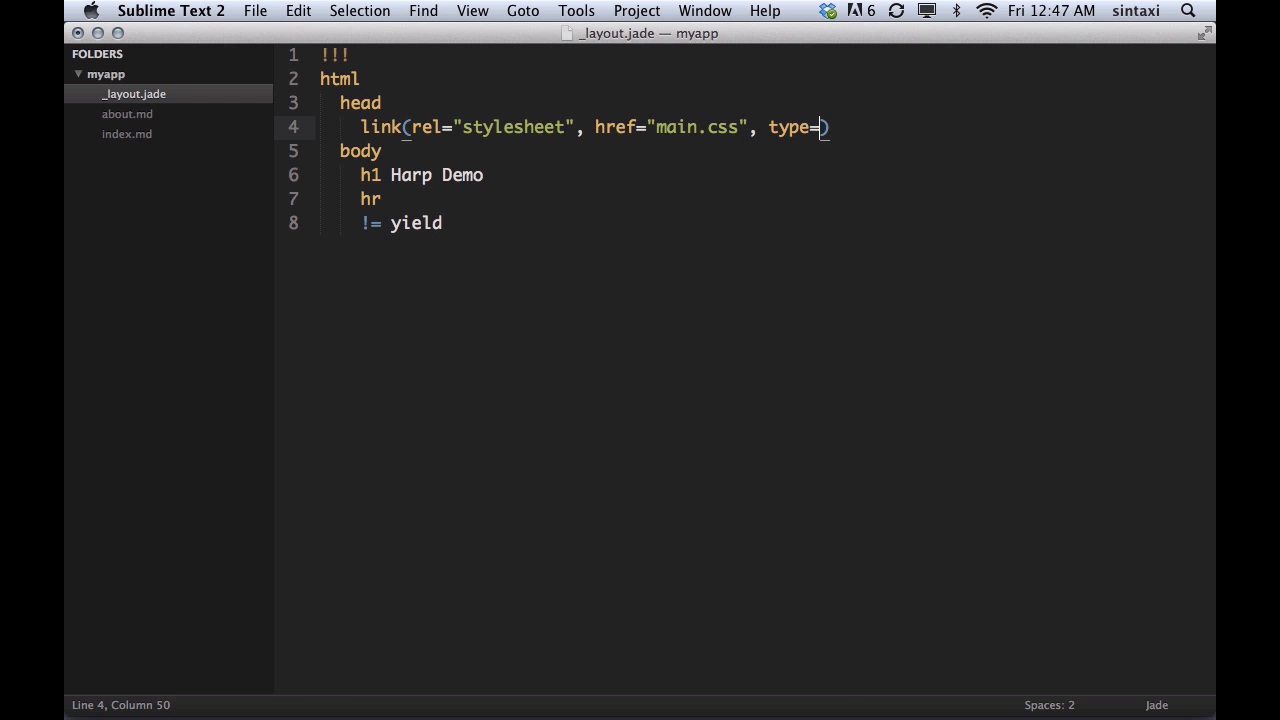
pyautogui.write('"t"')
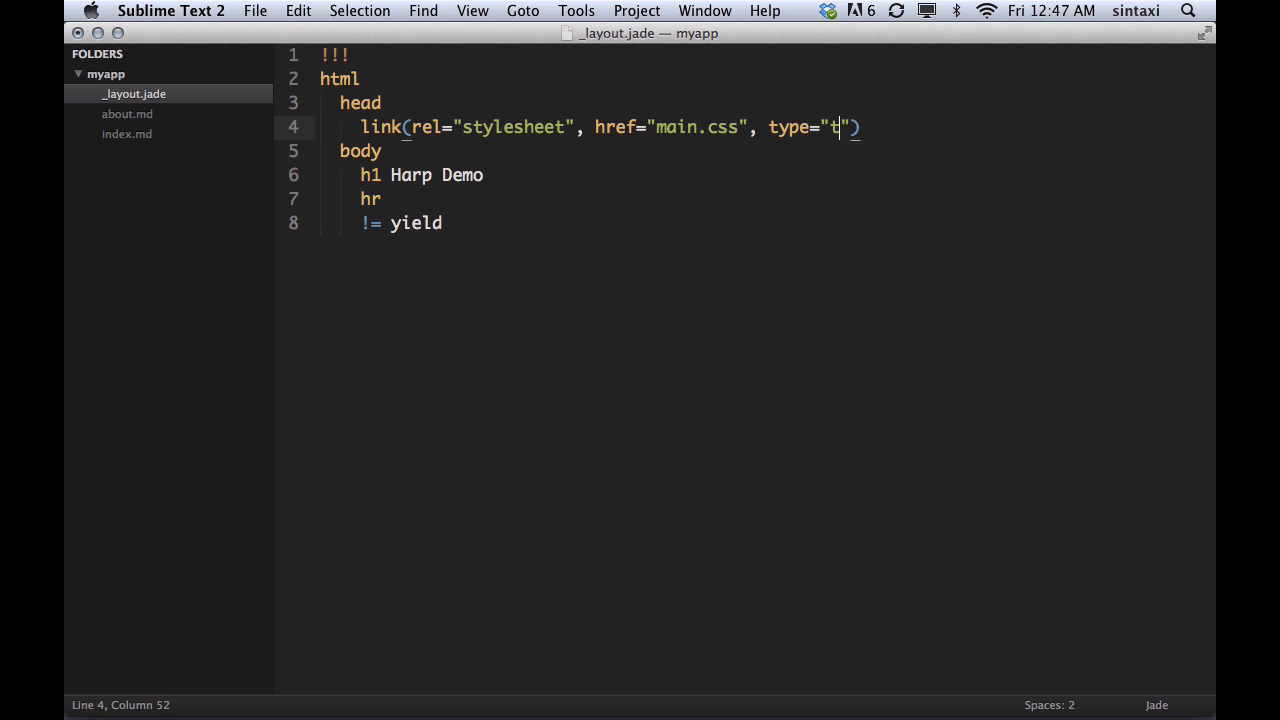
pyautogui.write('ext/css')
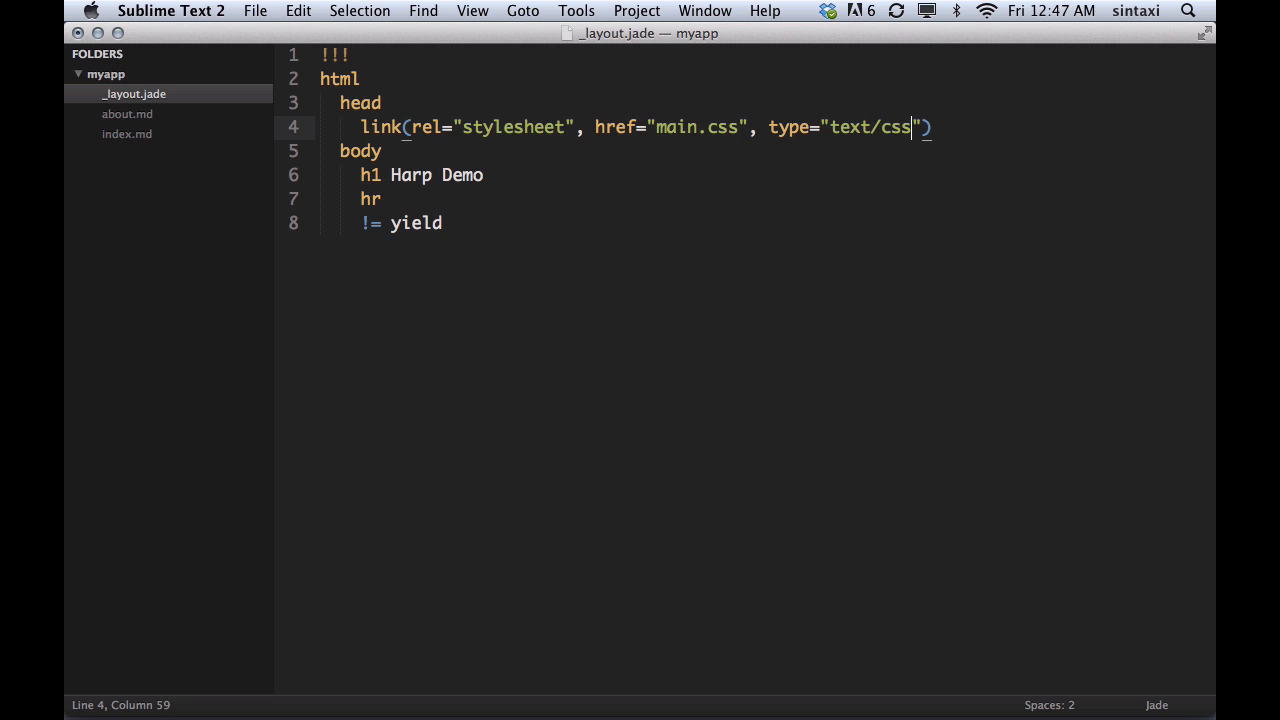
pyautogui.press('cmd+s')
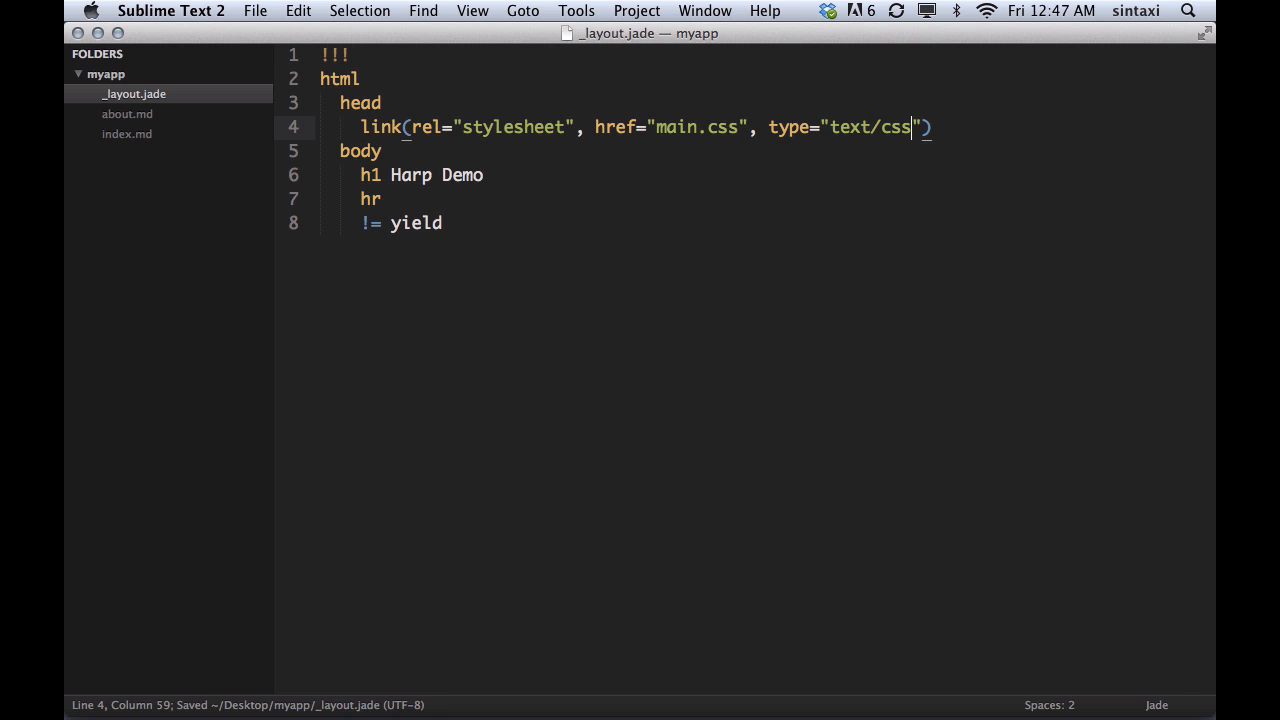
pyautogui.press('cmd+n')
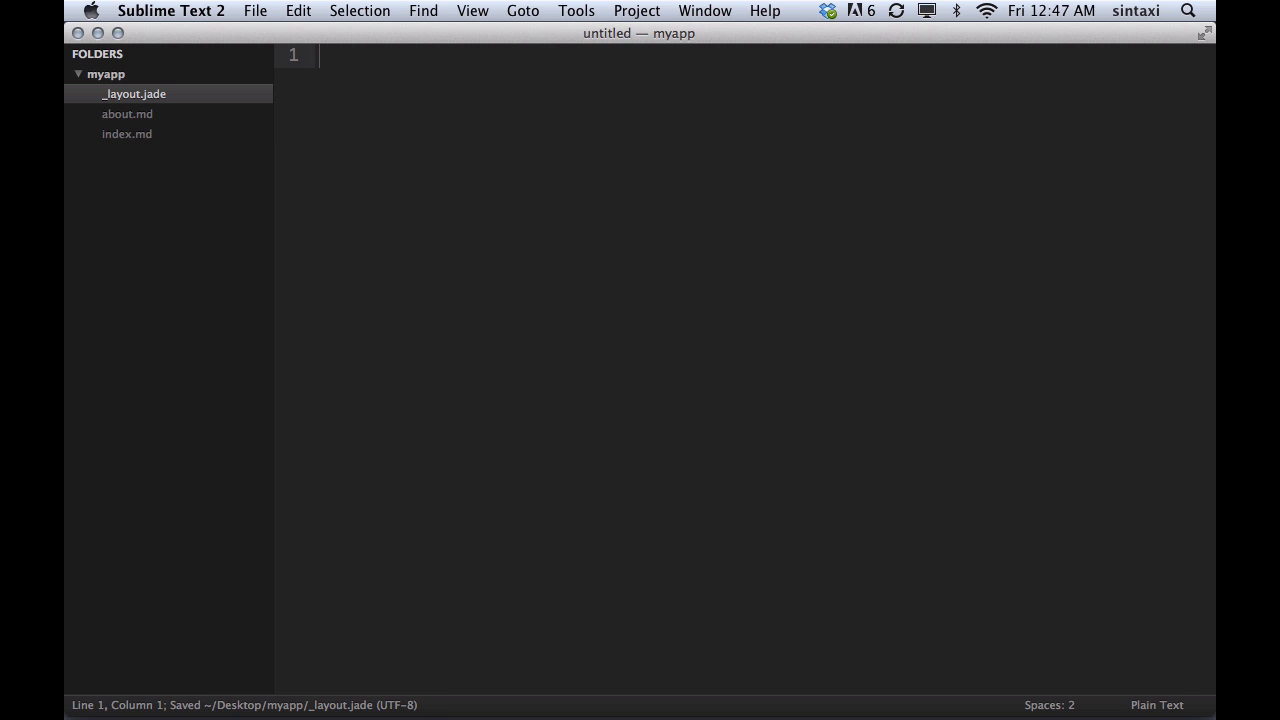
# Step: Save a new main.css in myapp with body { padding:30px; font-family:Verdana; }
pyautogui.press('cmd+s')
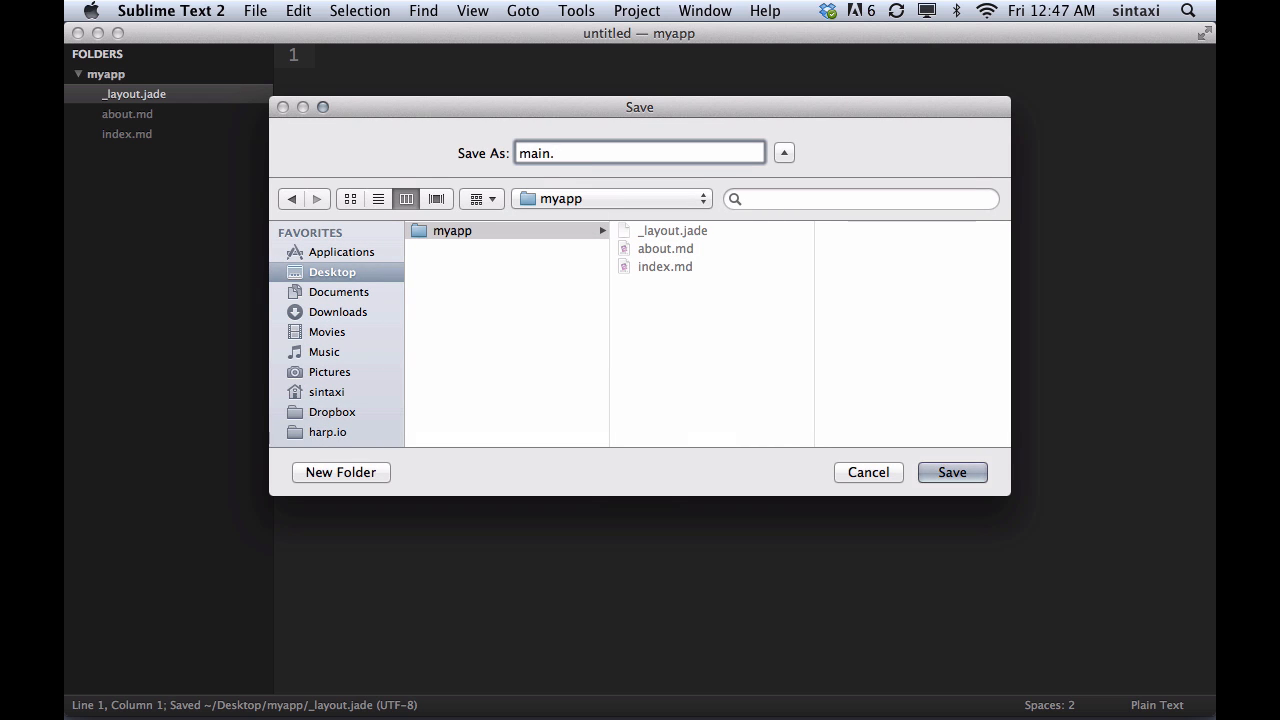
pyautogui.click(952, 472)
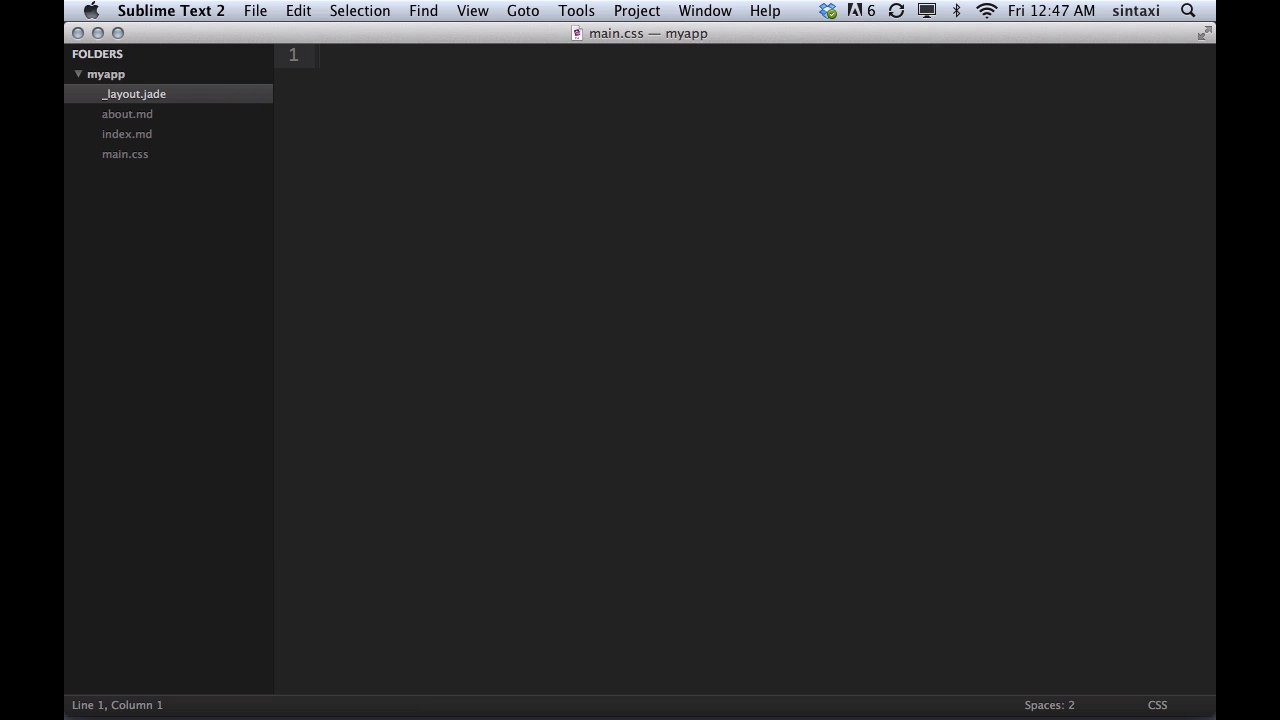
pyautogui.write('body')
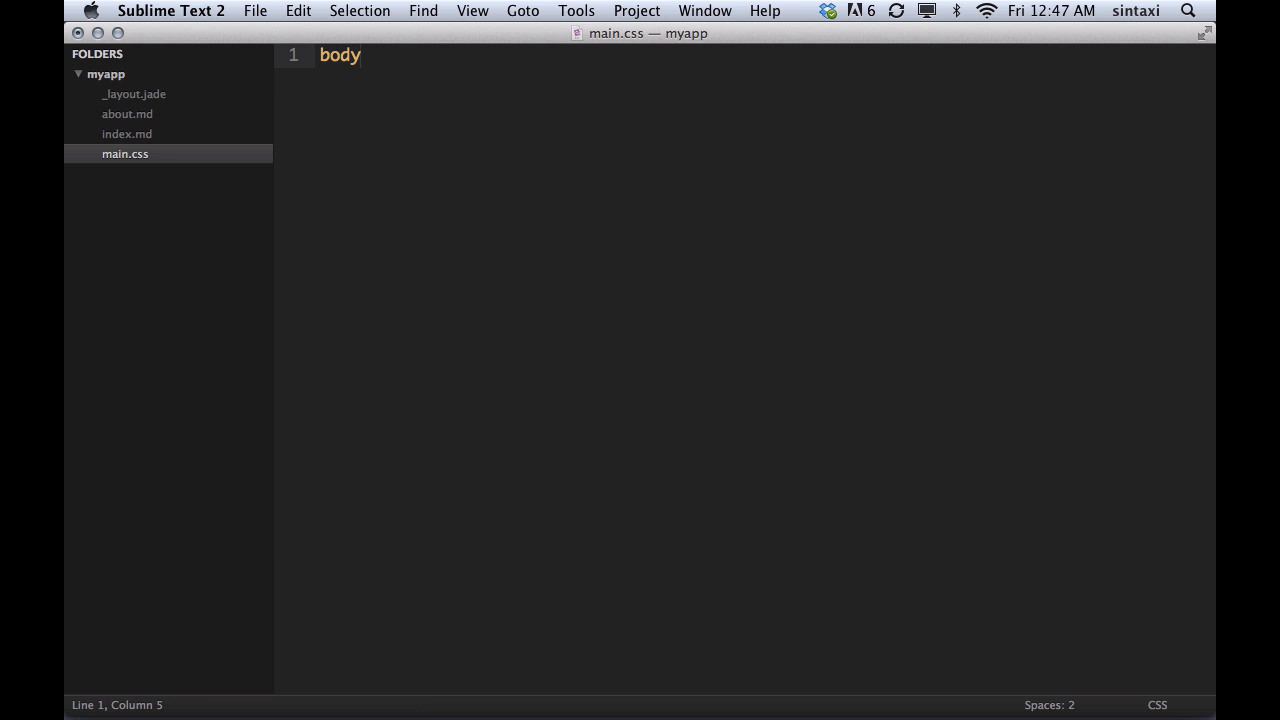
pyautogui.write('{')
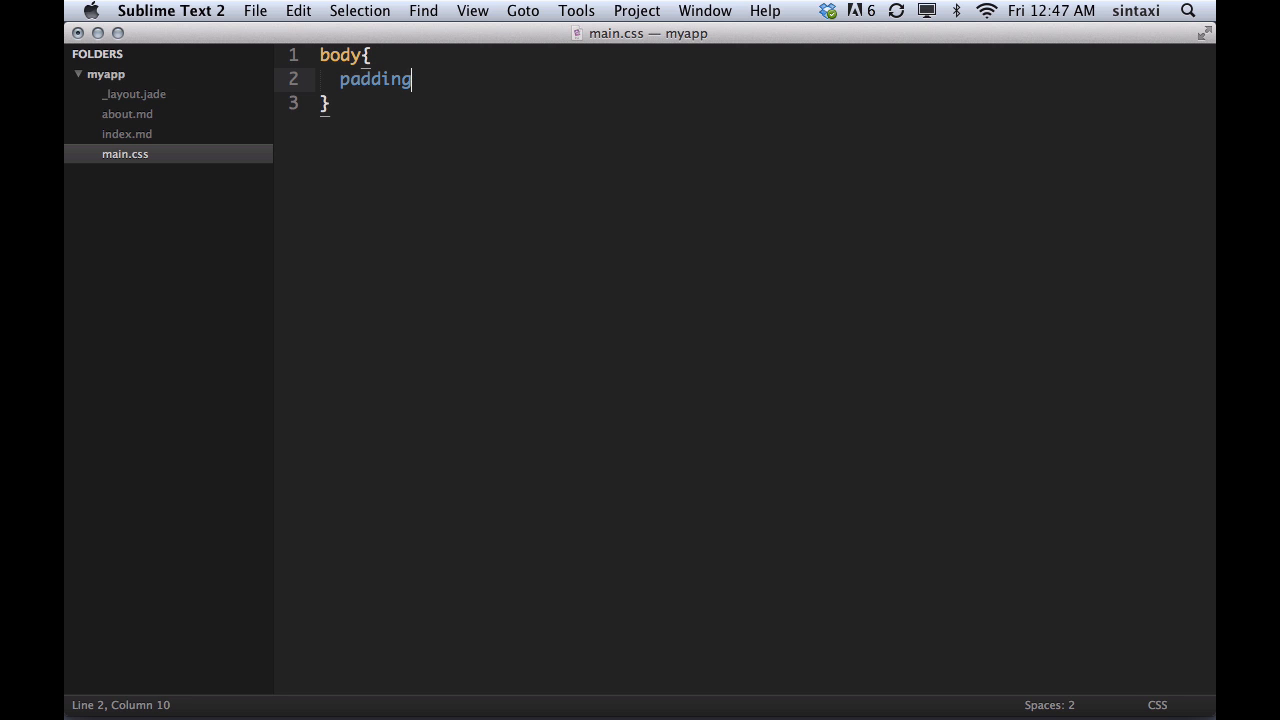
pyautogui.write(':30px;')
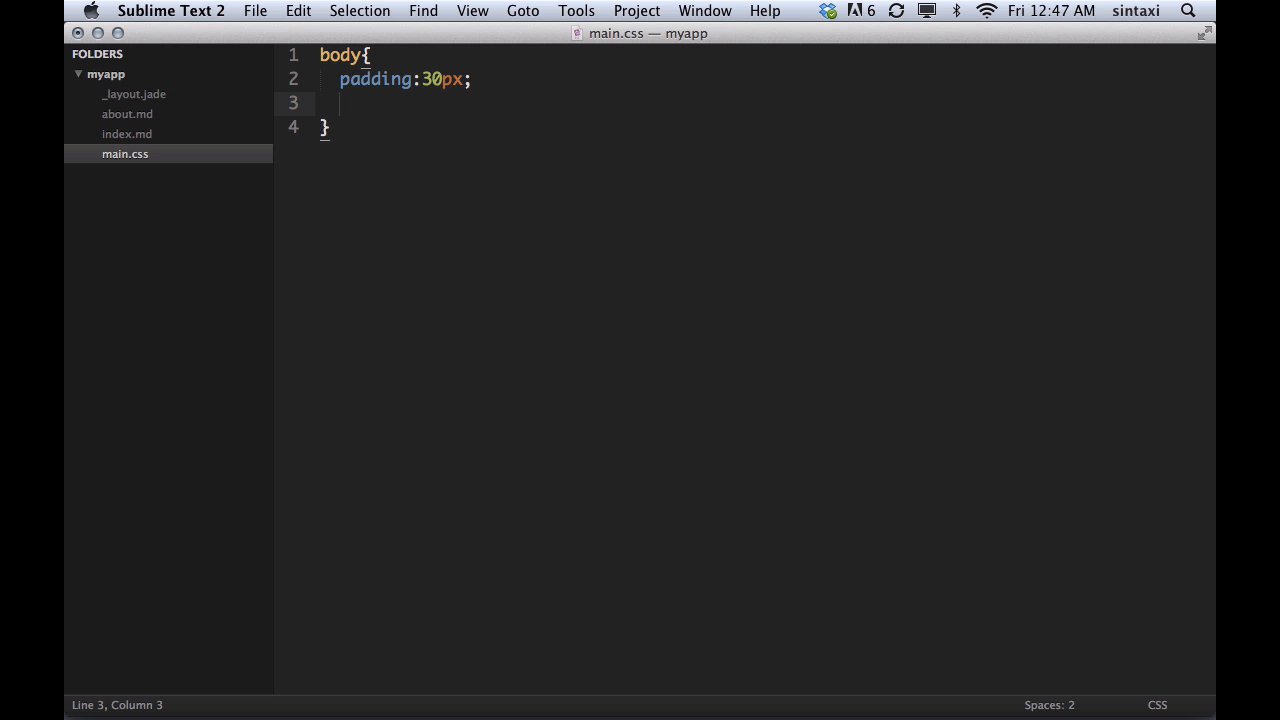
pyautogui.write('font-')
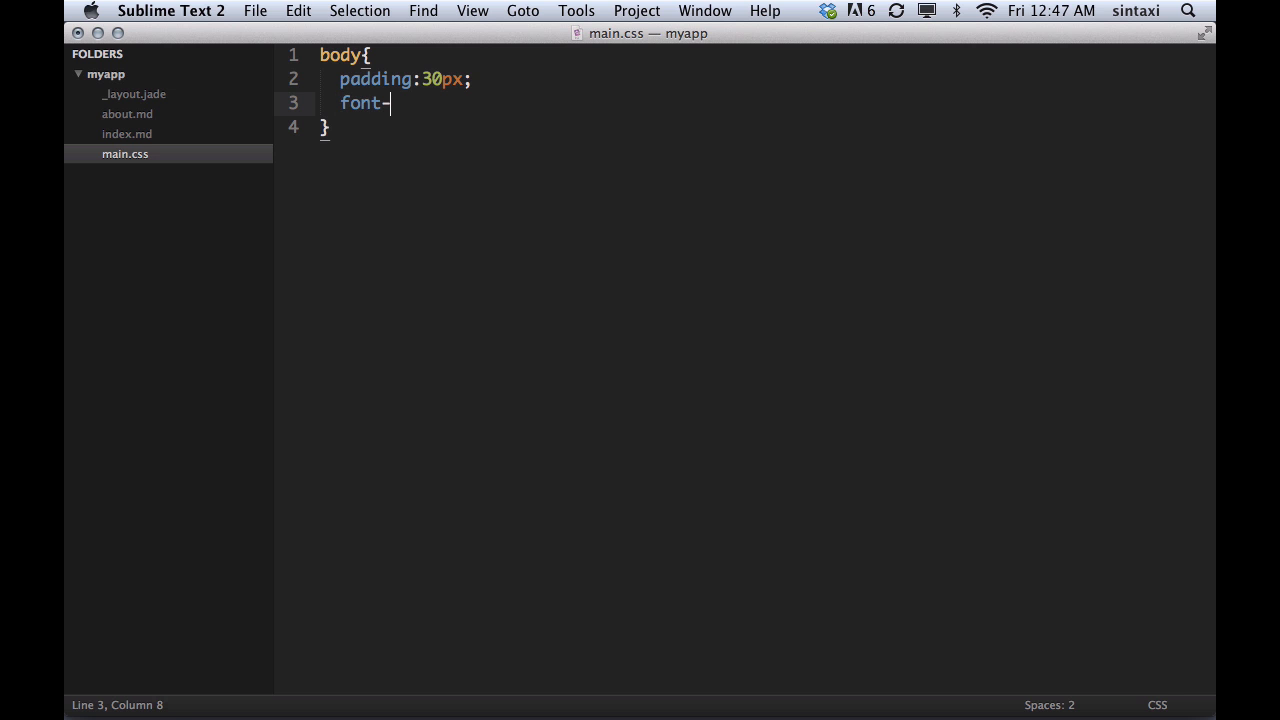
pyautogui.write('fam')
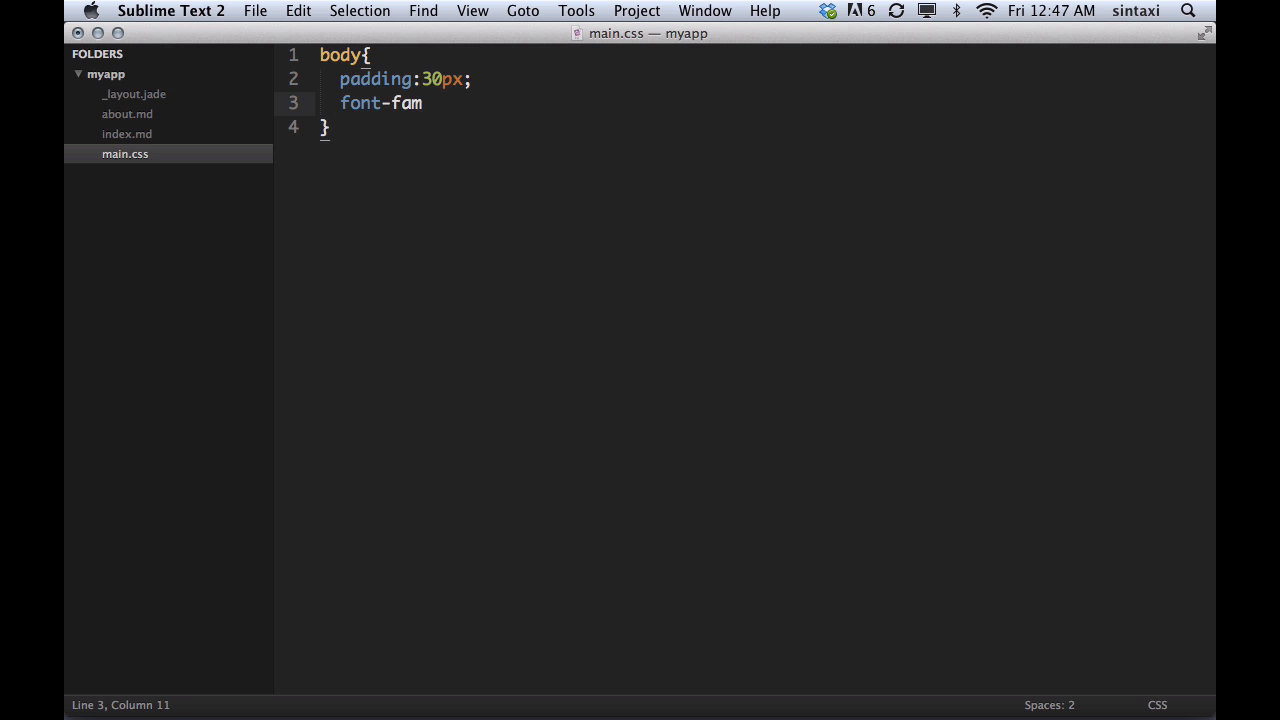
pyautogui.write('ily')
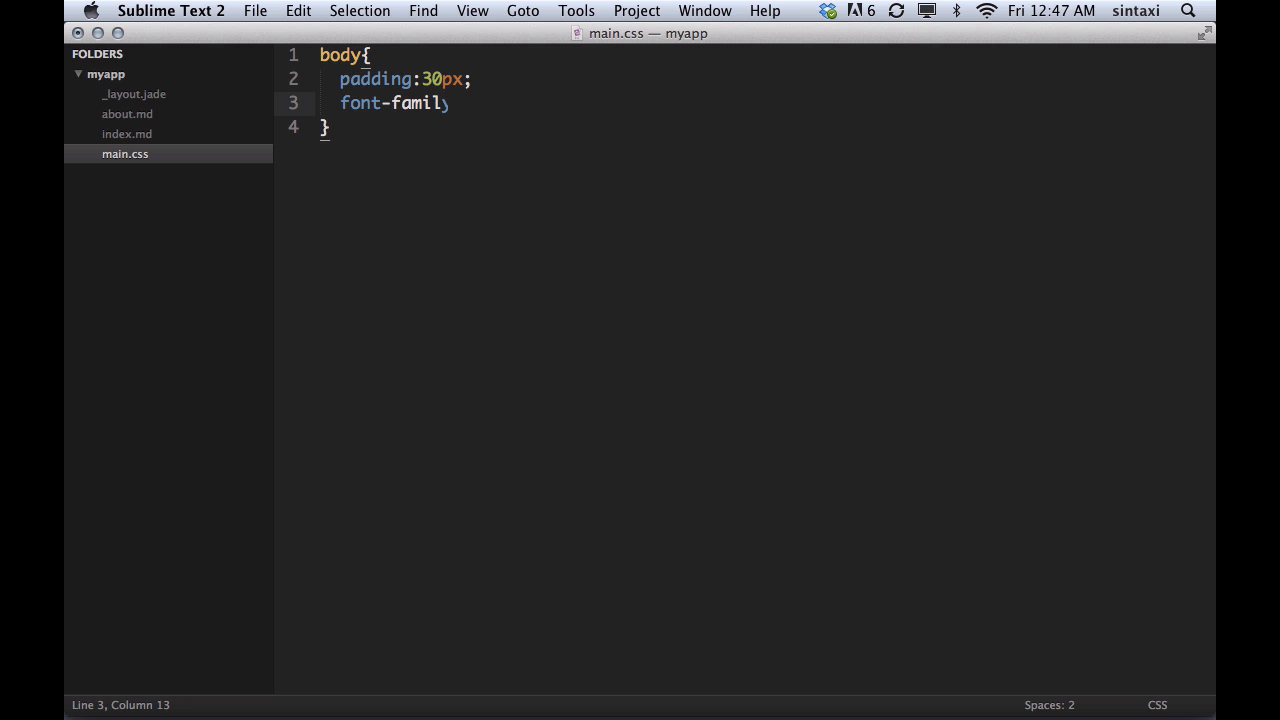
pyautogui.write('y:Ve;')
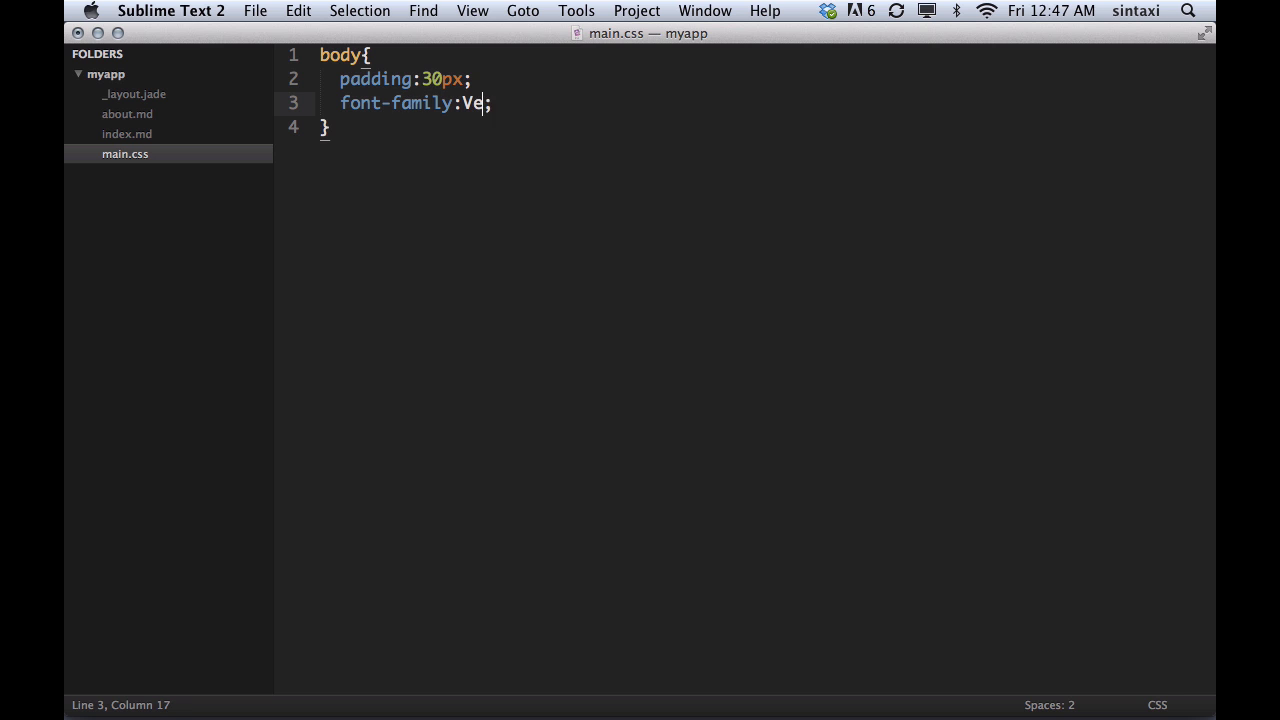
pyautogui.write('rdana')
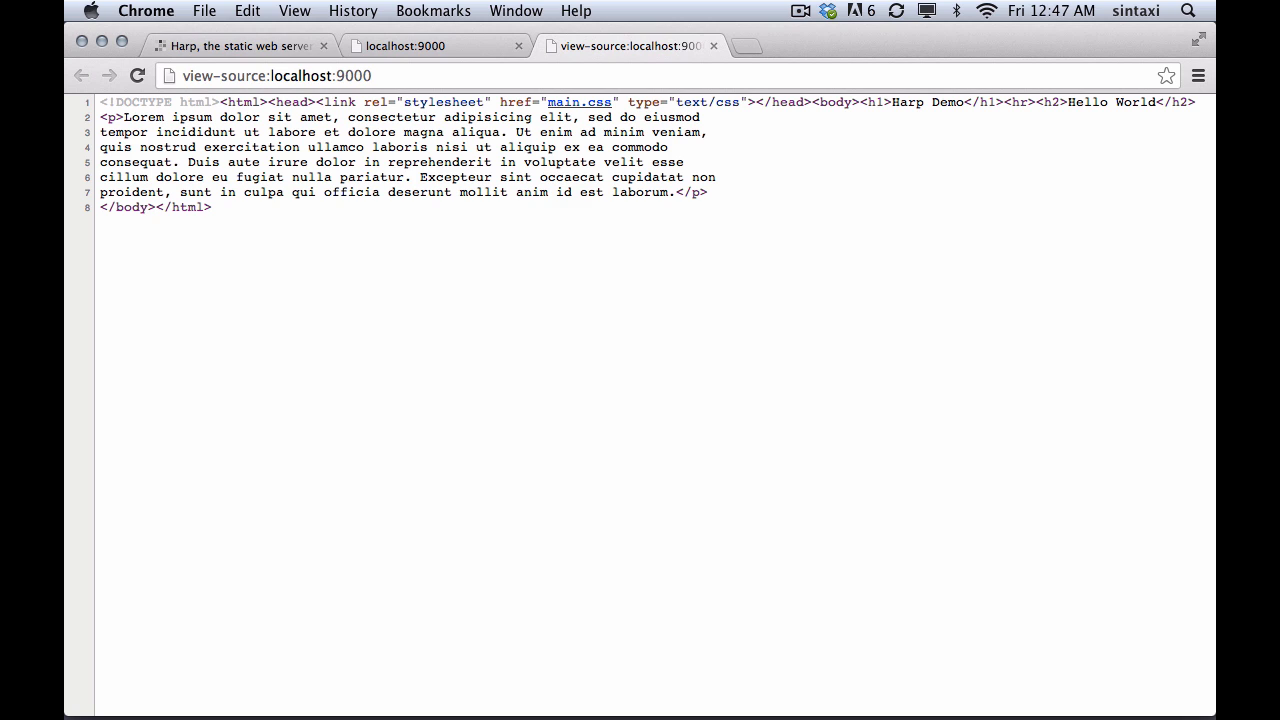
pyautogui.moveTo(580, 102)
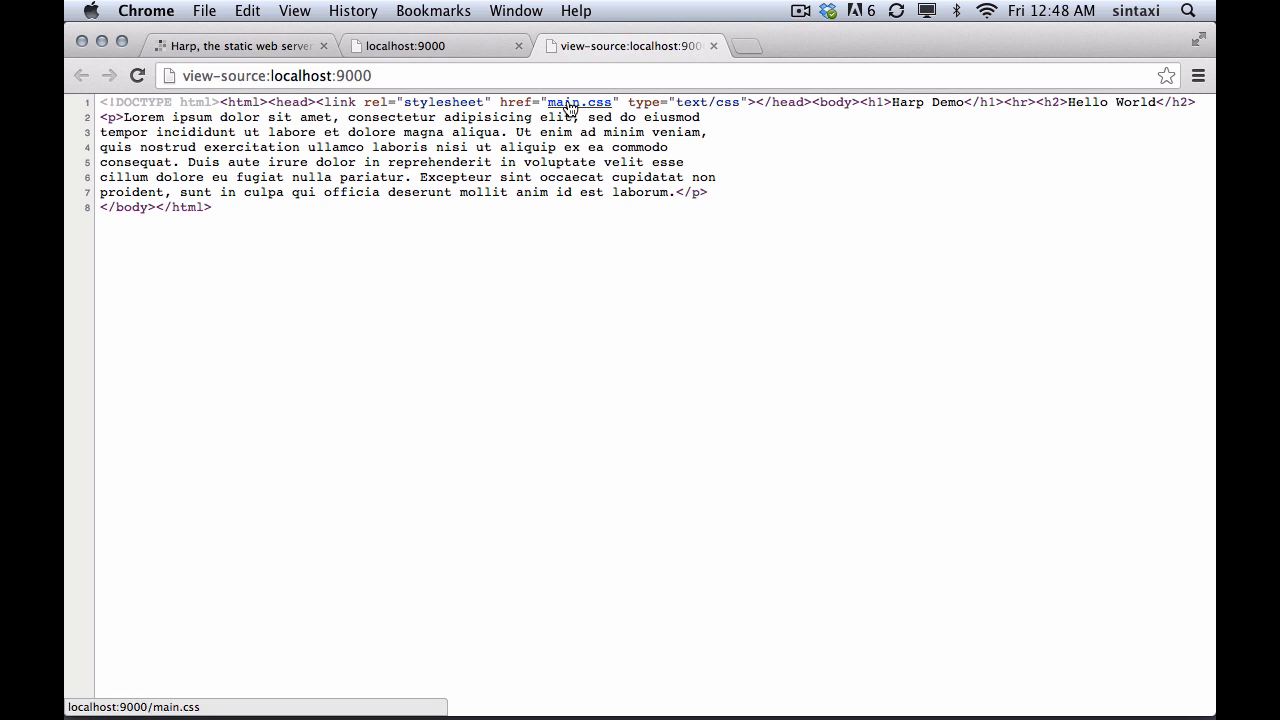
pyautogui.moveTo(156, 208)
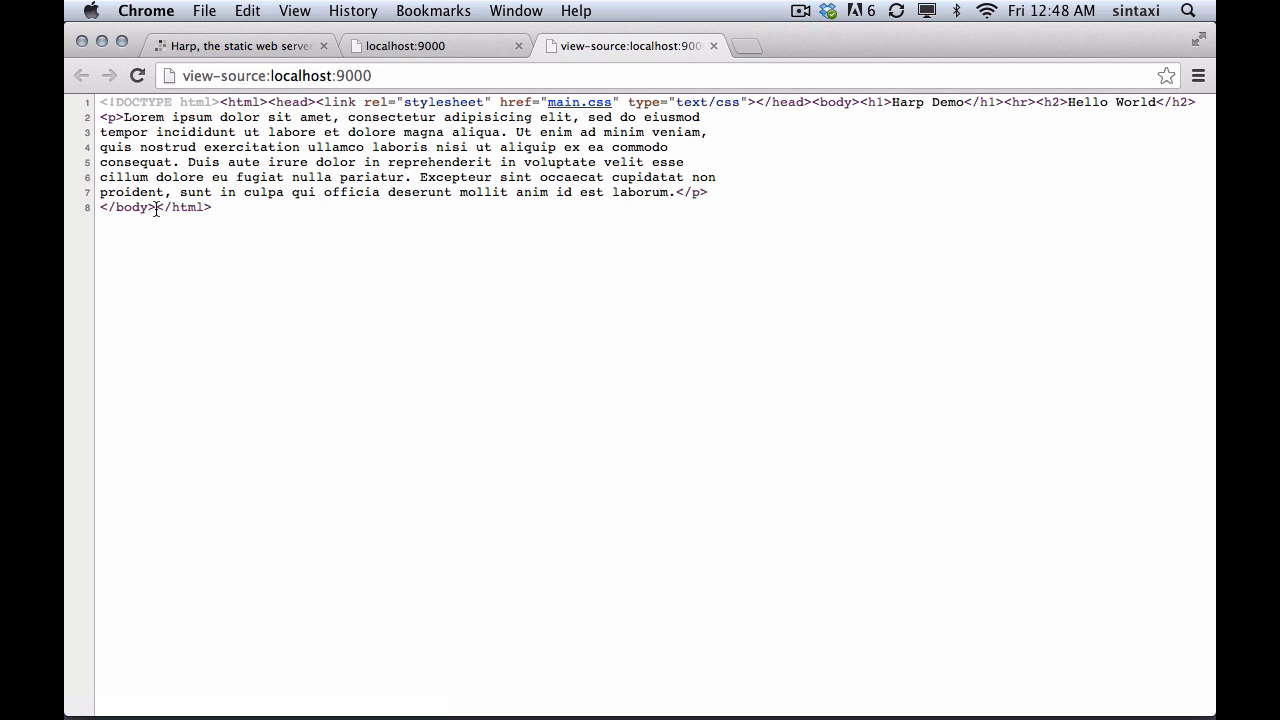
pyautogui.moveTo(728, 196)
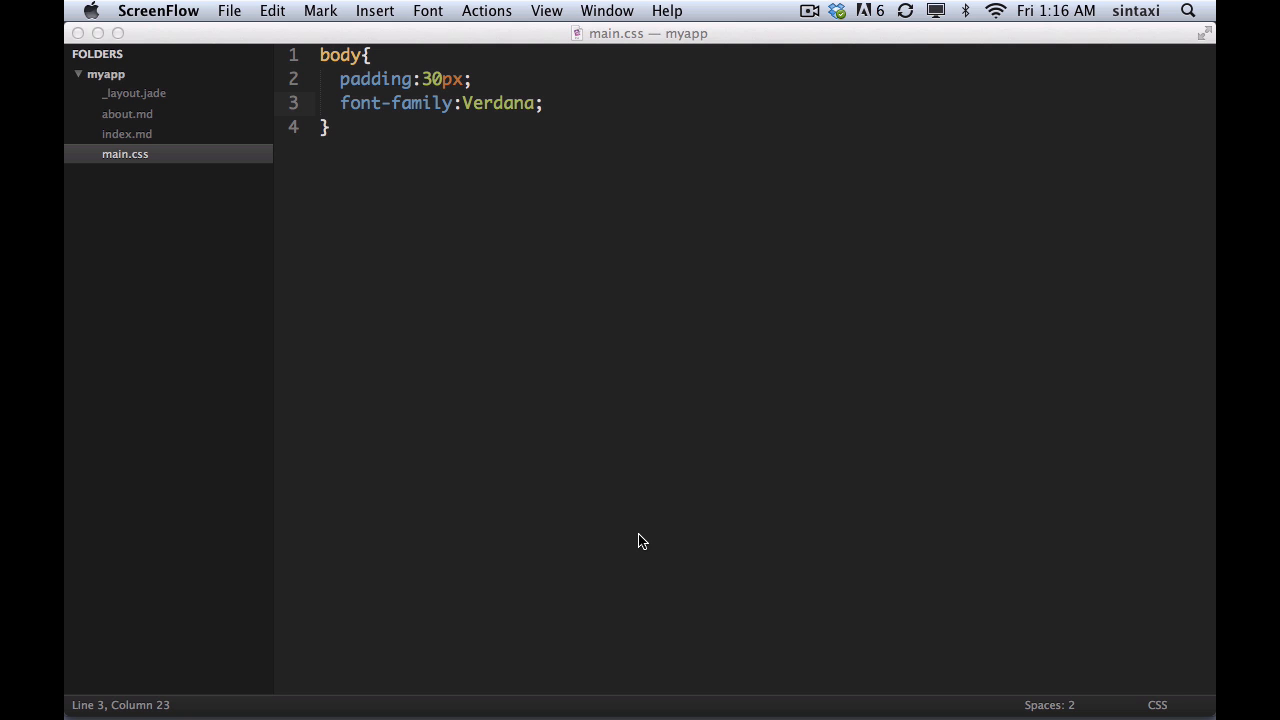
# Step: Rename main.css in the sidebar to main.less so Harp compiles it as LESS
pyautogui.rightClick(124, 152)
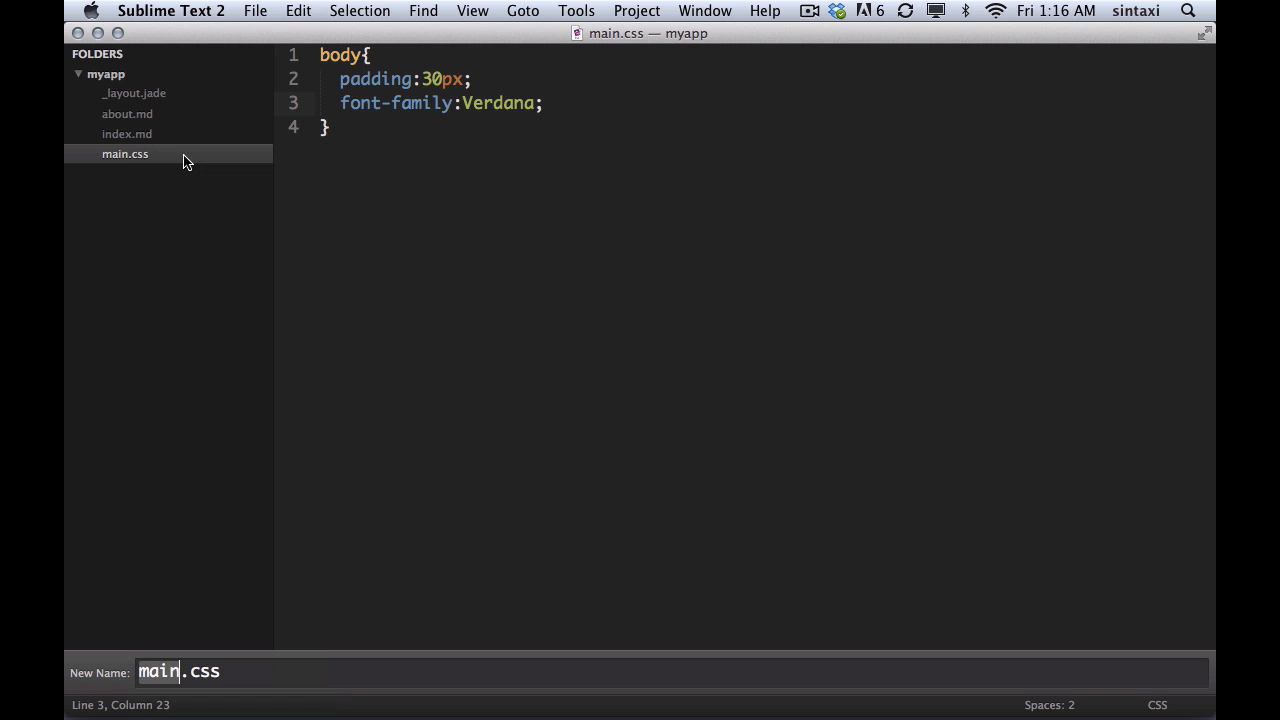
pyautogui.write('les')
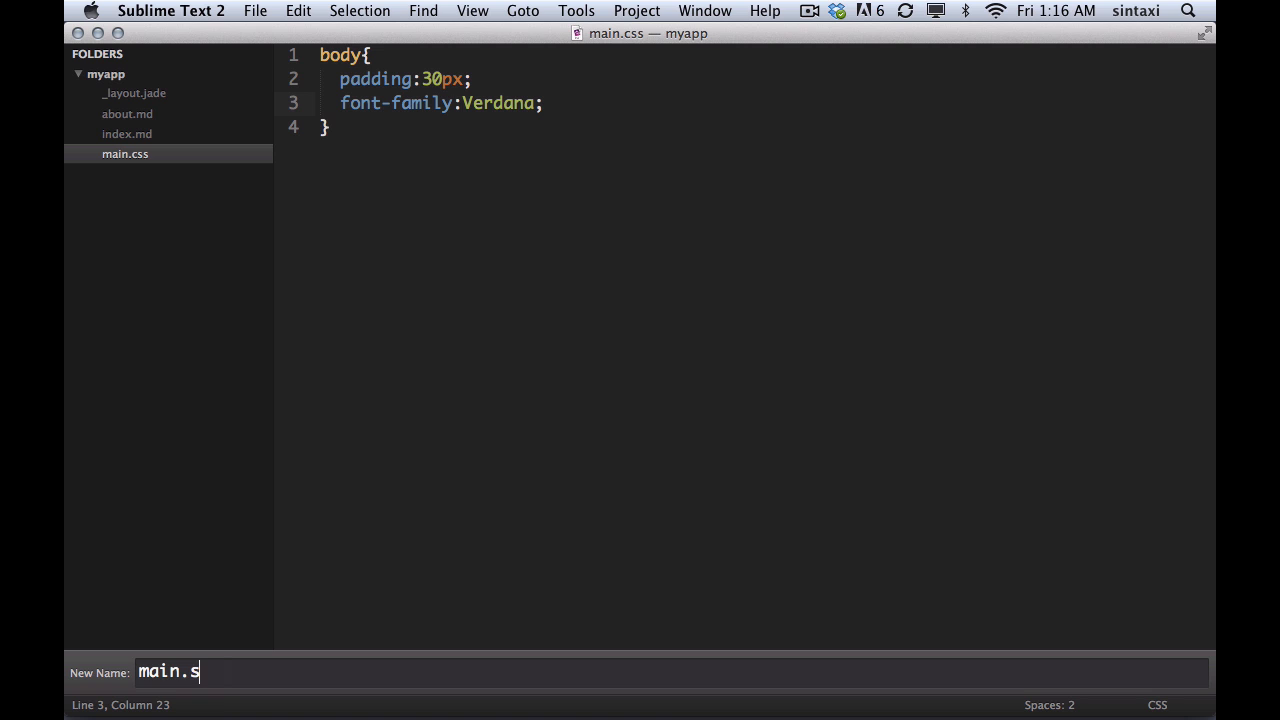
pyautogui.write('tyl')
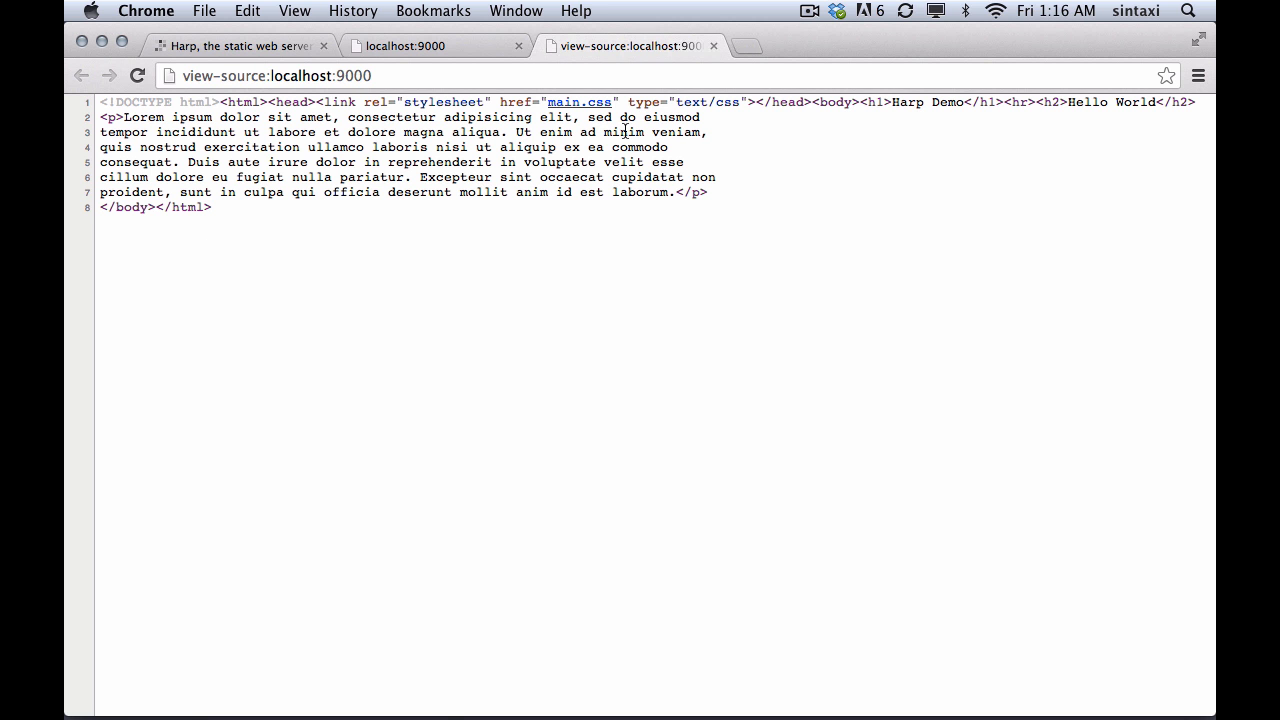
# Step: Follow the main.css link from view-source and select the compiled body rule it serves
pyautogui.click(580, 102)
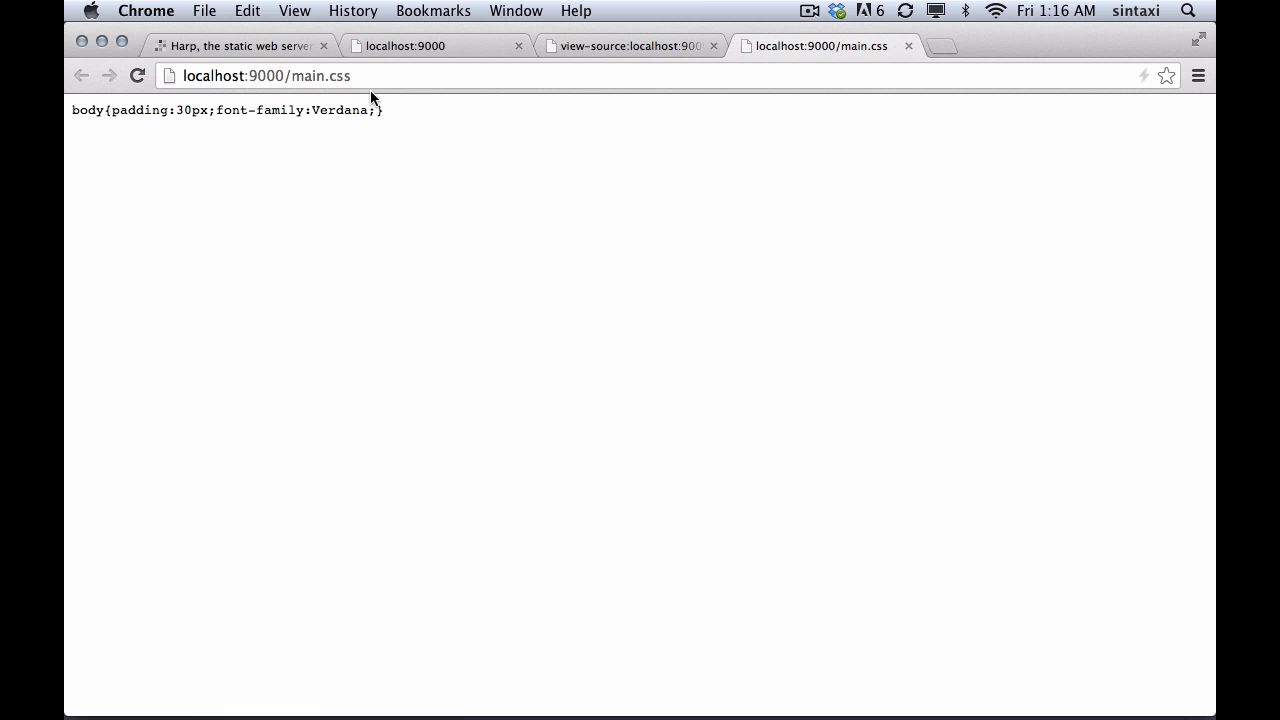
pyautogui.tripleClick(228, 108)
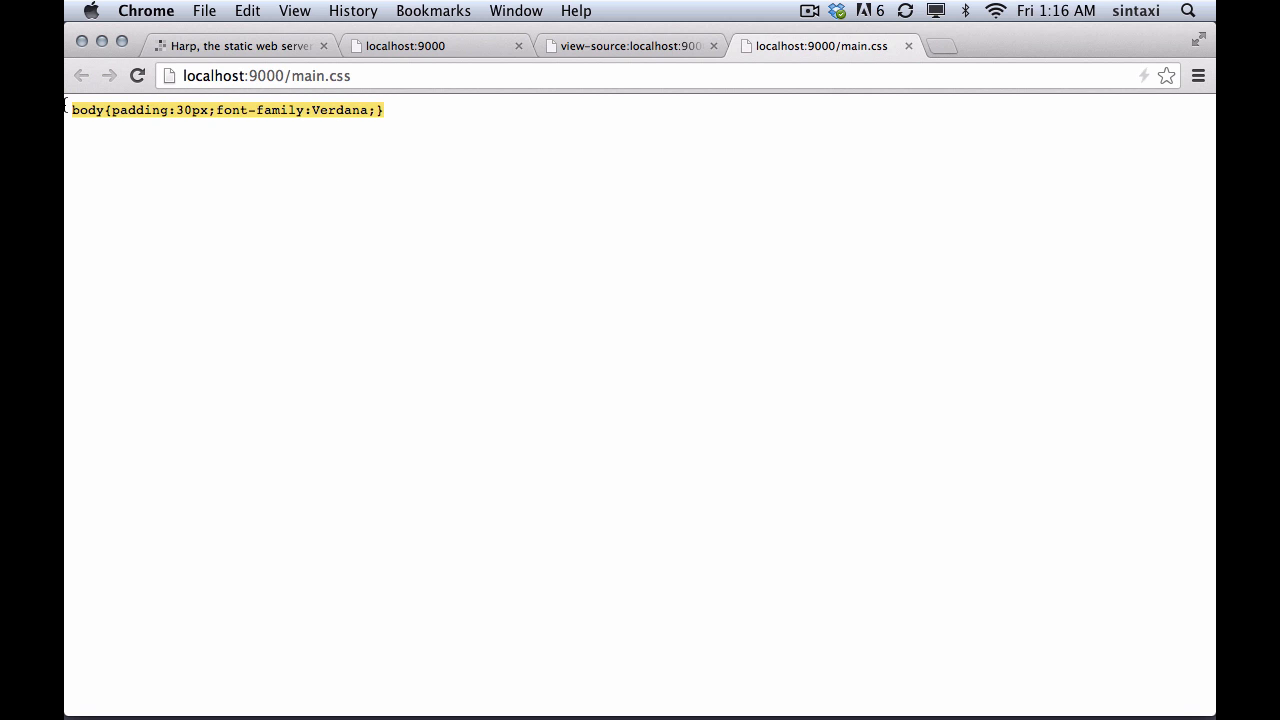
pyautogui.moveTo(70, 108)
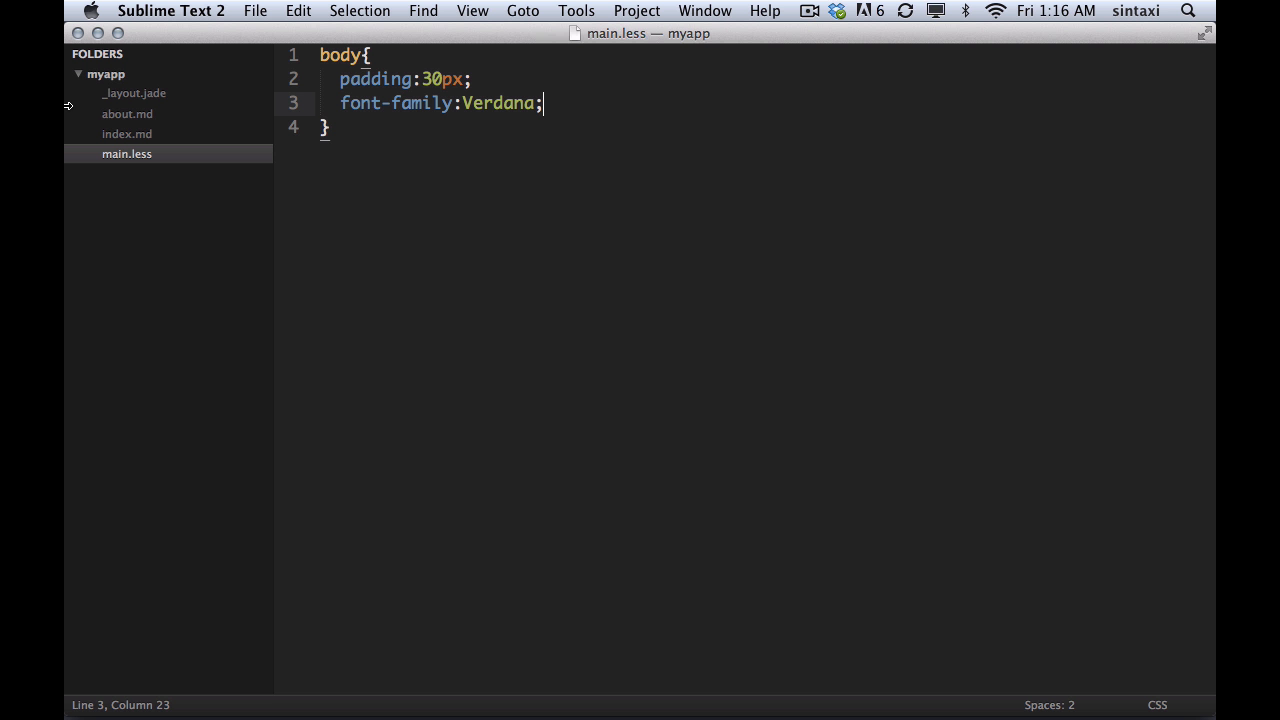
pyautogui.click(472, 80)
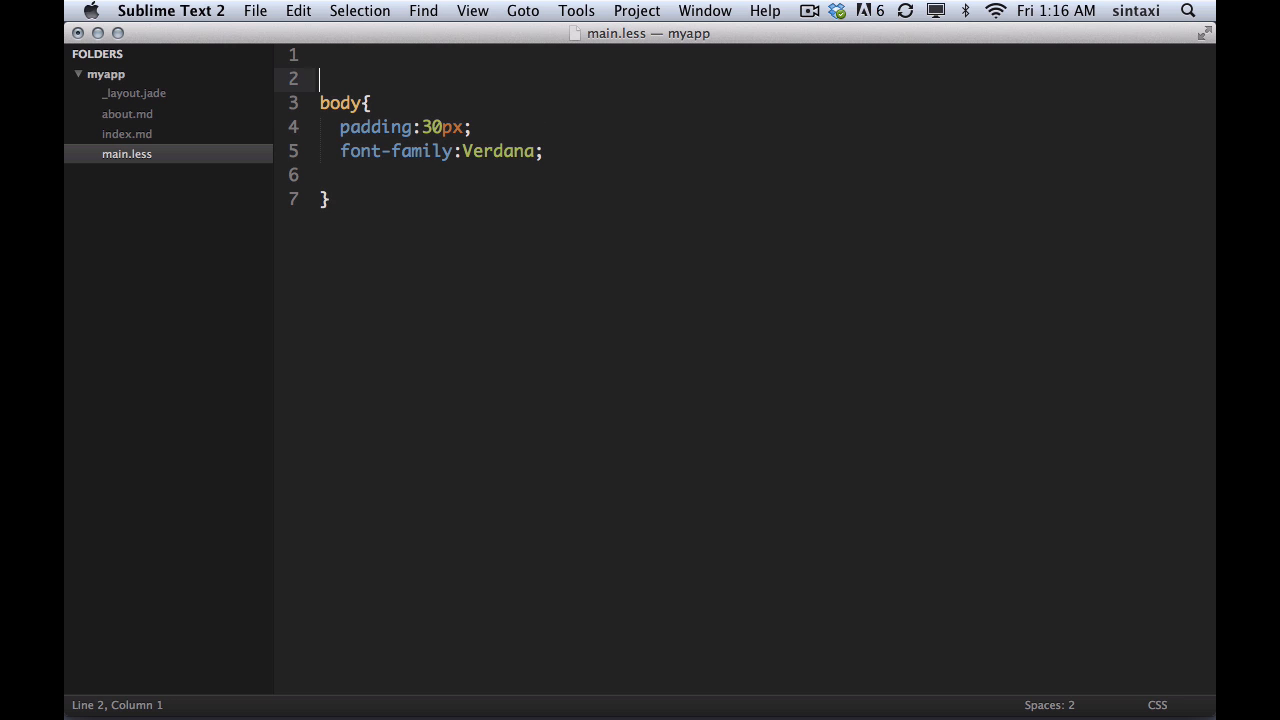
pyautogui.write('@')
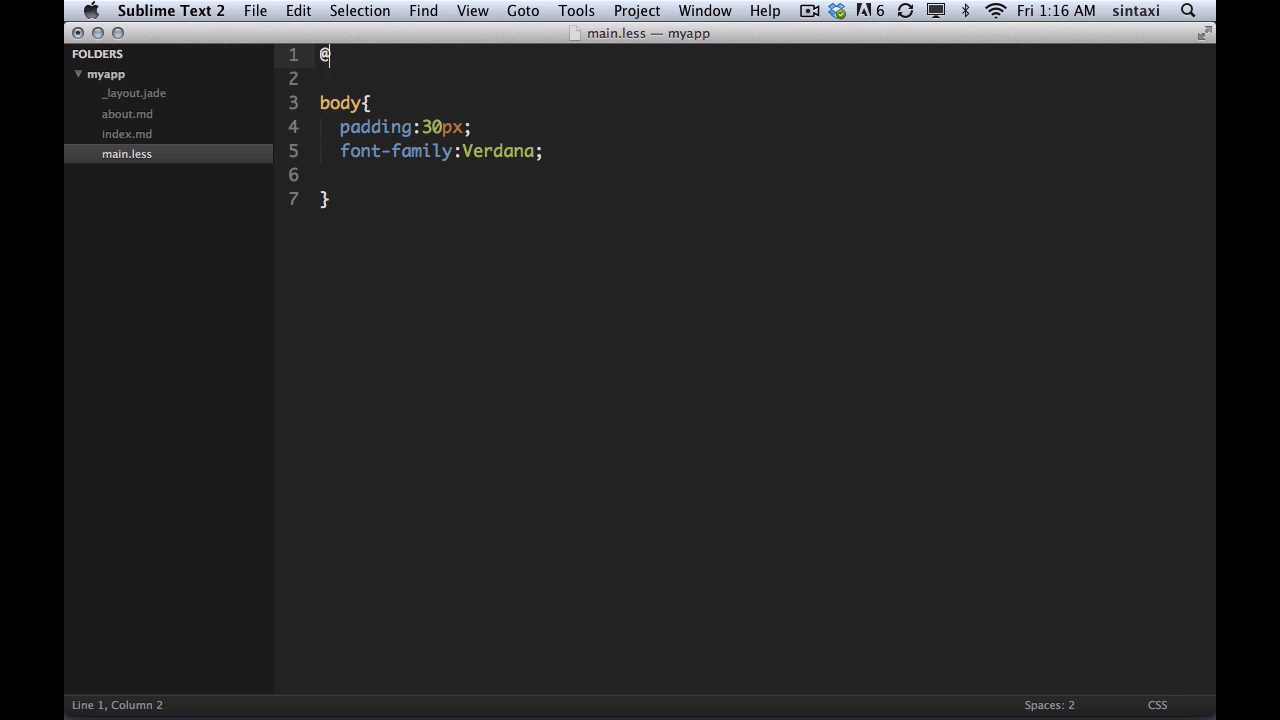
pyautogui.write('bg-')
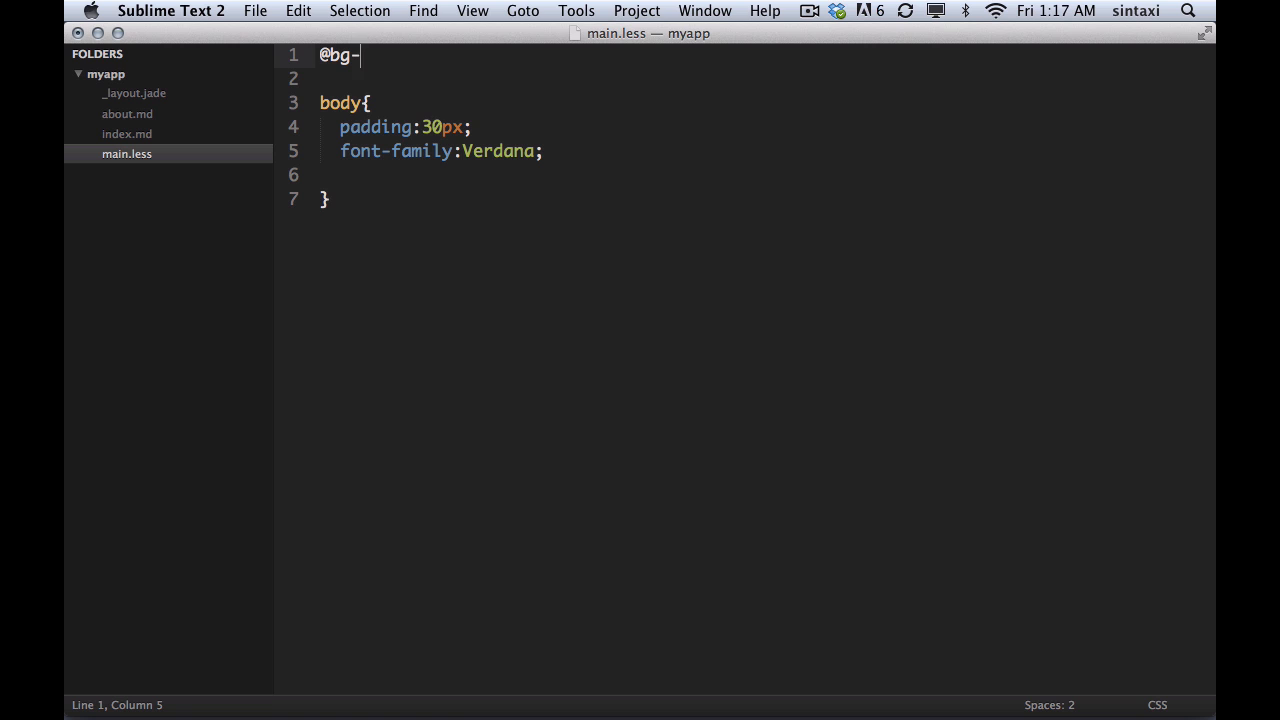
pyautogui.write('colod')
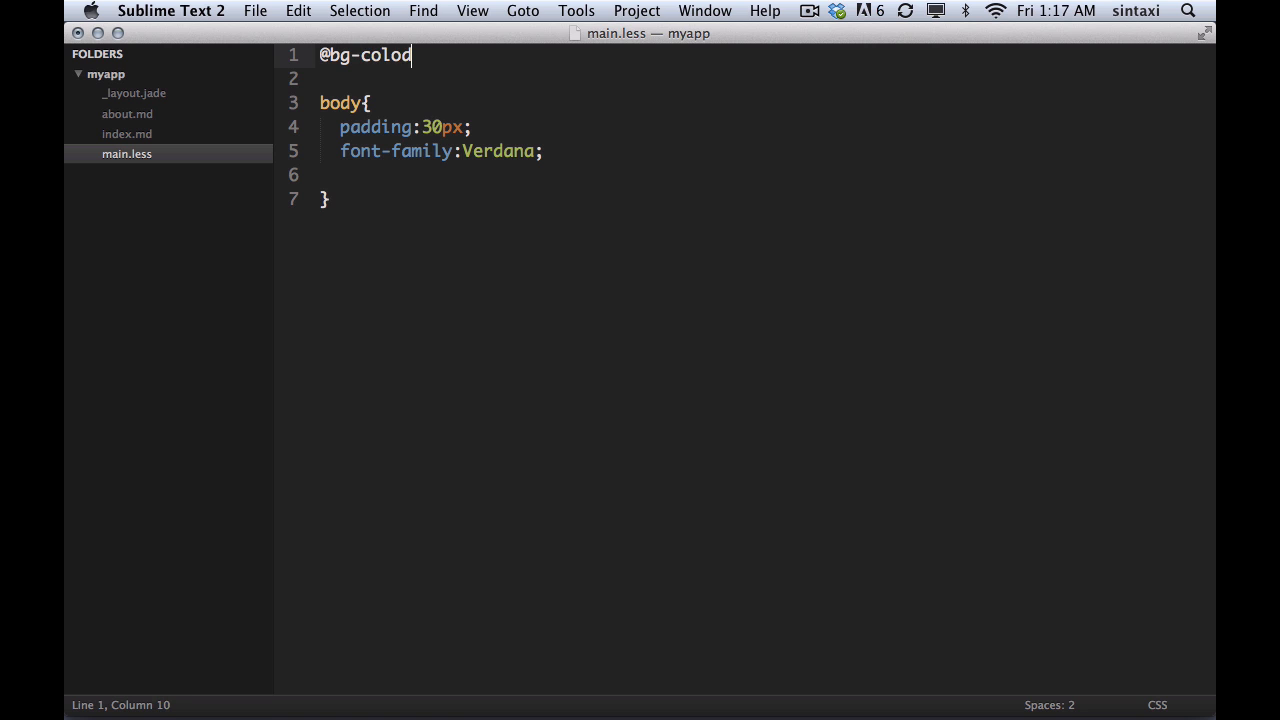
pyautogui.write('r: pin')
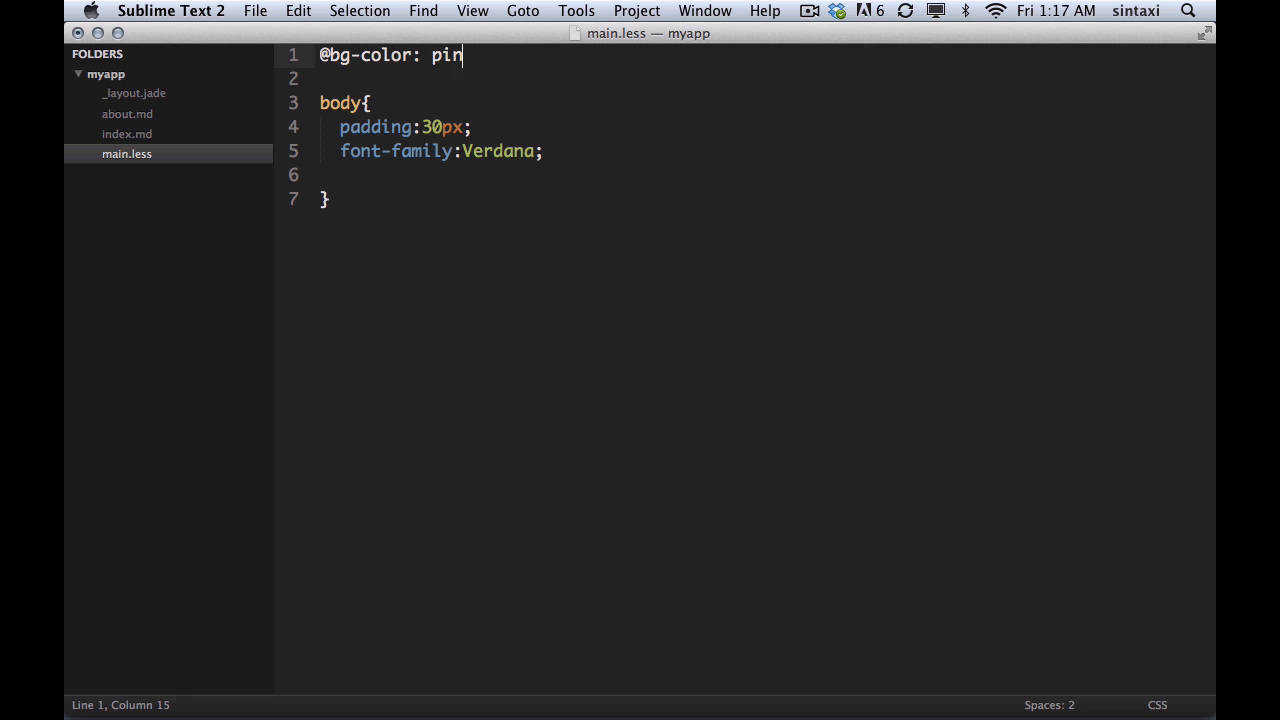
pyautogui.write('k;')
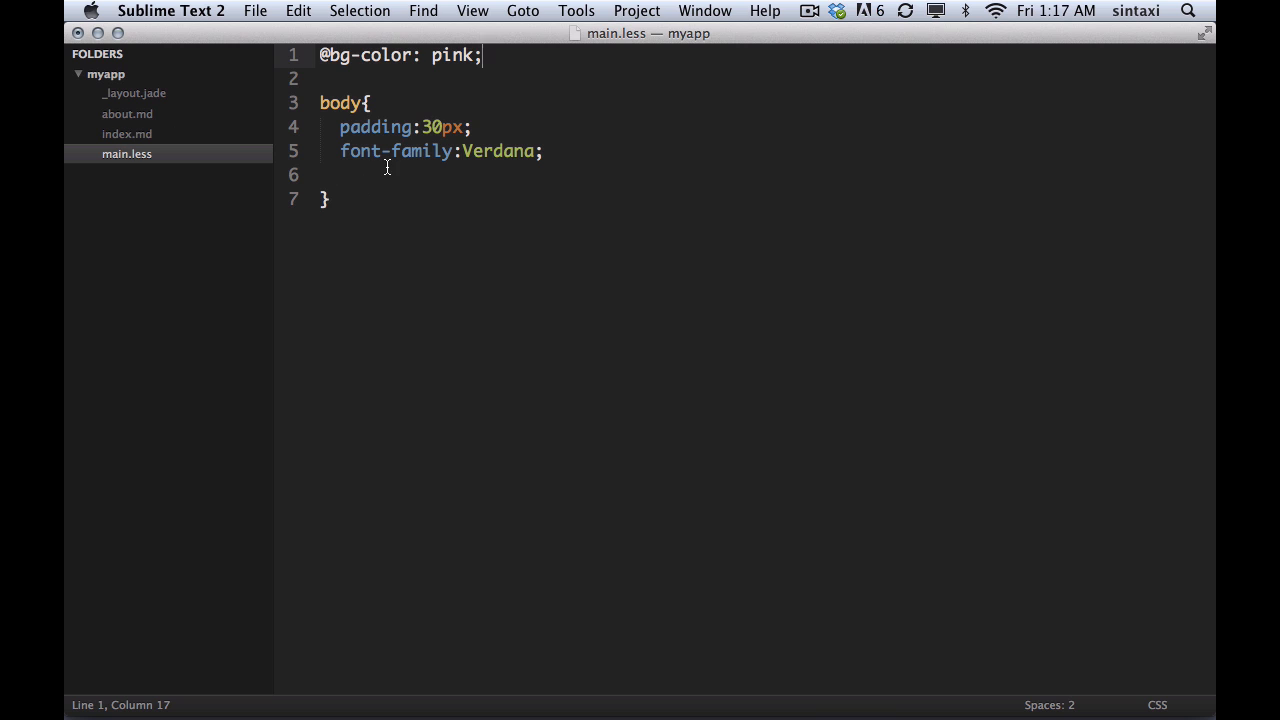
pyautogui.write('bac')
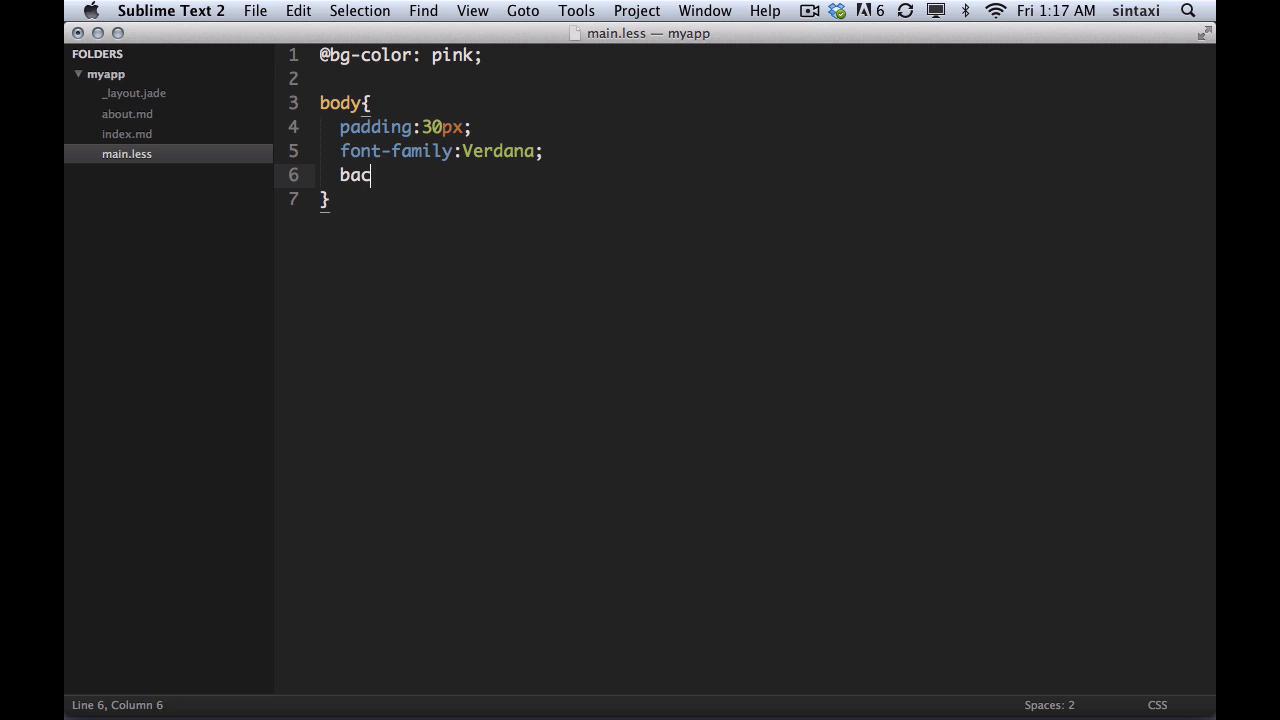
pyautogui.write('kground:;')
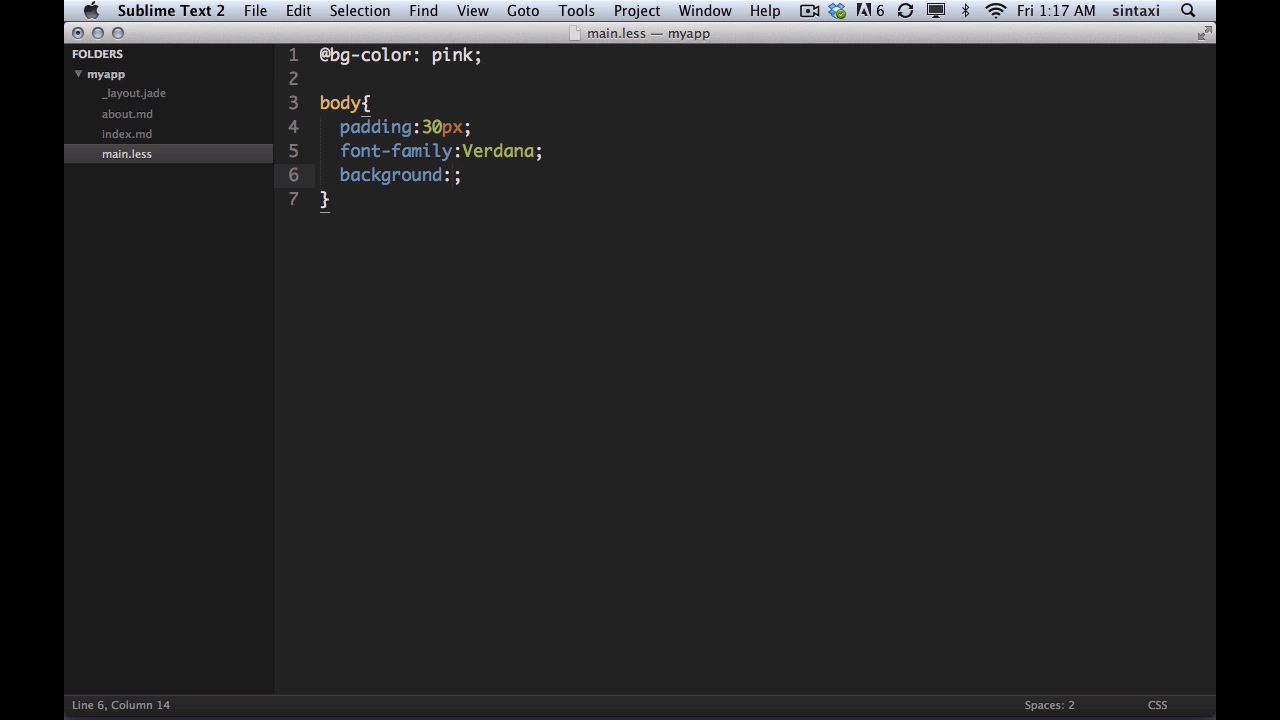
pyautogui.write('pink')
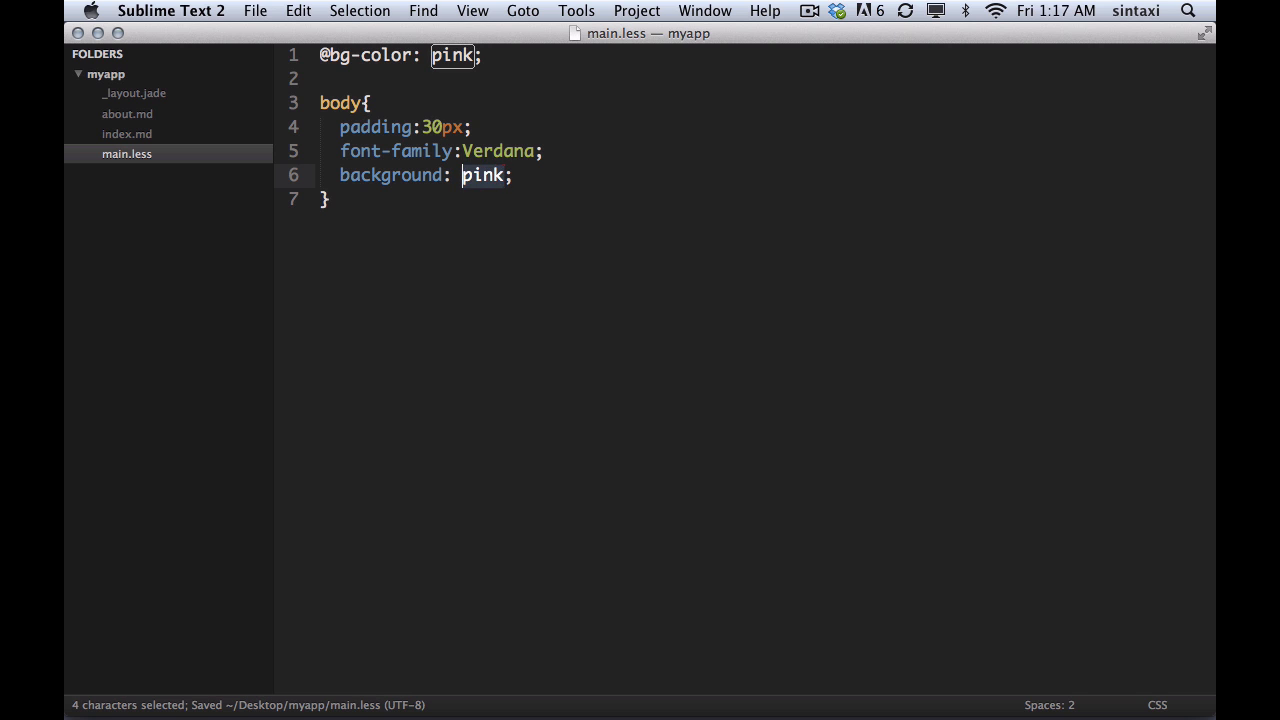
pyautogui.write('@bg')
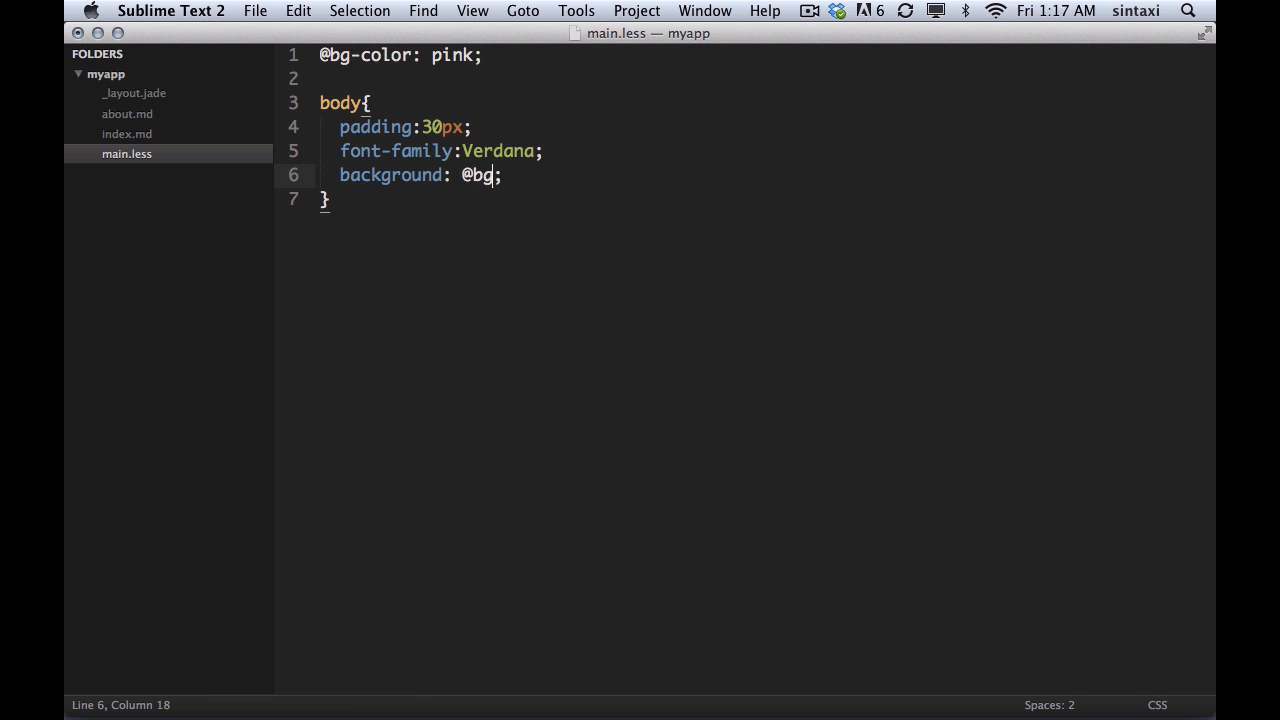
pyautogui.write('-color')
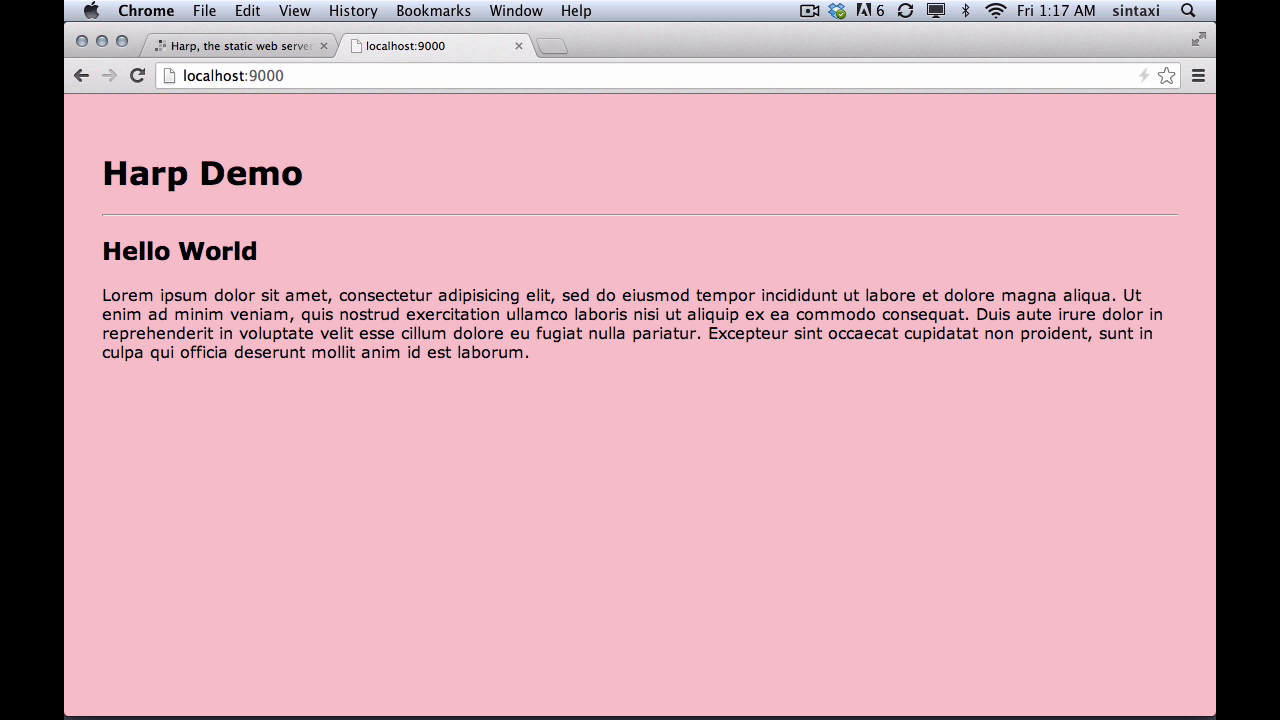
pyautogui.click(232, 76)
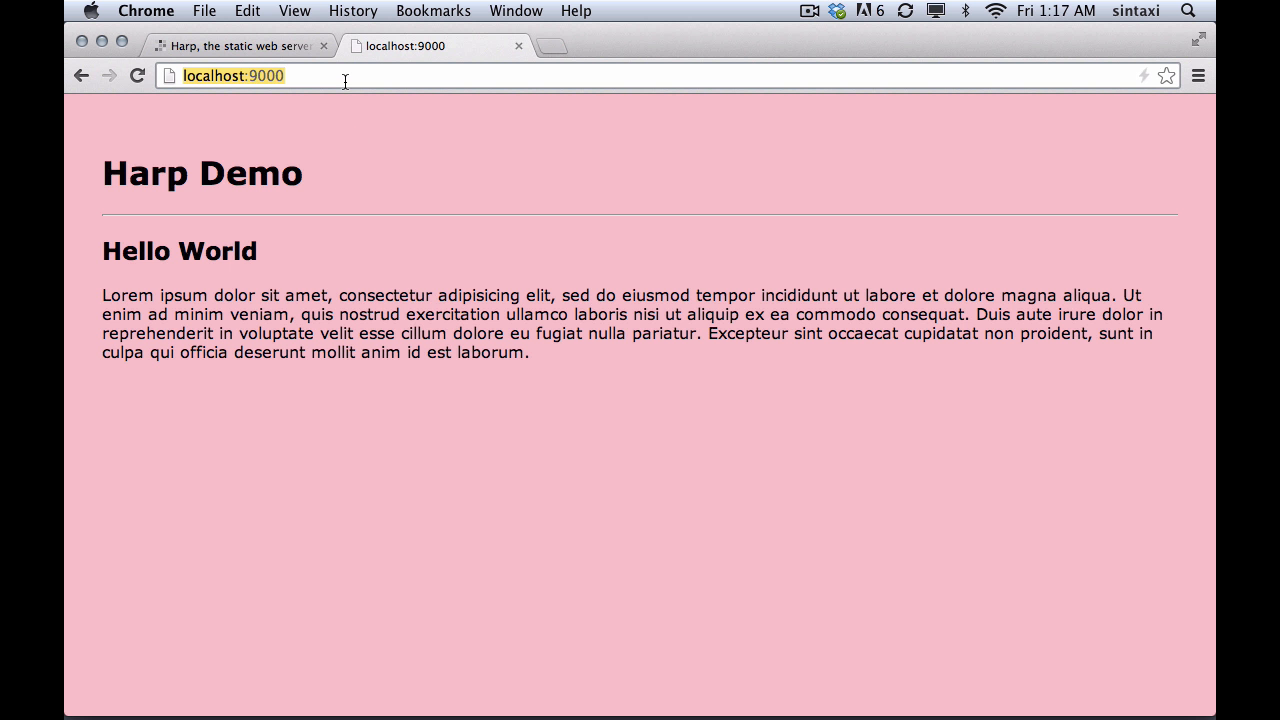
pyautogui.write('/about')
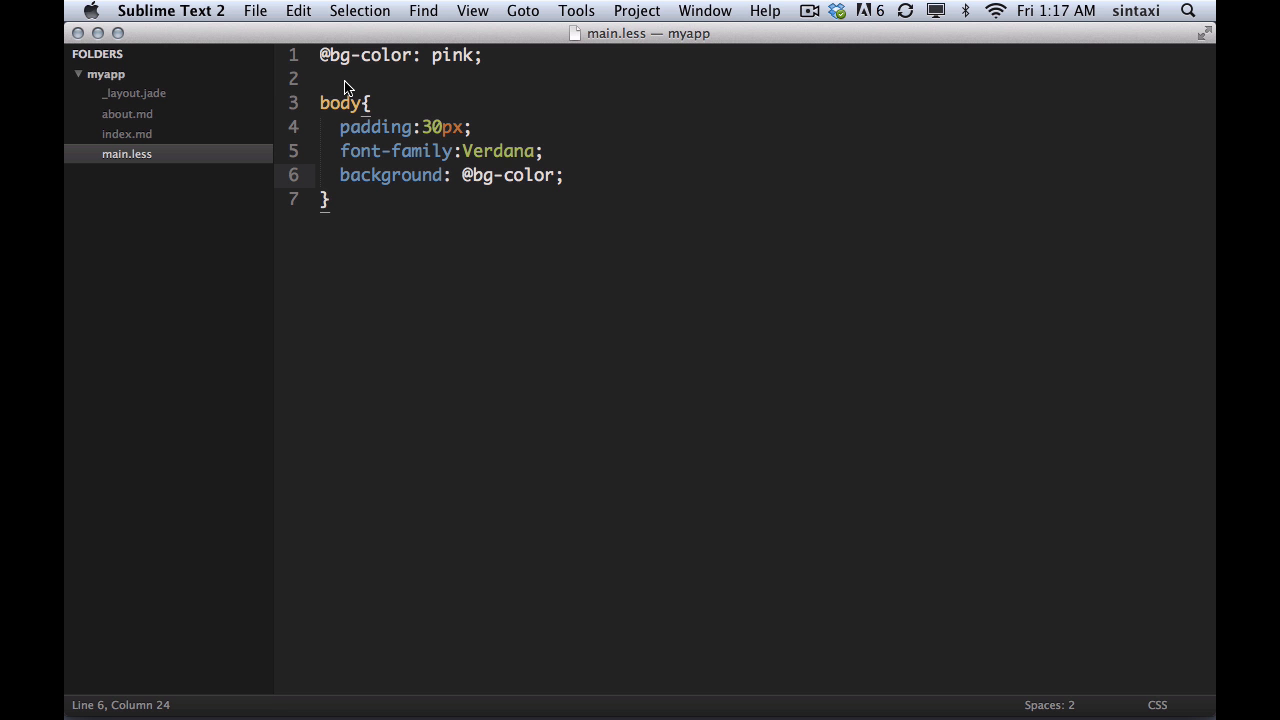
pyautogui.click(564, 176)
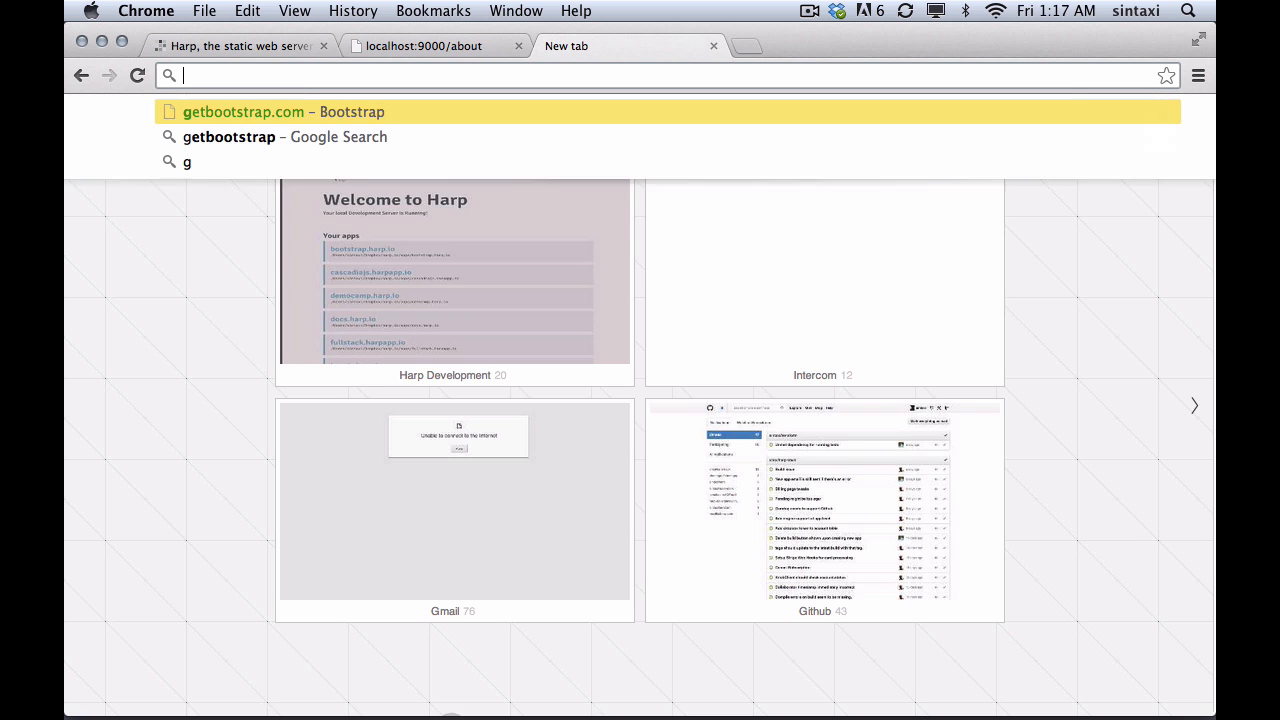
# Step: Go to getbootstrap.com and start downloading the bootstrap-3.0.0.zip package
pyautogui.click(282, 112)
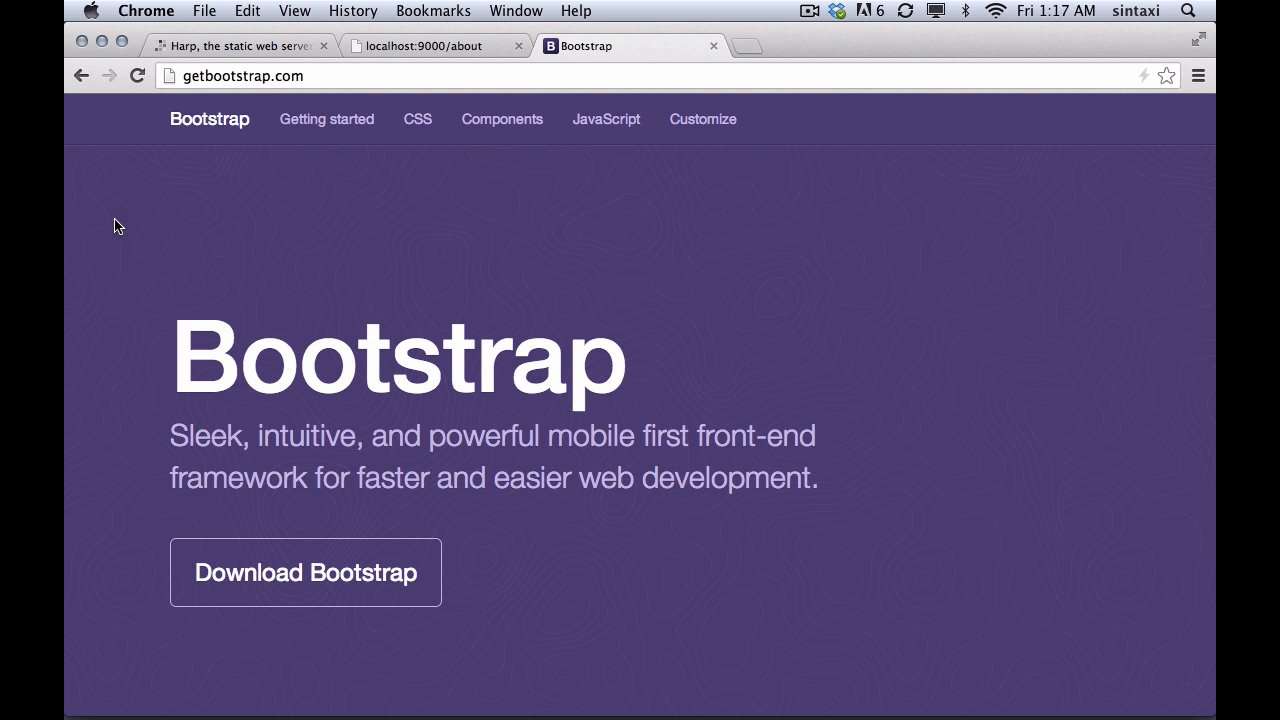
pyautogui.scroll(-3)
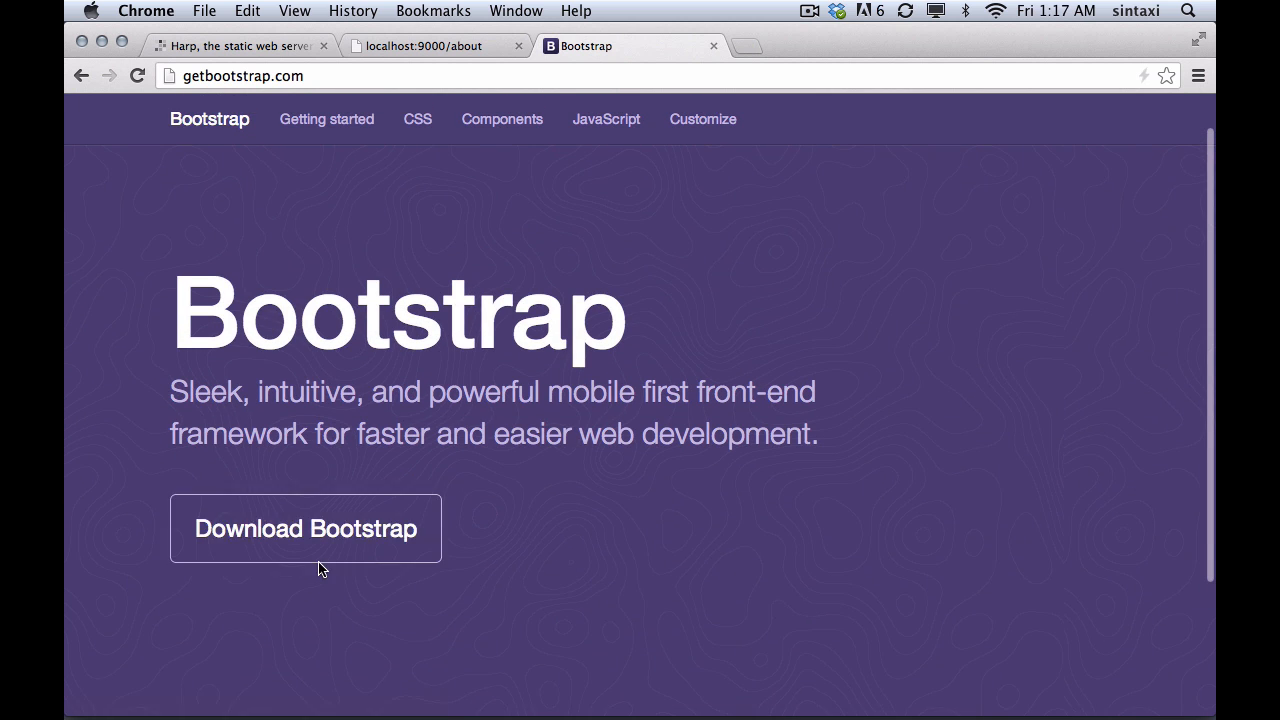
pyautogui.click(304, 528)
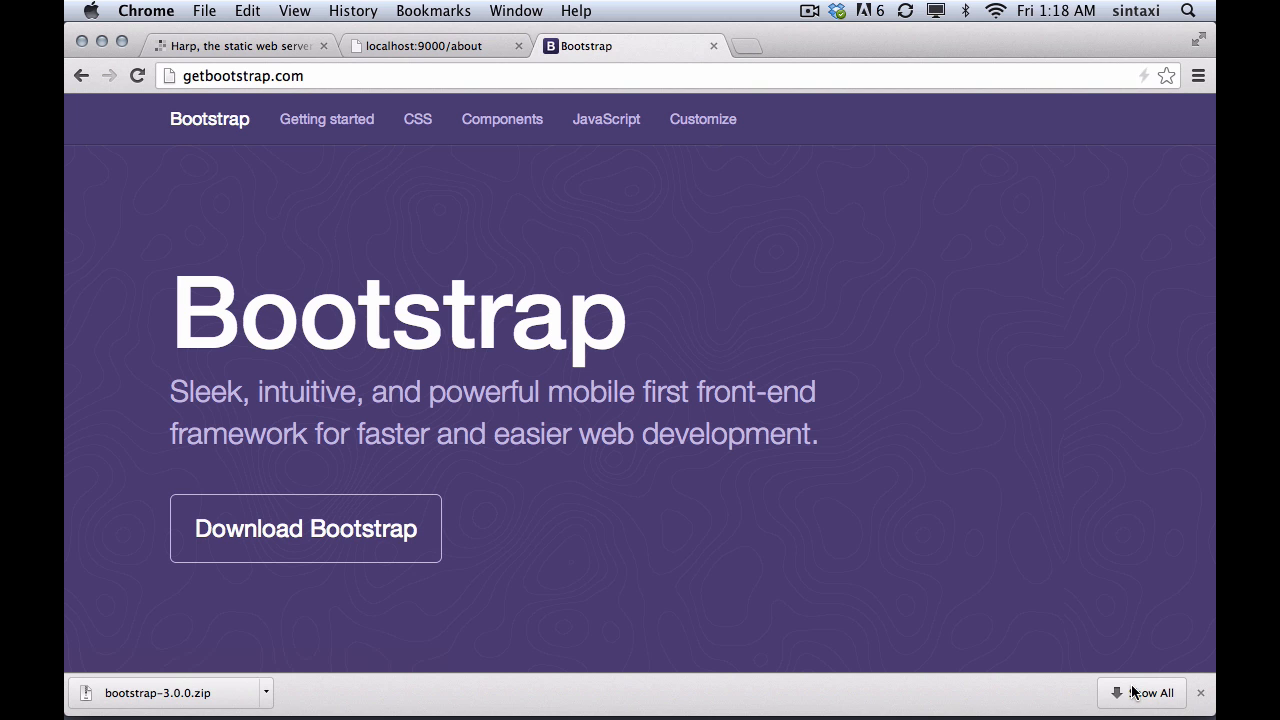
# Step: Reveal the downloaded bootstrap-3.0.0 zip in Finder, unzip it and pick its less folder for myapp
pyautogui.click(1148, 692)
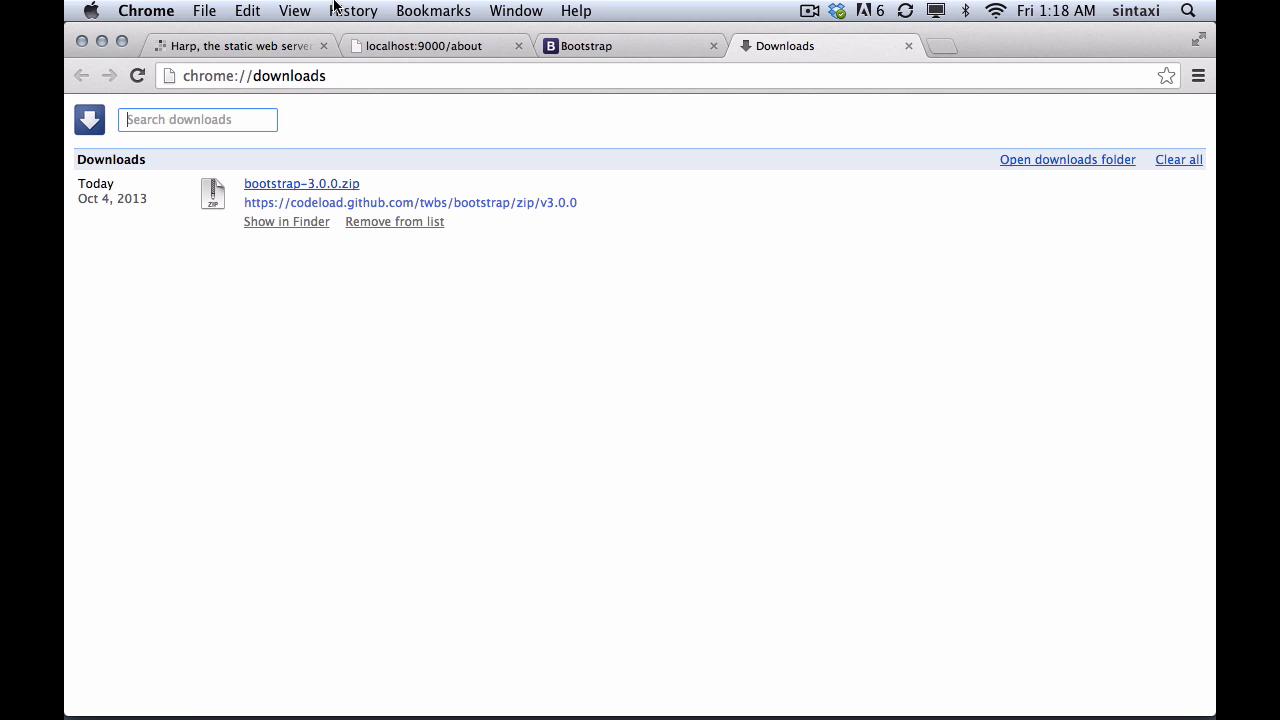
pyautogui.click(286, 220)
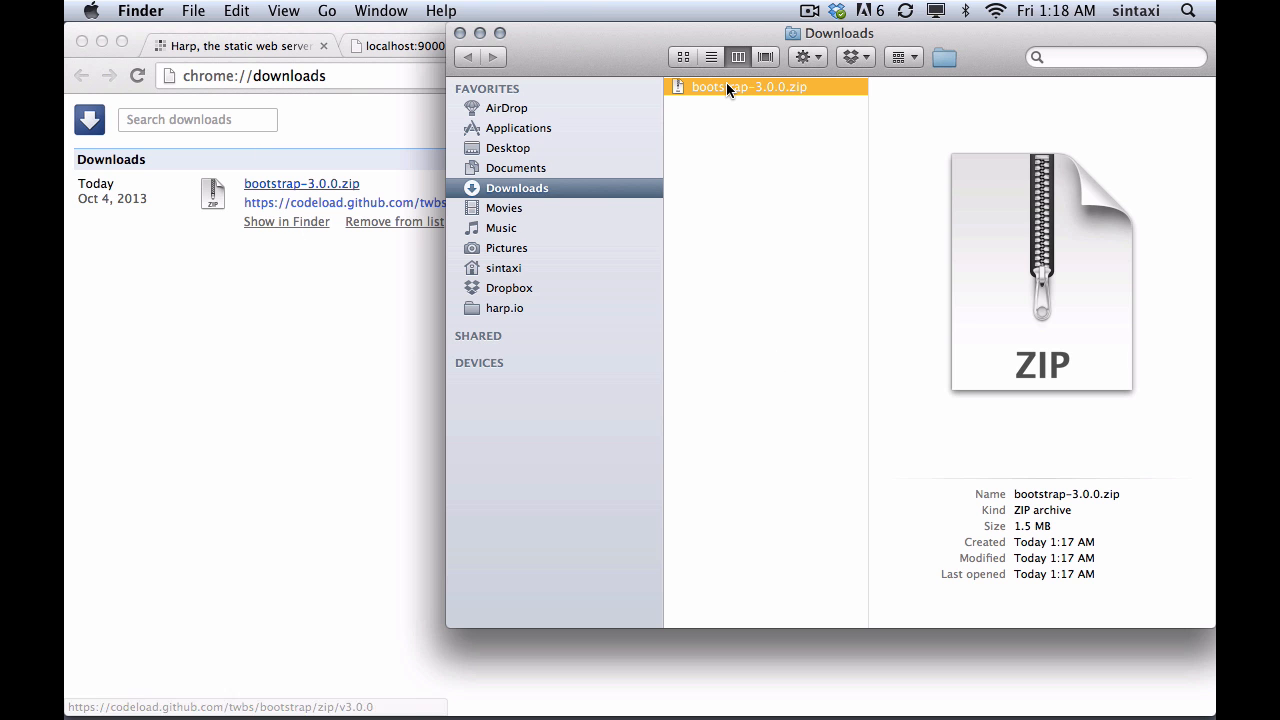
pyautogui.doubleClick(748, 86)
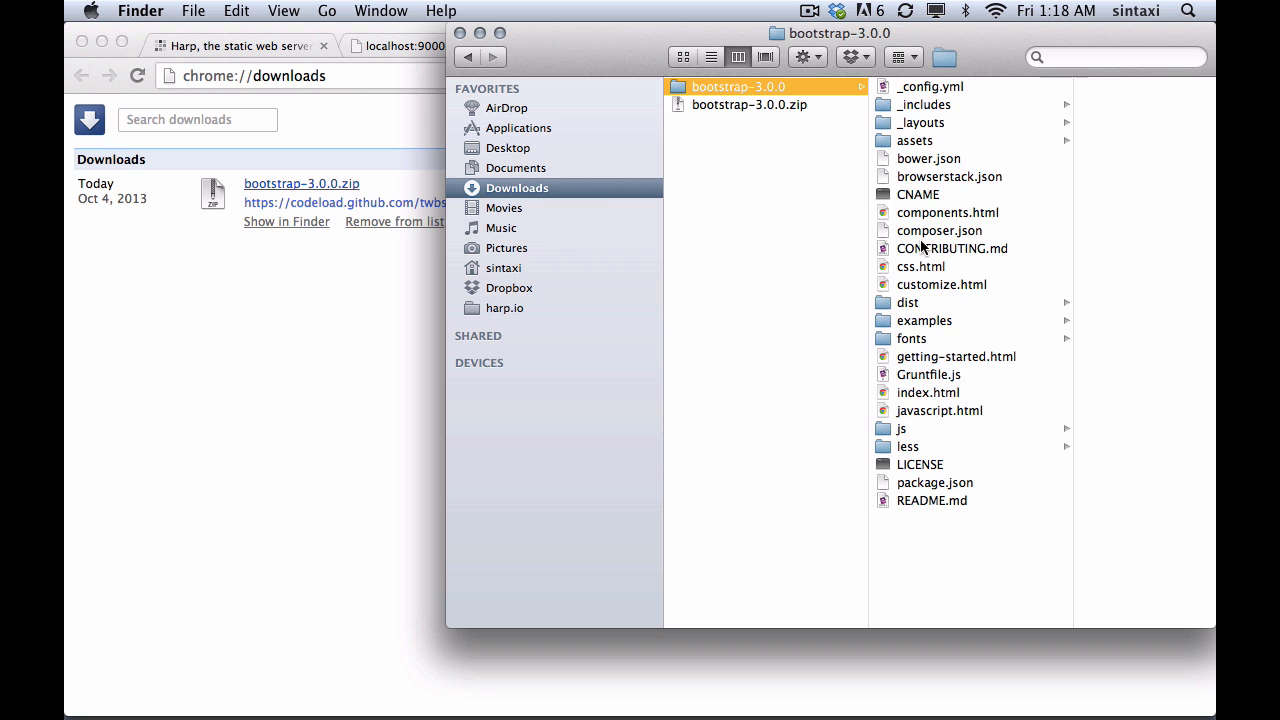
pyautogui.moveTo(980, 324)
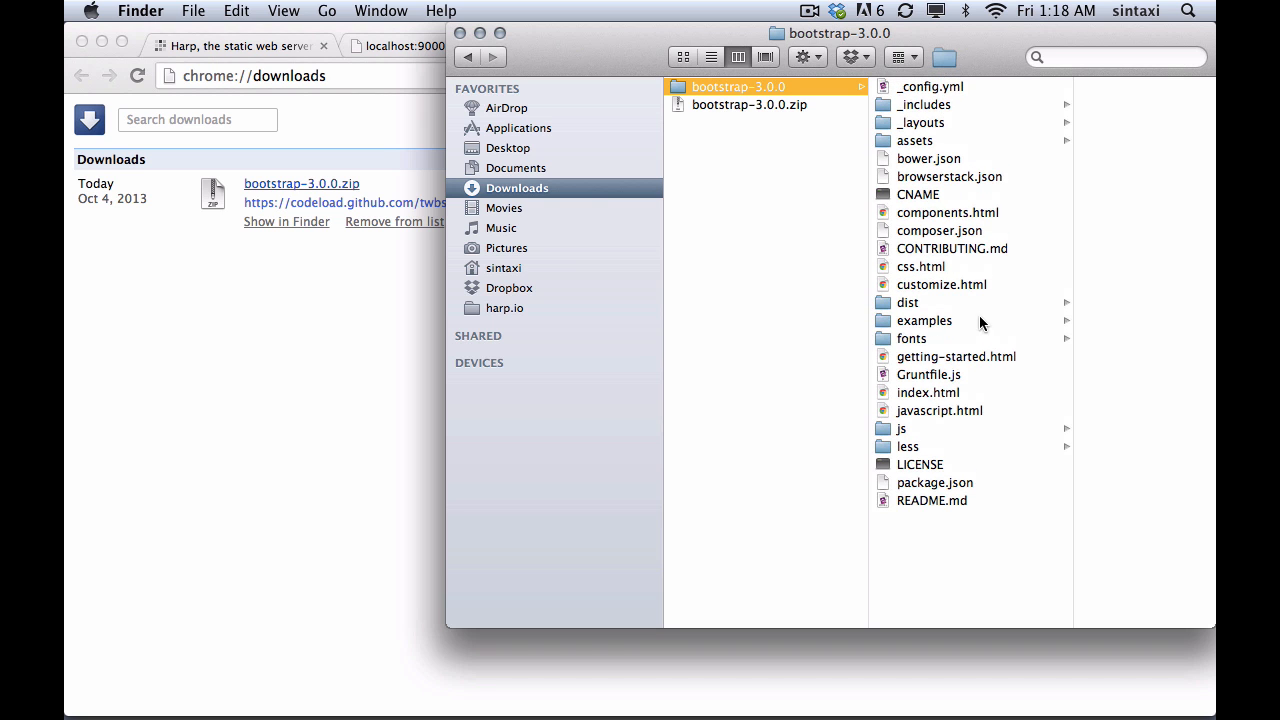
pyautogui.moveTo(924, 456)
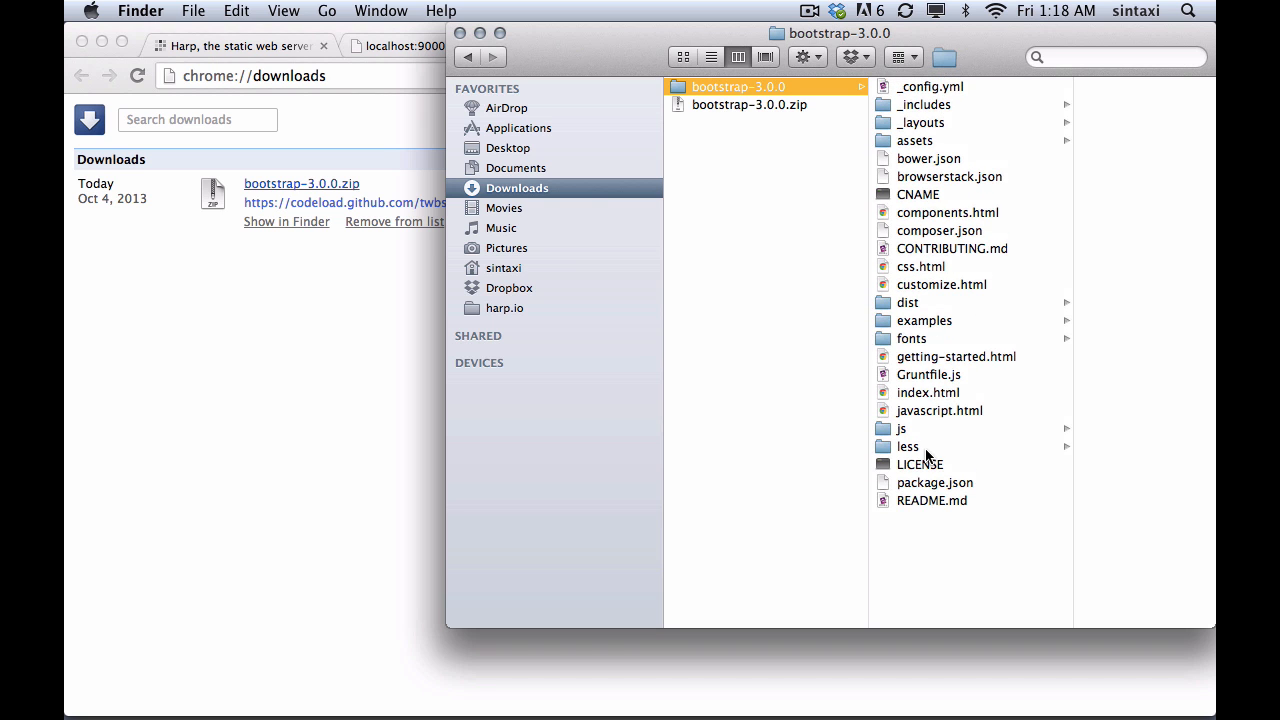
pyautogui.click(908, 446)
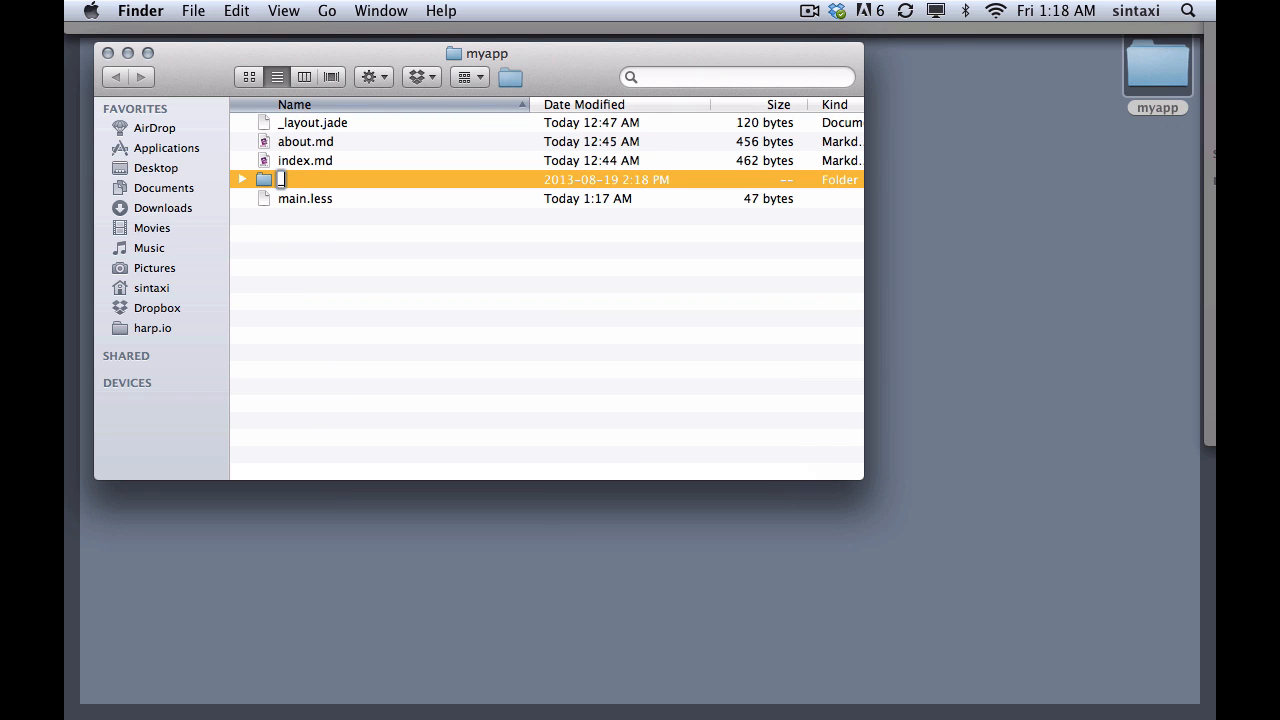
# Step: Name the folder added to myapp '_bootstrap'
pyautogui.write('_bootstrap')
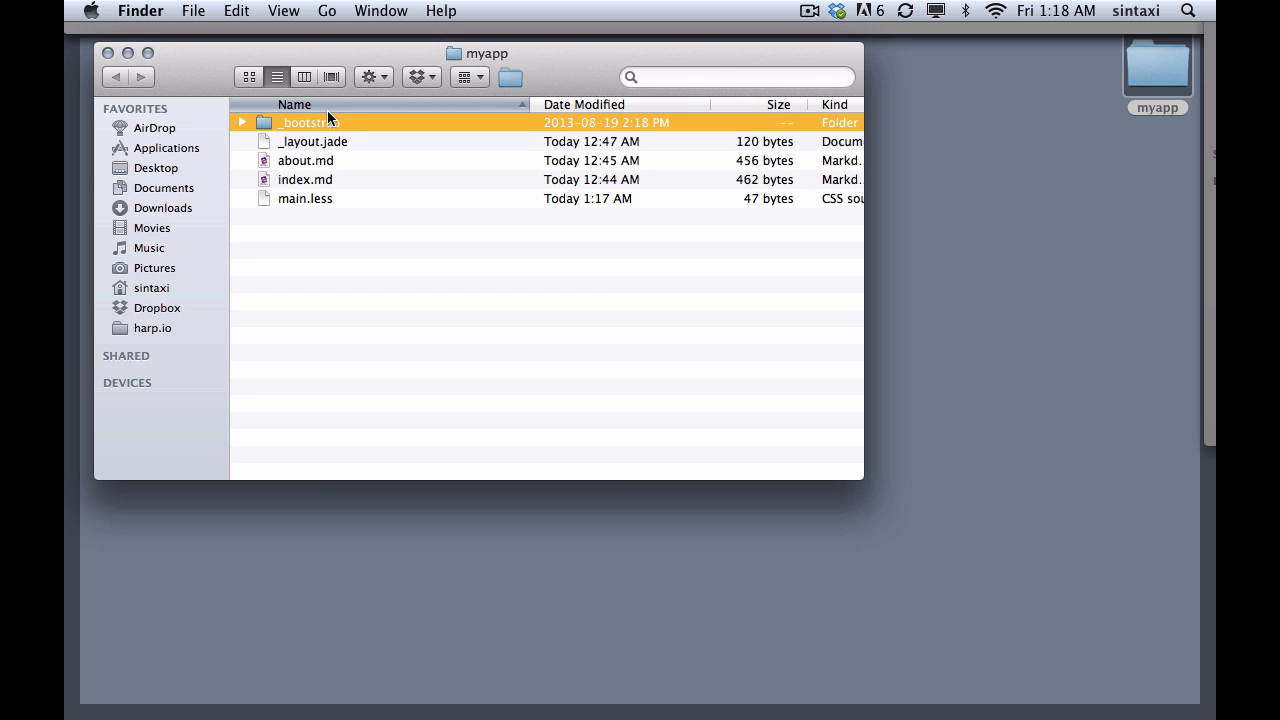
pyautogui.moveTo(298, 130)
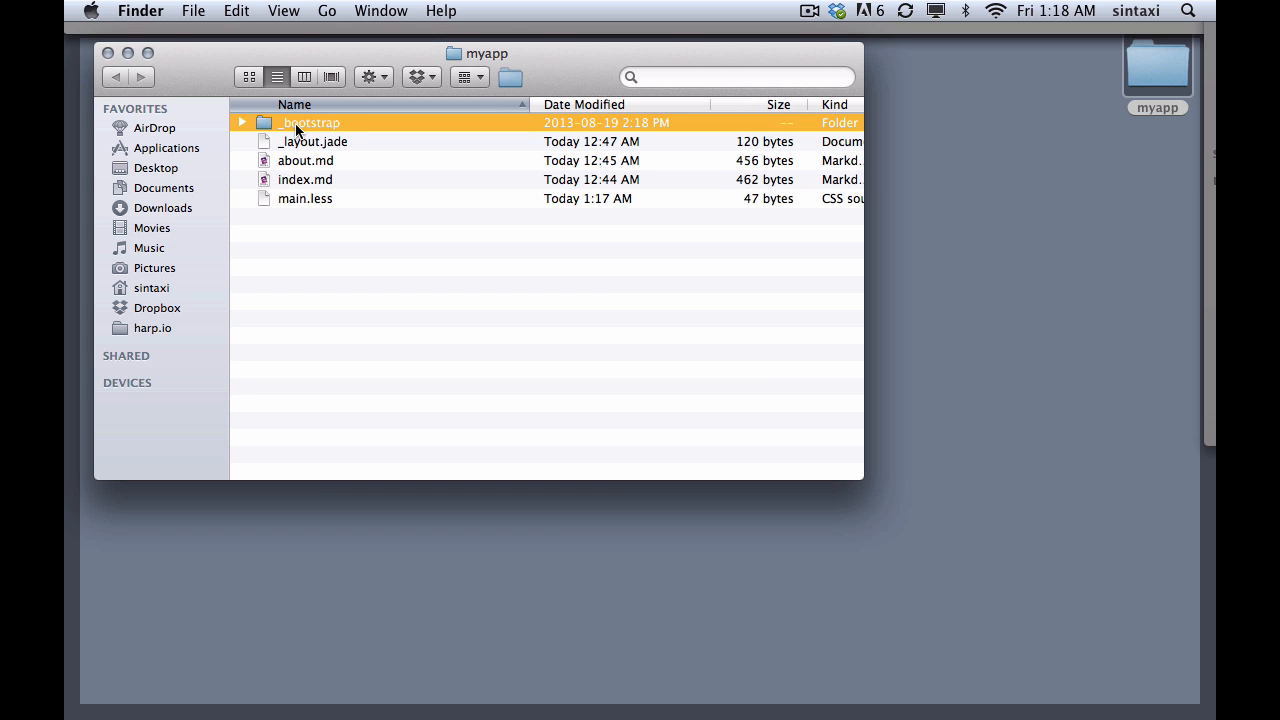
pyautogui.moveTo(244, 130)
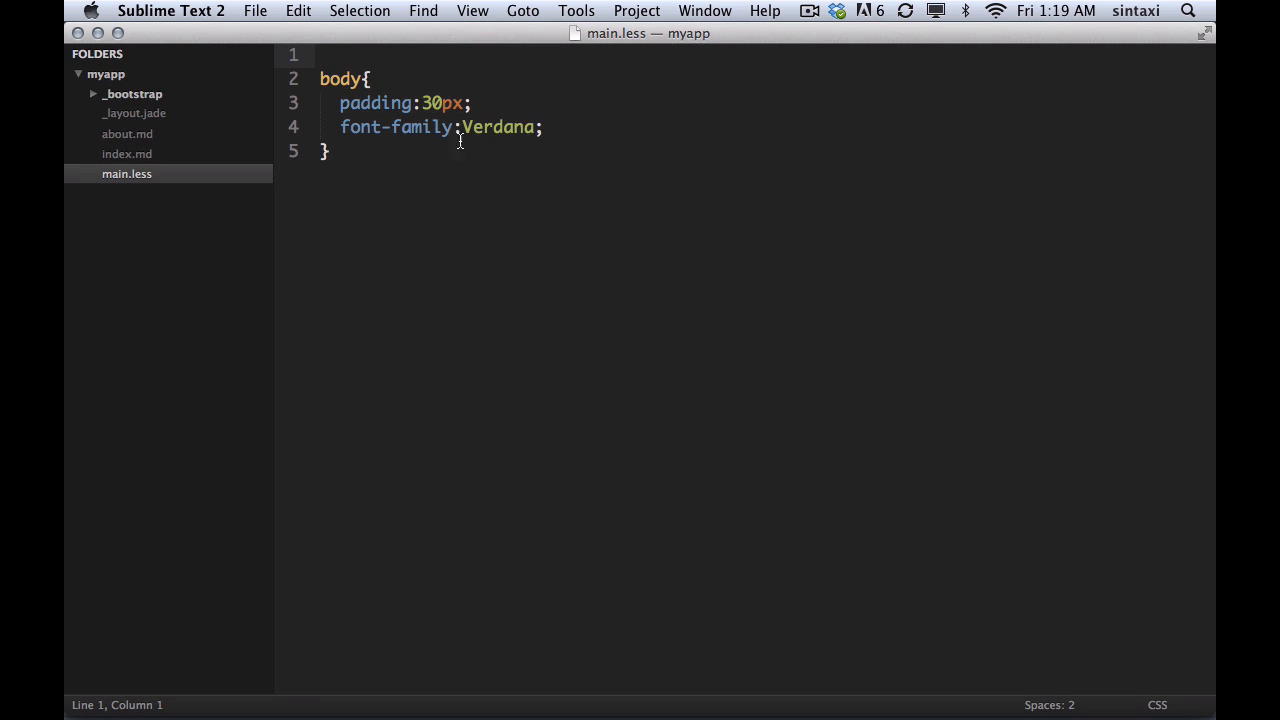
pyautogui.write('@i')
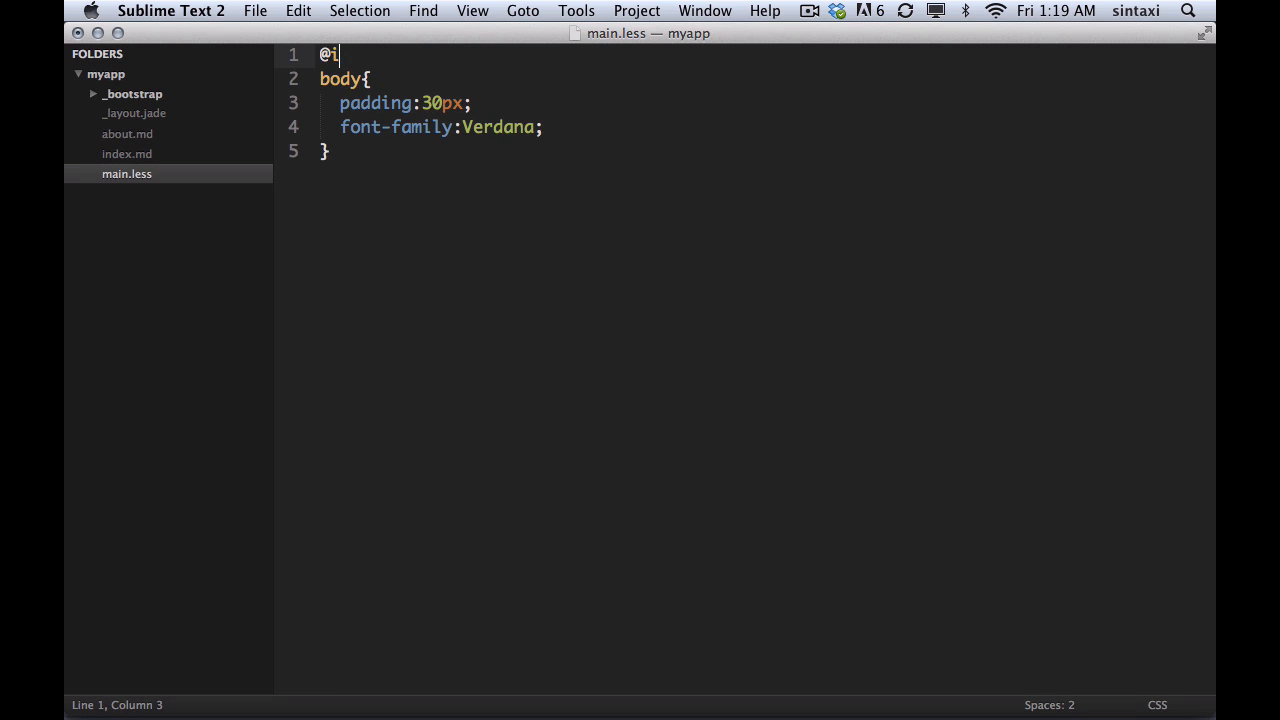
pyautogui.write('mport')
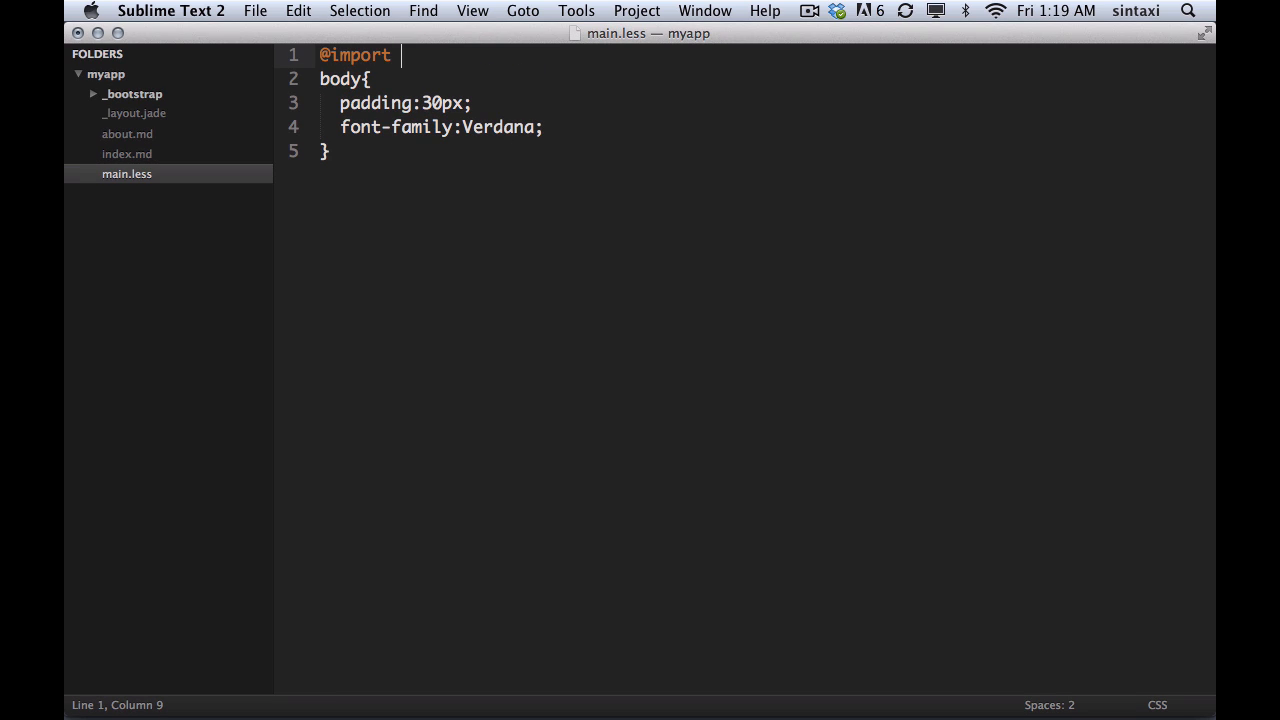
pyautogui.write('"_bootsr')
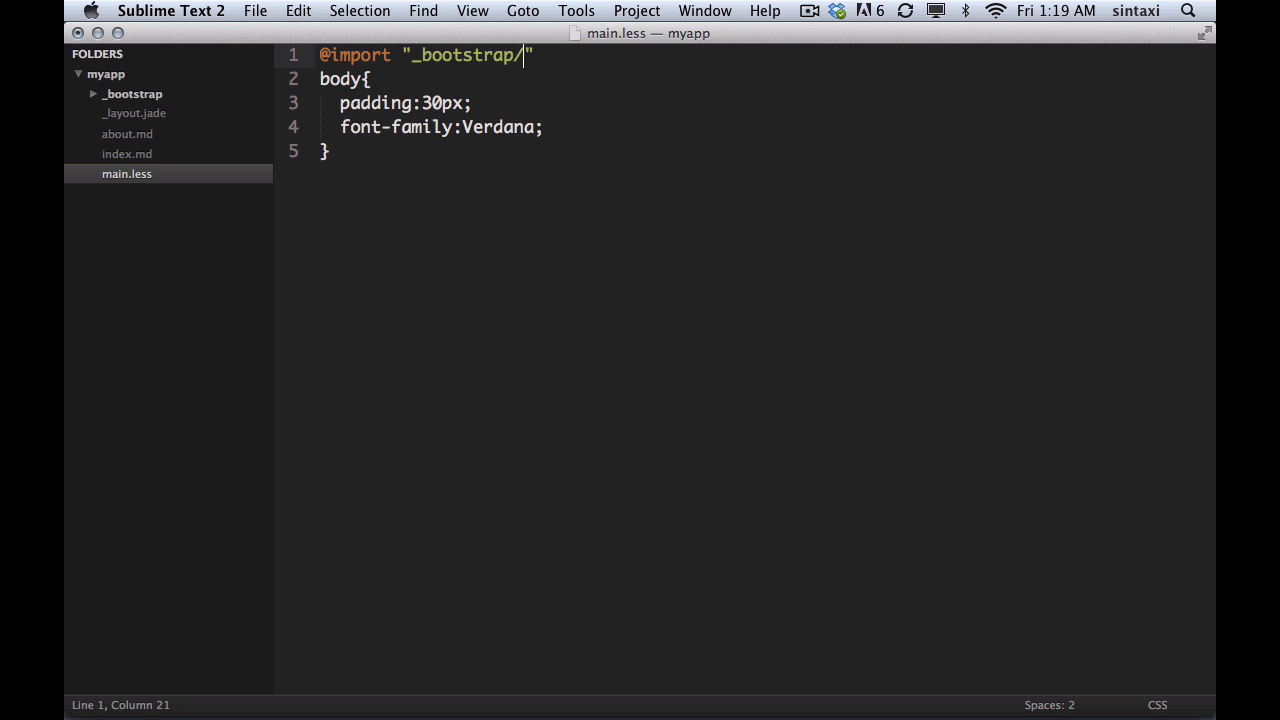
pyautogui.write('bootstrap')
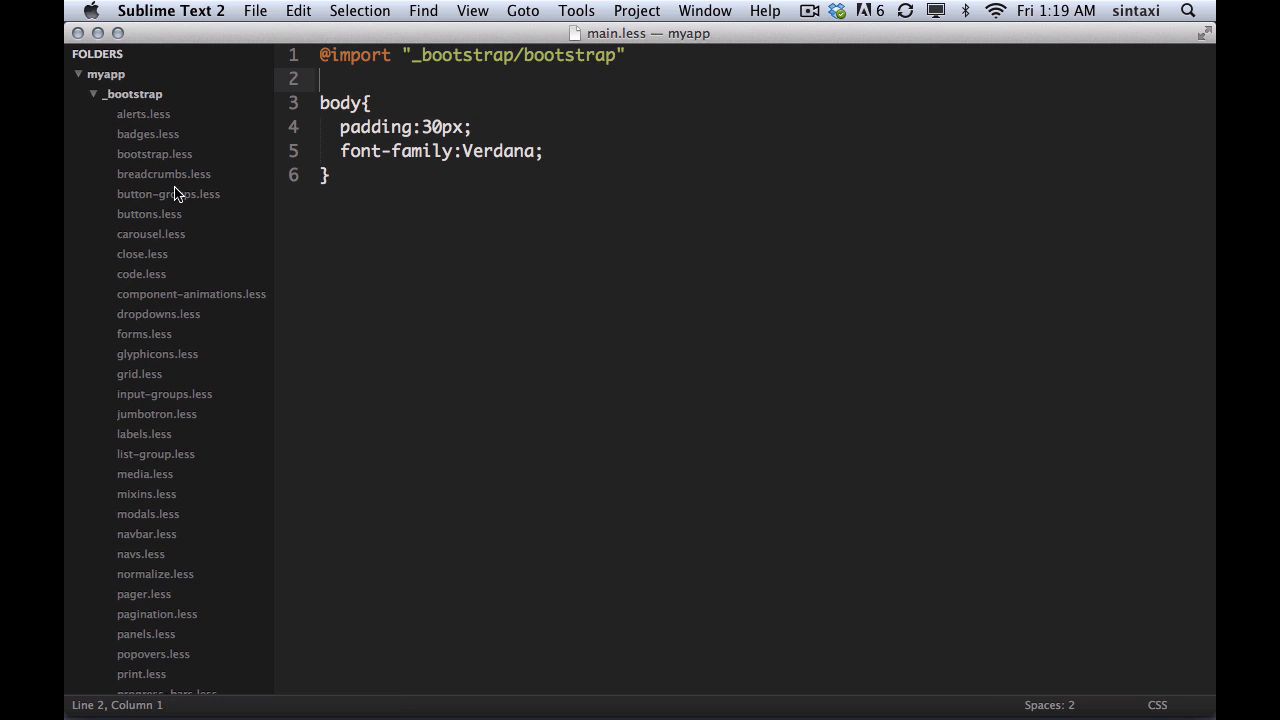
# Step: Glance at bootstrap.less in the sidebar, return to main.less and set its syntax to LESS
pyautogui.click(154, 152)
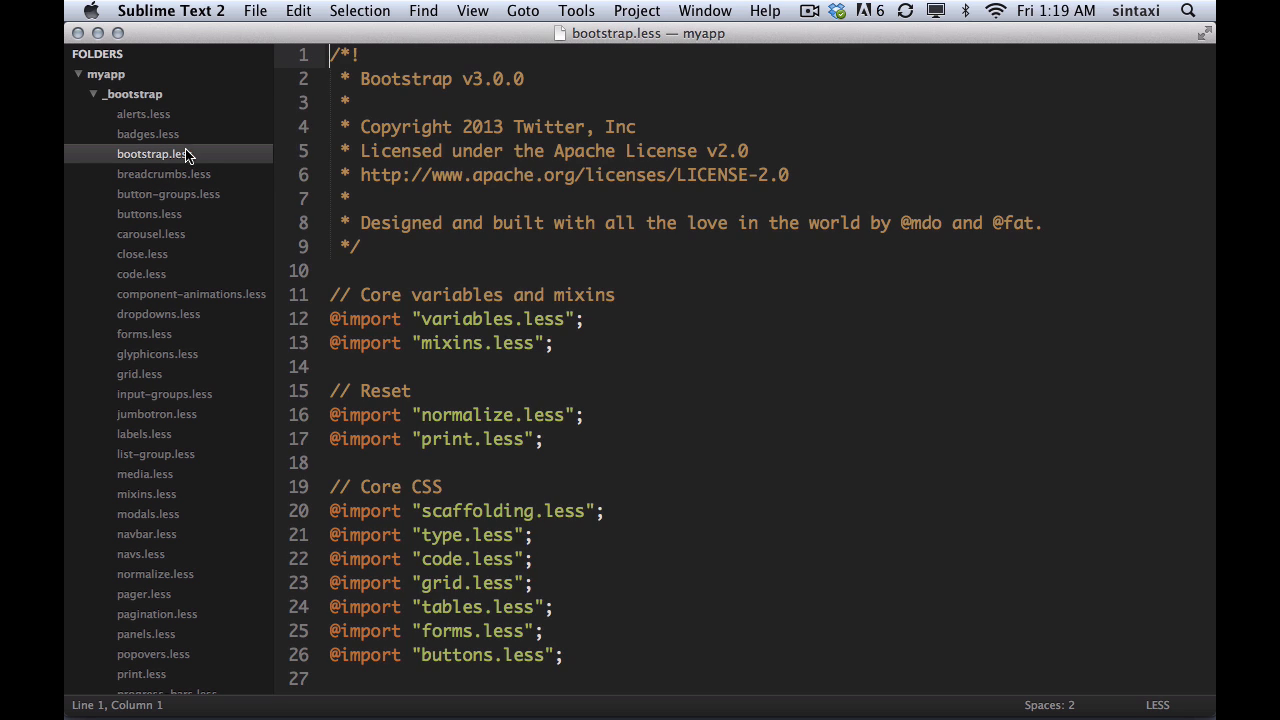
pyautogui.scroll(-3)
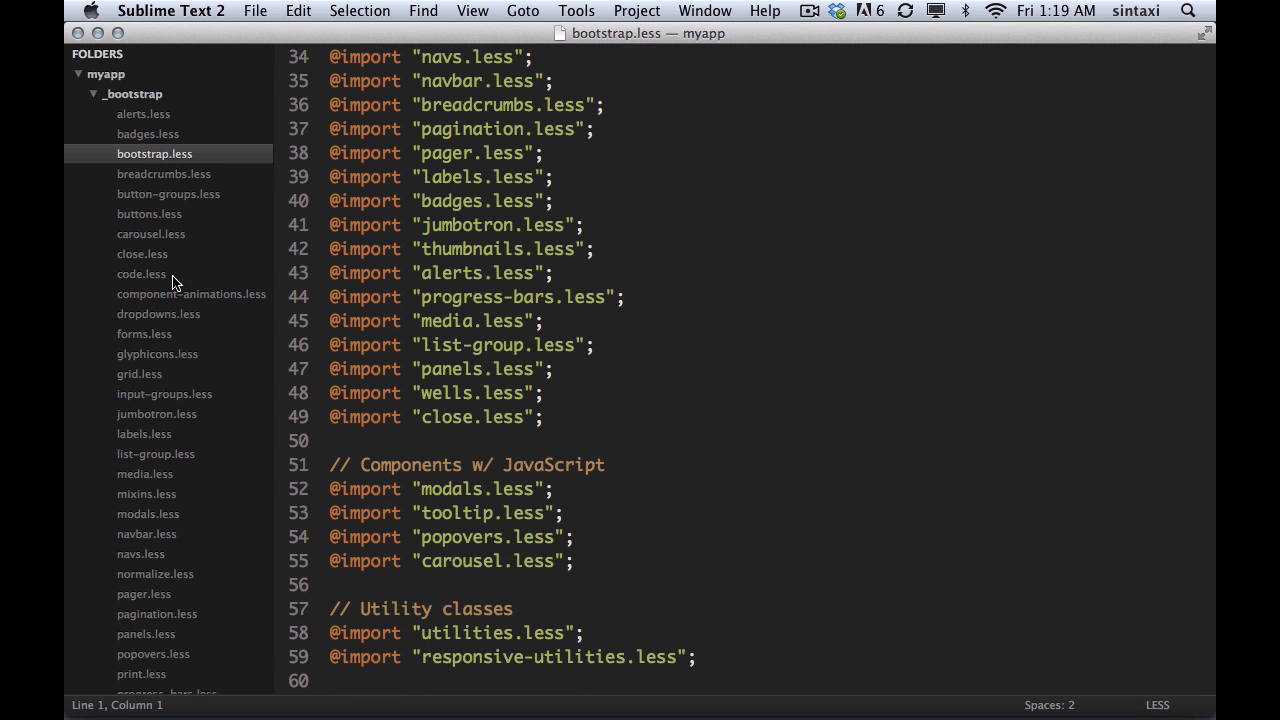
pyautogui.click(92, 94)
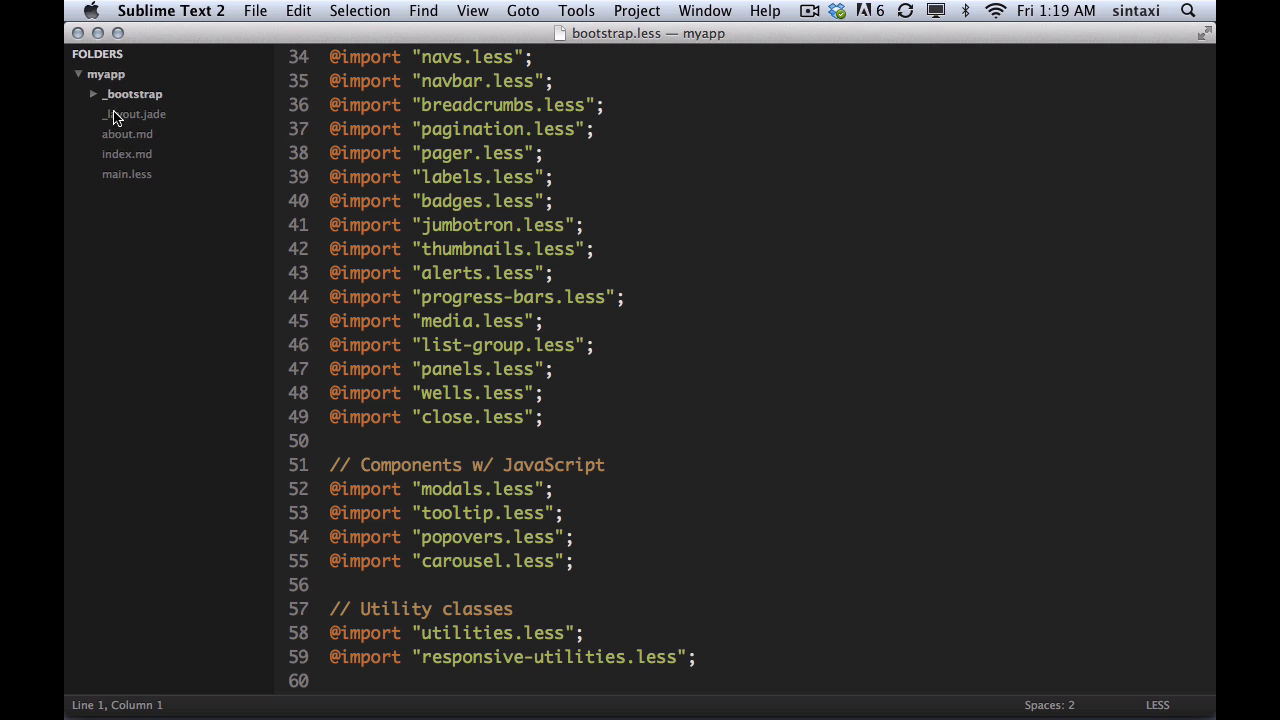
pyautogui.click(128, 172)
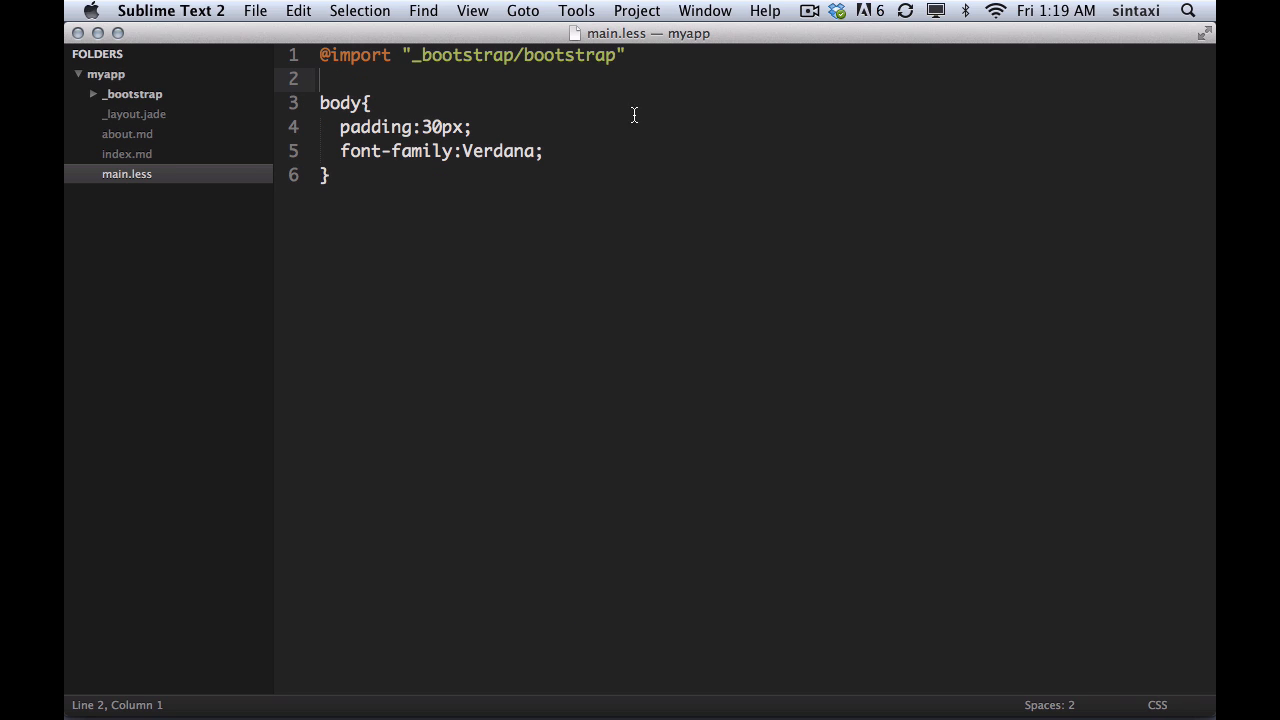
pyautogui.moveTo(668, 68)
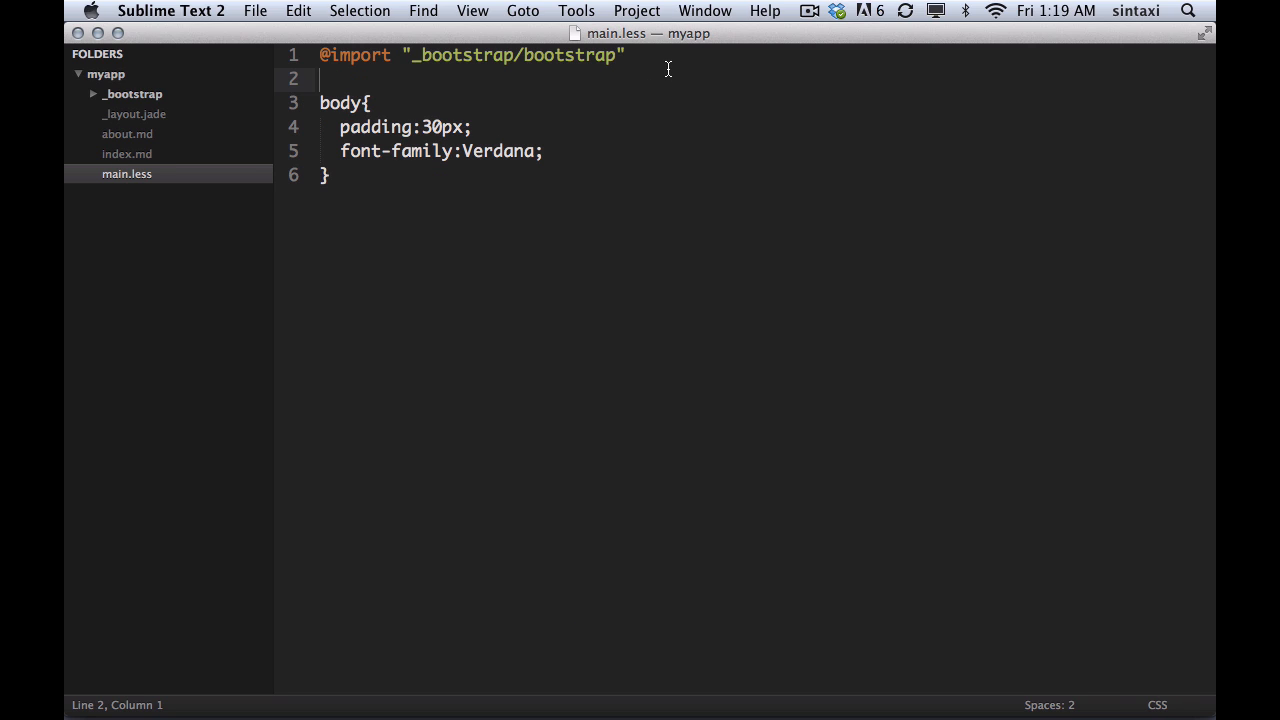
pyautogui.press('cmd+shift+p')
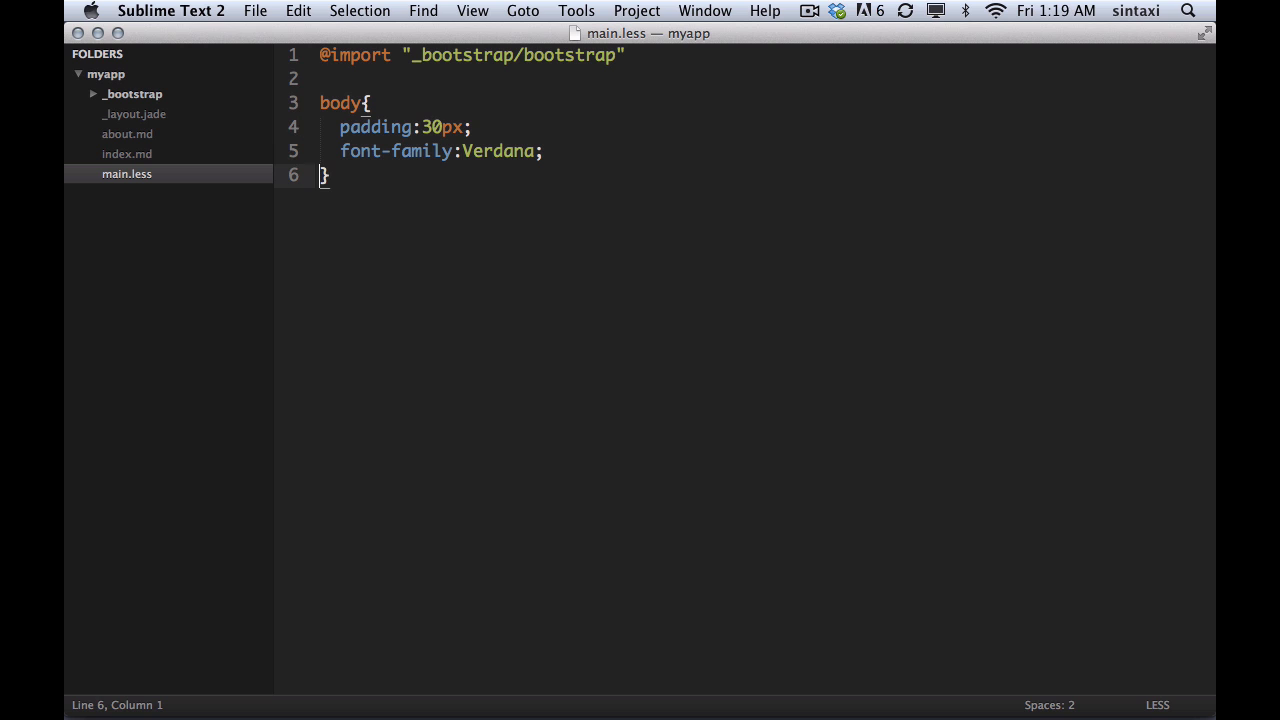
pyautogui.press('enter')
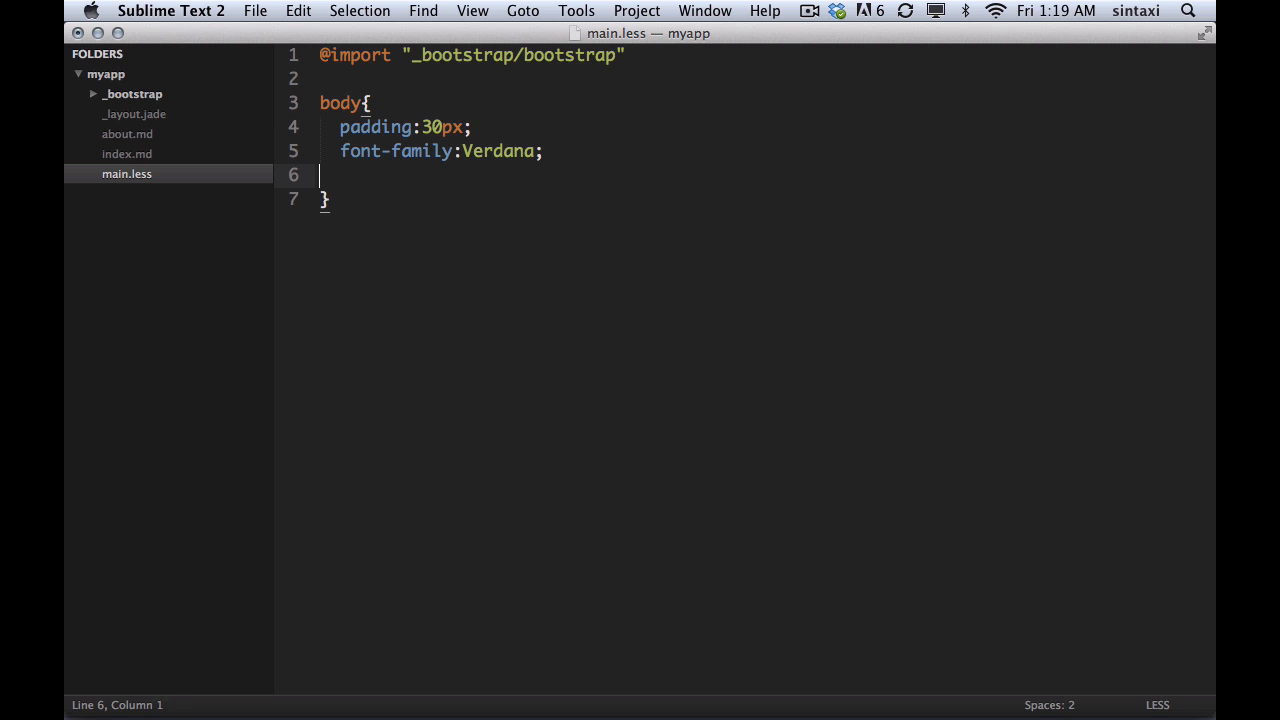
pyautogui.write('bar')
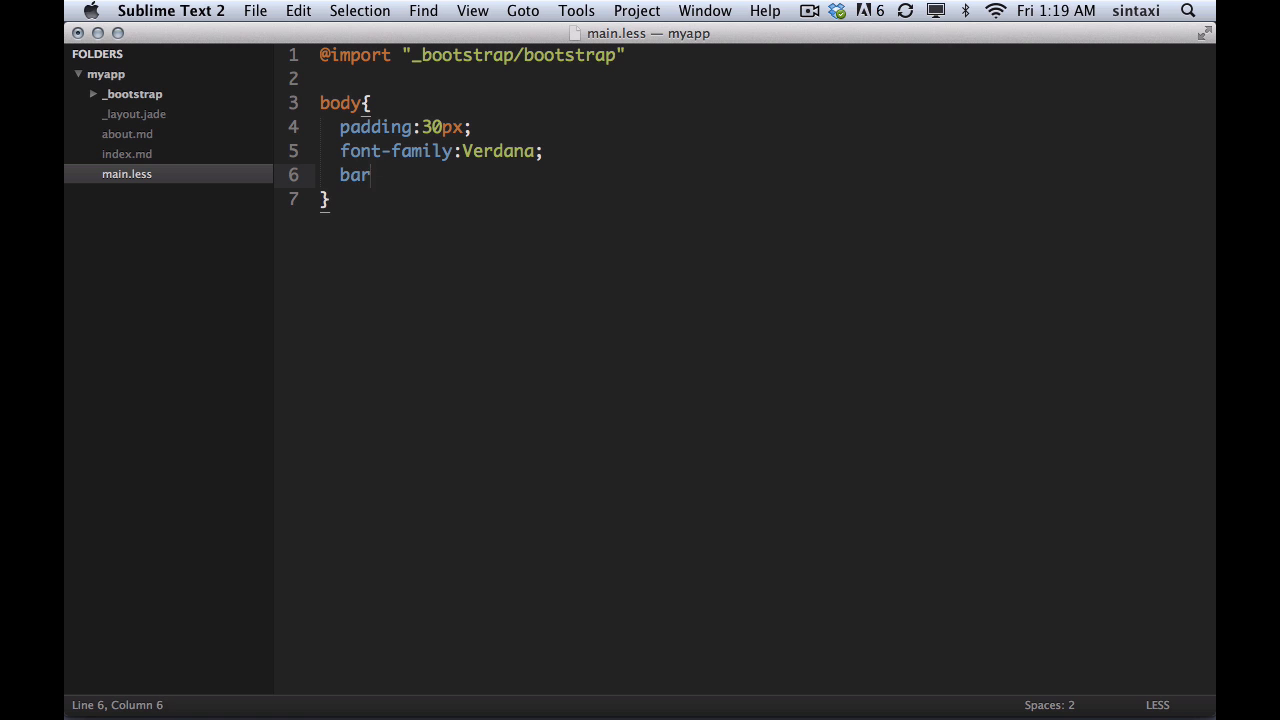
pyautogui.write('background')
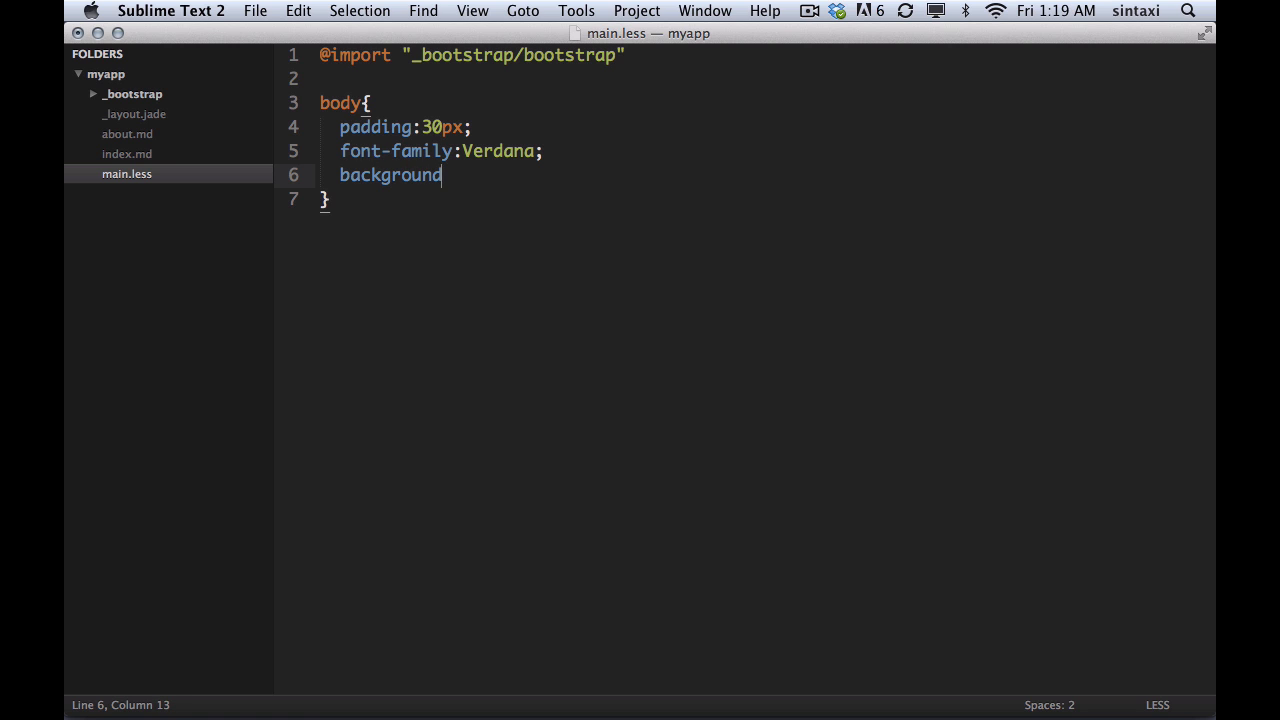
pyautogui.write(': @b')
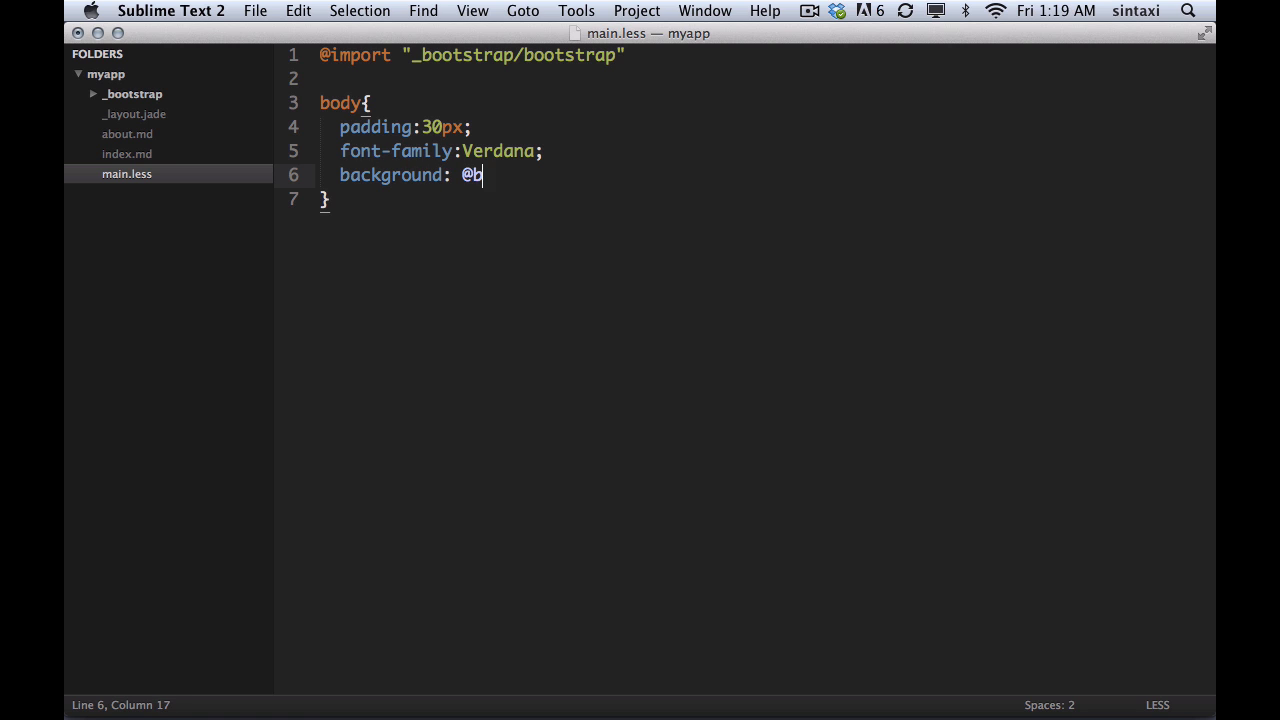
pyautogui.write('rand-')
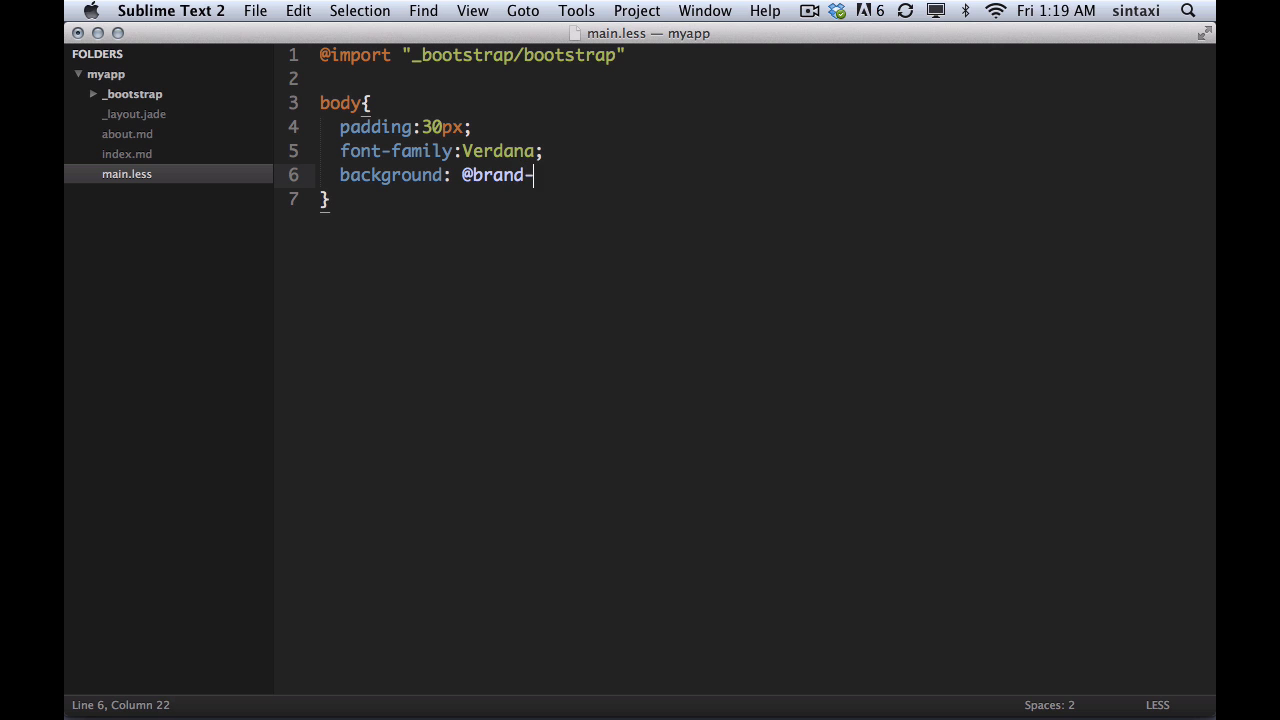
pyautogui.write('pri')
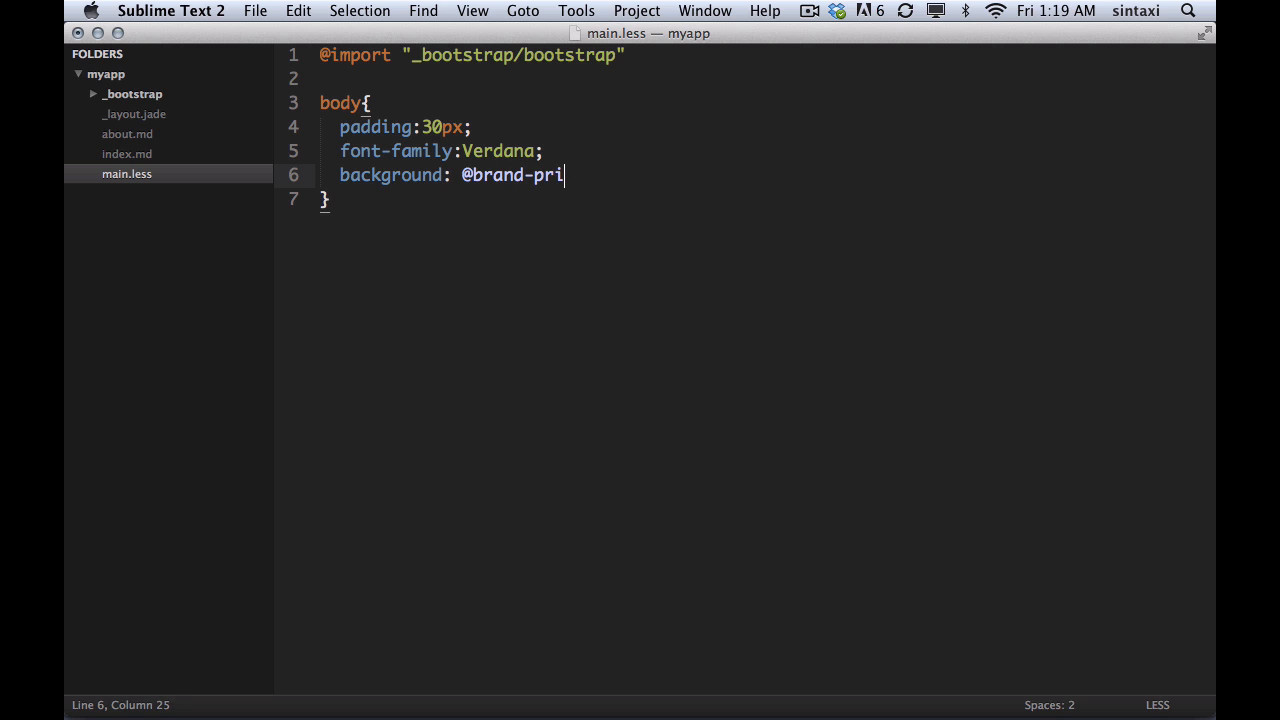
pyautogui.write('mary;')
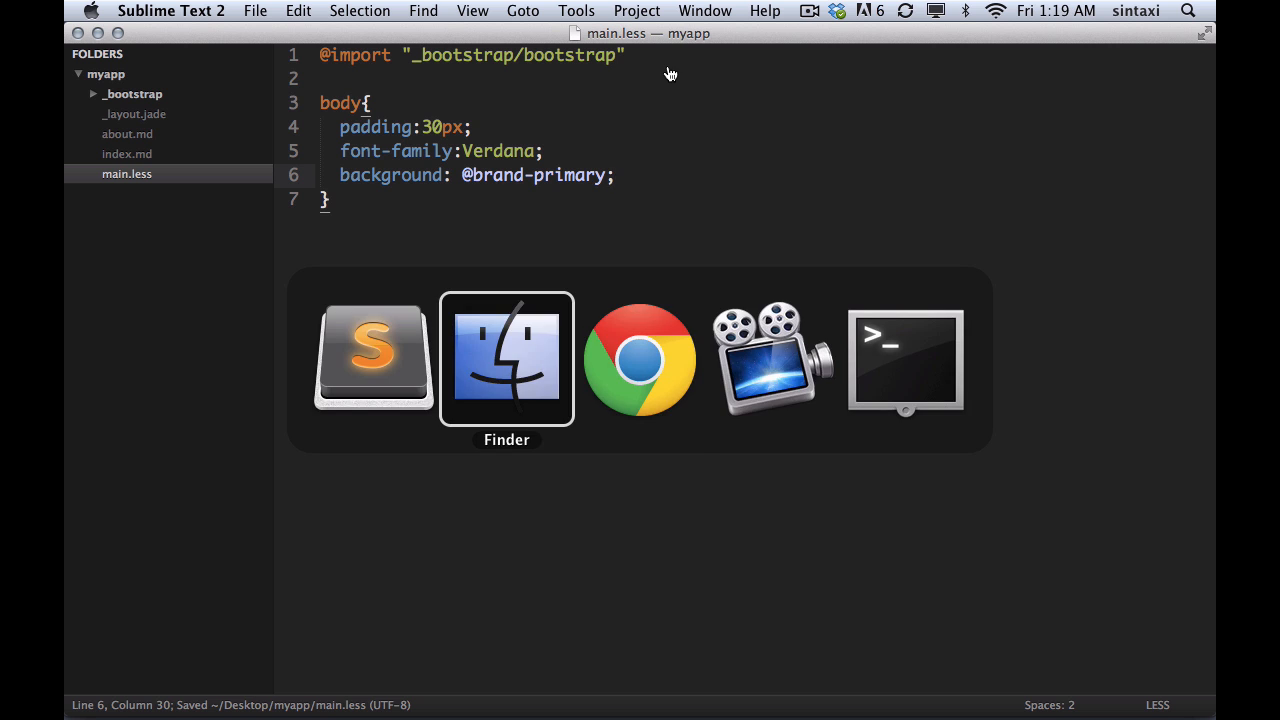
# Step: Save main.less and hop over to the browser and back
pyautogui.click(640, 358)
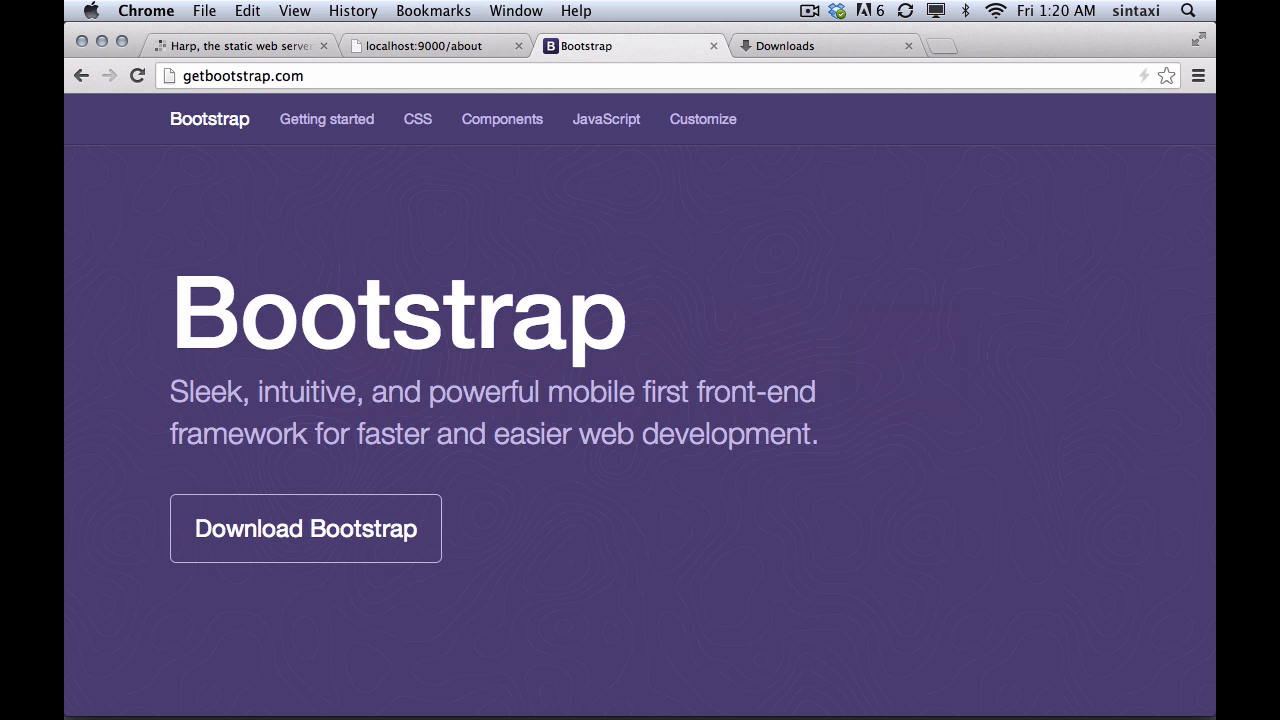
pyautogui.click(430, 46)
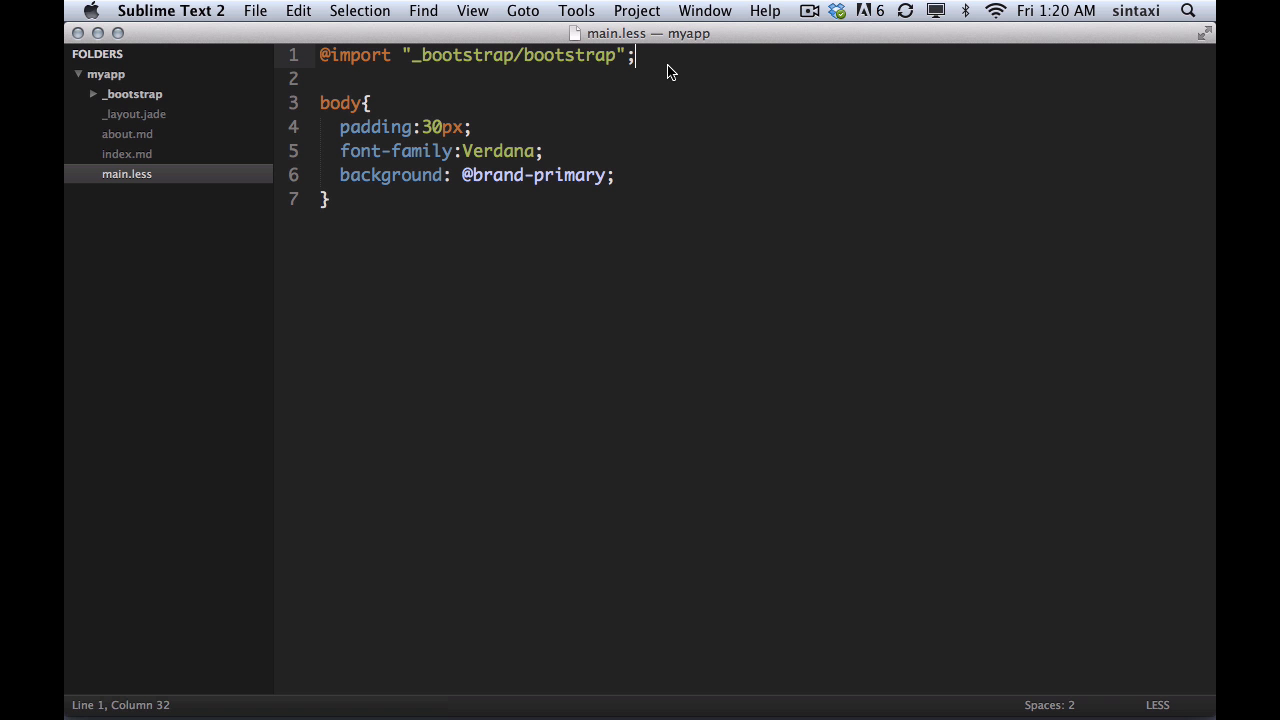
pyautogui.click(336, 176)
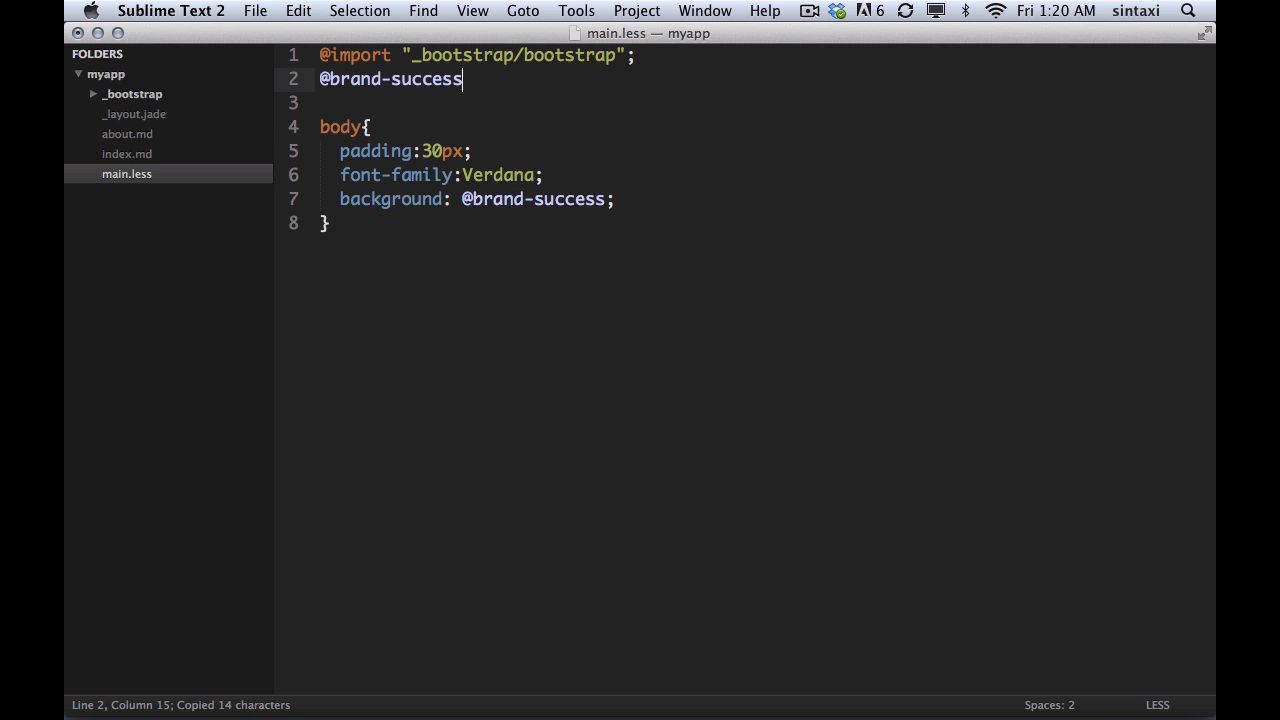
pyautogui.write(': y')
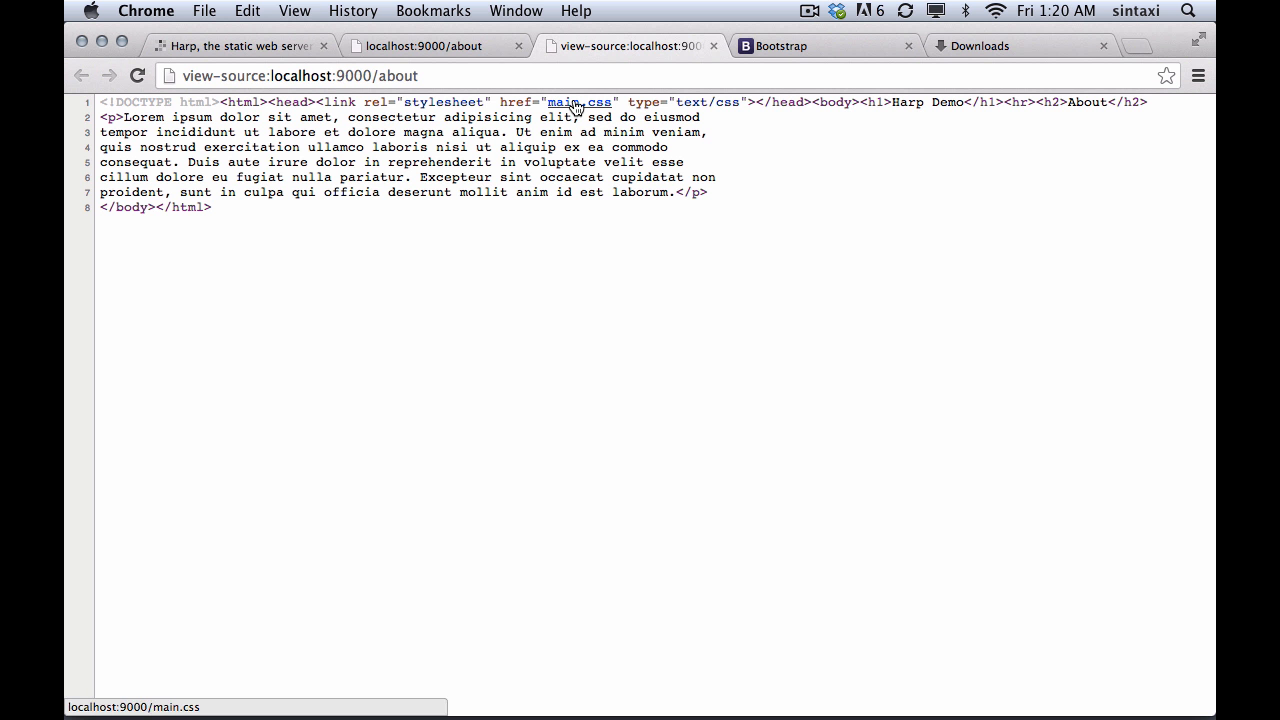
# Step: View localhost:9000/main.css to confirm compiled Bootstrap rules, then close the extra tabs
pyautogui.click(576, 102)
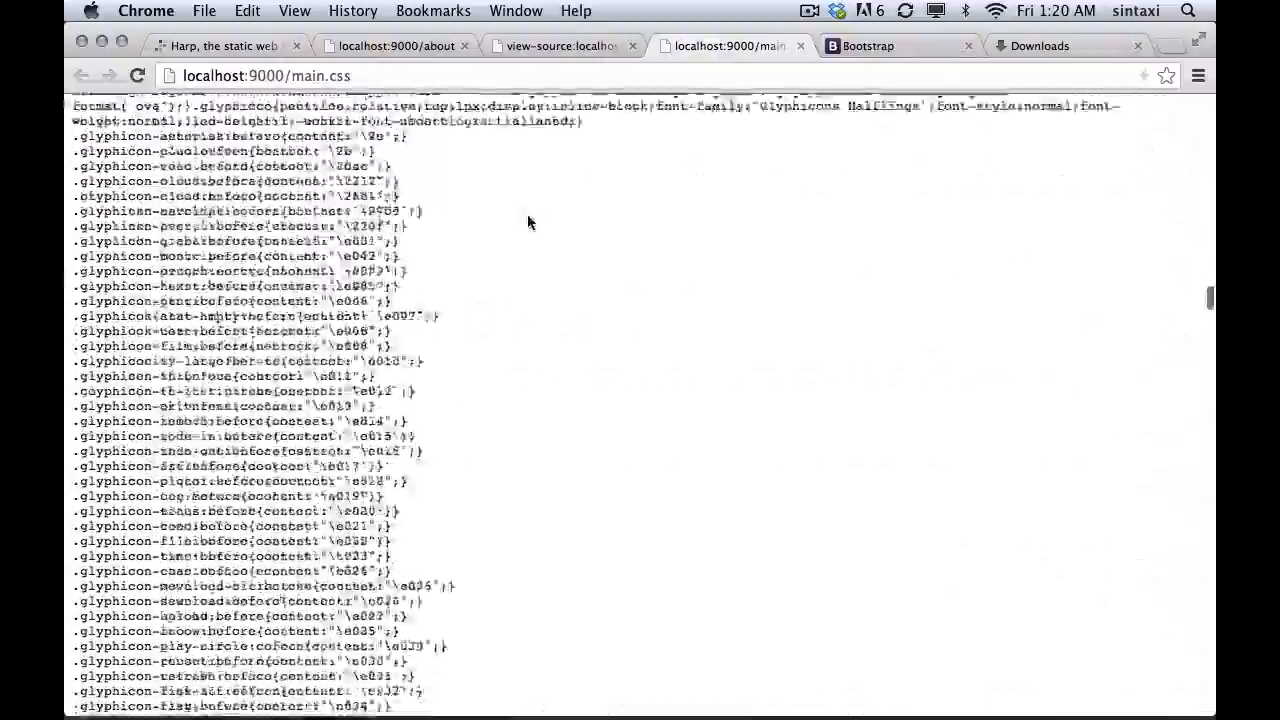
pyautogui.scroll(-3)
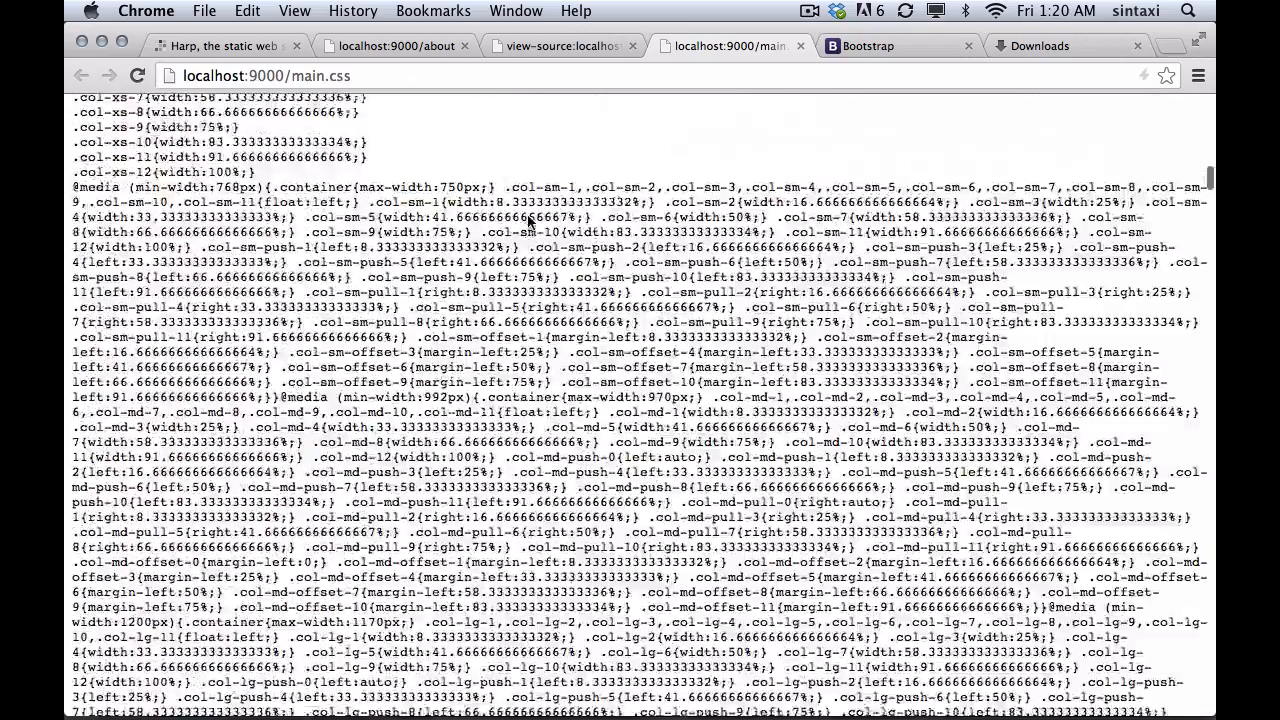
pyautogui.click(564, 44)
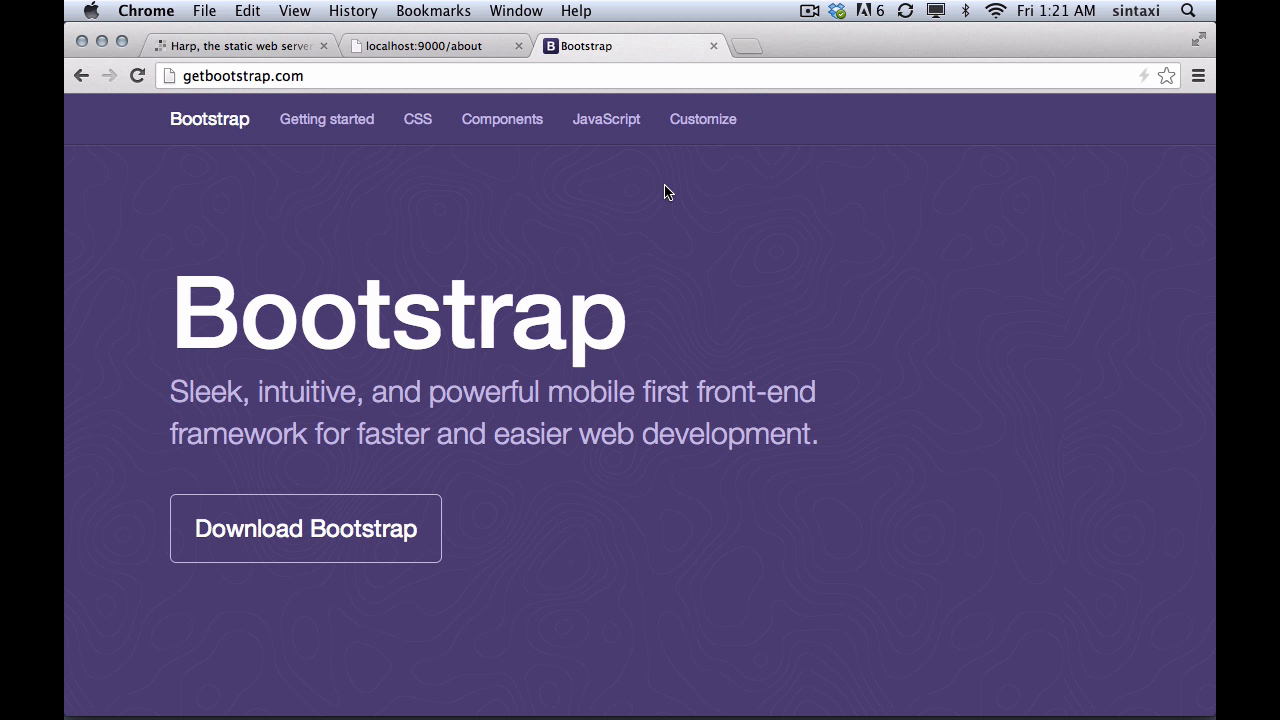
# Step: Switch to Terminal and stop the running Harp server with Ctrl+C
pyautogui.press('cmd+tab')
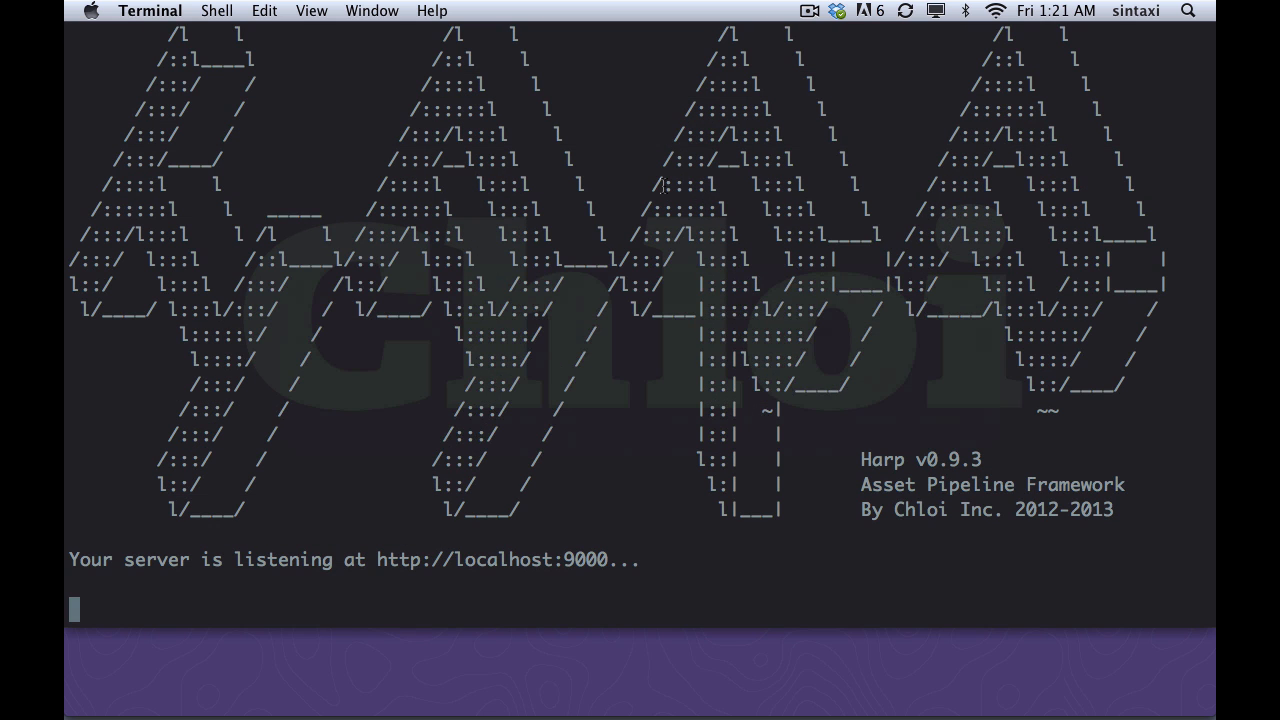
pyautogui.press('ctrl+c')
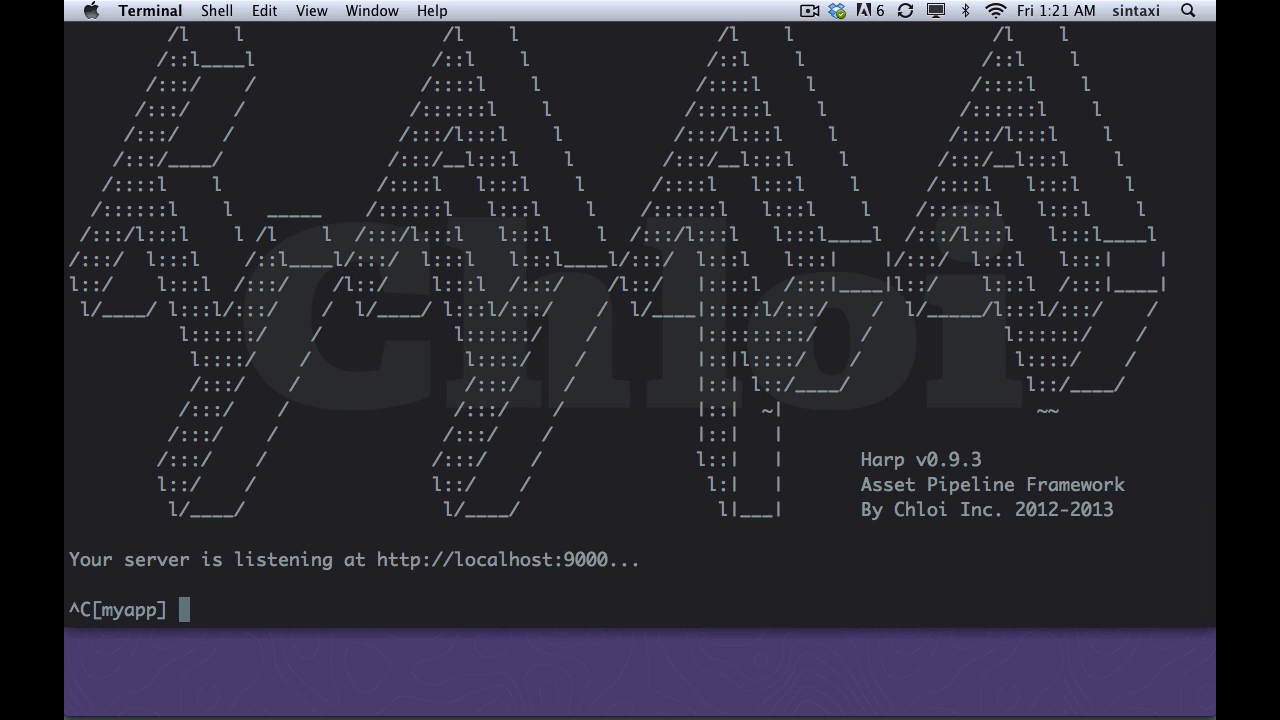
# Step: Run 'NODE_ENV=production harp server --port 9000' for myapp
pyautogui.write('NO')
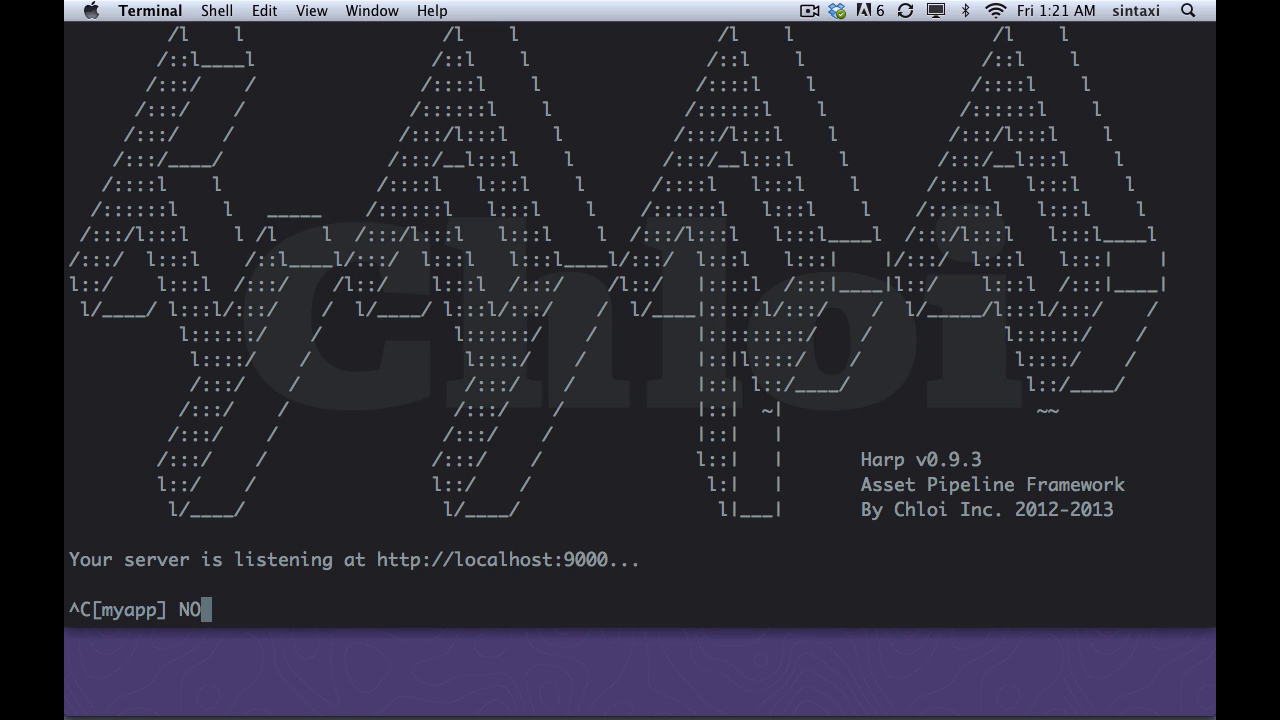
pyautogui.write('DE_ENV')
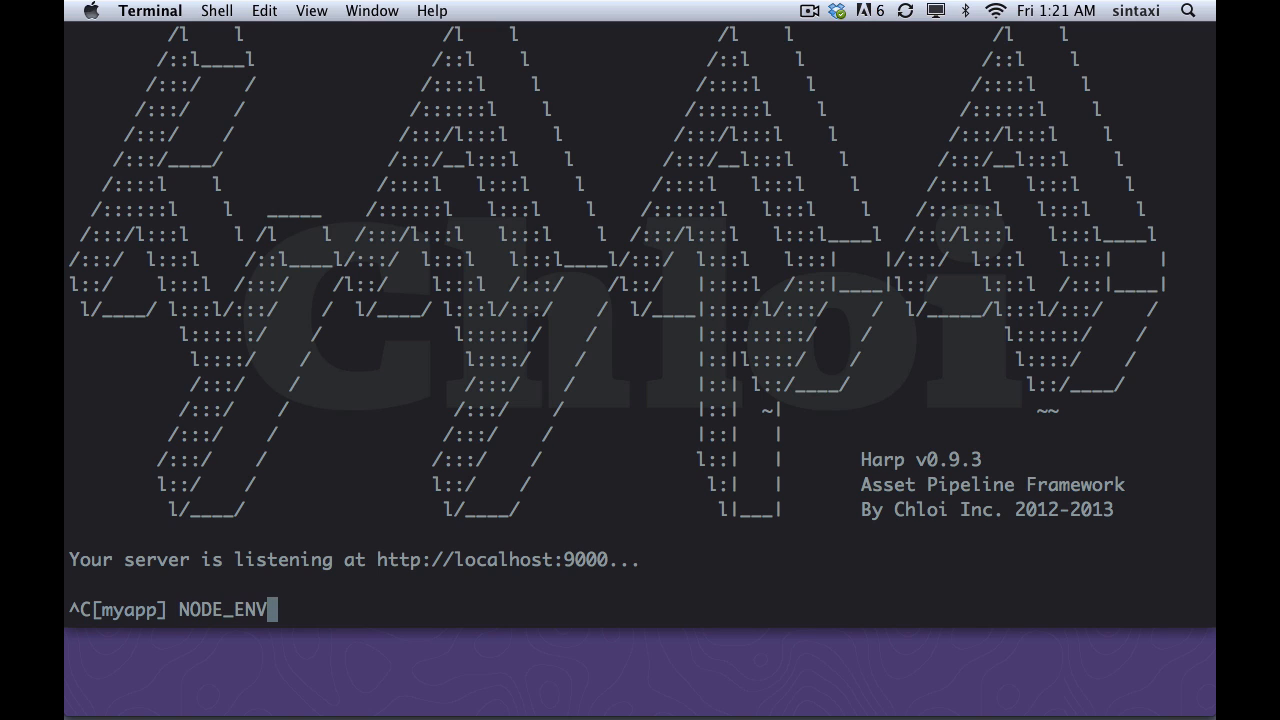
pyautogui.write('=produ')
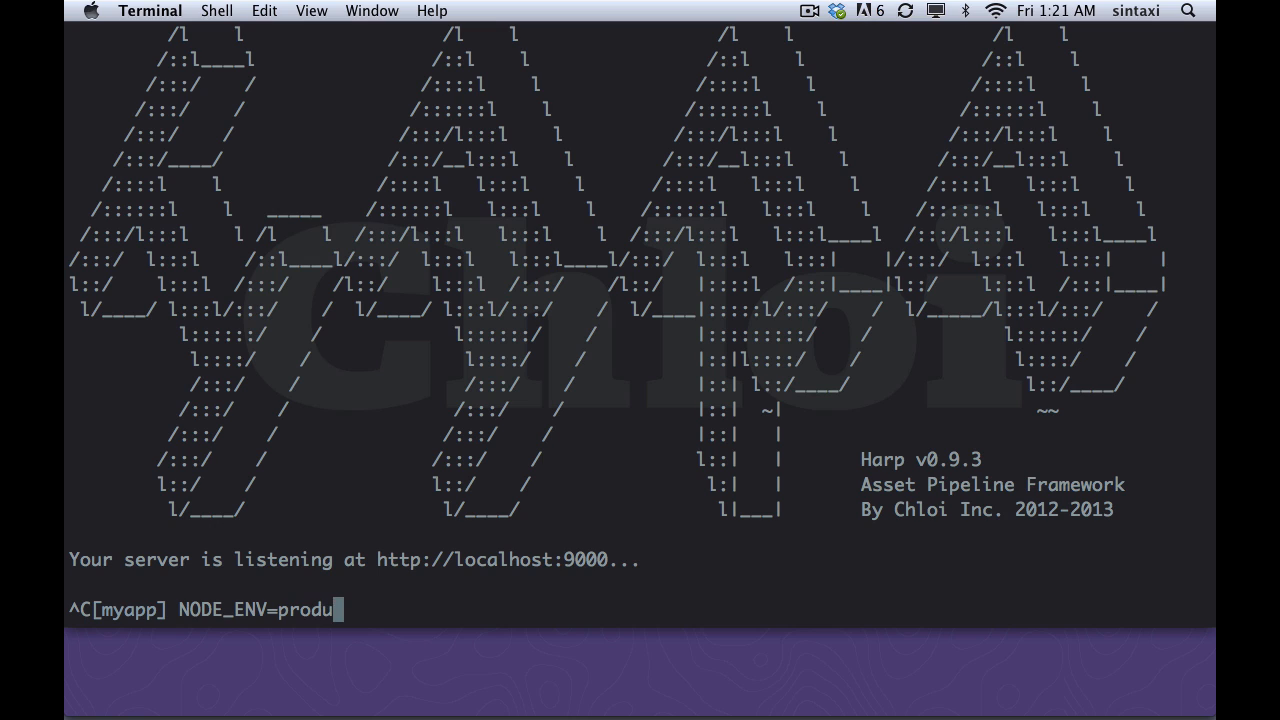
pyautogui.write('ction')
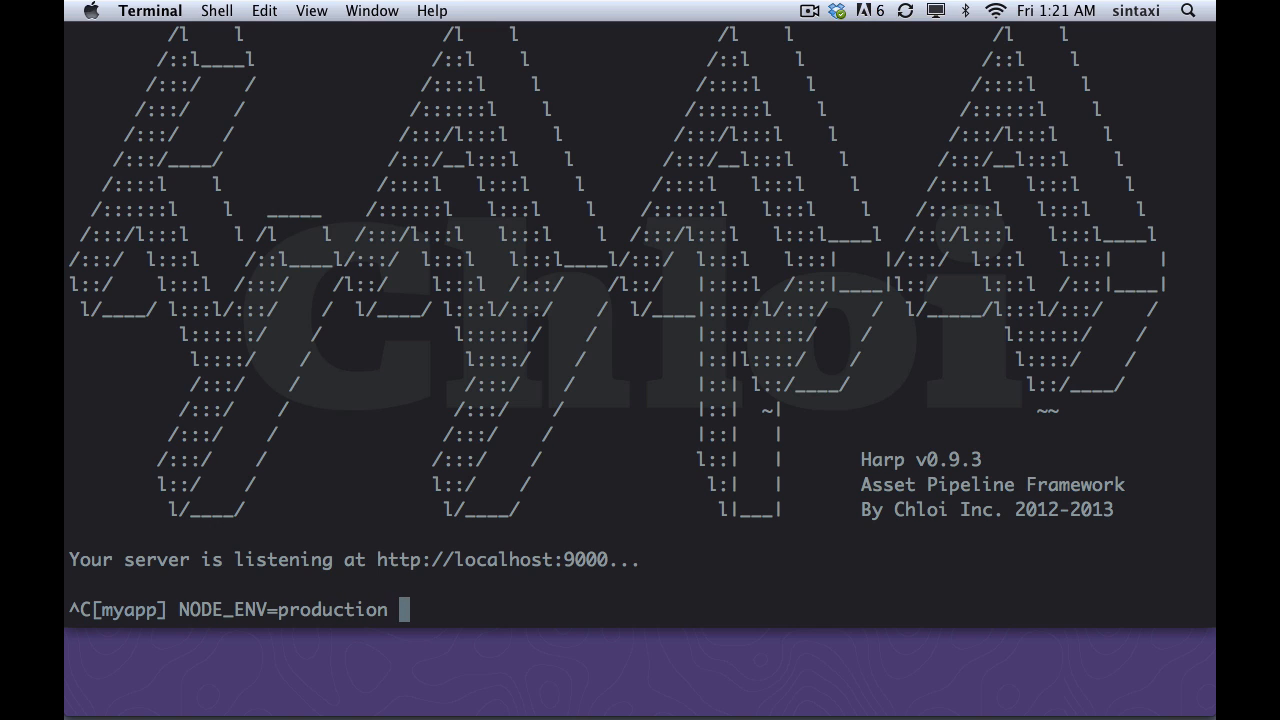
pyautogui.write('harp server')
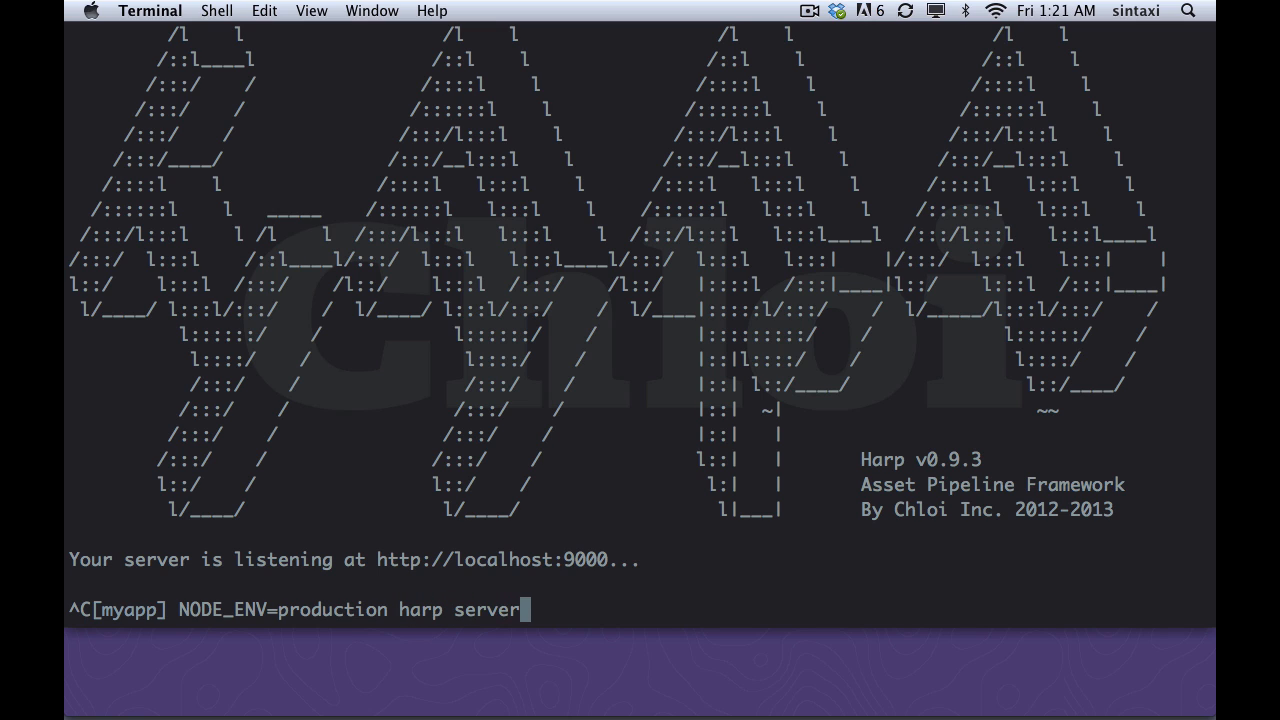
pyautogui.write('--port 9')
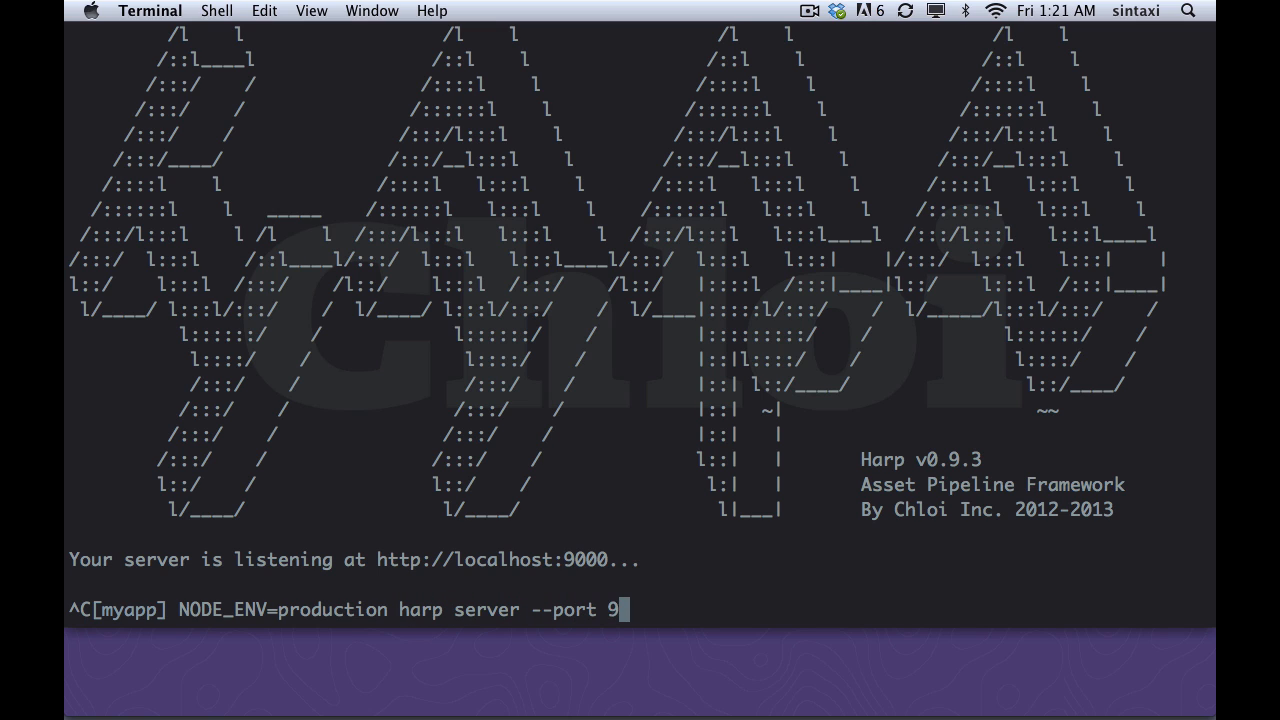
pyautogui.press('Backspace')
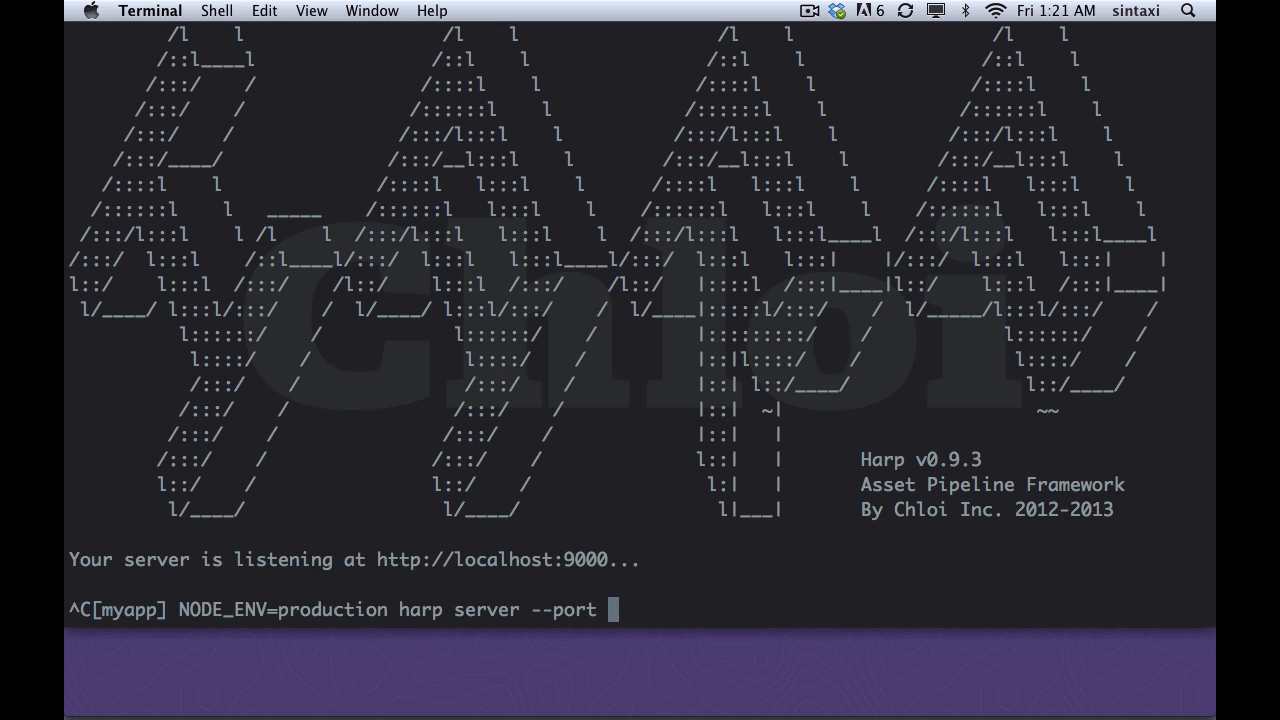
pyautogui.write('9000')
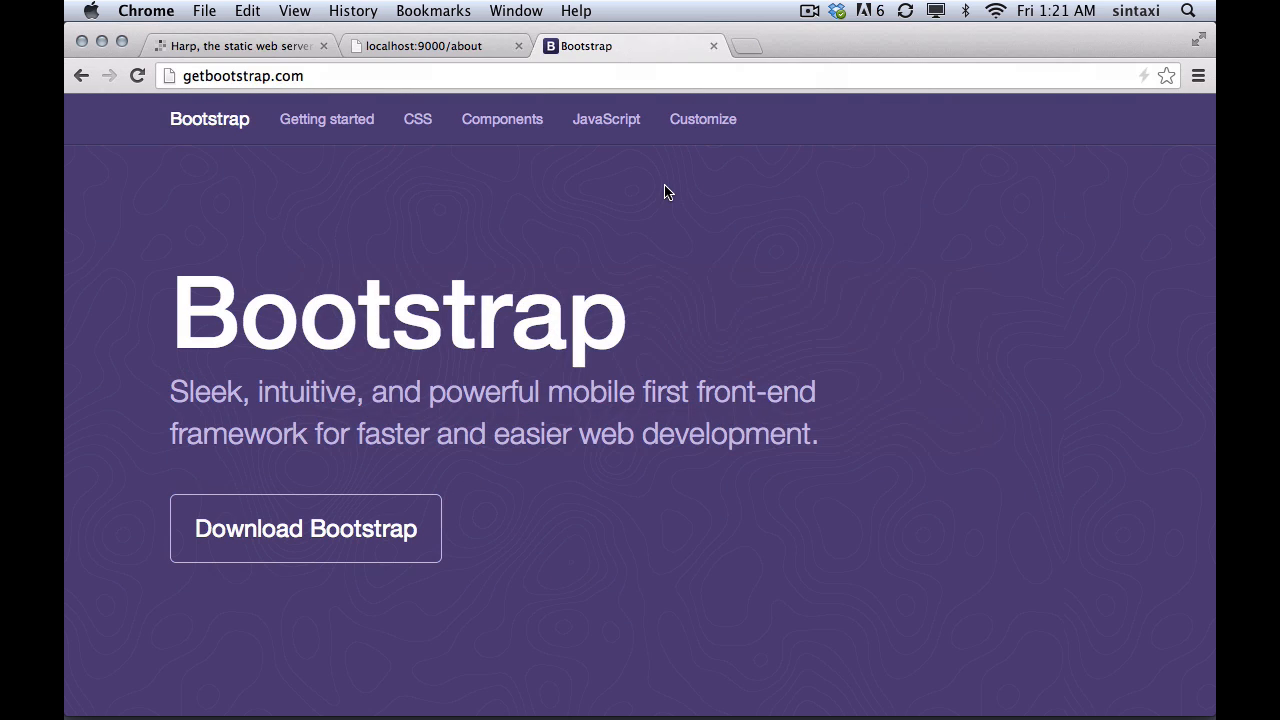
# Step: Make _layout.jade link main.css as rel="stylesheet" type="text/css" and save it
pyautogui.click(430, 46)
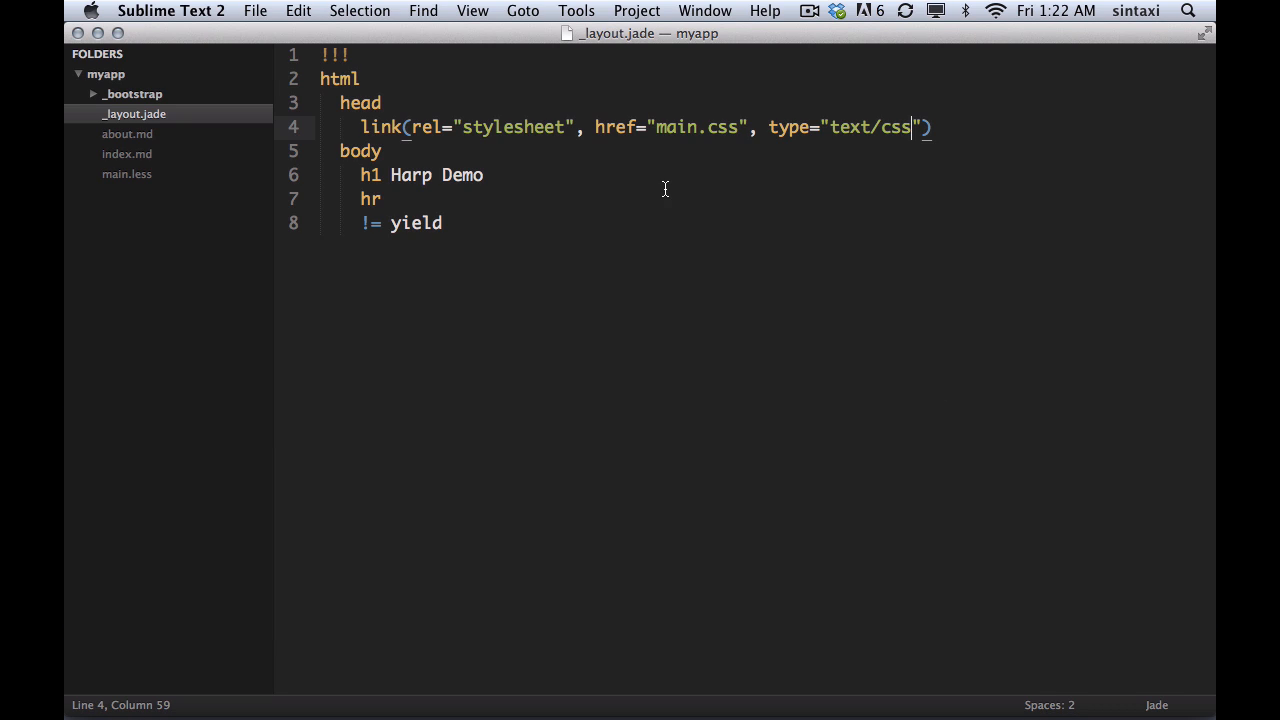
pyautogui.press('cmd+tab')
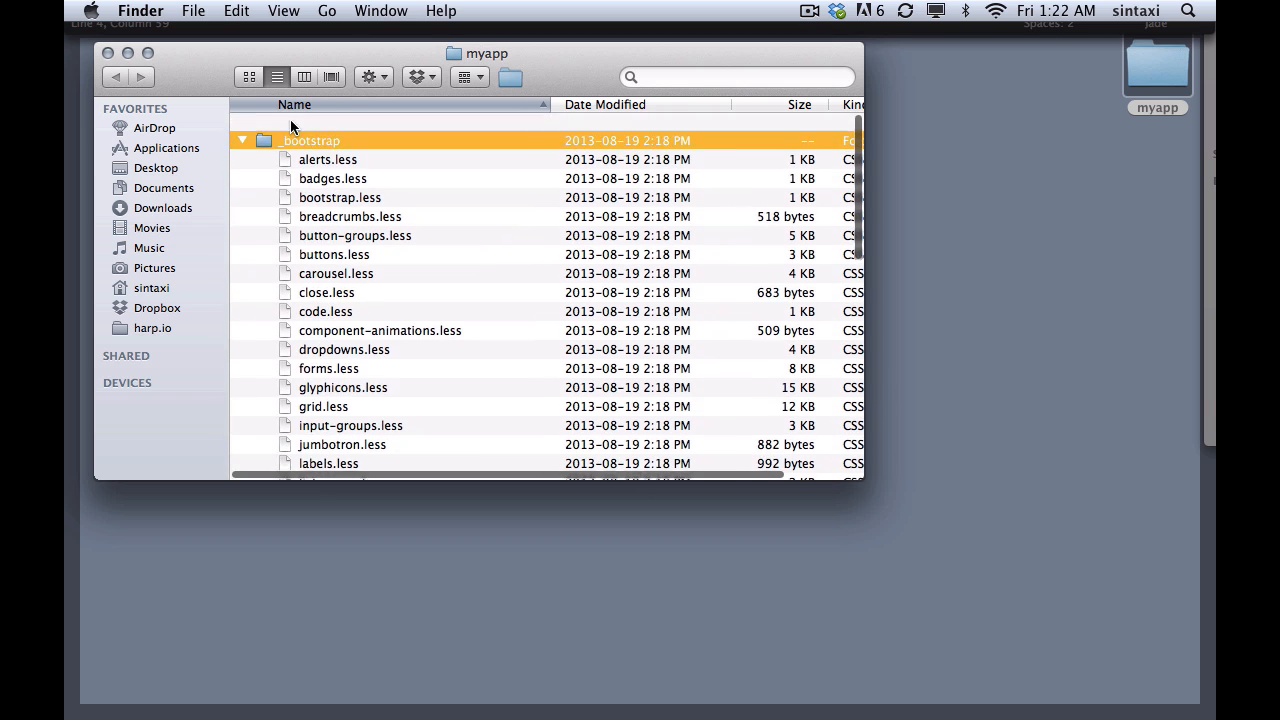
# Step: Collapse the _bootstrap folder in myapp's Finder window and select _layout.jade
pyautogui.click(240, 140)
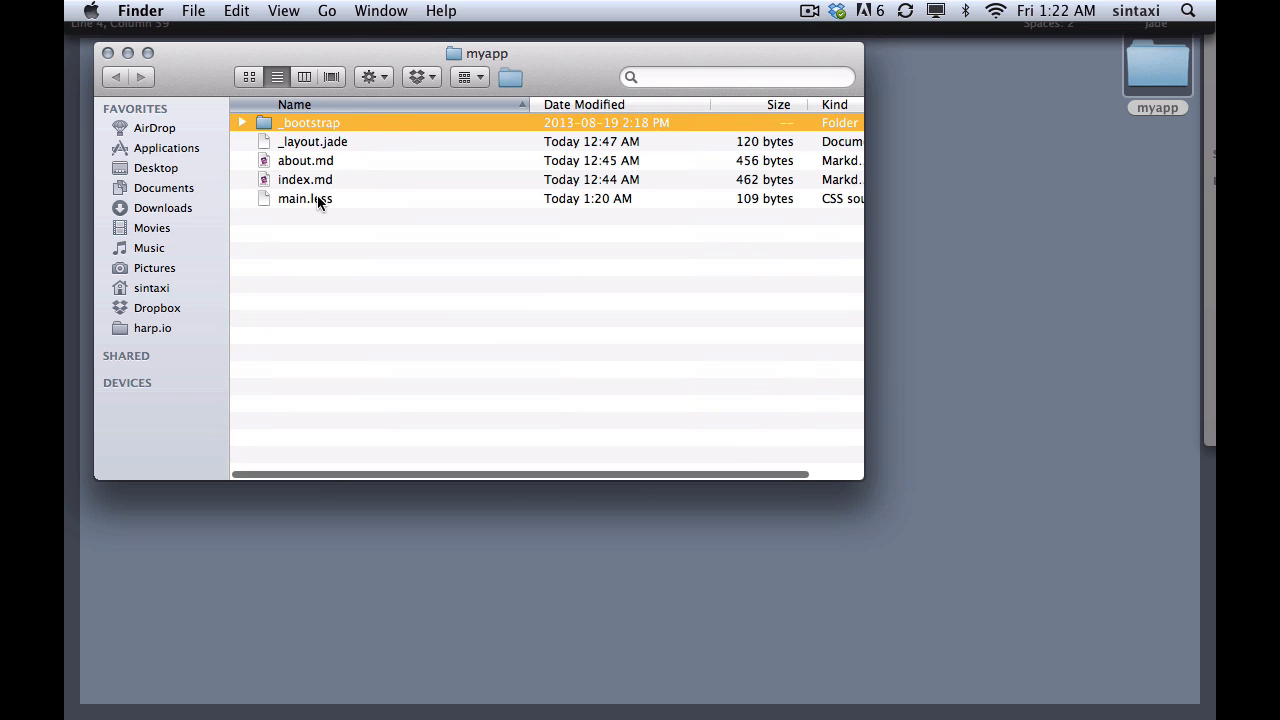
pyautogui.click(312, 140)
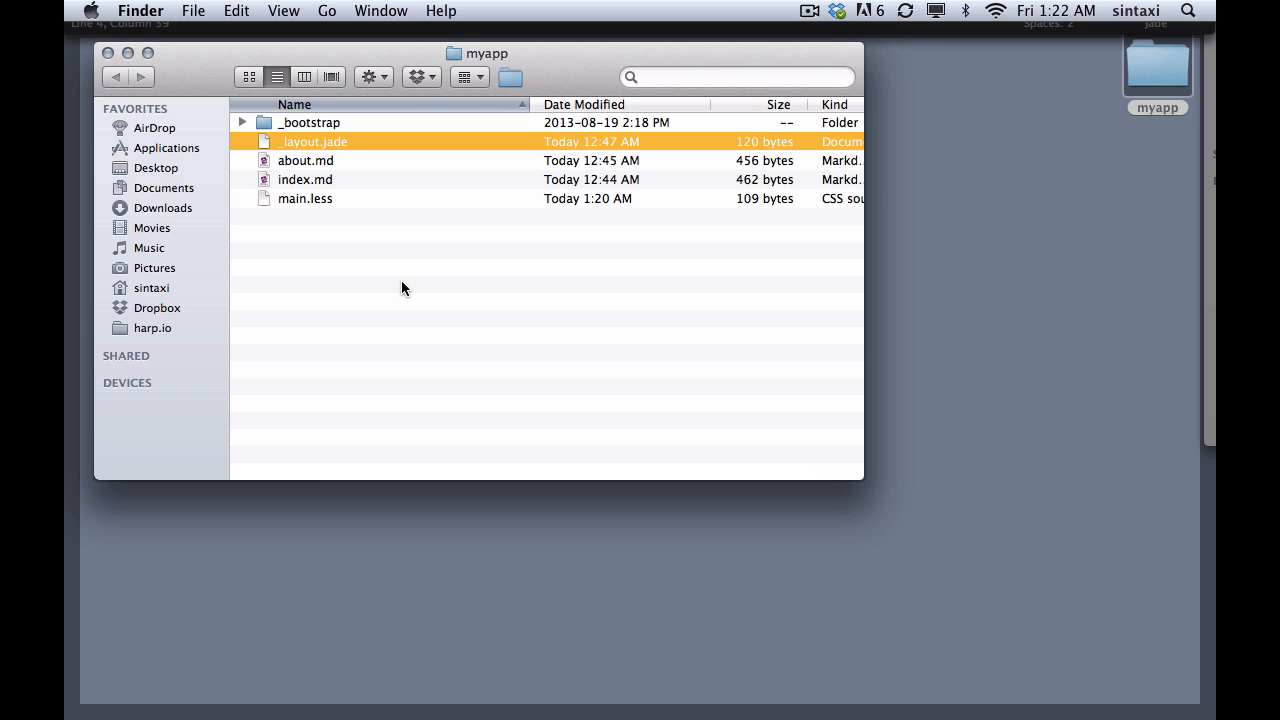
pyautogui.moveTo(116, 60)
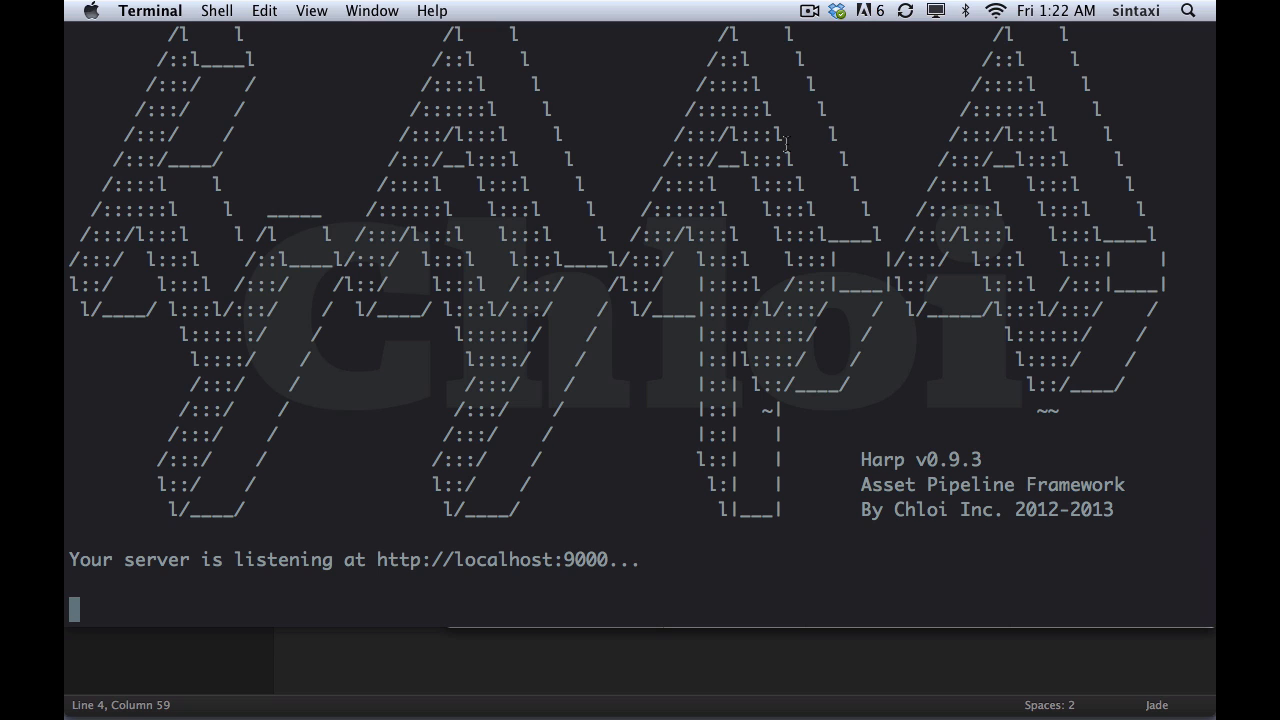
# Step: Stop the Harp server and run harp compile --output ../www to build the static site
pyautogui.press('ctrl+c')
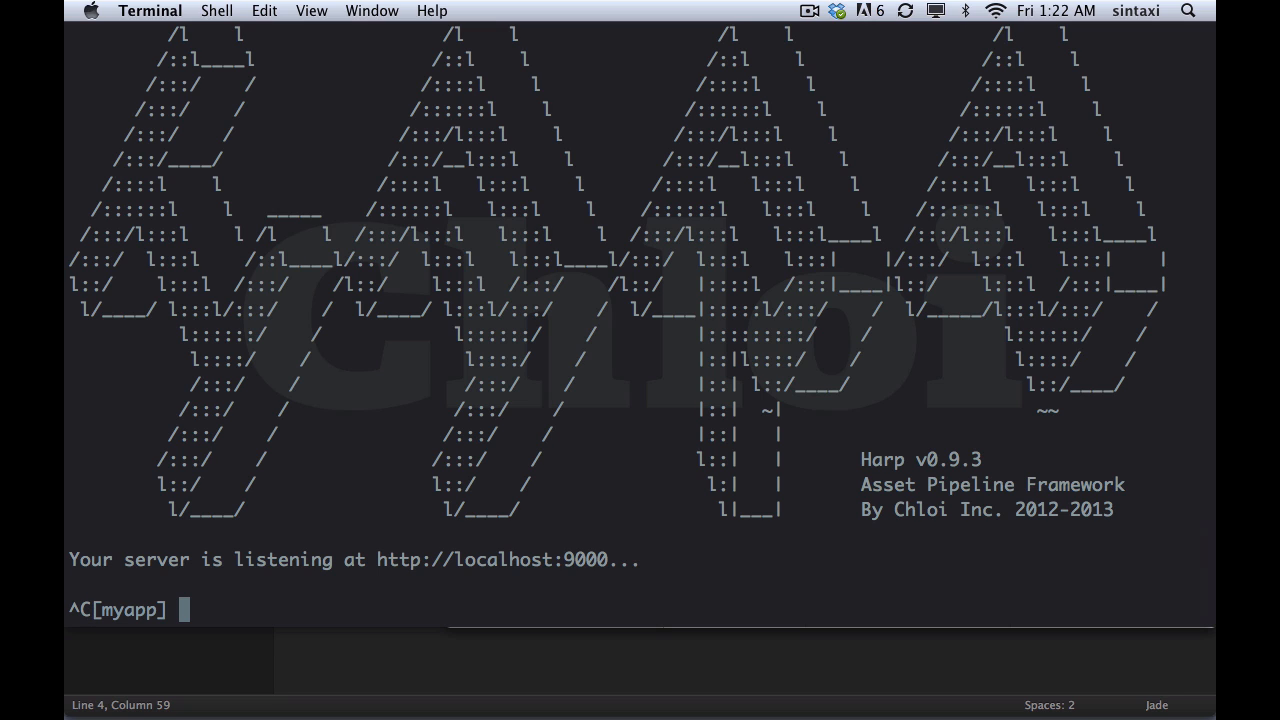
pyautogui.write('clear')
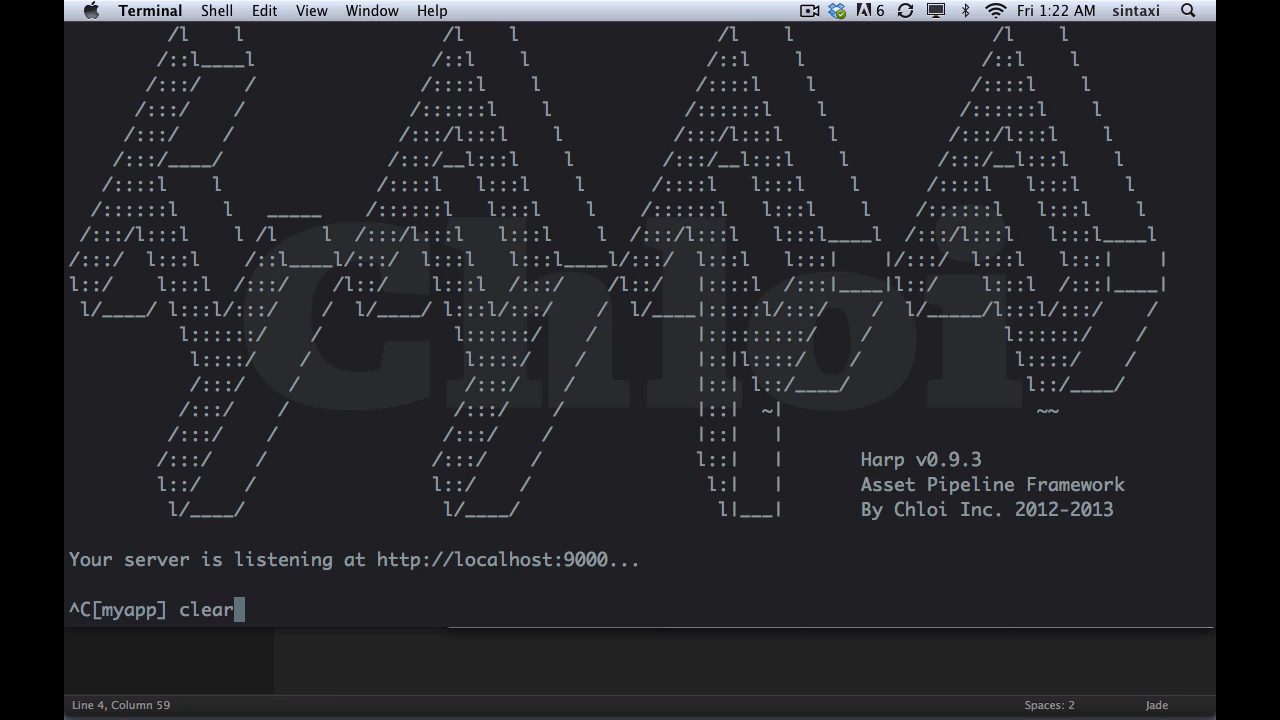
pyautogui.press('Backspace')
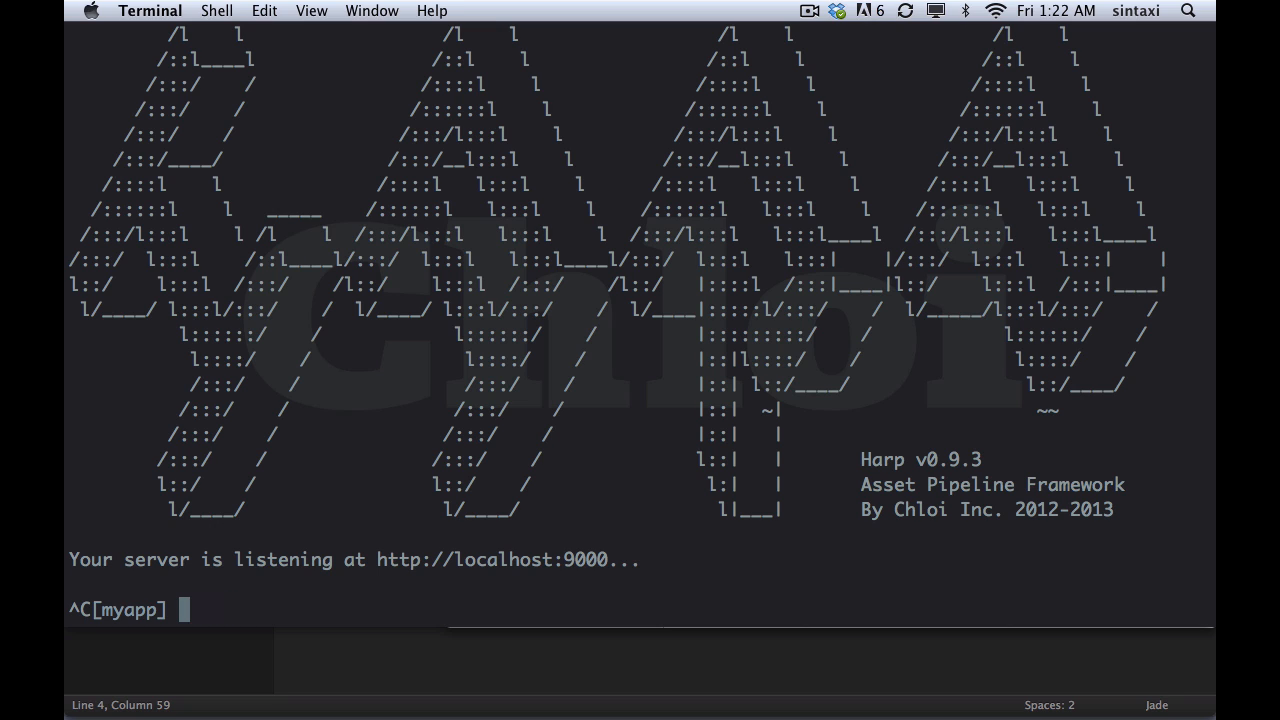
pyautogui.write('harp compi')
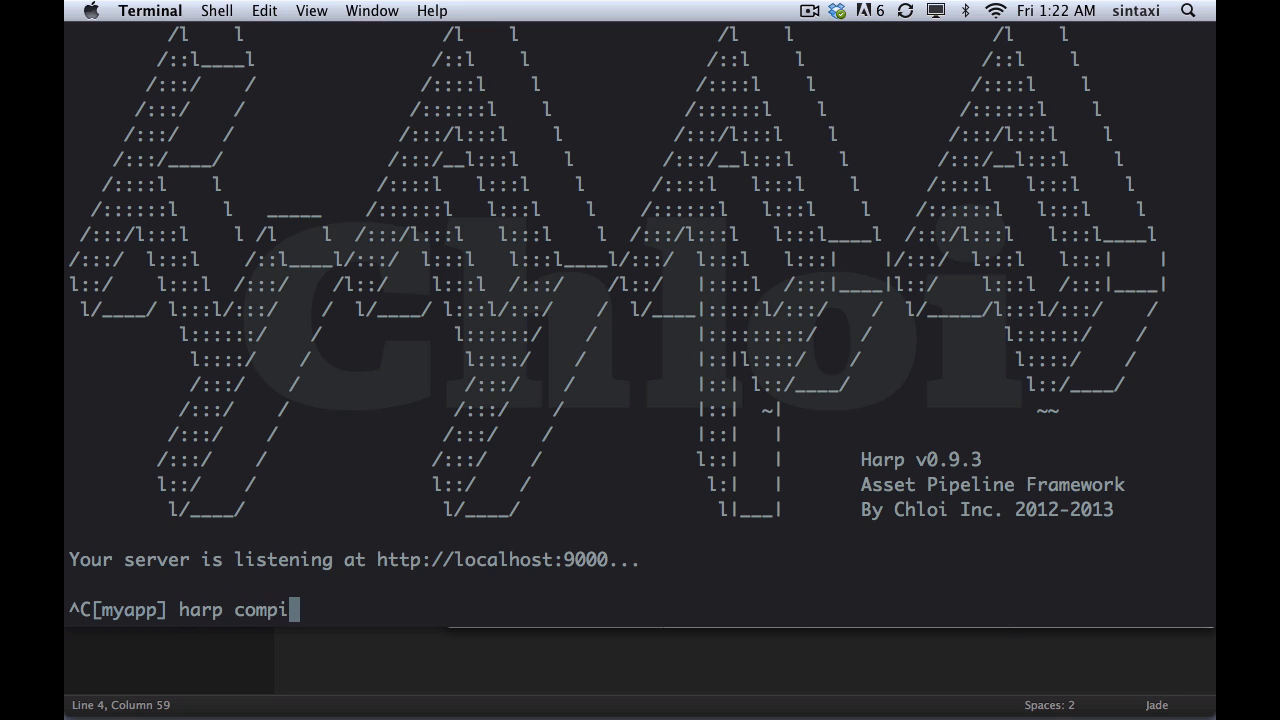
pyautogui.write('le --')
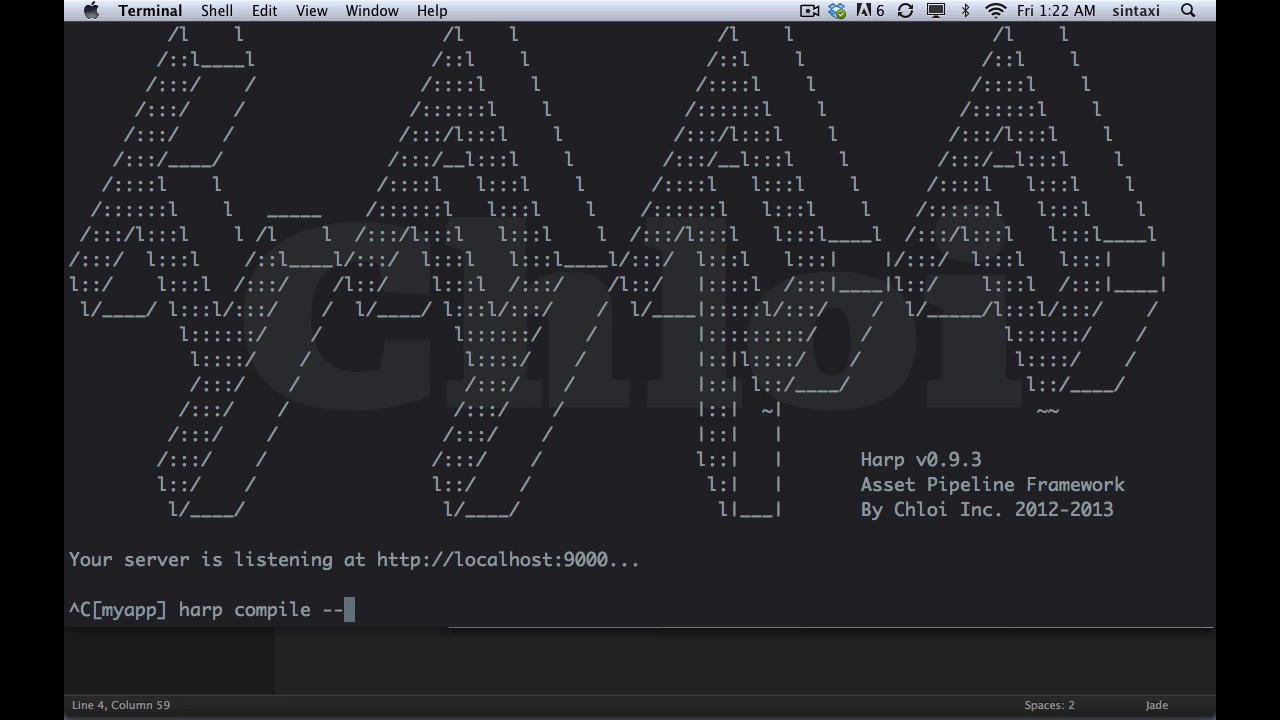
pyautogui.write('output')
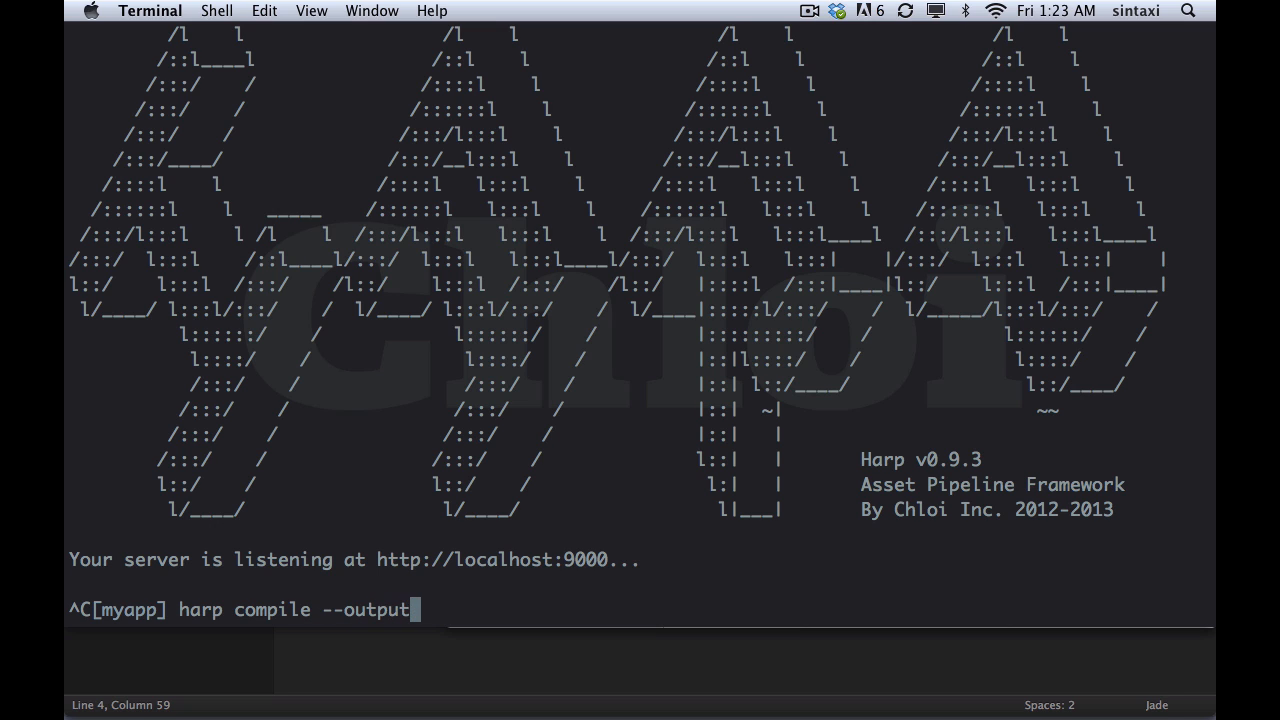
pyautogui.write('../')
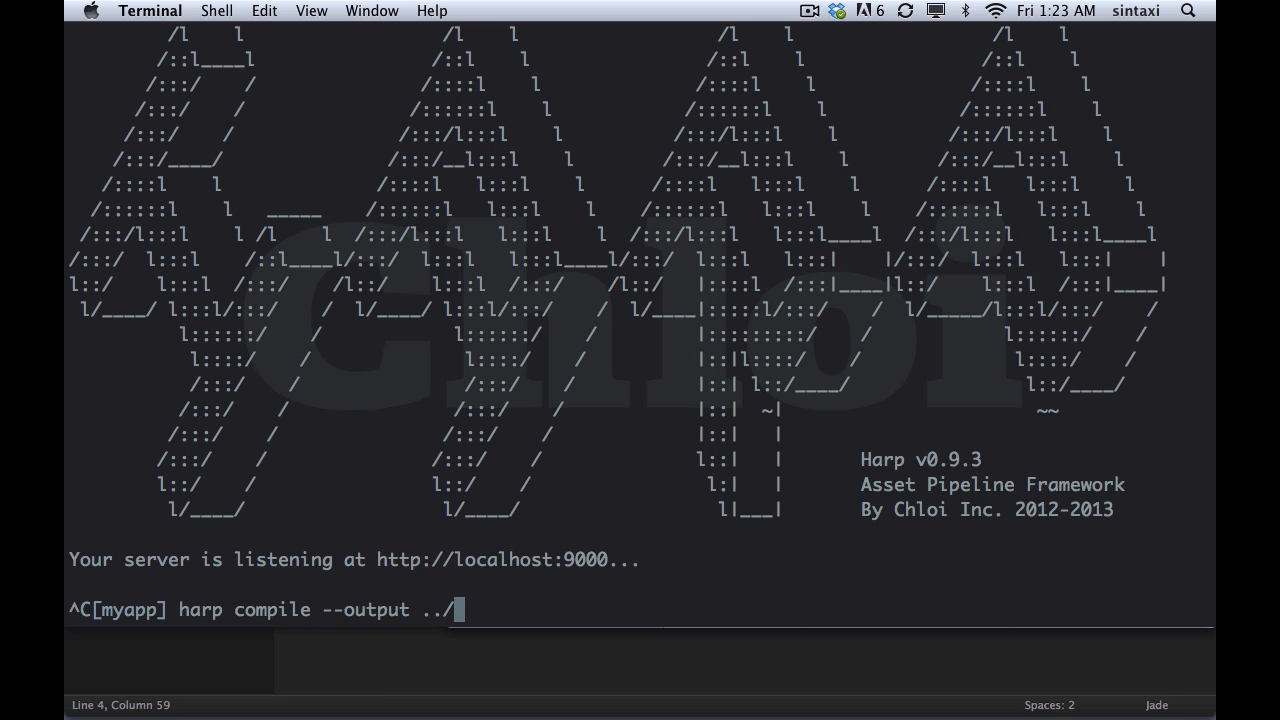
pyautogui.write('www')
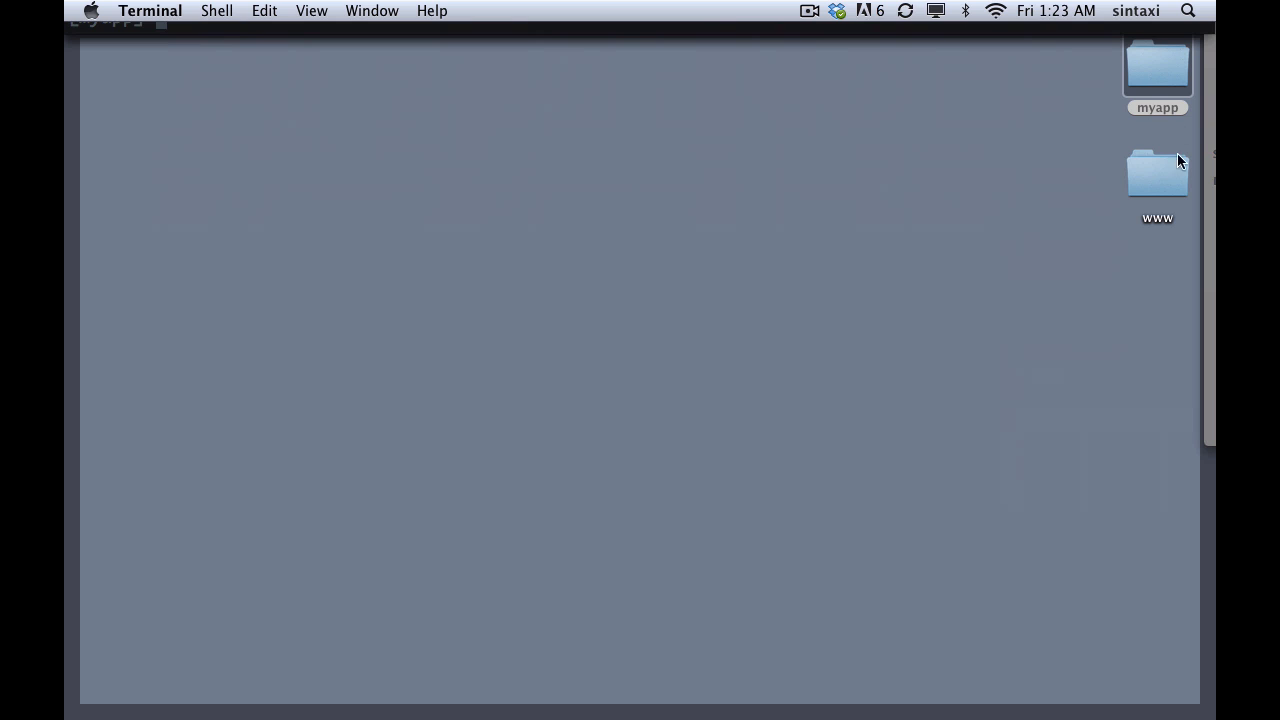
# Step: Browse the www folder's about.html, index.html and main.css, then view about.html
pyautogui.doubleClick(1156, 172)
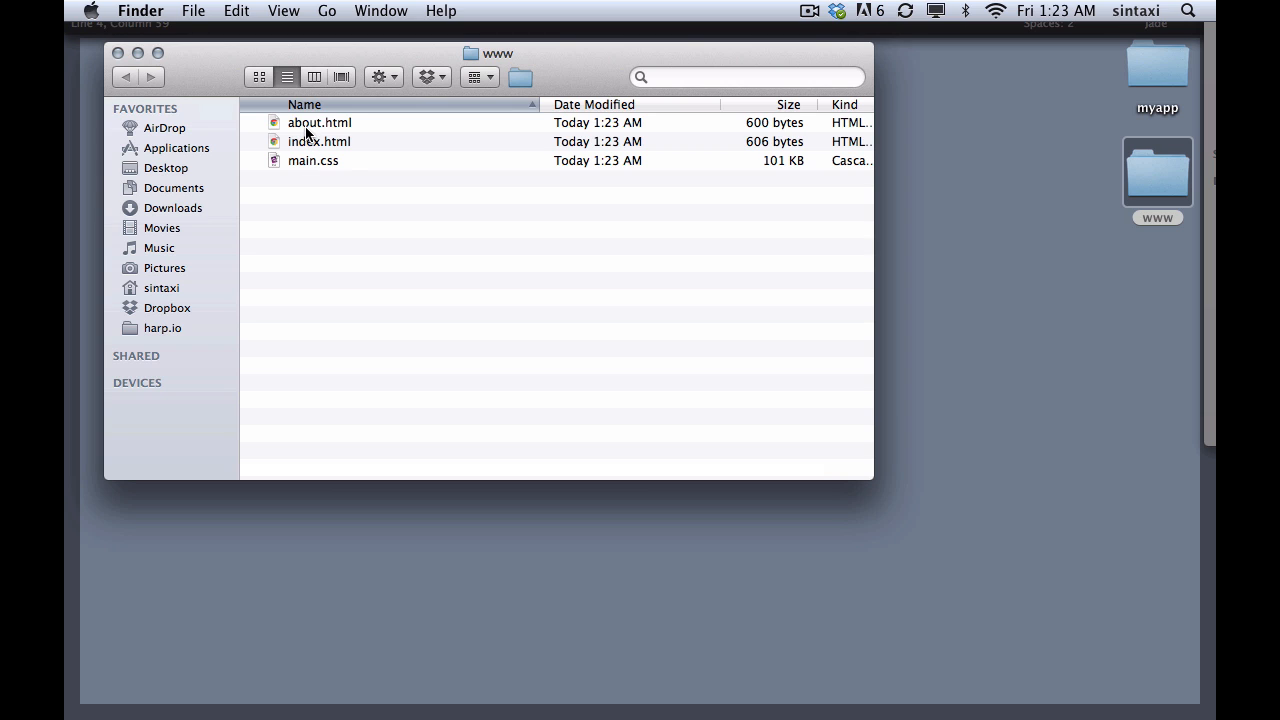
pyautogui.click(320, 122)
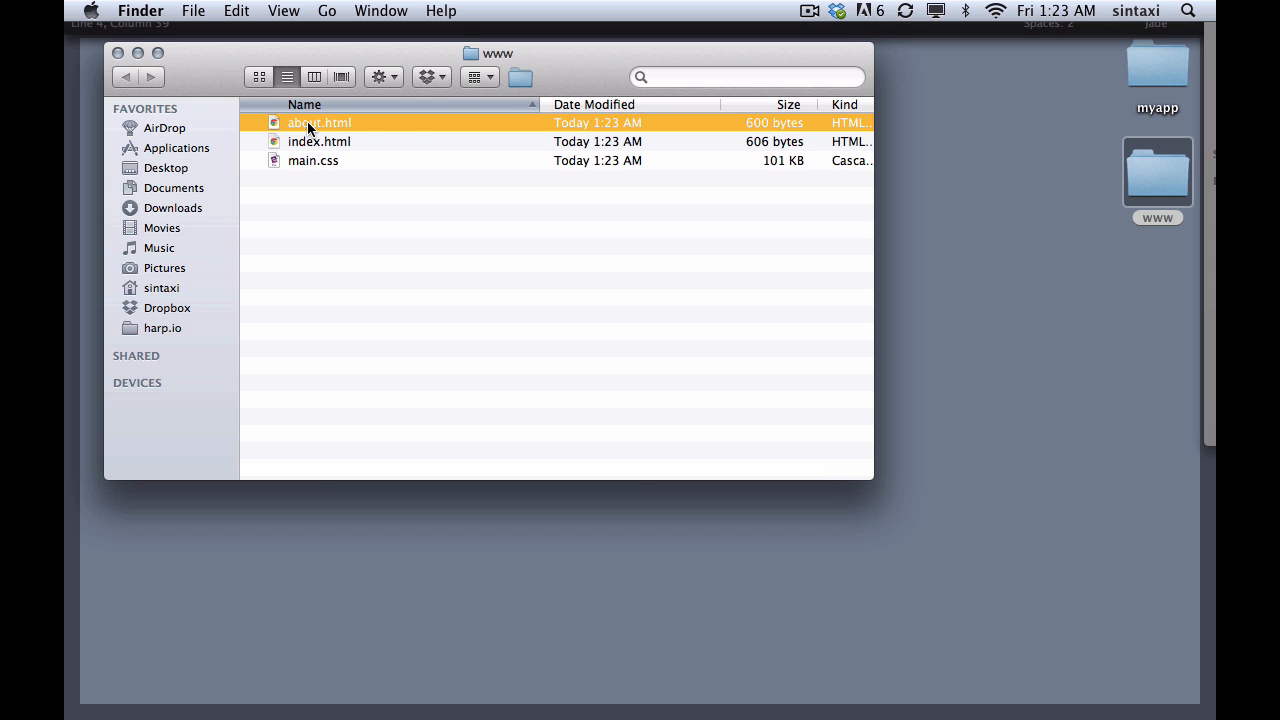
pyautogui.doubleClick(320, 122)
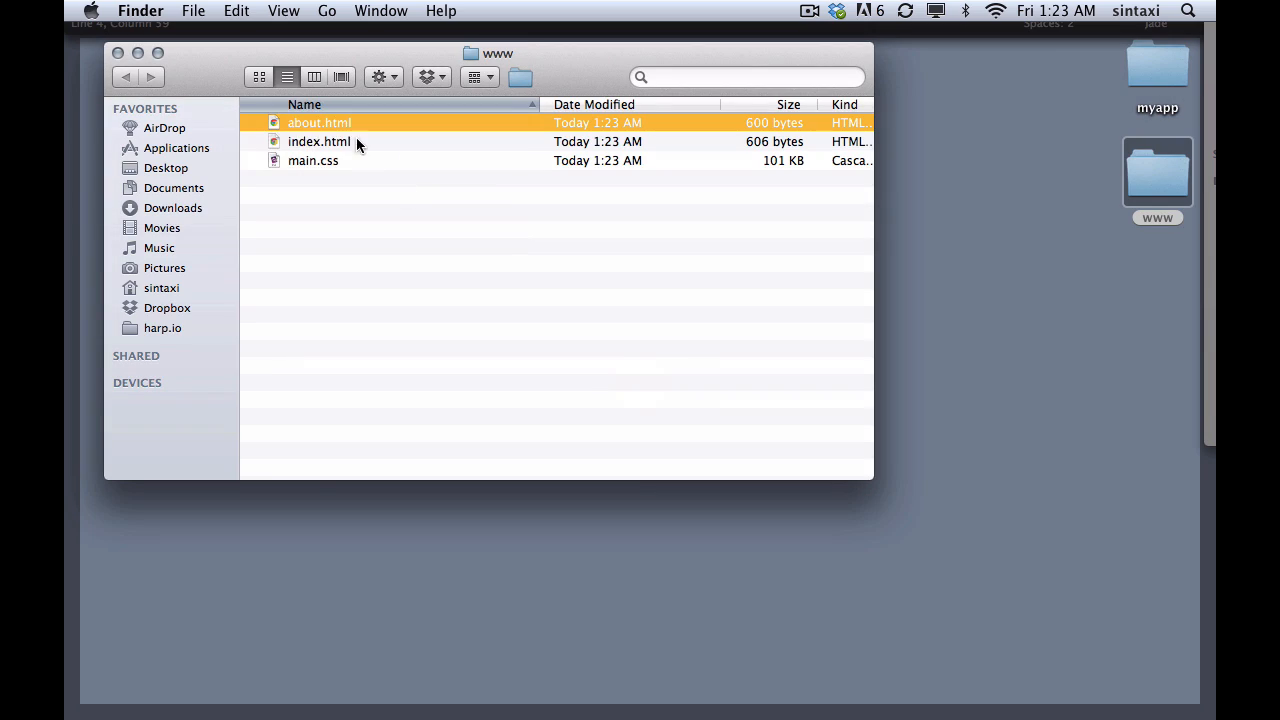
pyautogui.moveTo(310, 144)
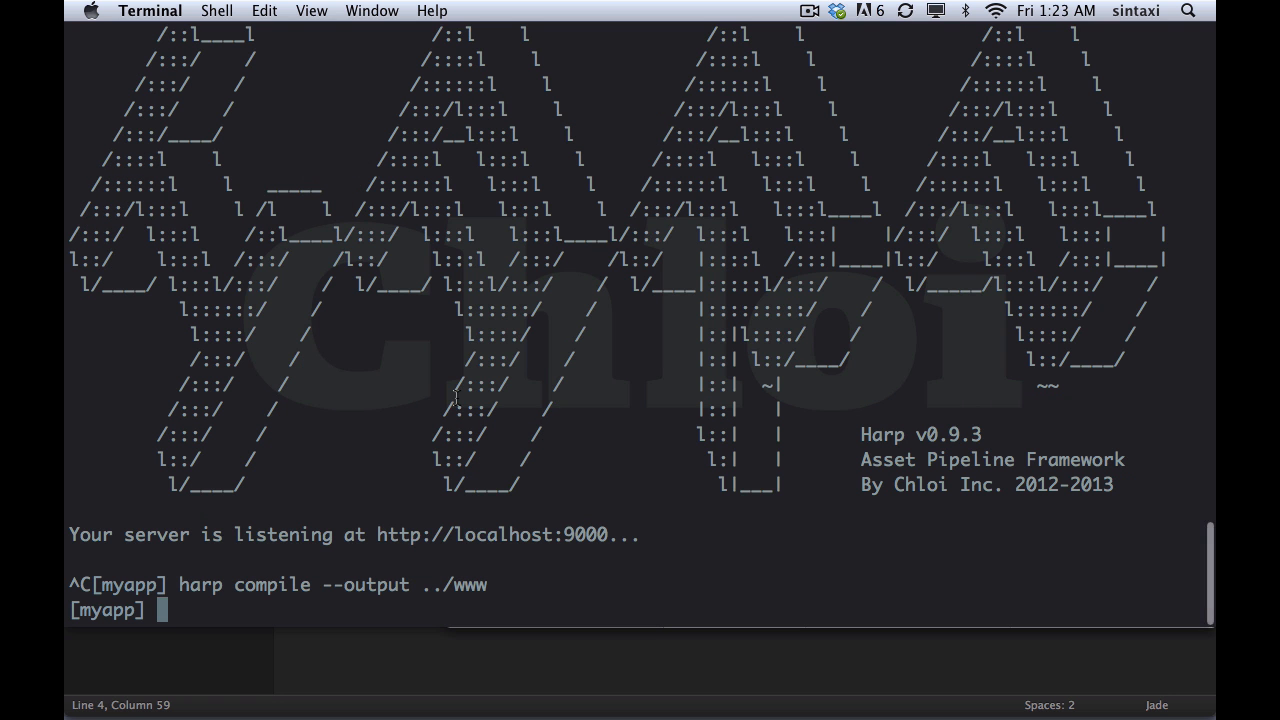
# Step: Move up with cd .. and launch subl on the compiled www folder
pyautogui.write('subl www')
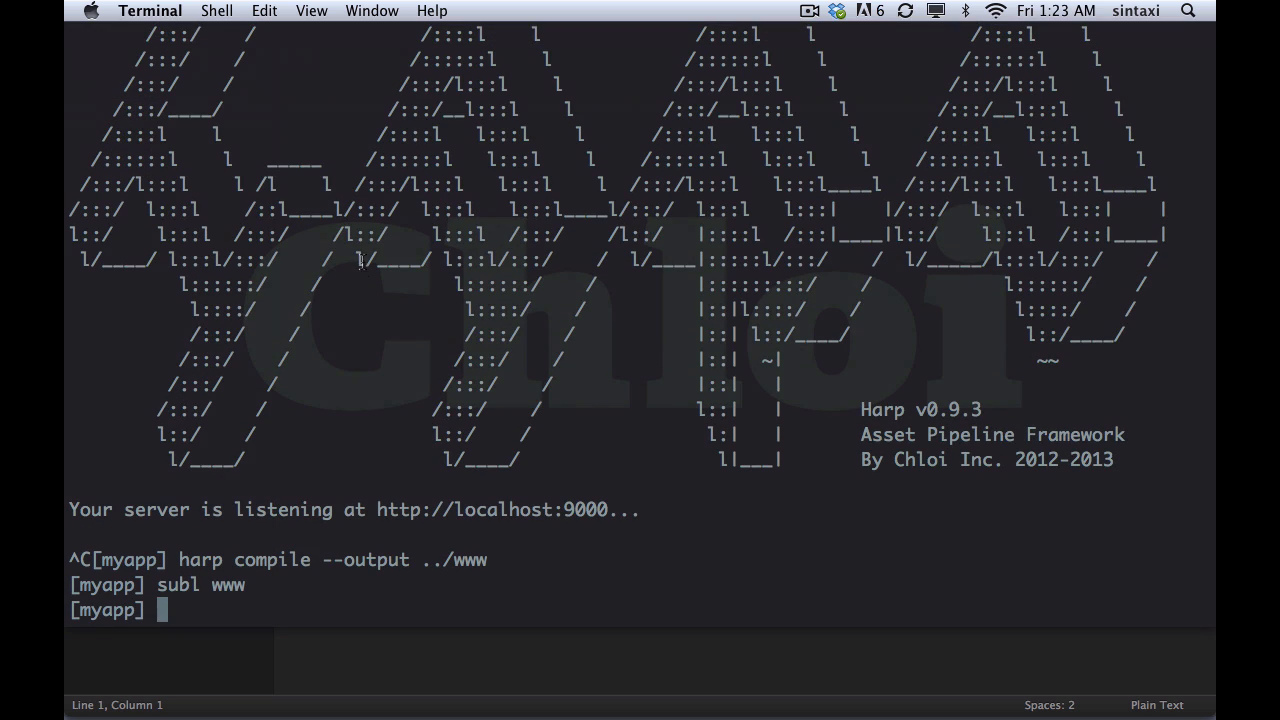
pyautogui.write('cd ..')
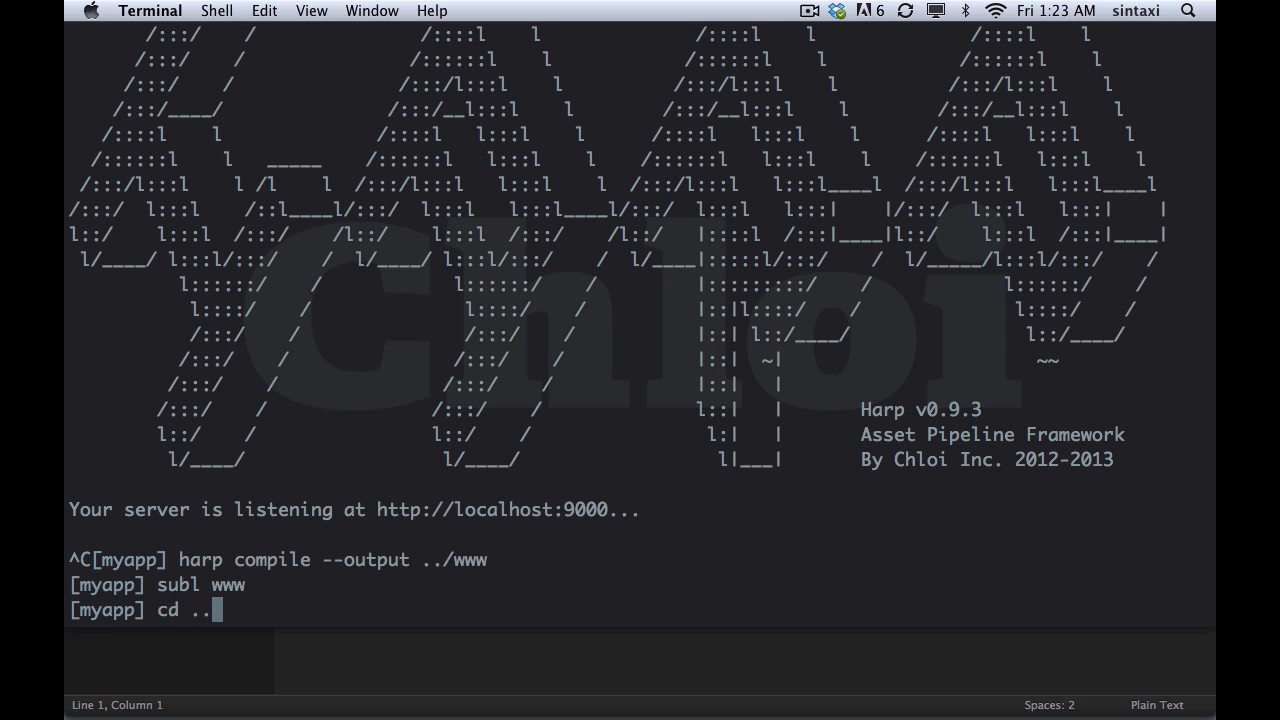
pyautogui.write('subl')
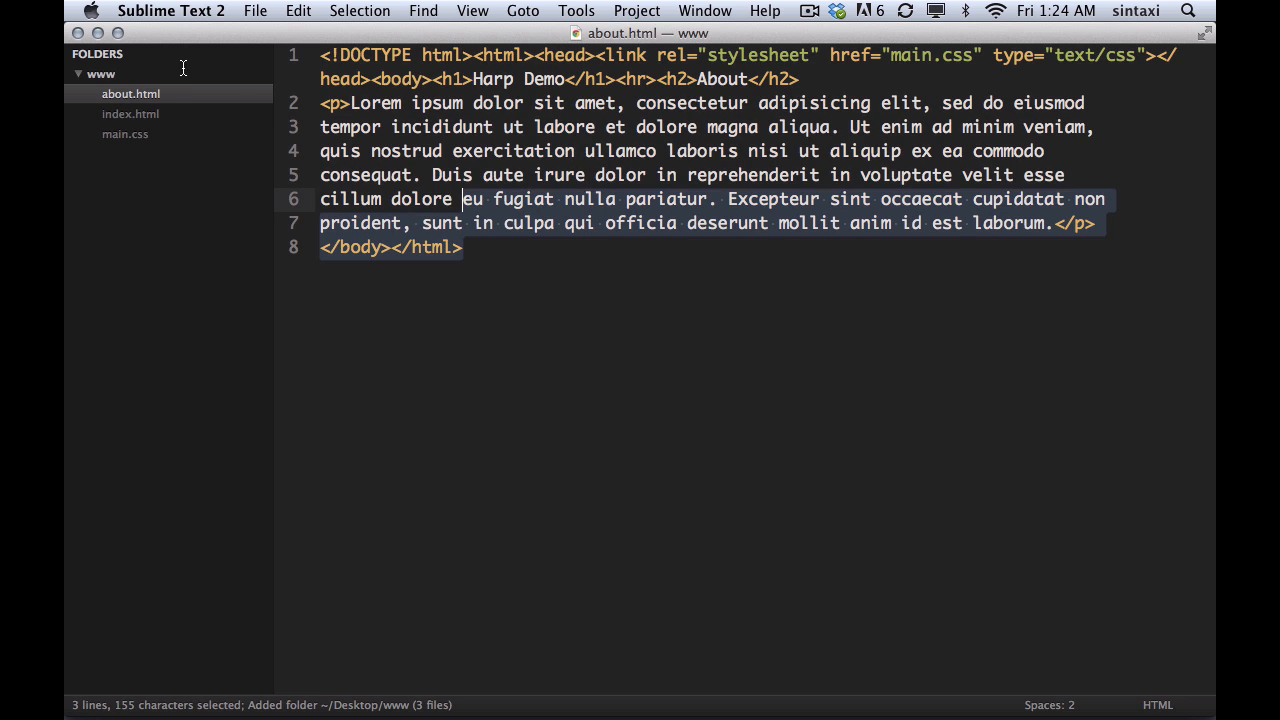
pyautogui.click(130, 112)
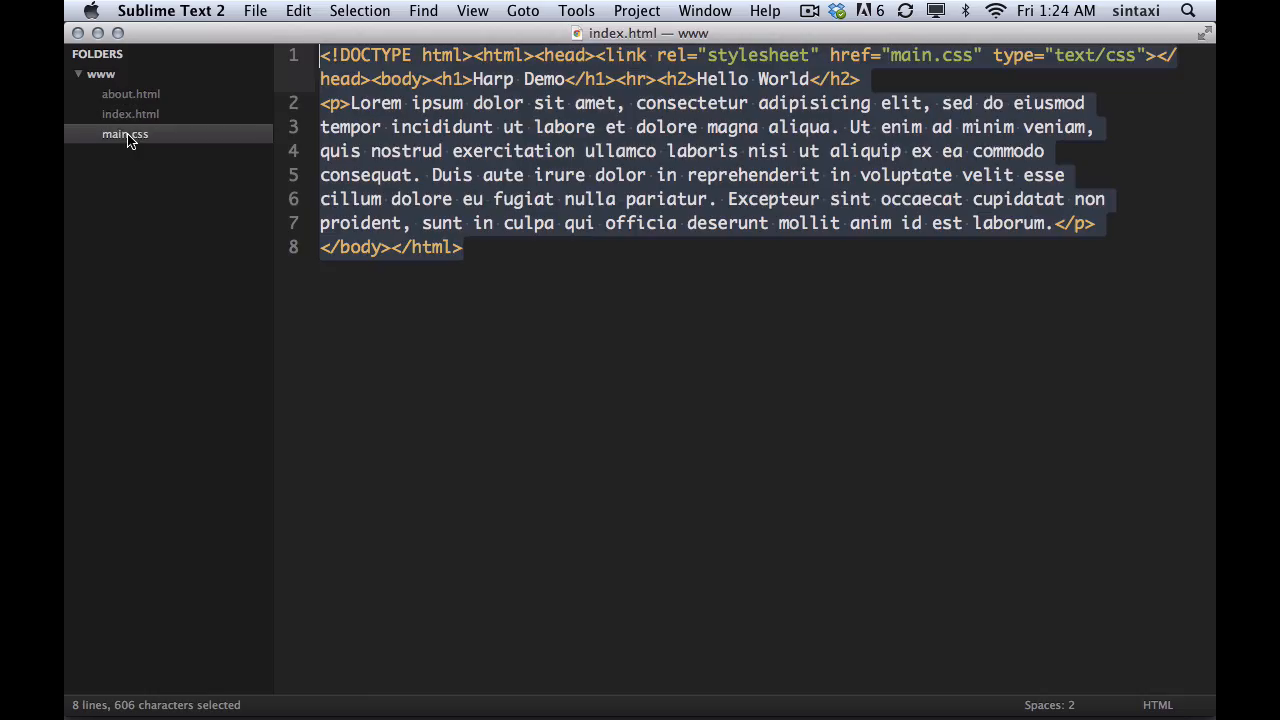
pyautogui.click(124, 134)
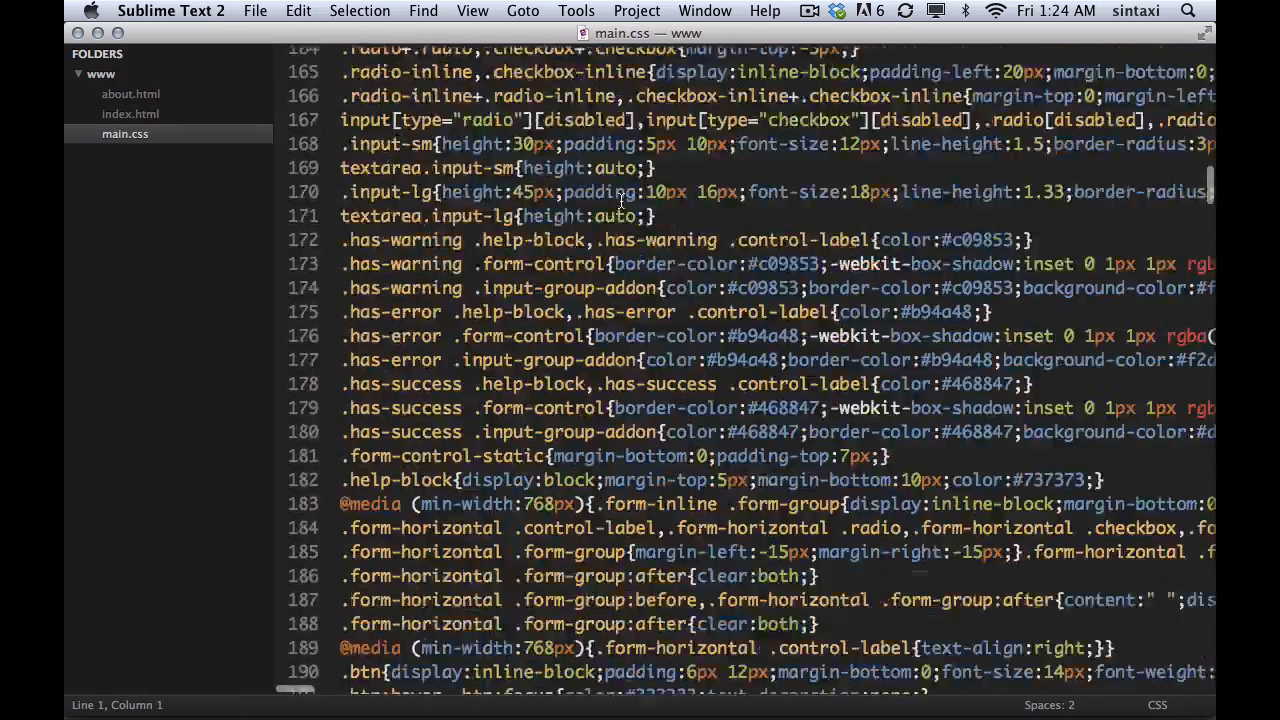
pyautogui.scroll(-3)
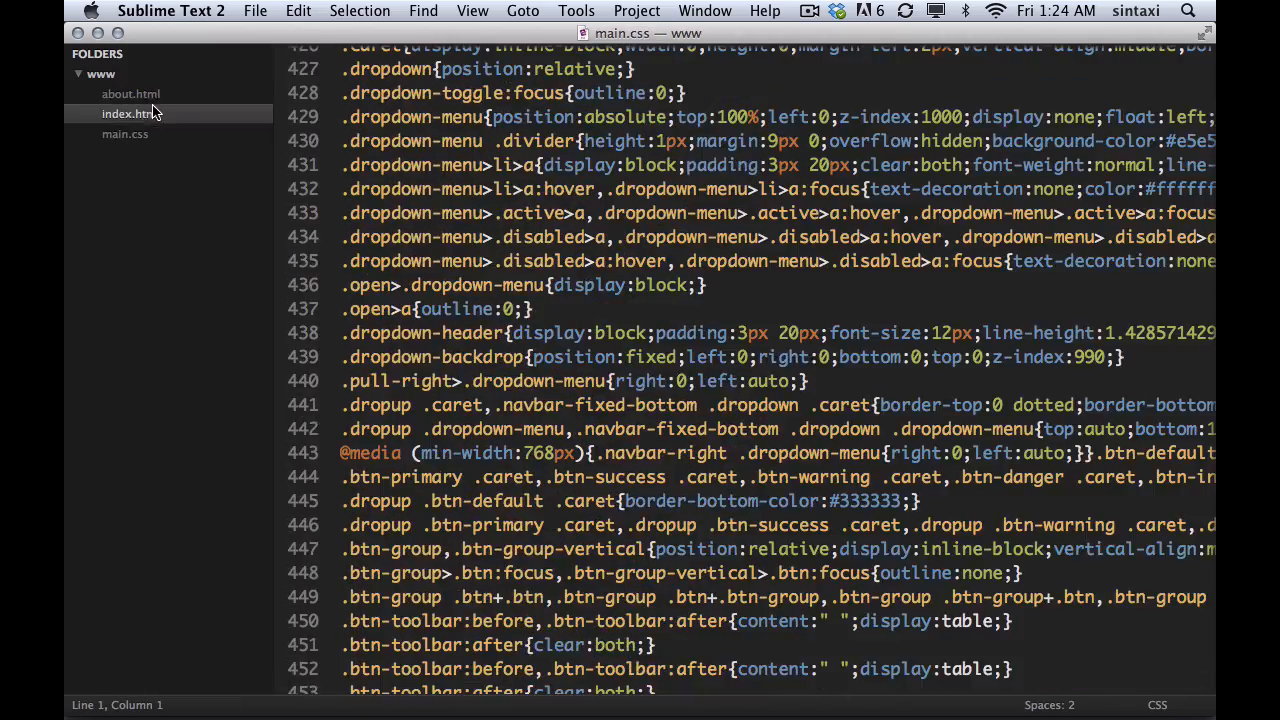
pyautogui.click(130, 94)
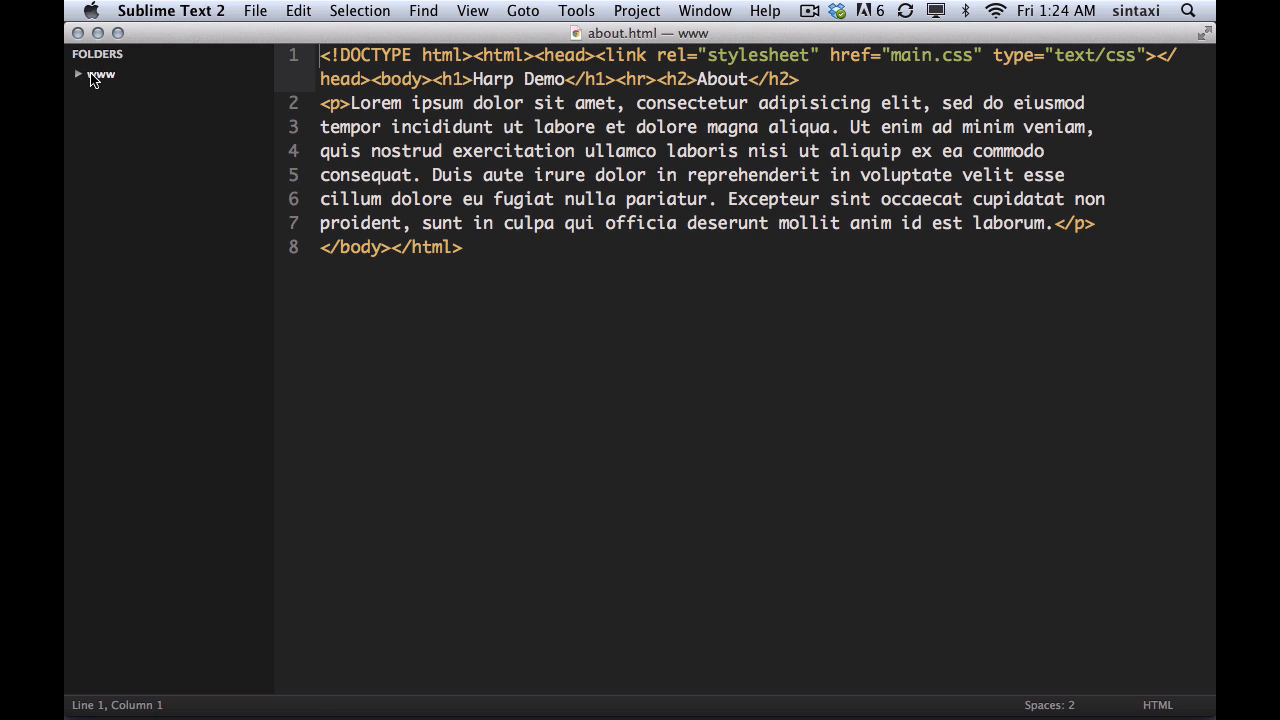
pyautogui.click(100, 74)
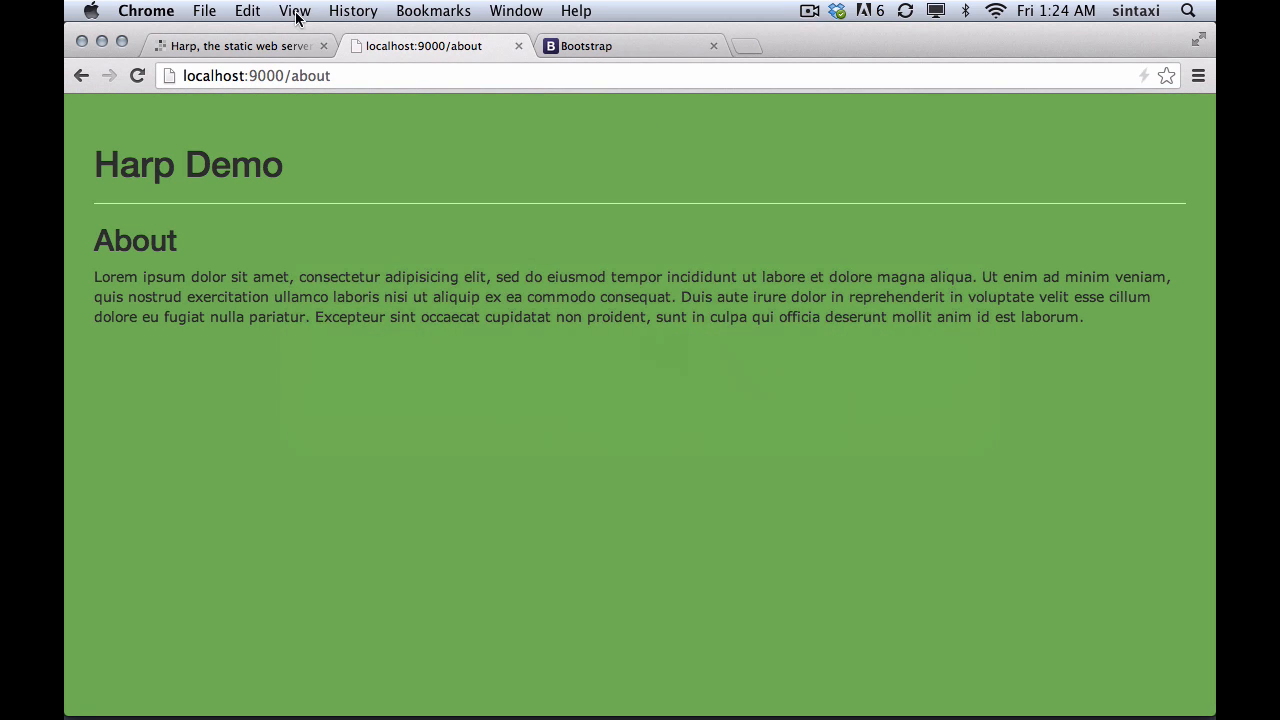
# Step: Bring up the harpjs.com homepage with its install commands
pyautogui.click(240, 46)
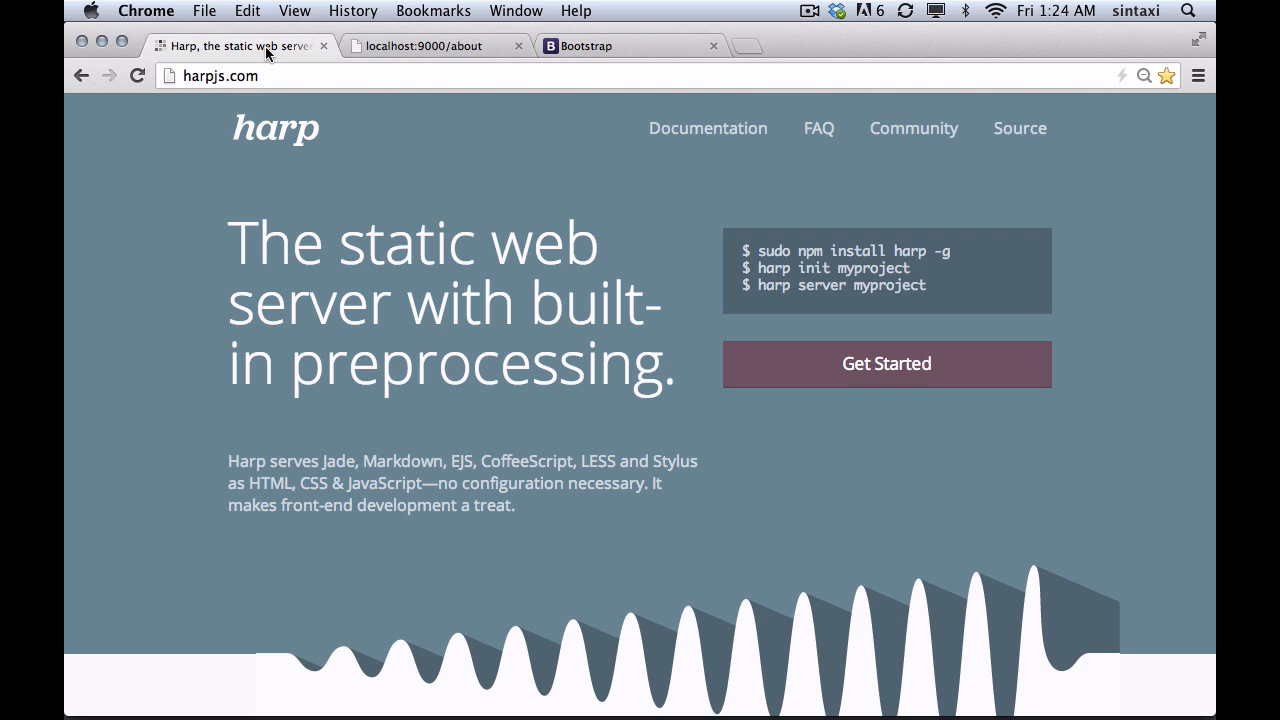
pyautogui.moveTo(752, 120)
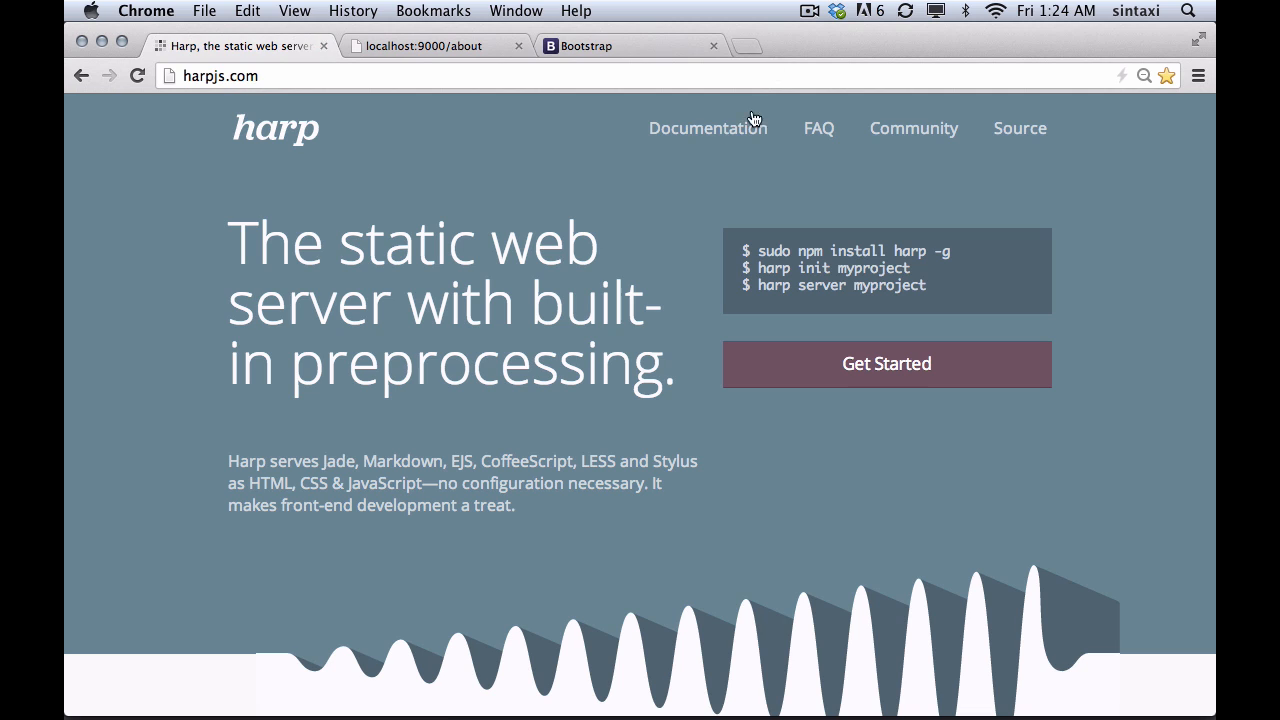
pyautogui.moveTo(708, 128)
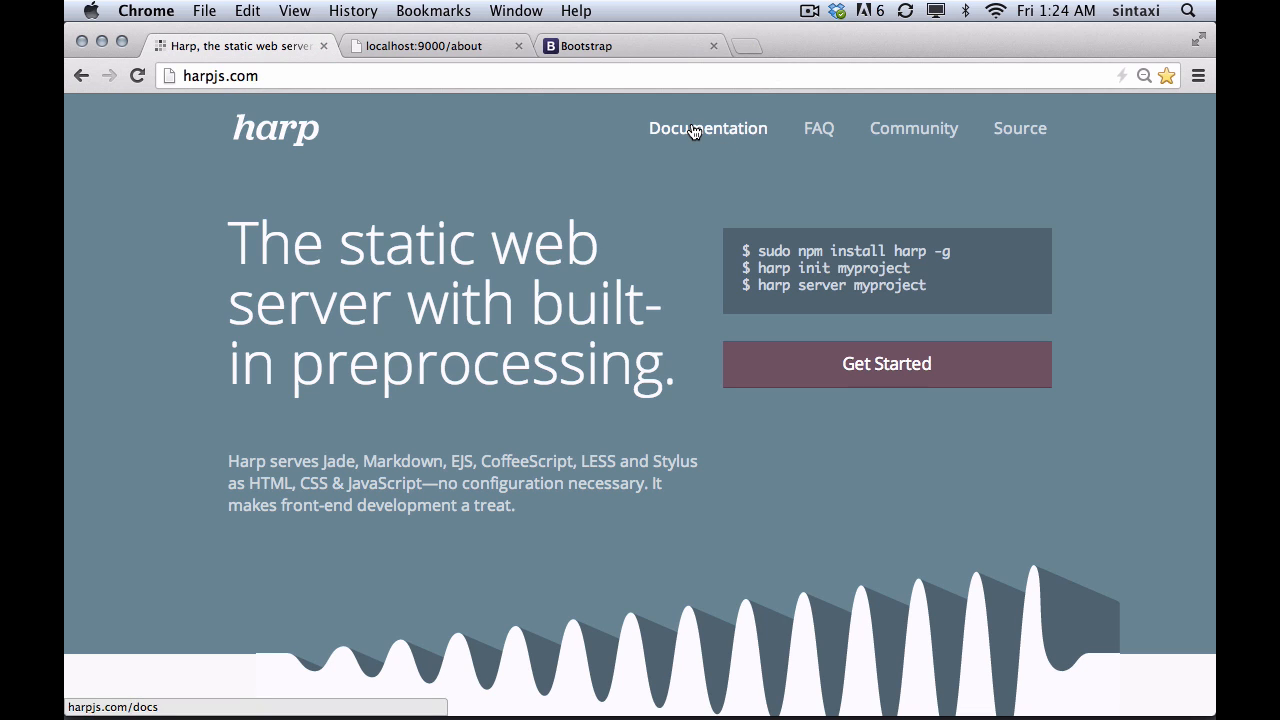